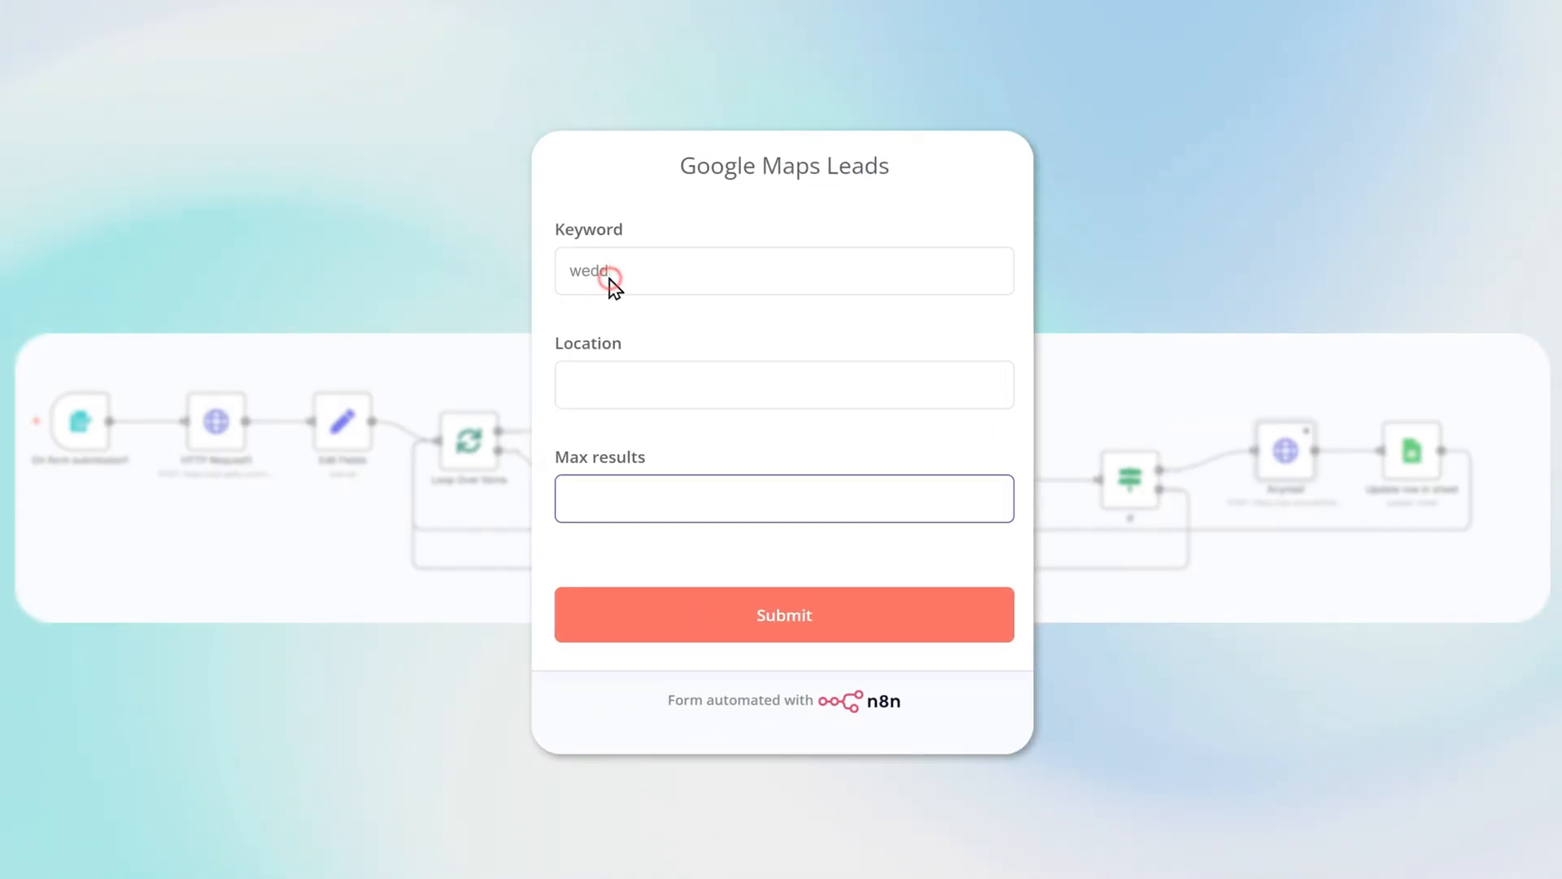
Enter a business search keyword in the Google Maps Leads form's Keyword field.
left_click(784, 614)
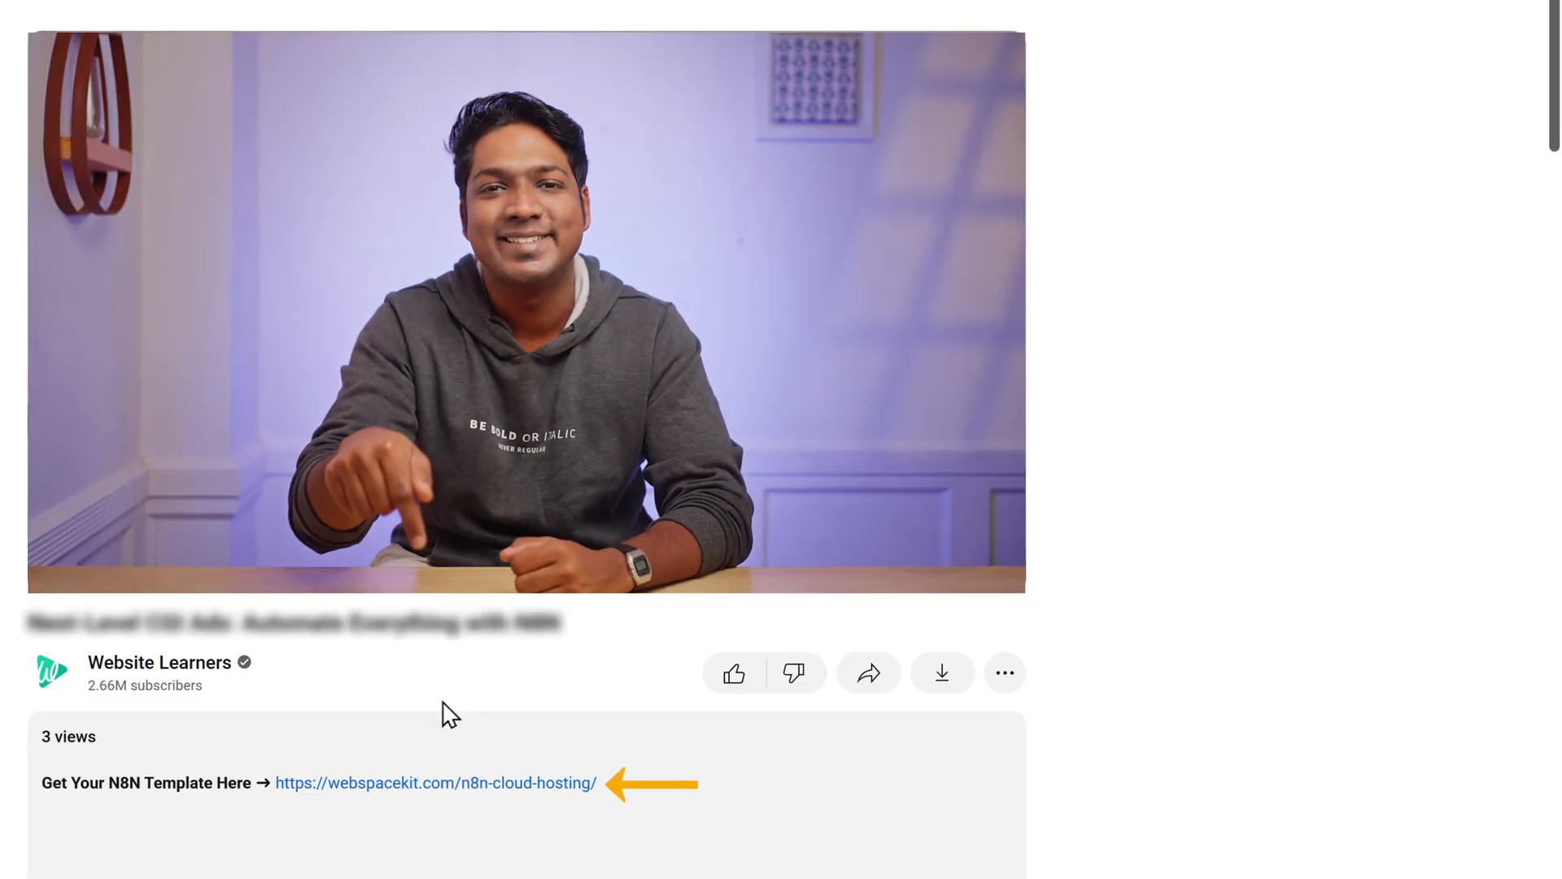
Open the n8n template hosting page from the description and choose Get This Workflow Free.
left_click(435, 782)
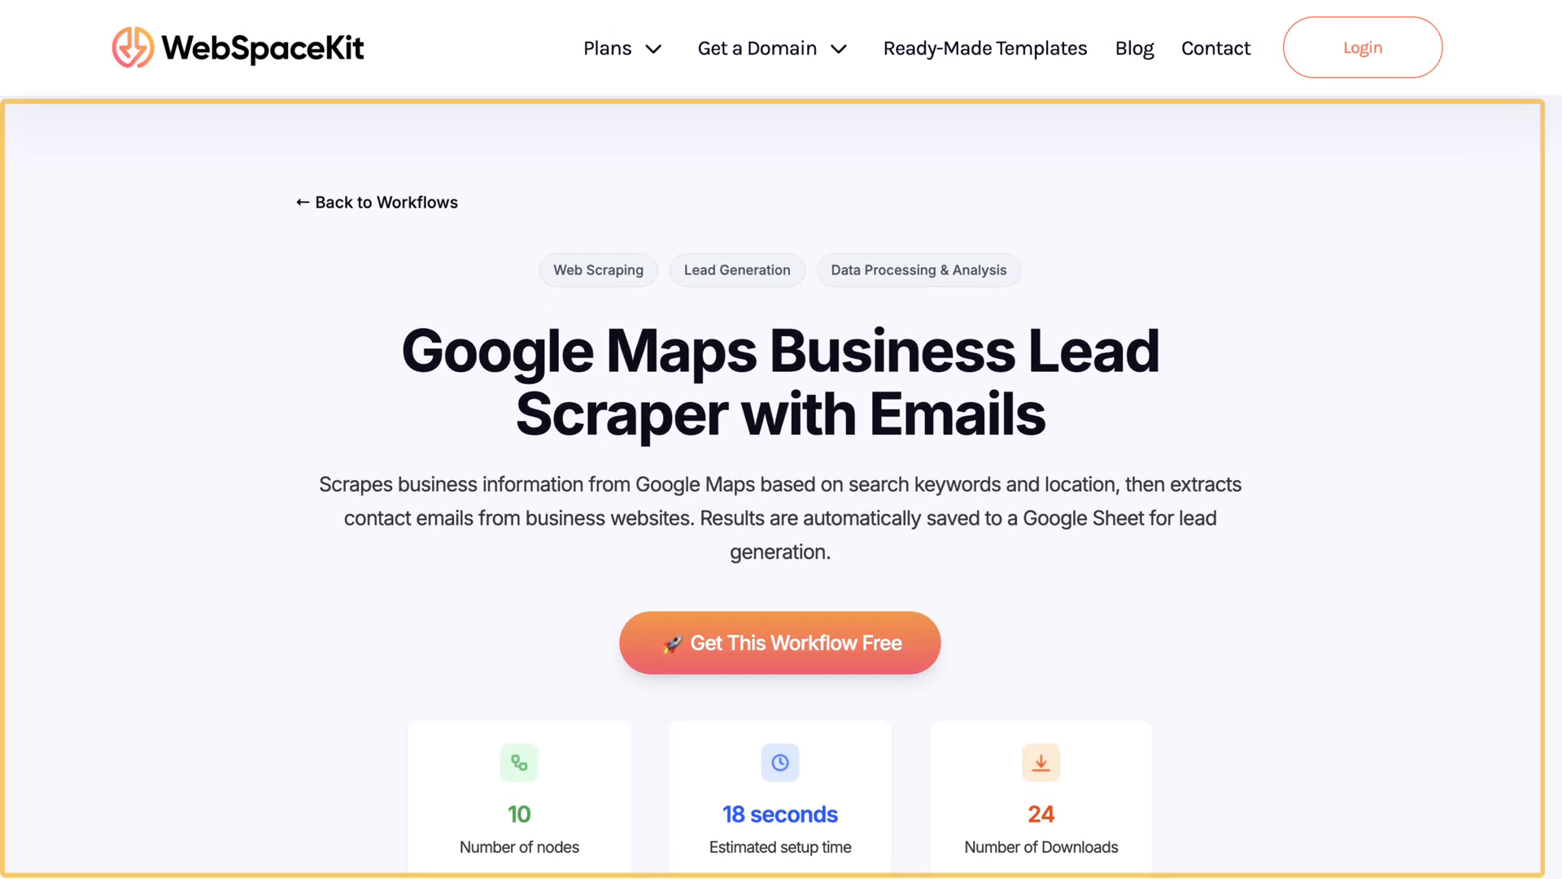
scroll("down", 3)
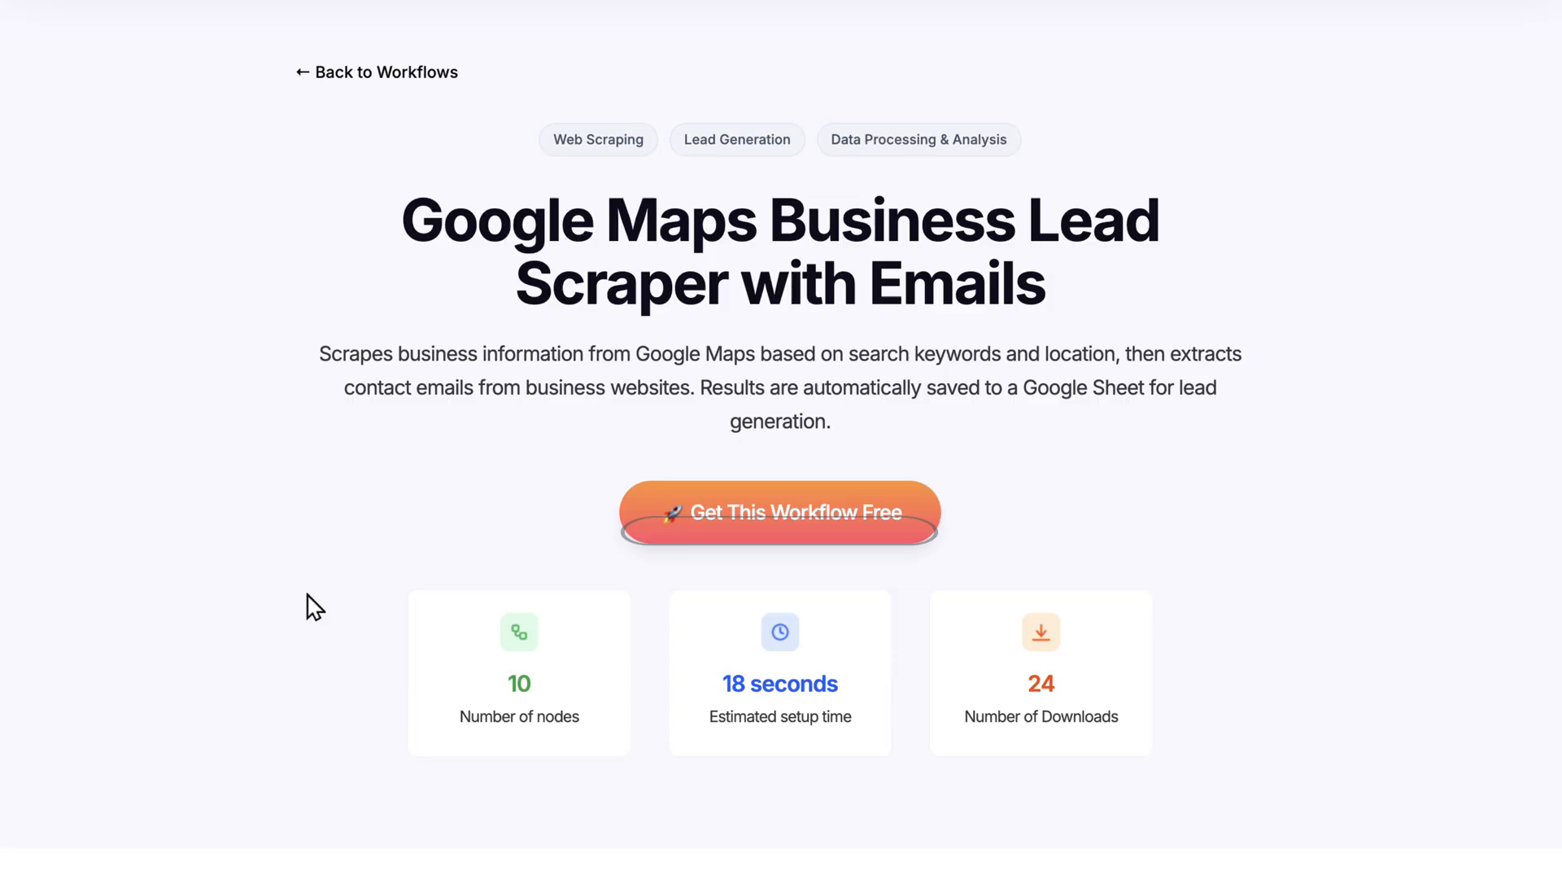
left_click(780, 512)
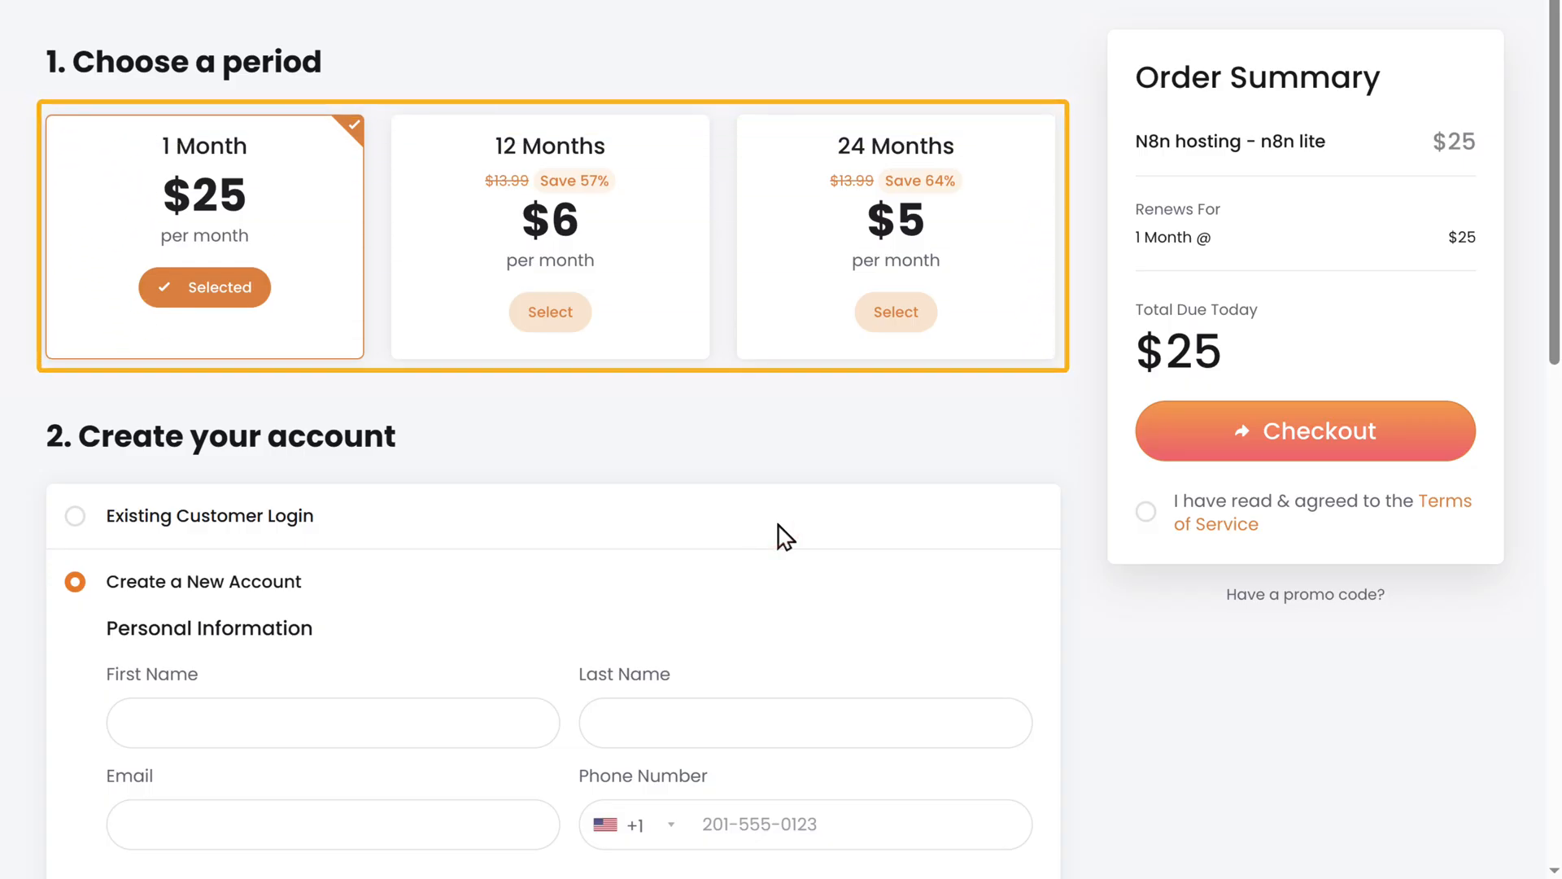
Order the 12-month n8n hosting plan paid by card, accepting the terms.
left_click(550, 312)
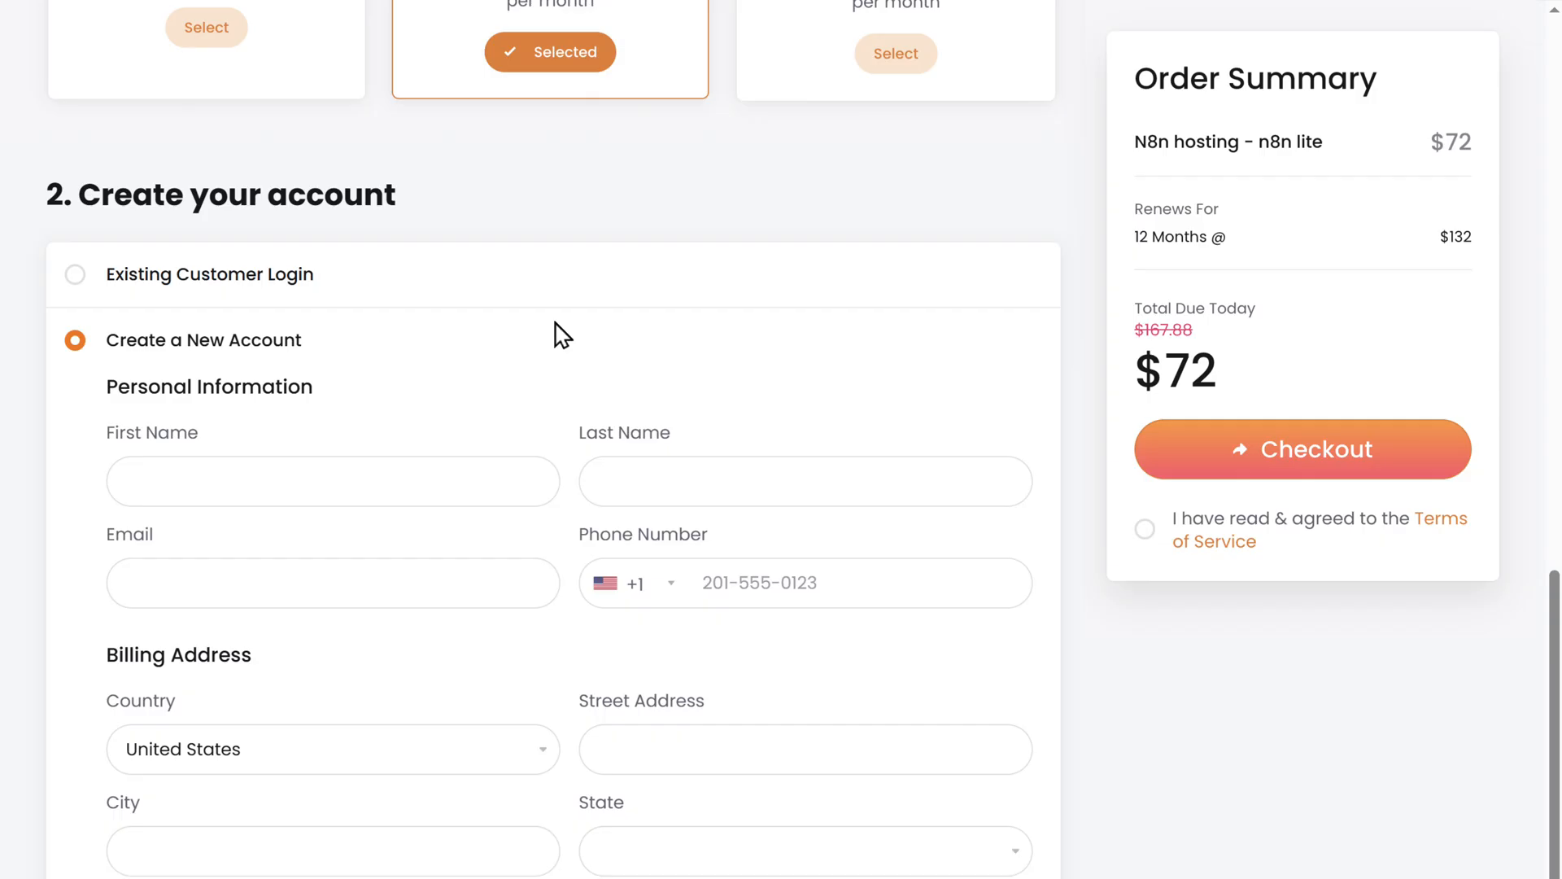
scroll("down", 3)
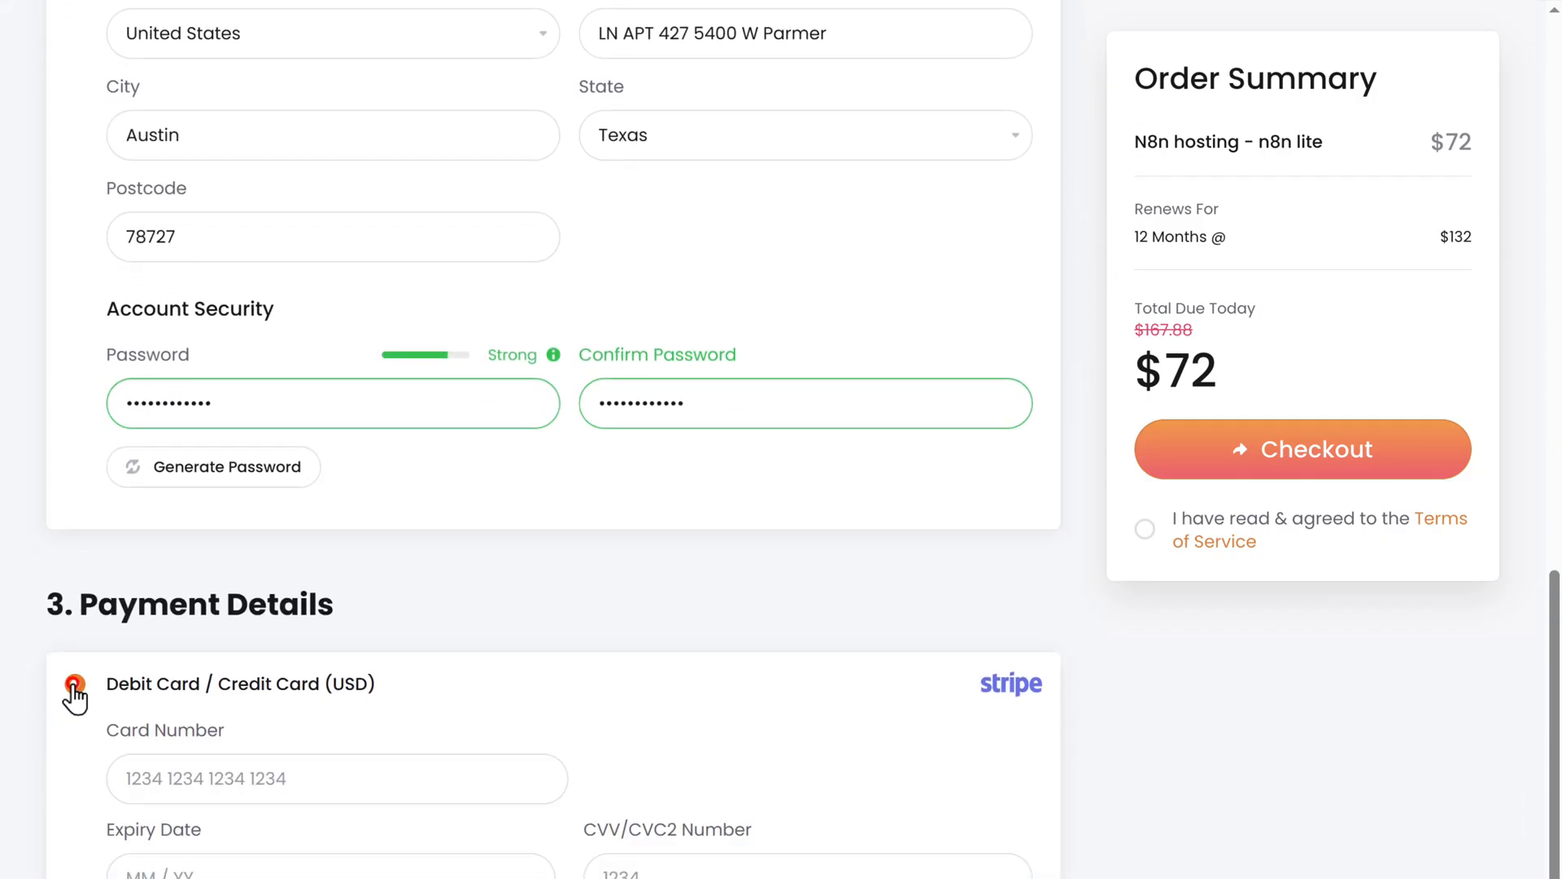
left_click(75, 684)
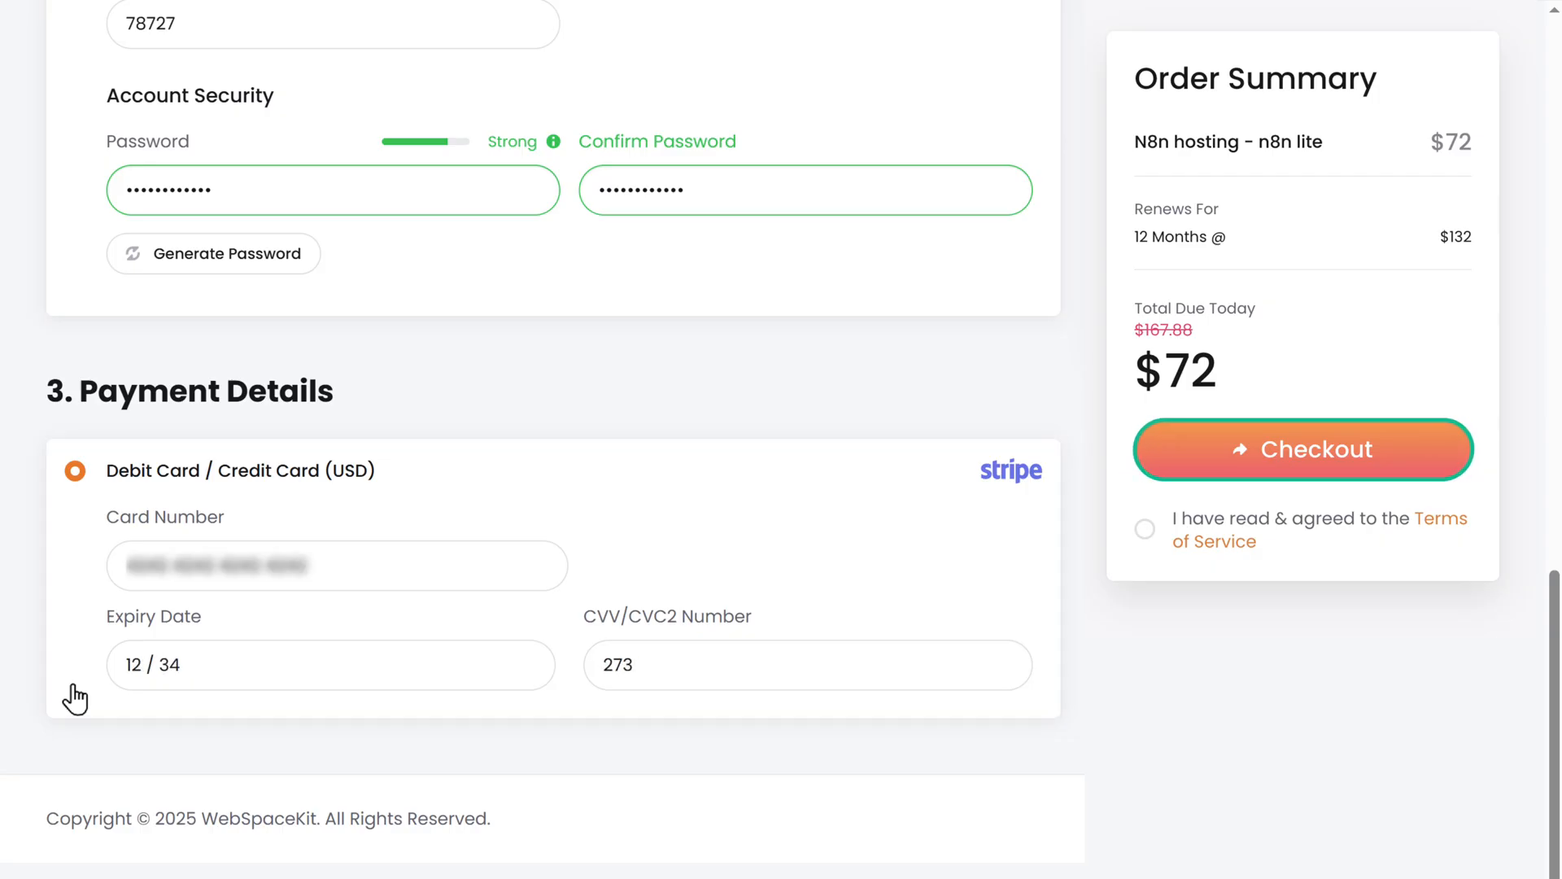
left_click(1145, 525)
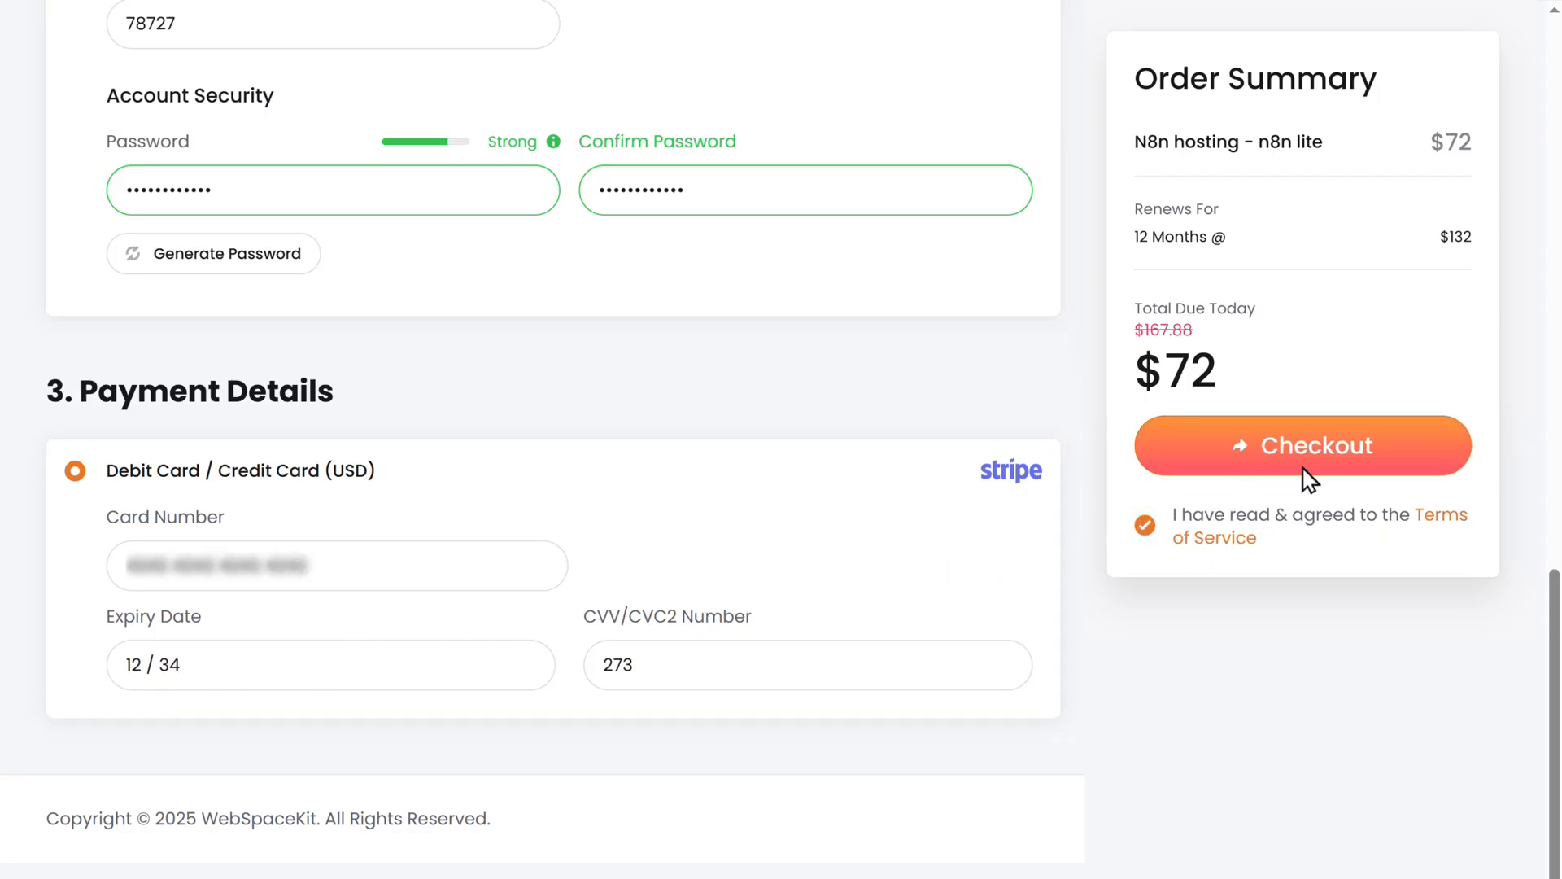
left_click(1303, 445)
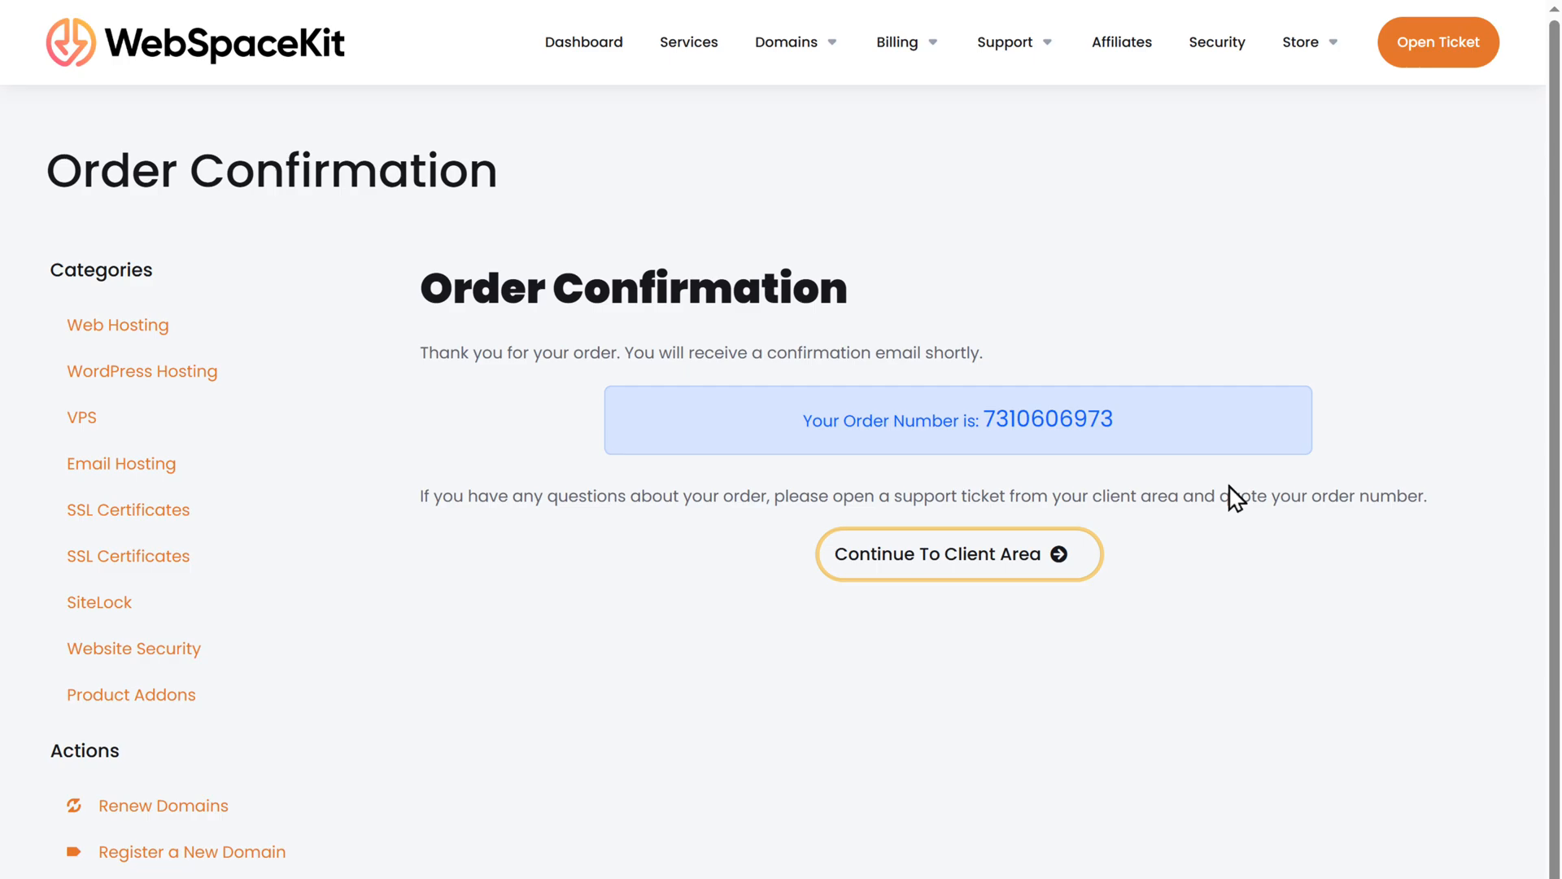
Enter the WebSpaceKit client area and launch Go to Setup for the n8n instance.
left_click(959, 553)
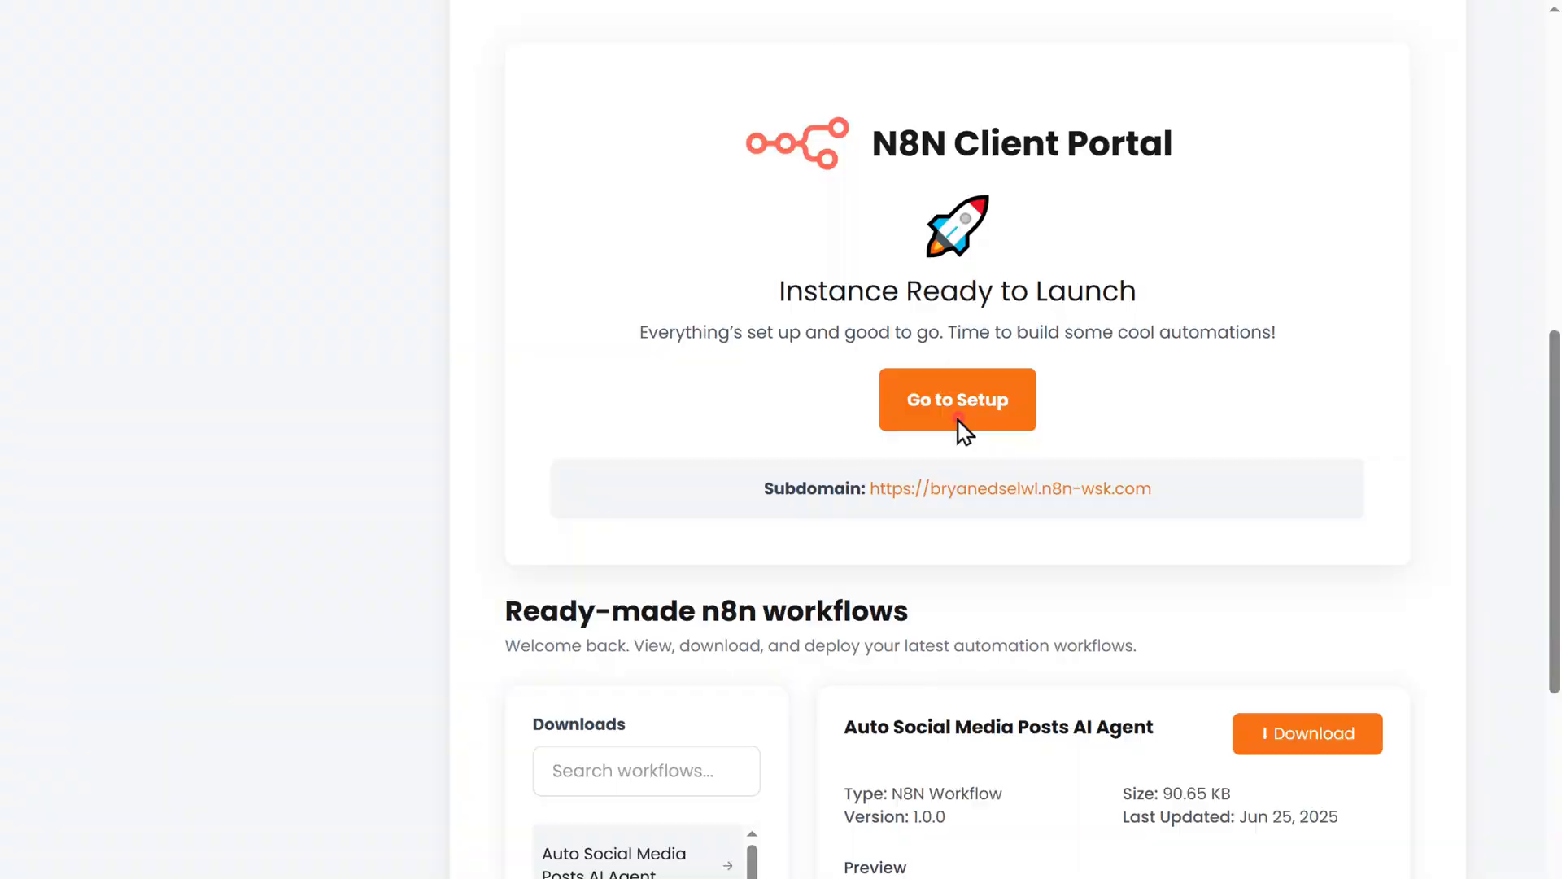
left_click(957, 399)
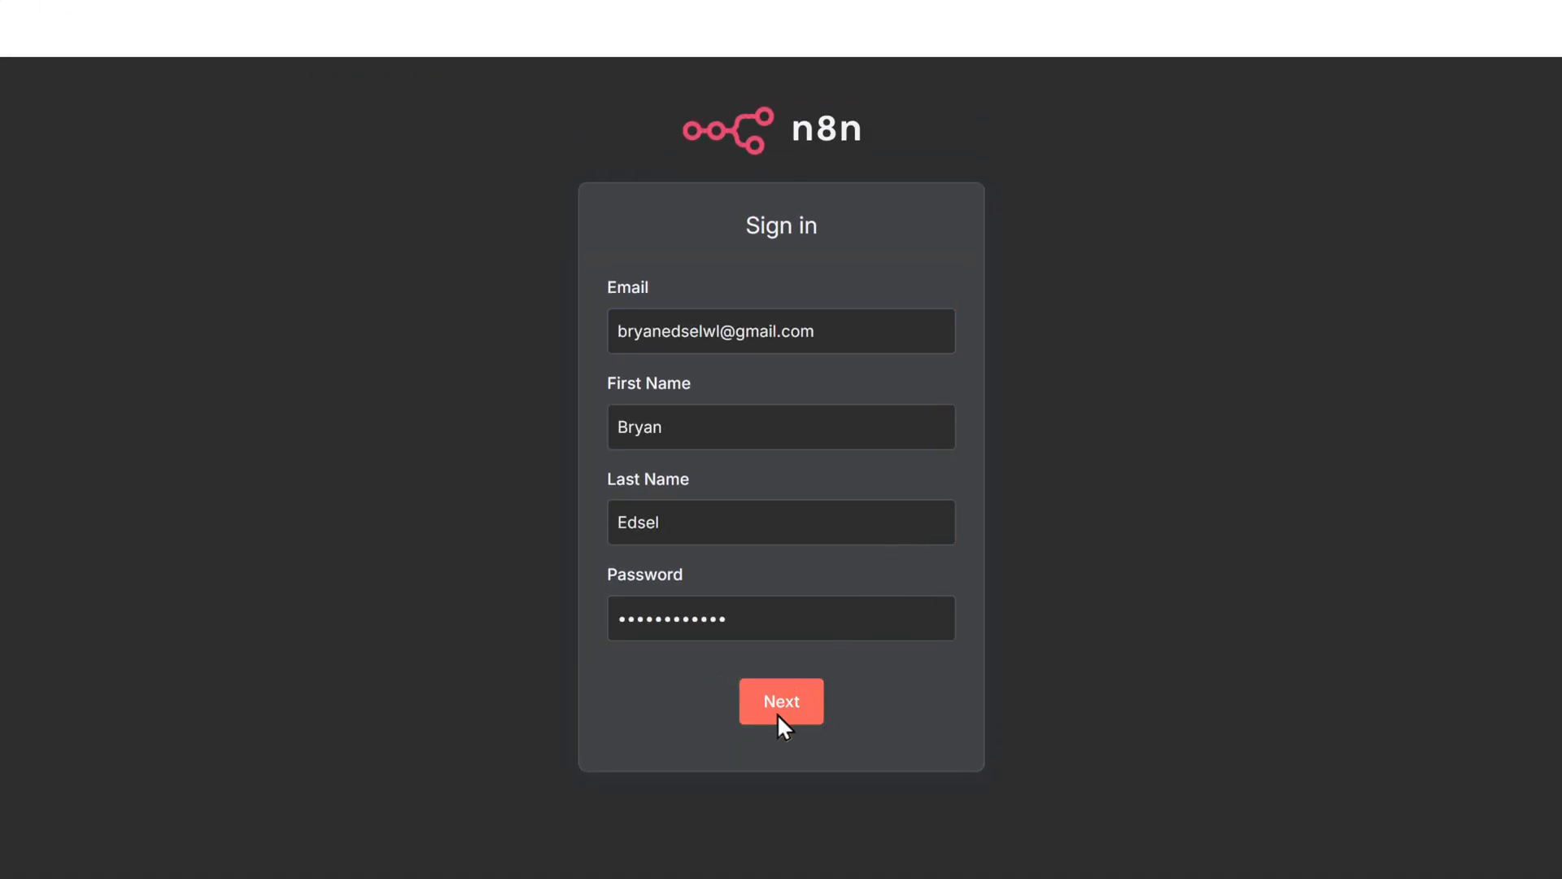
Submit the owner account details to land on the empty n8n Overview.
left_click(782, 701)
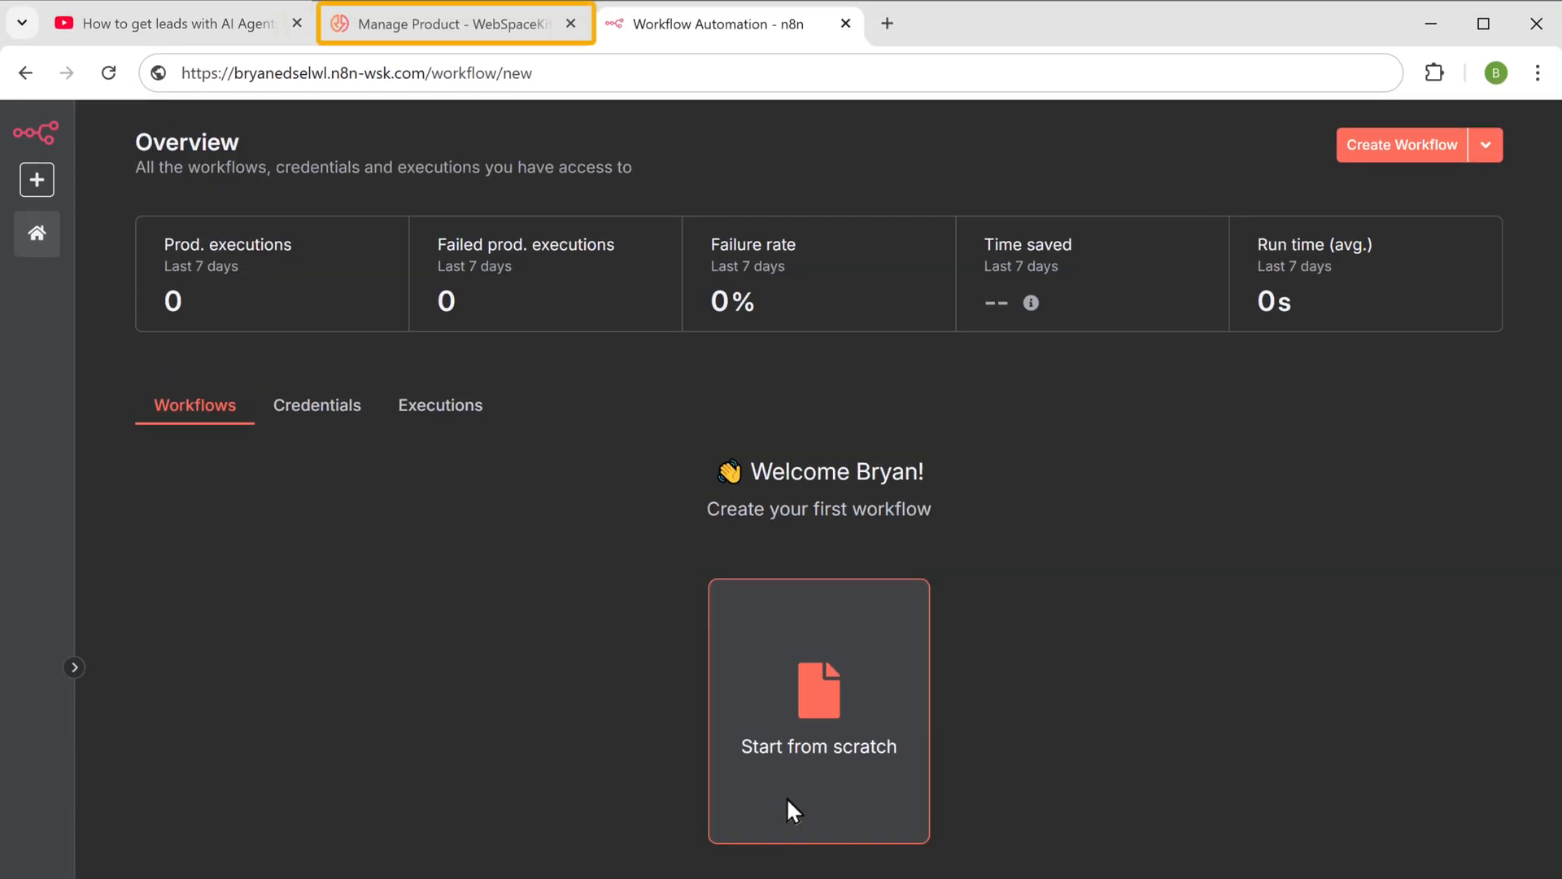
Download the Google Maps Scraper AI Agent JSON from WebSpaceKit's ready-made workflows.
left_click(454, 23)
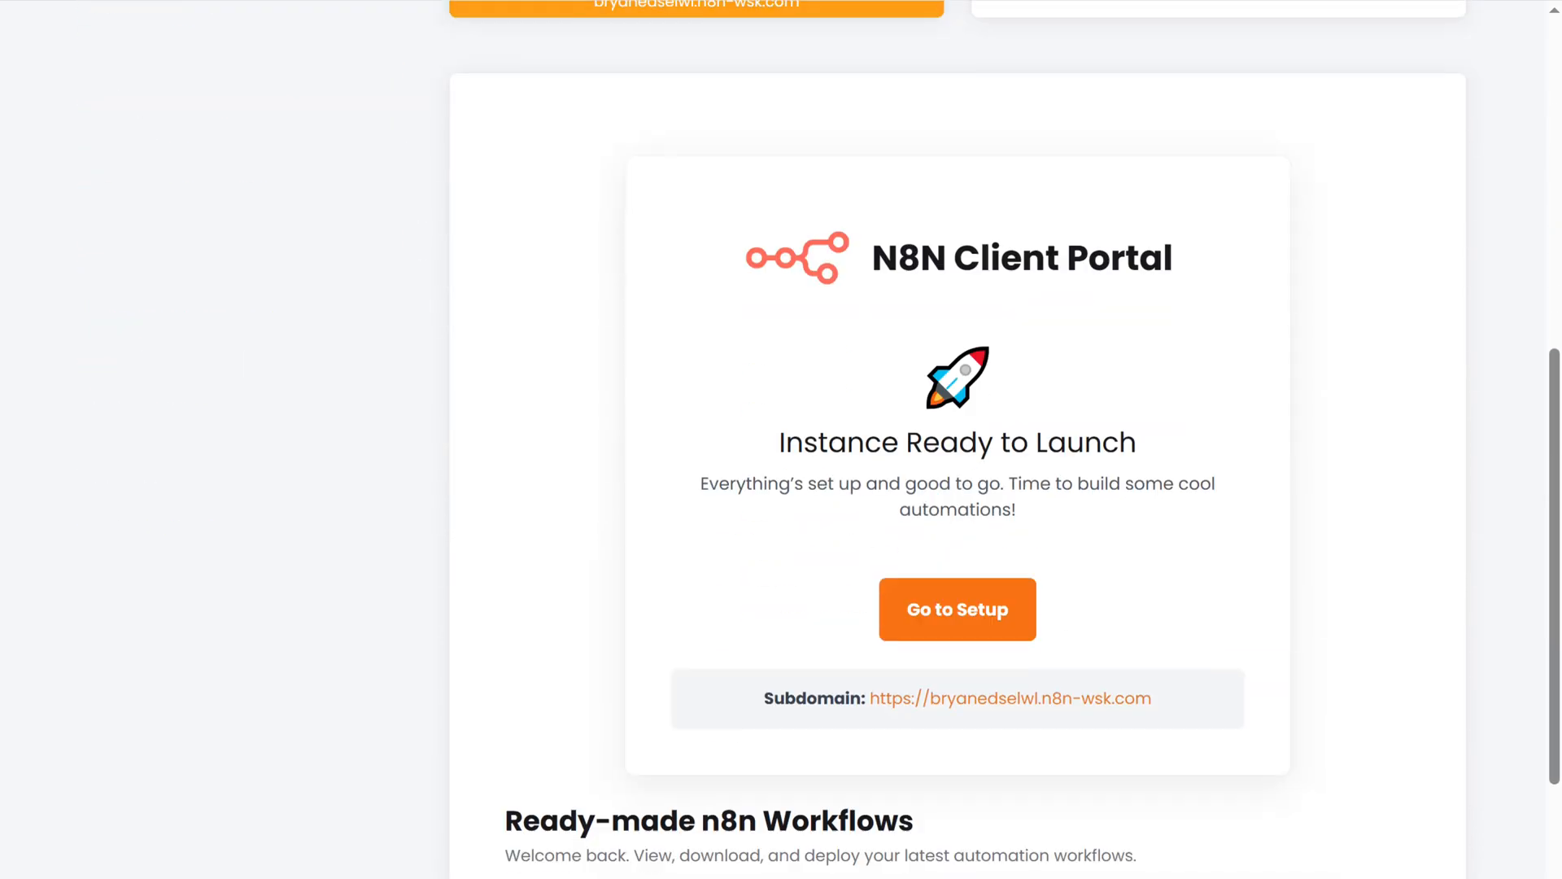
scroll("down", 3)
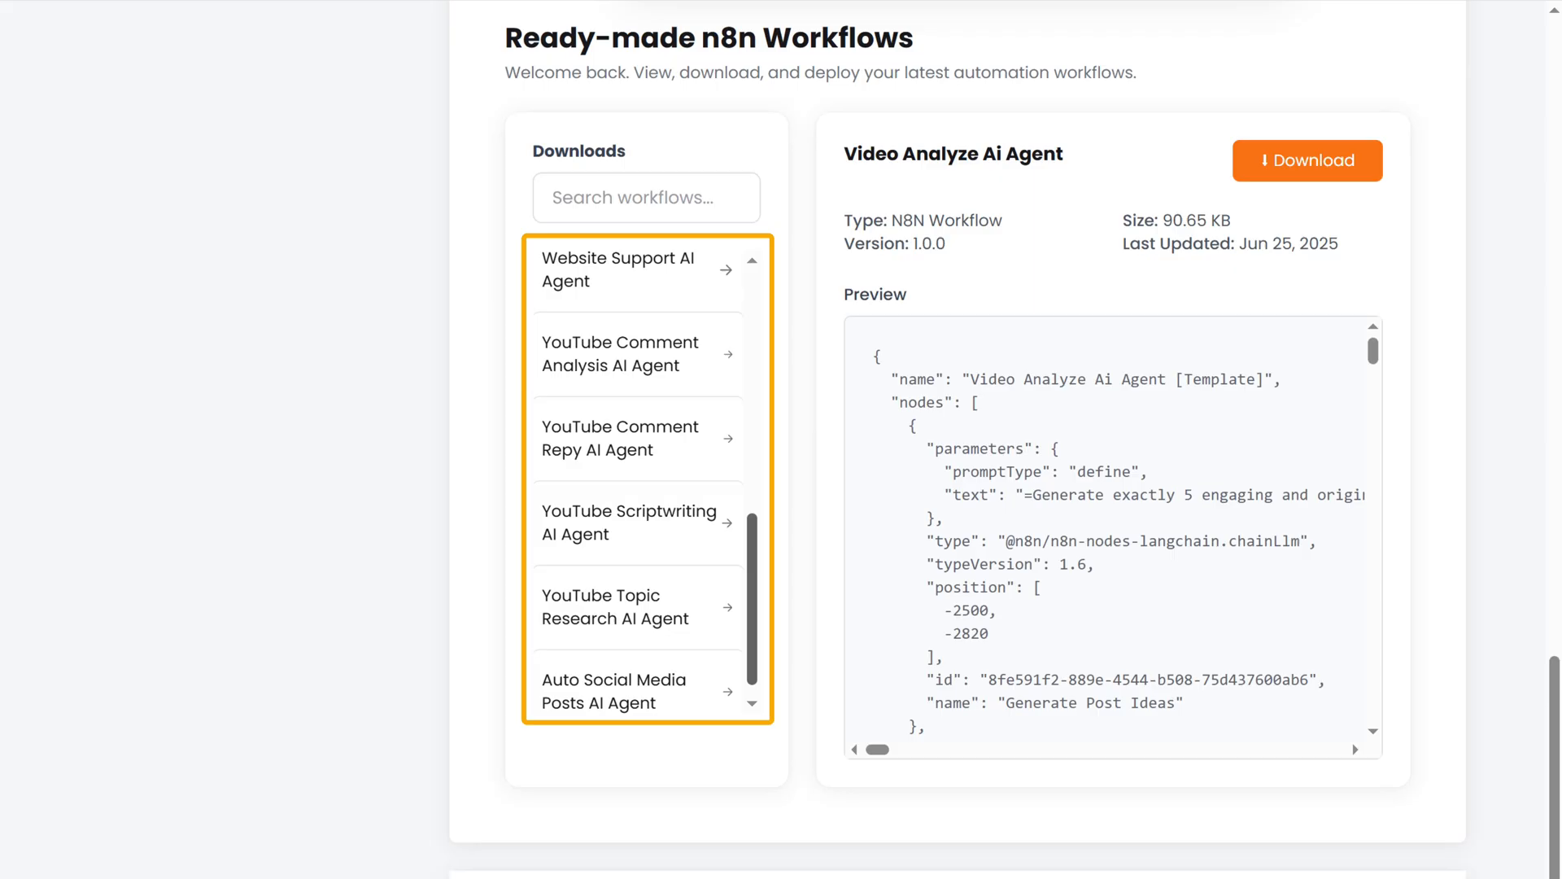
left_click(613, 691)
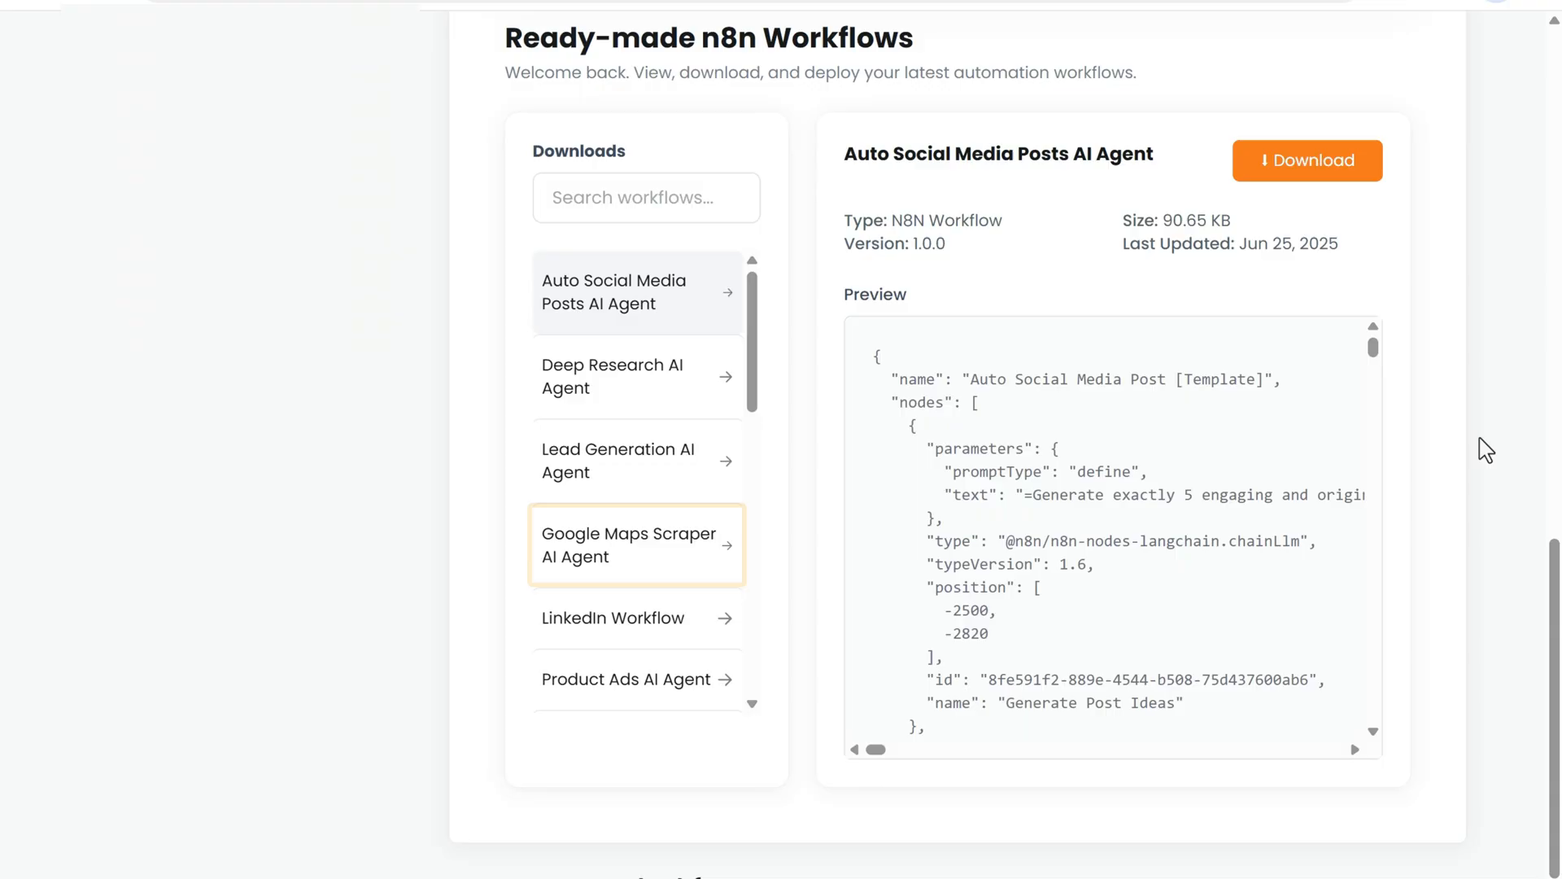
left_click(619, 556)
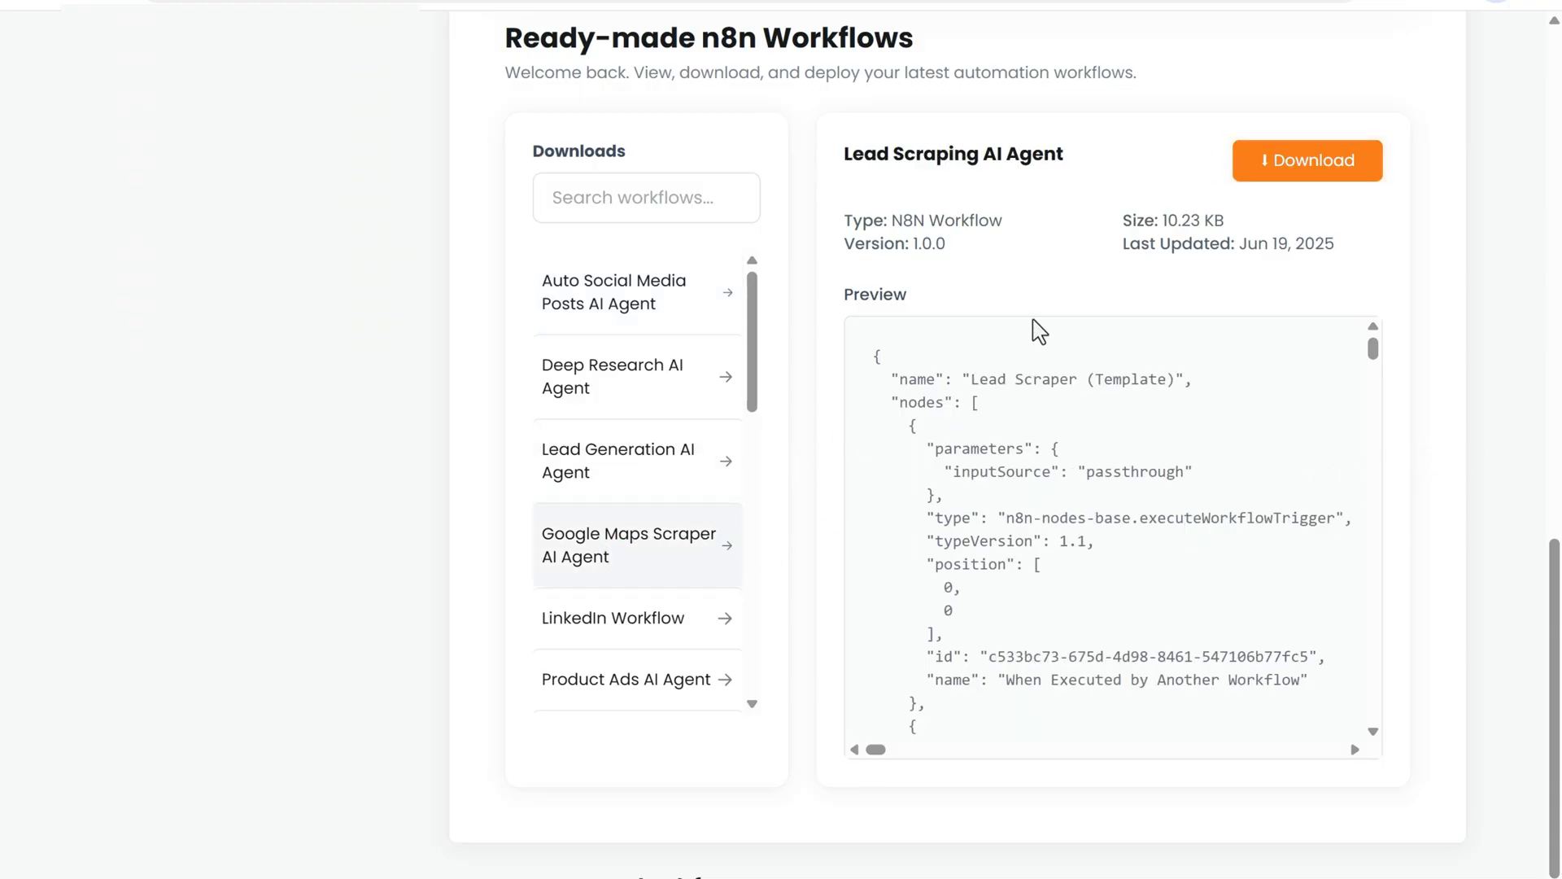
left_click(1307, 161)
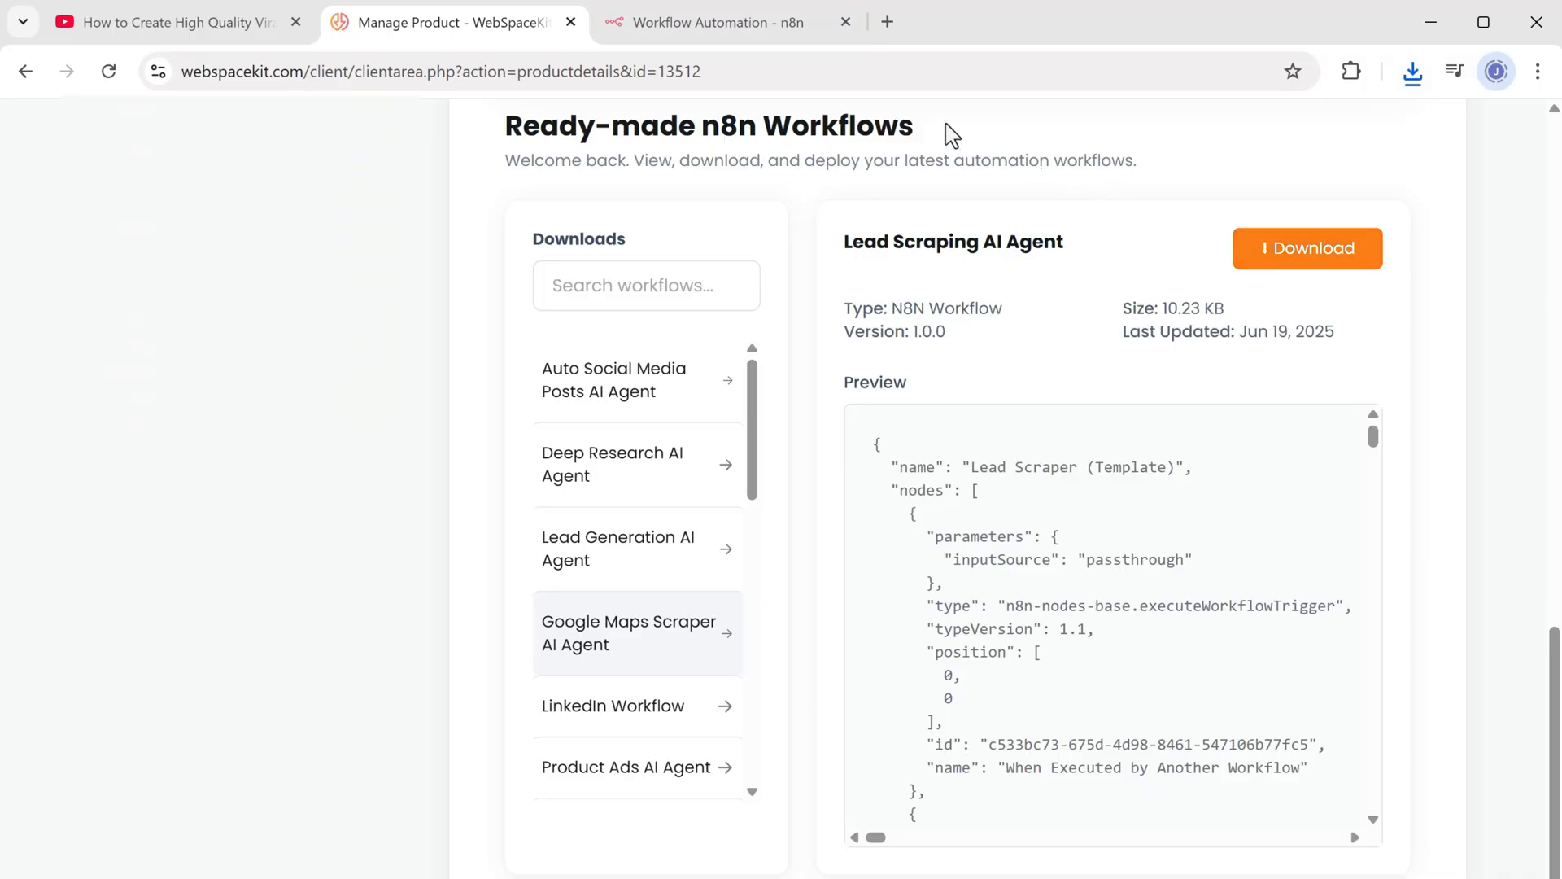
Import the downloaded Google Maps Scraper JSON into n8n and inspect the HTTP Request1 node.
left_click(717, 22)
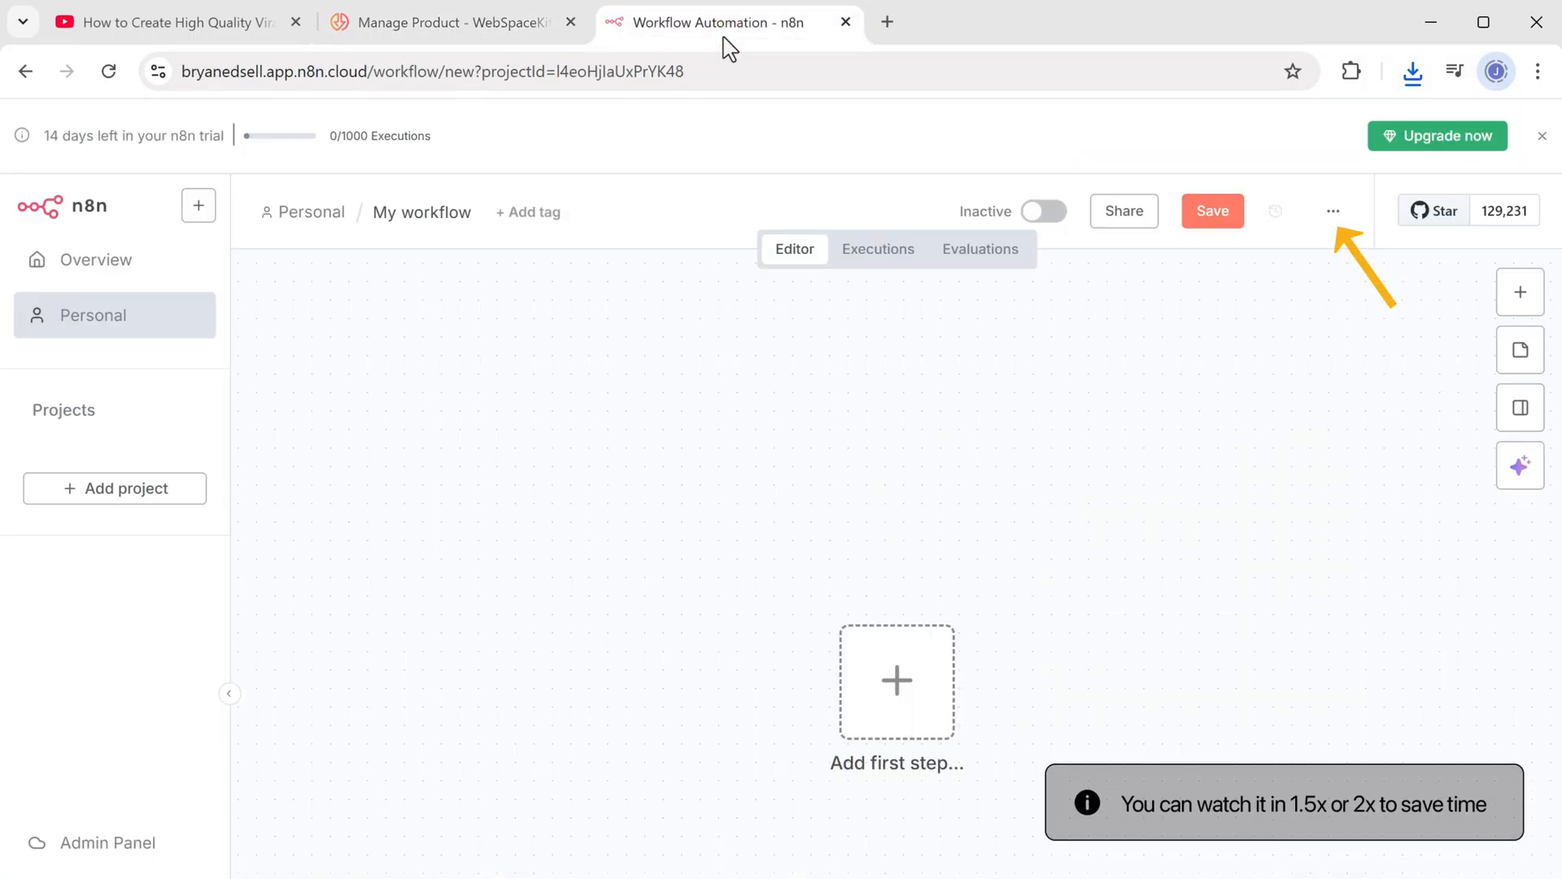
left_click(1333, 211)
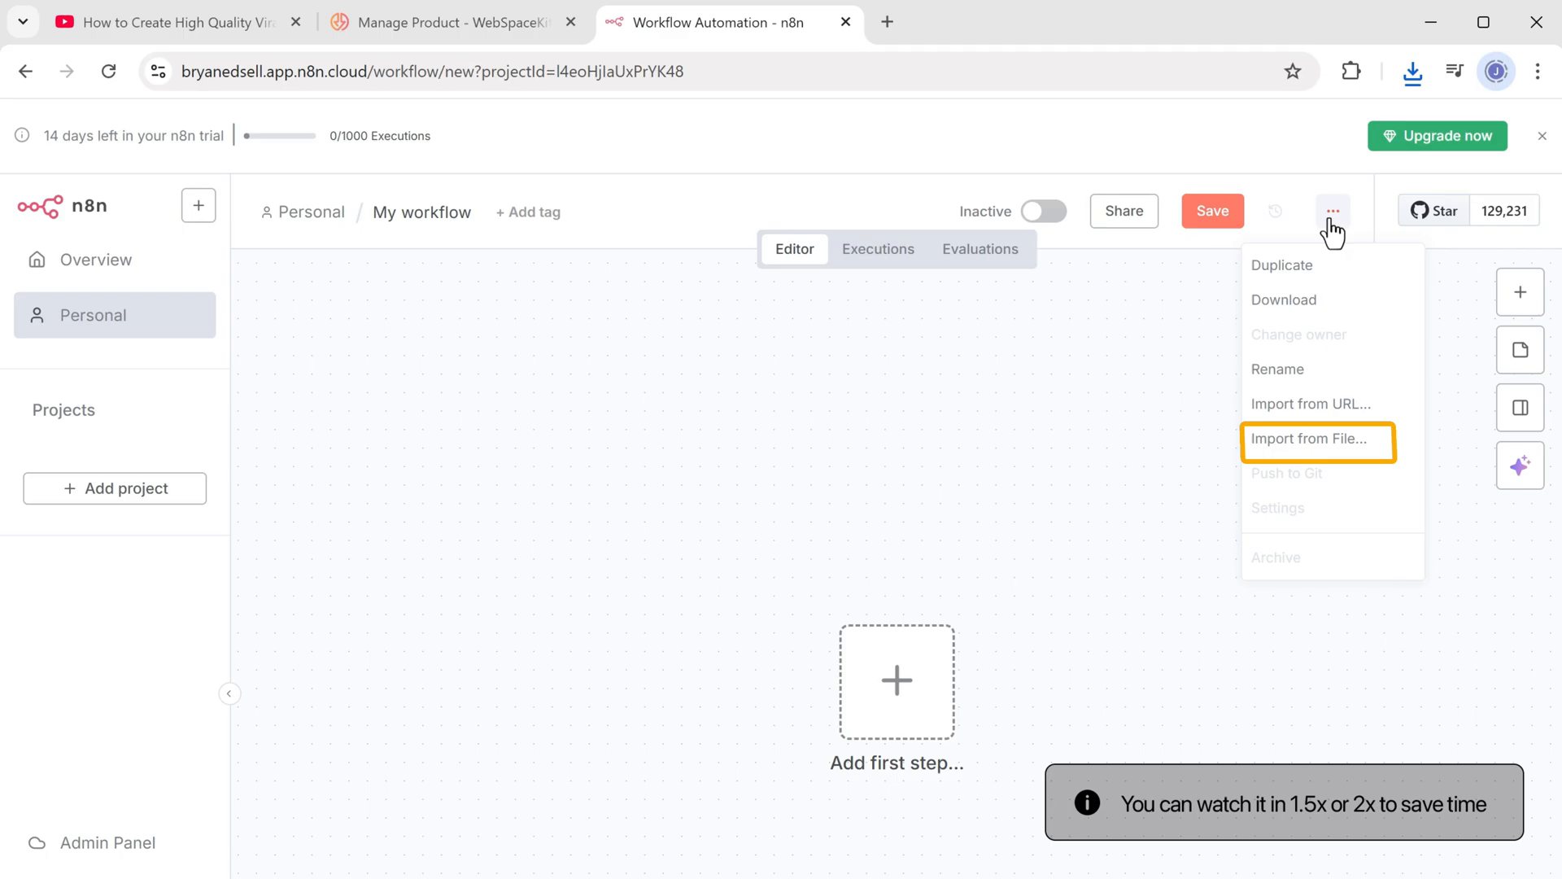
left_click(1311, 440)
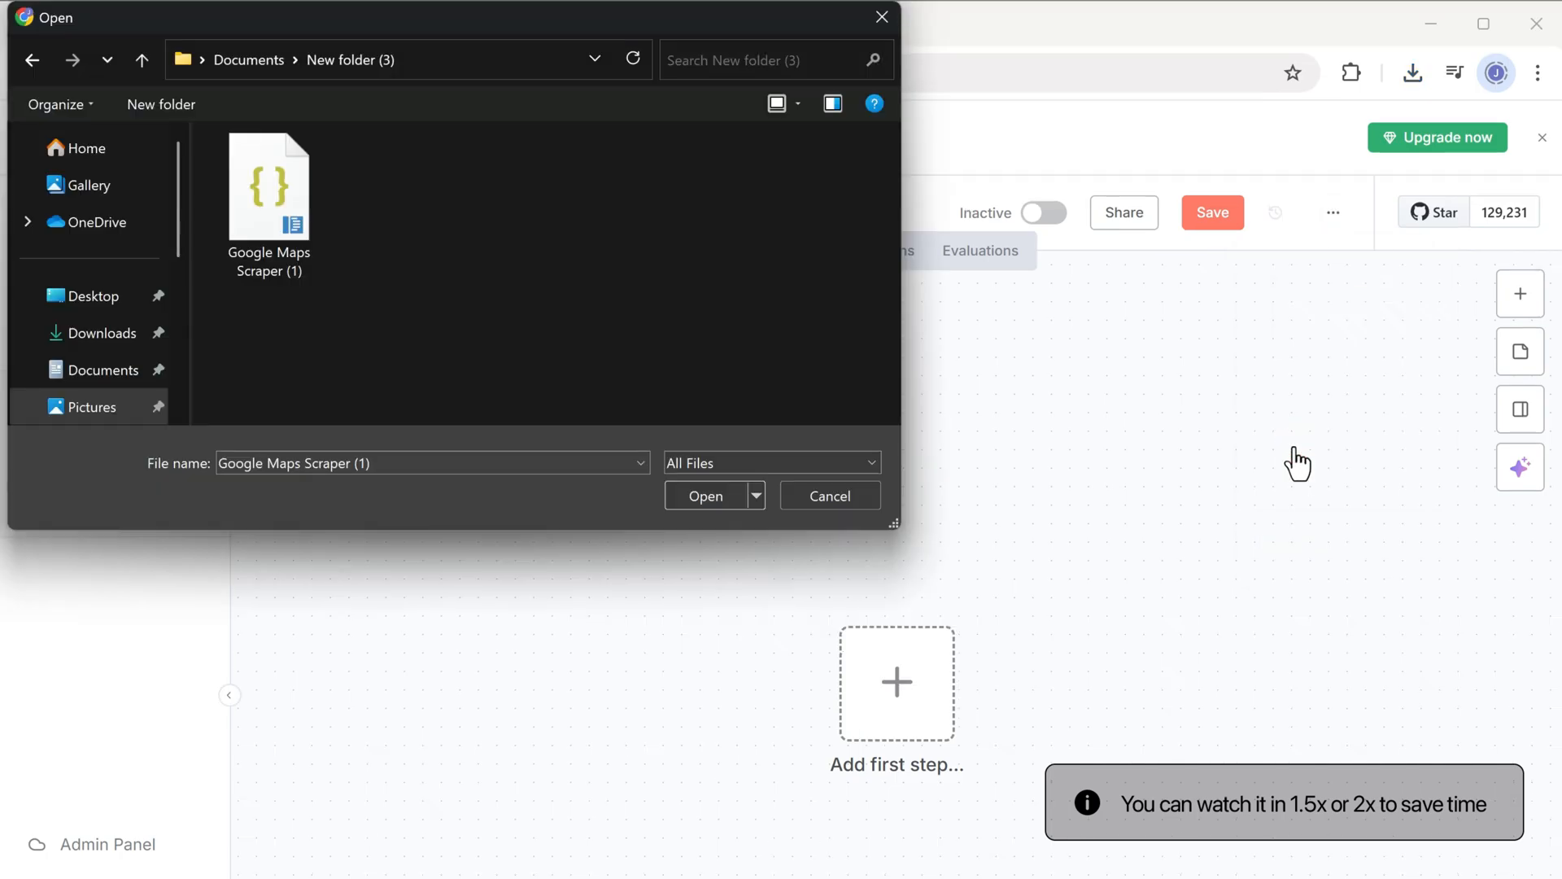
left_click(268, 192)
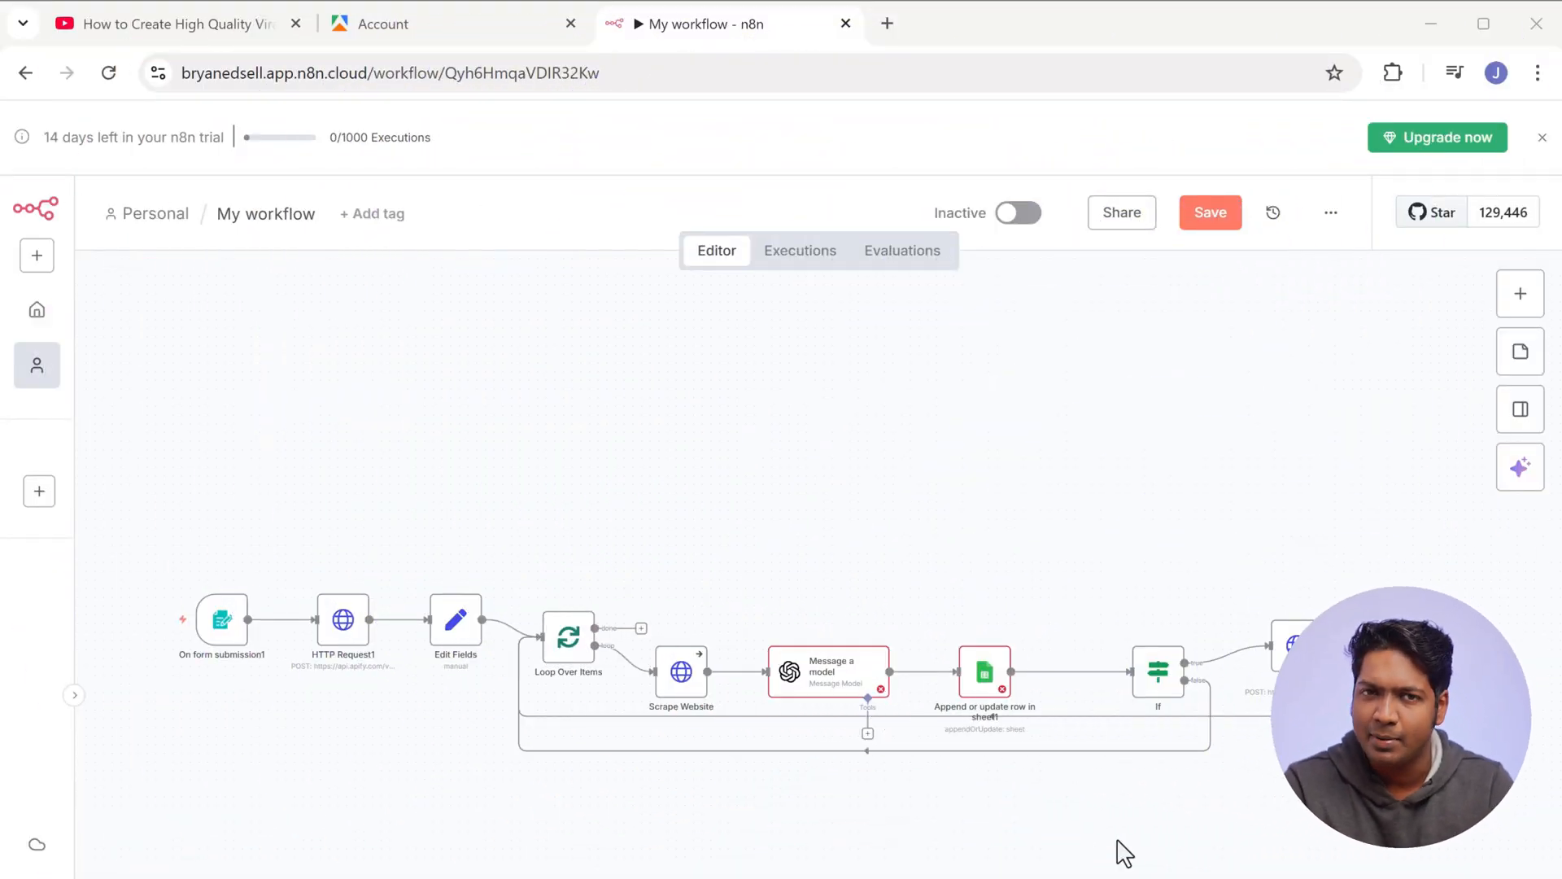
left_click(341, 620)
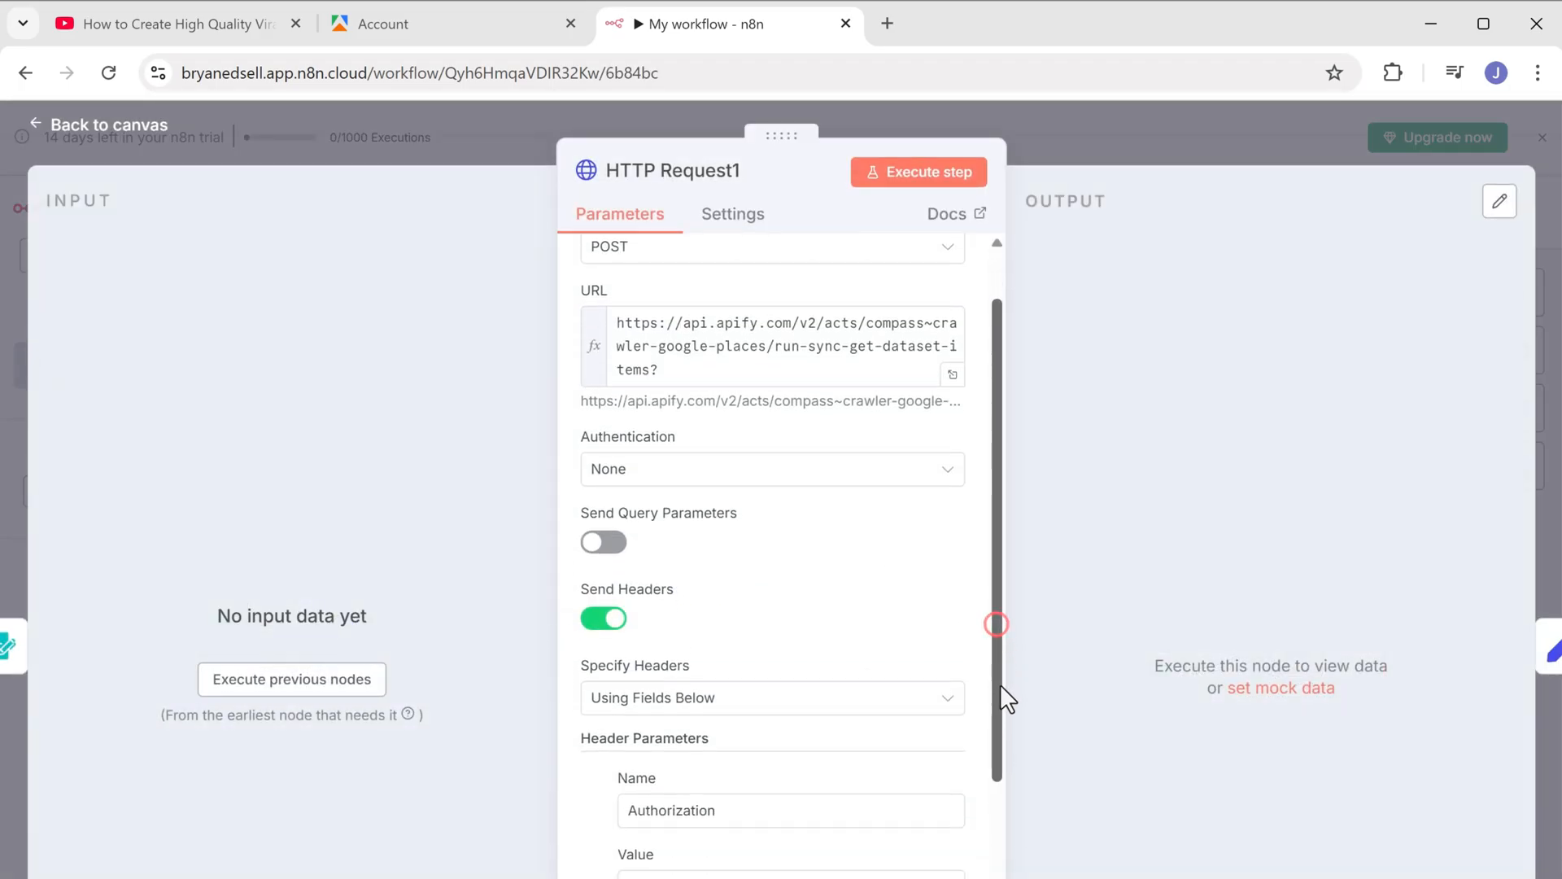
scroll("down", 3)
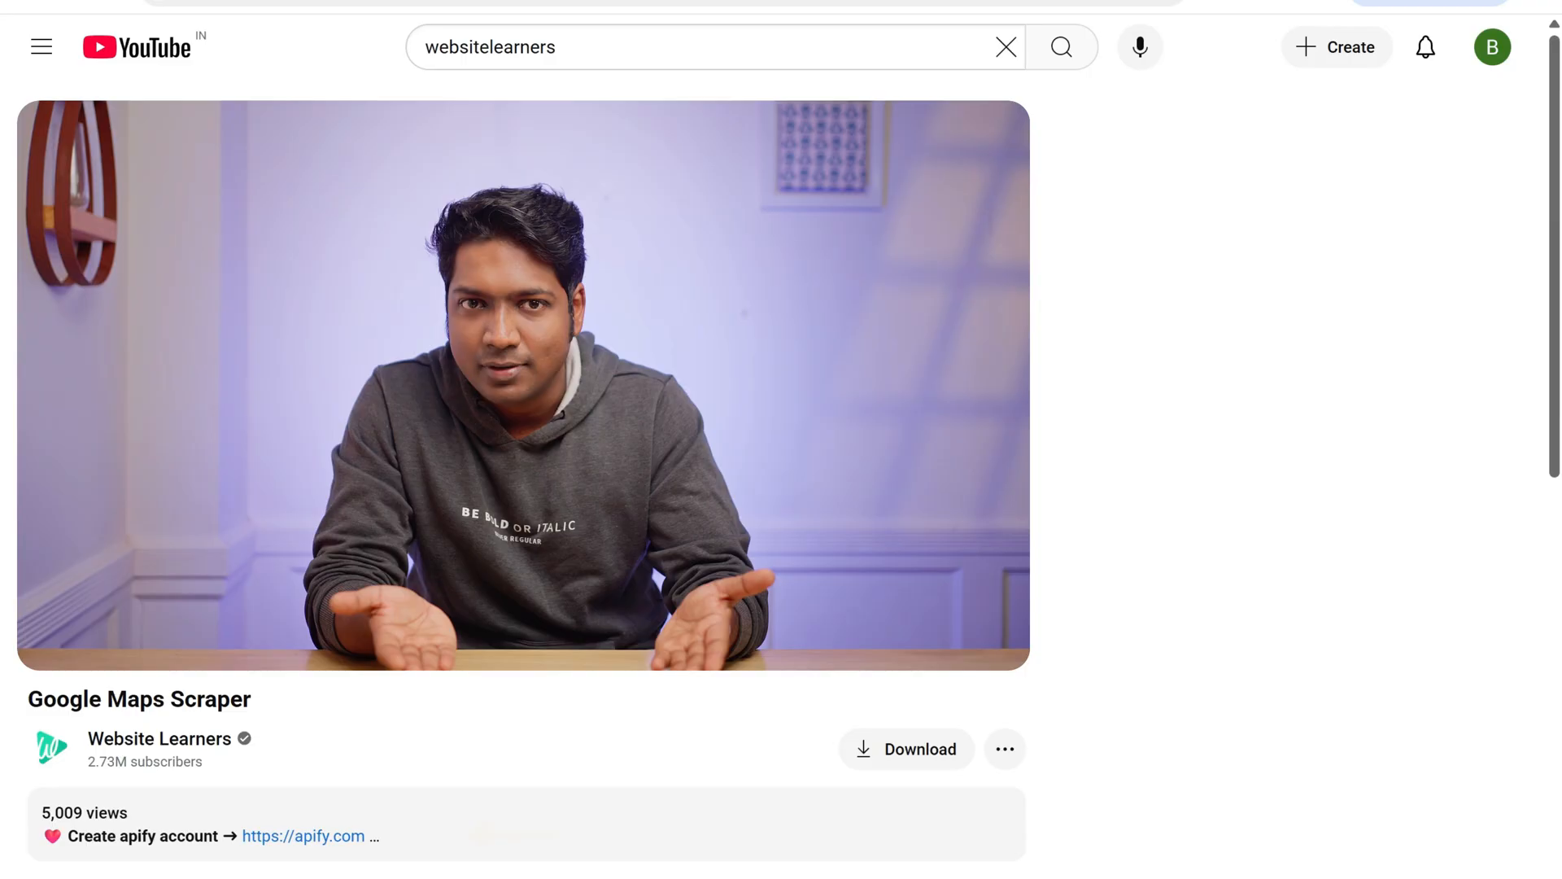
mouse_move(296, 863)
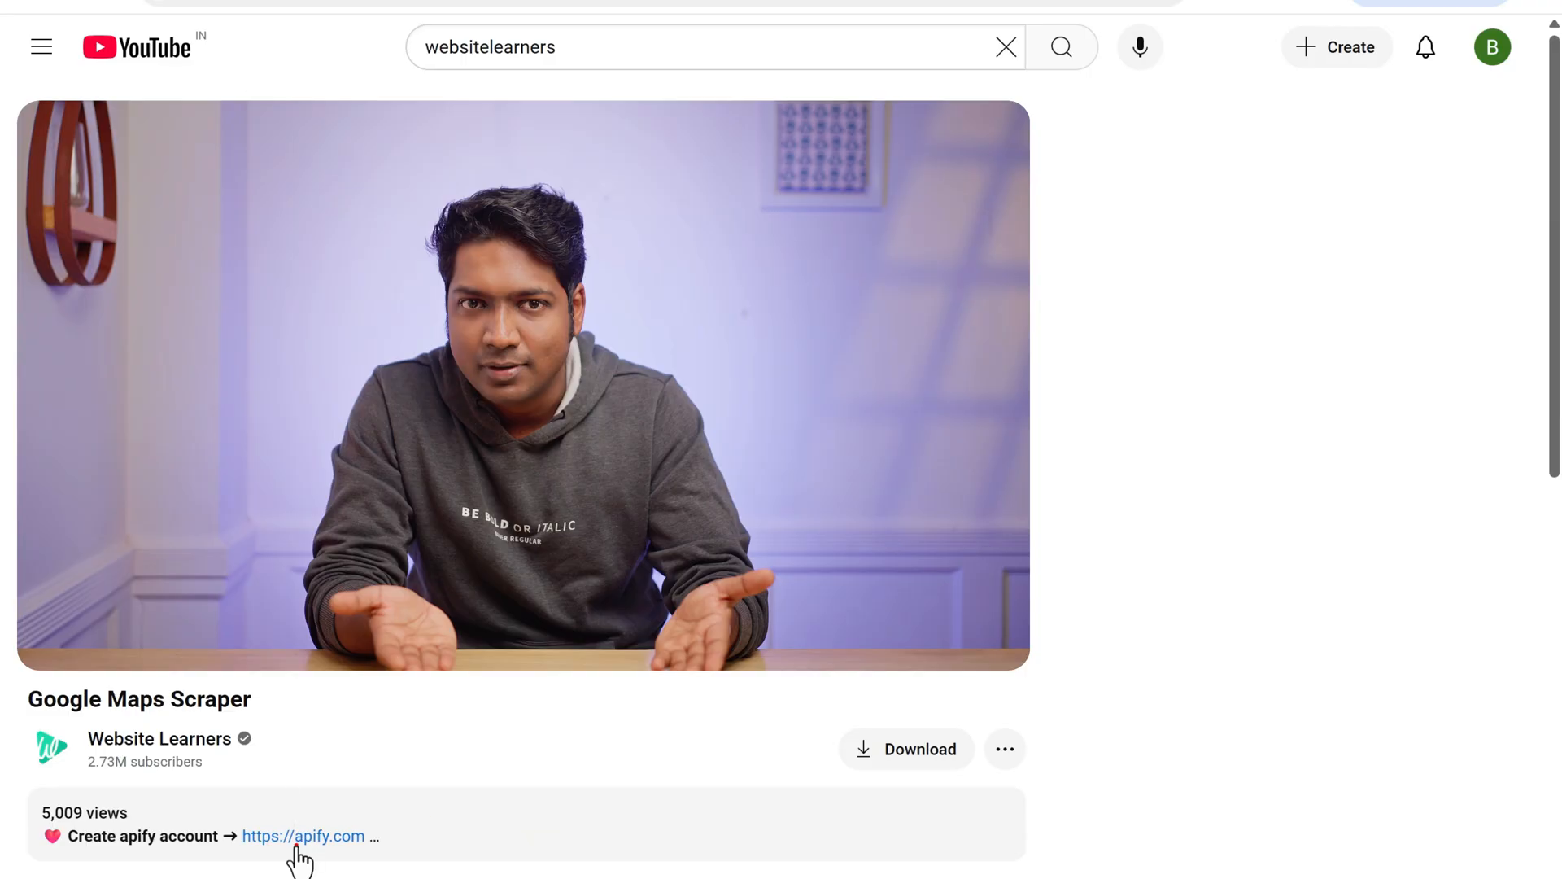
Sign up for an Apify account using Google.
left_click(304, 859)
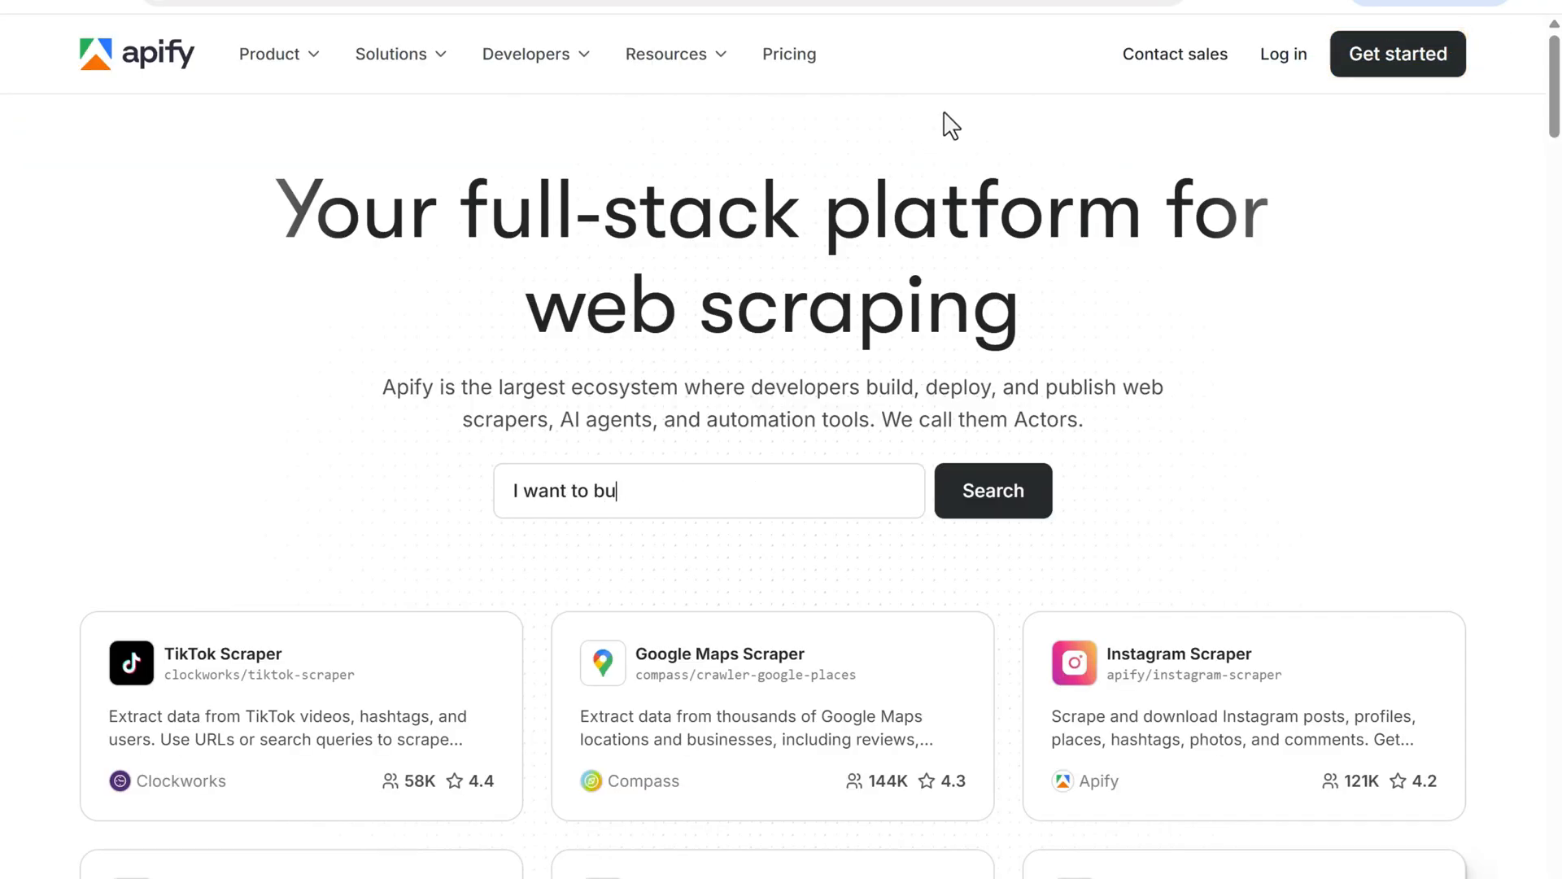
left_click(1398, 54)
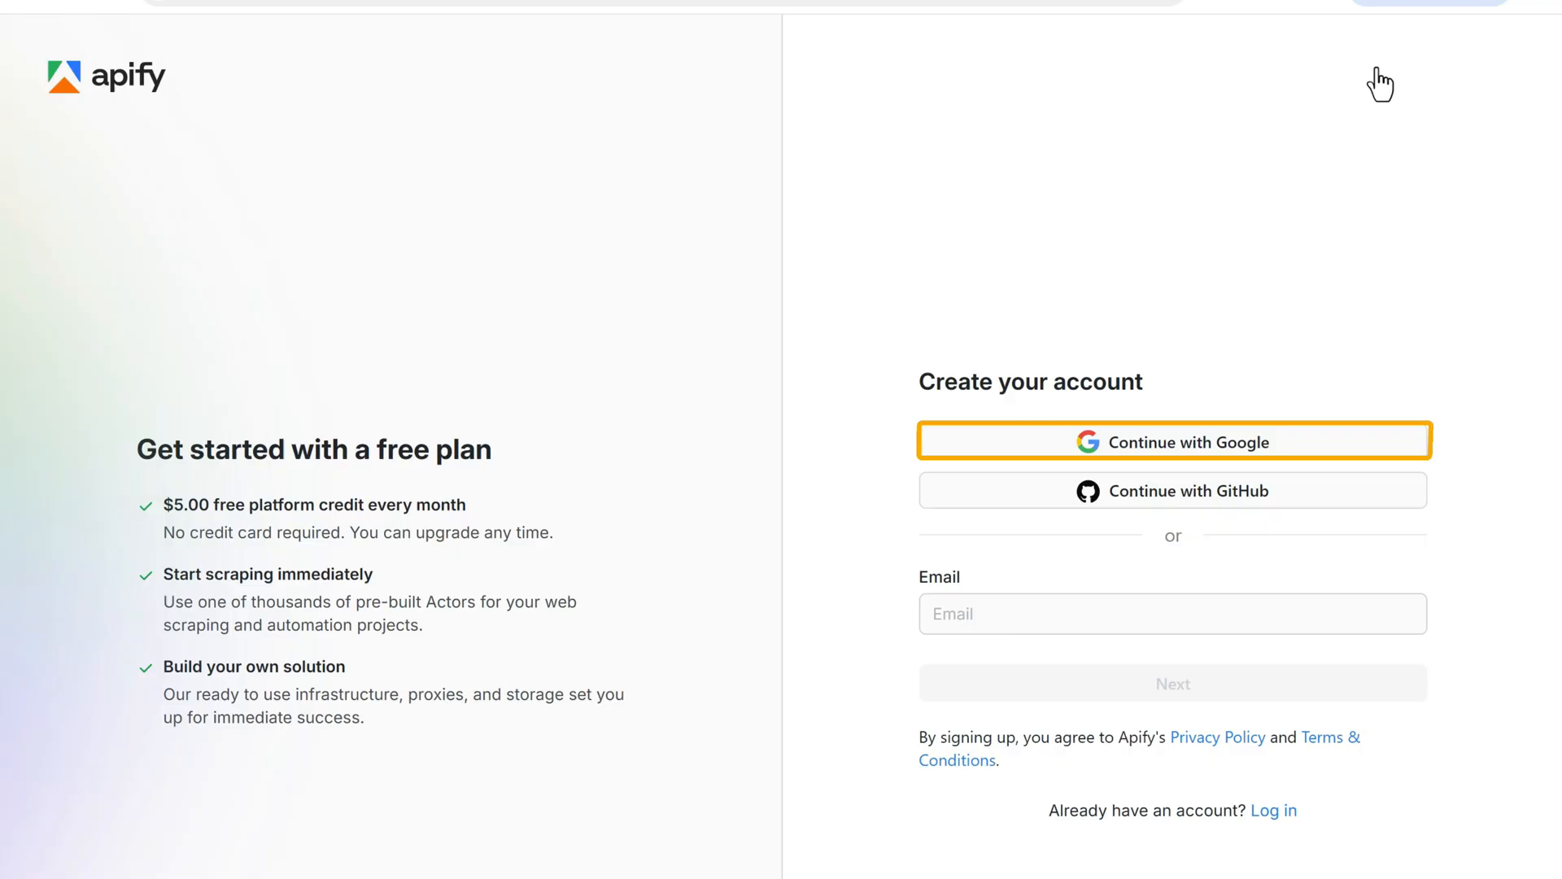
left_click(1174, 442)
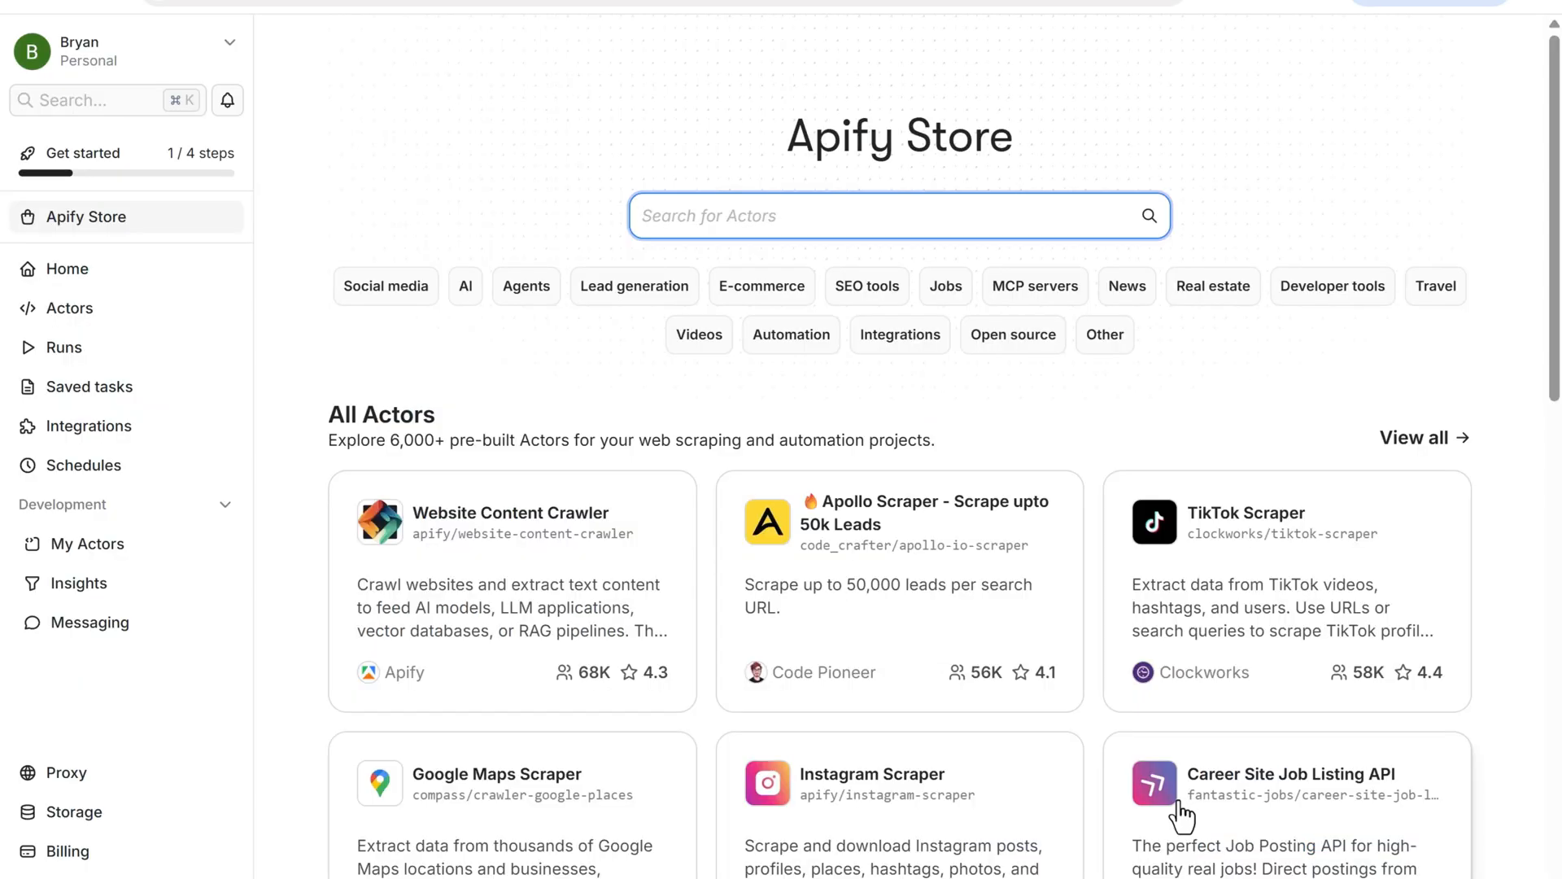
scroll("down", 3)
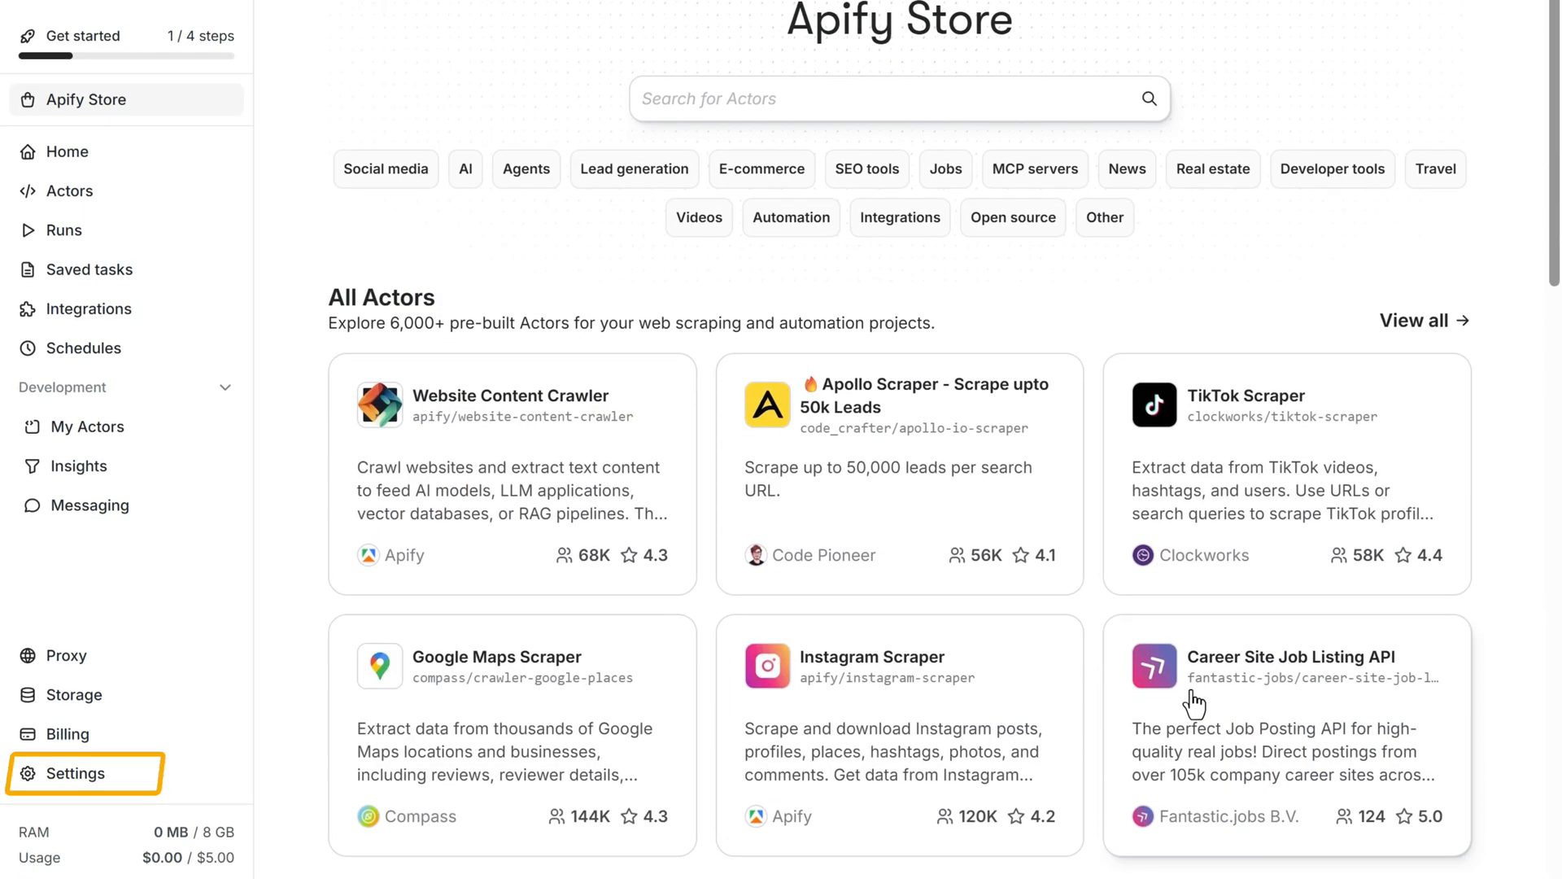
Copy the default personal API token from Settings > API & Integrations.
left_click(73, 773)
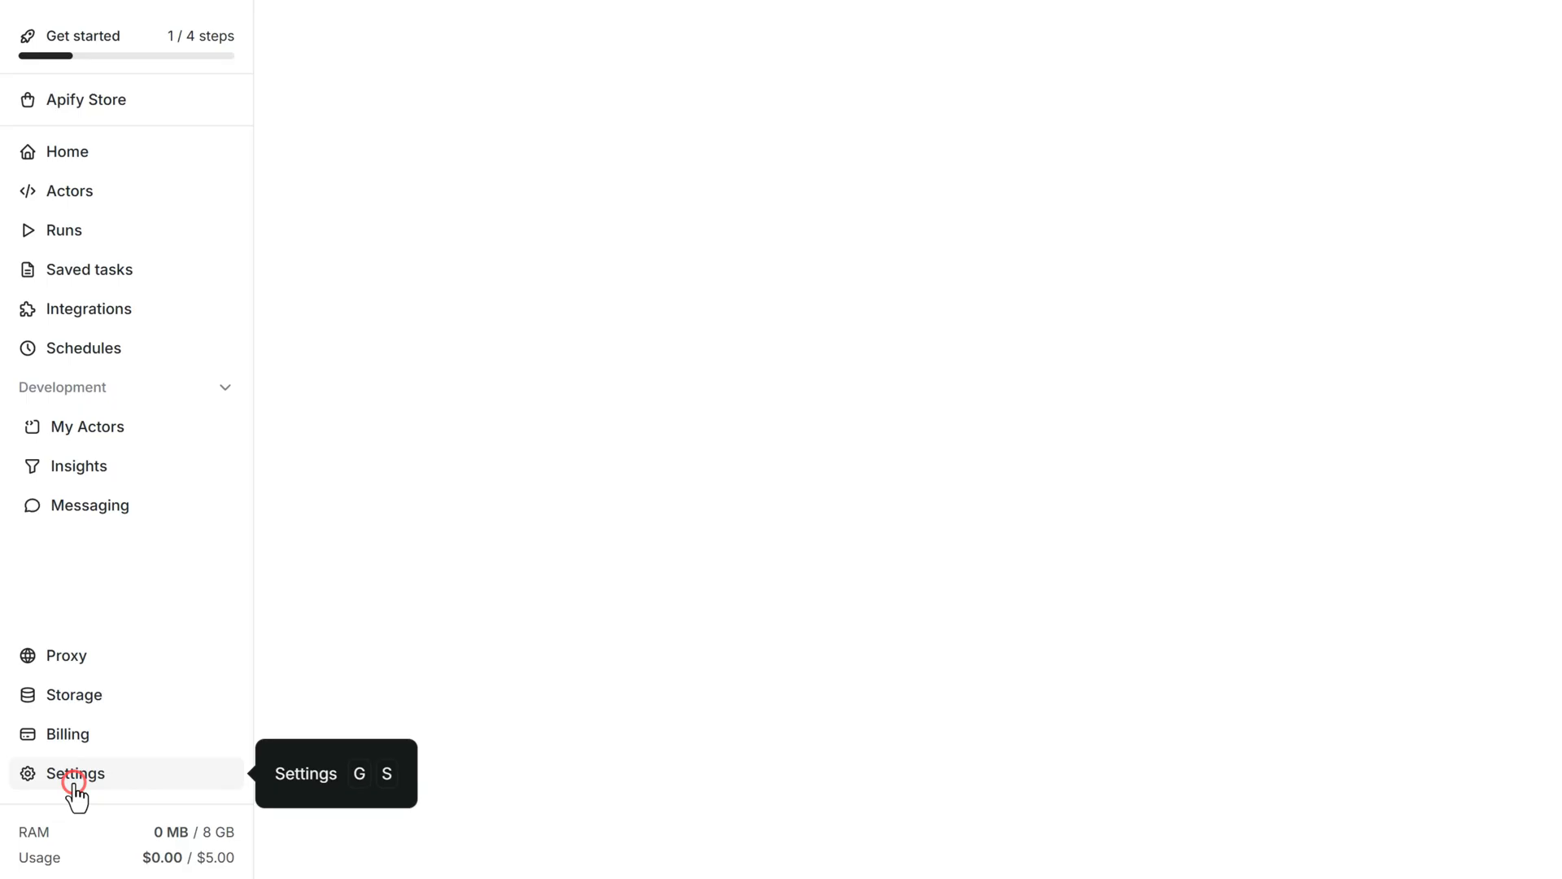
left_click(77, 774)
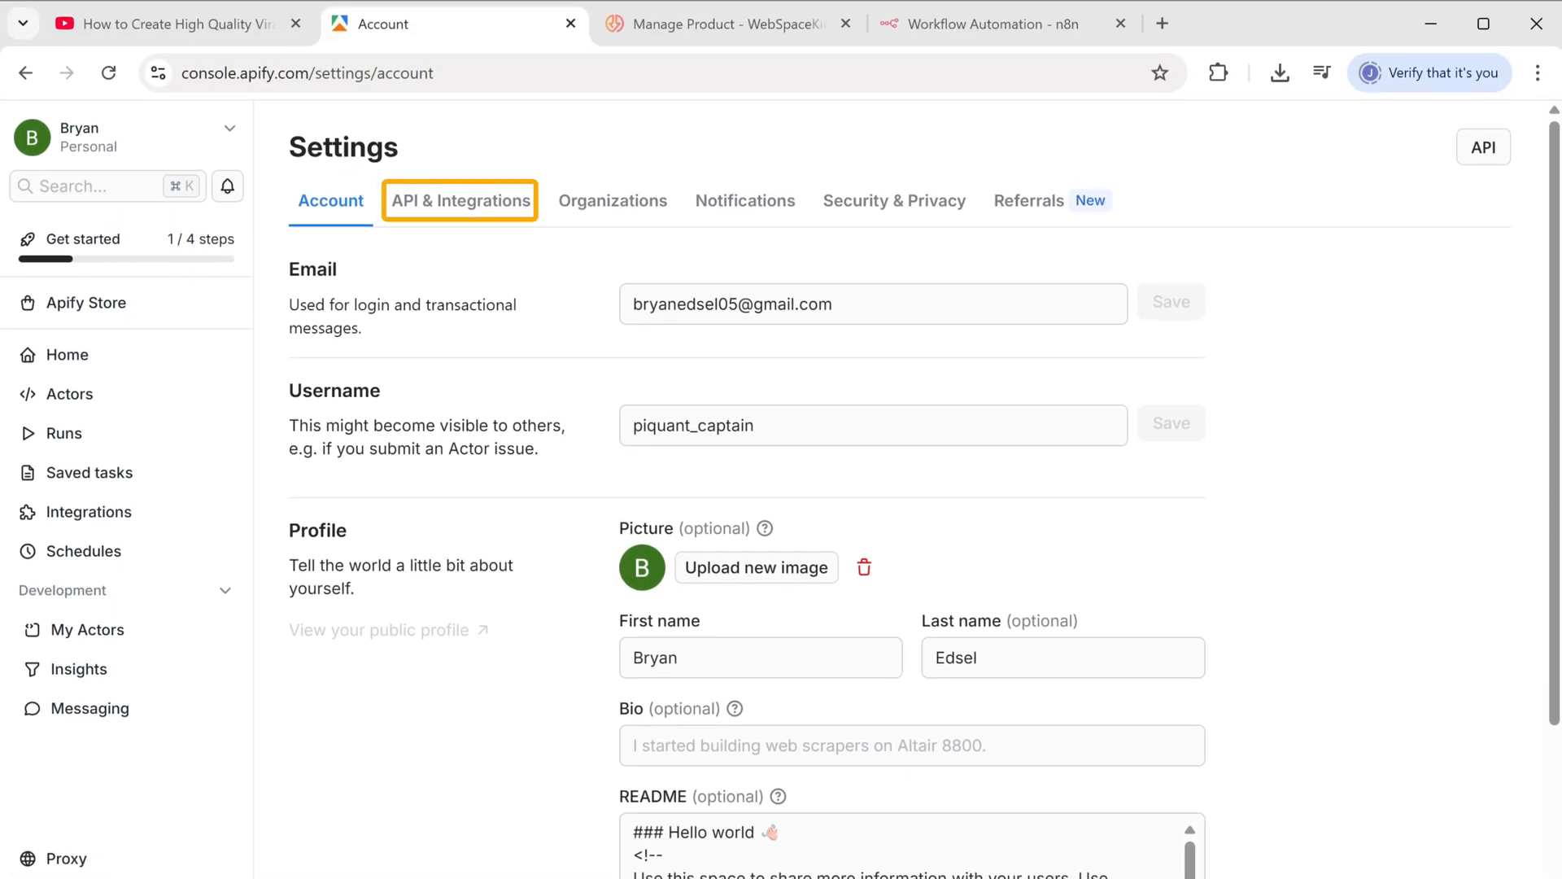
left_click(460, 201)
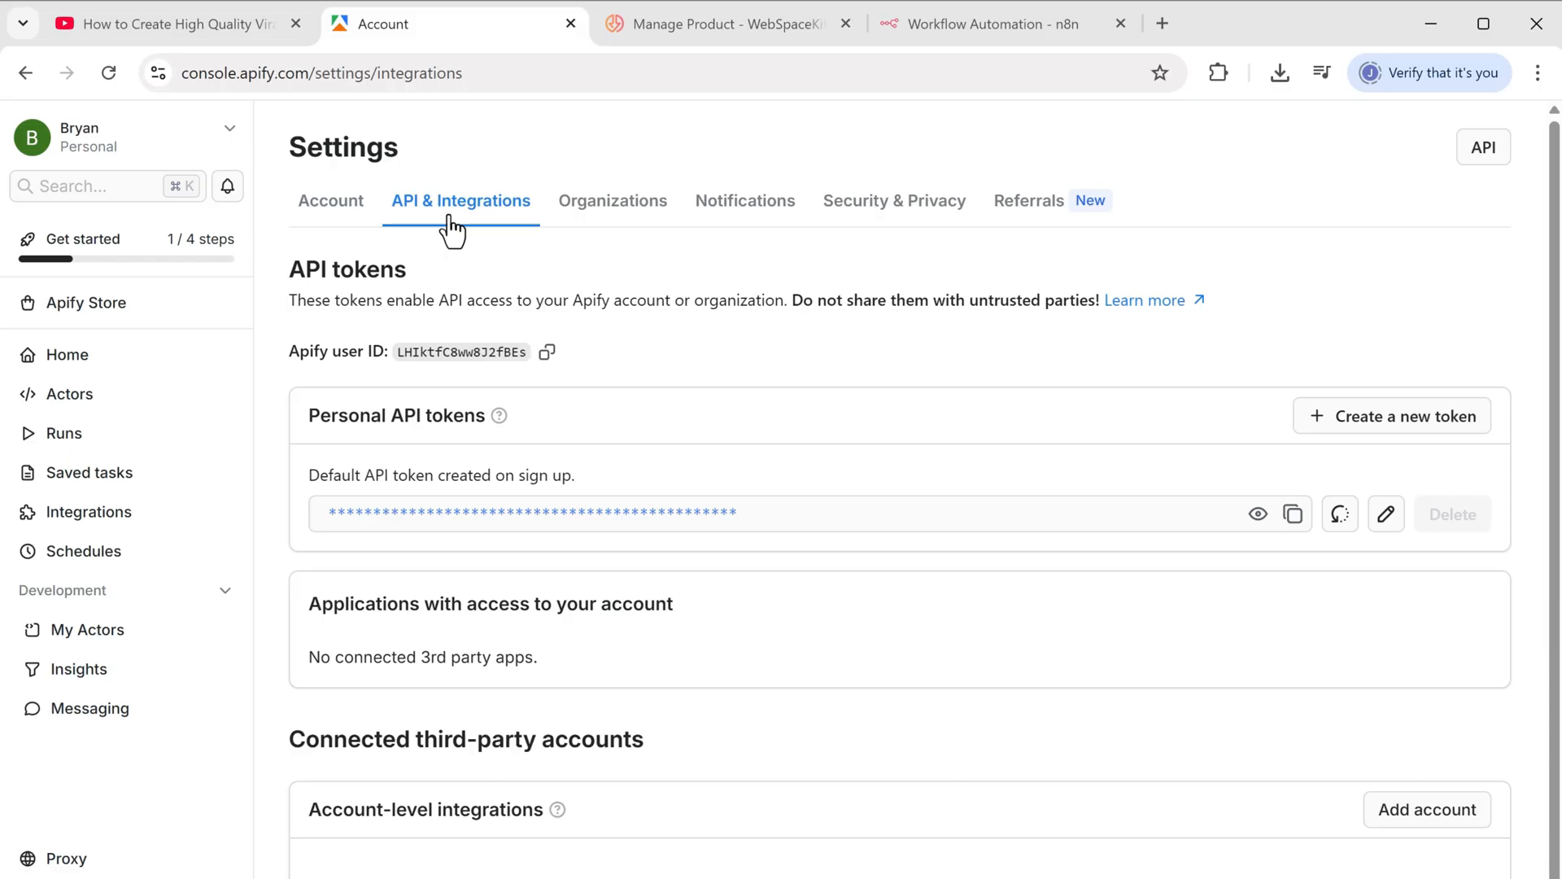
left_click(1295, 515)
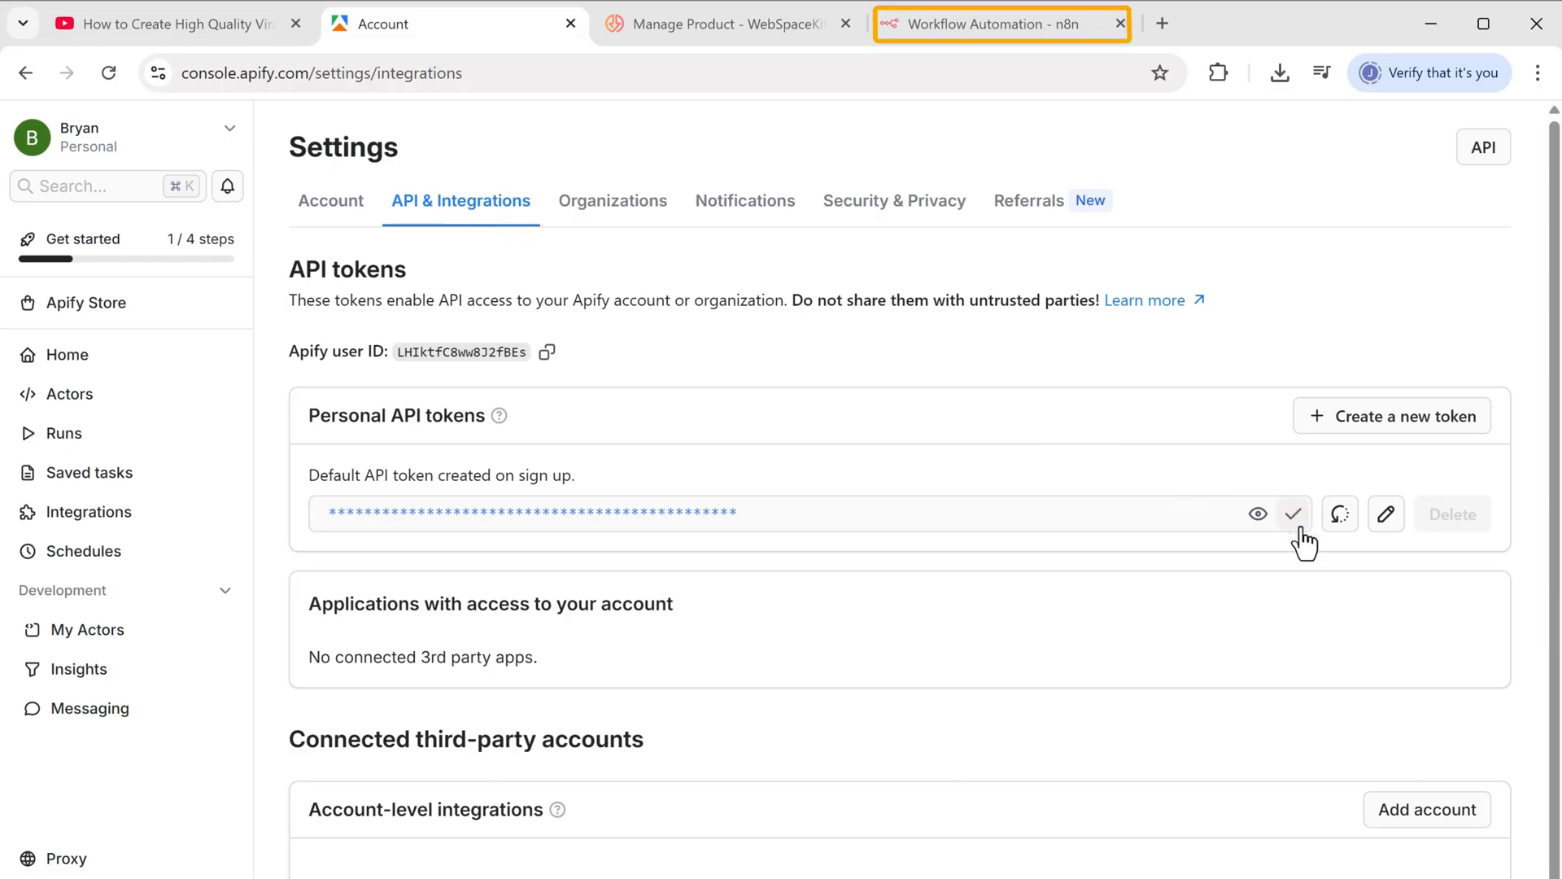
Return to n8n and right-click in the HTTP Request header value field.
left_click(1004, 24)
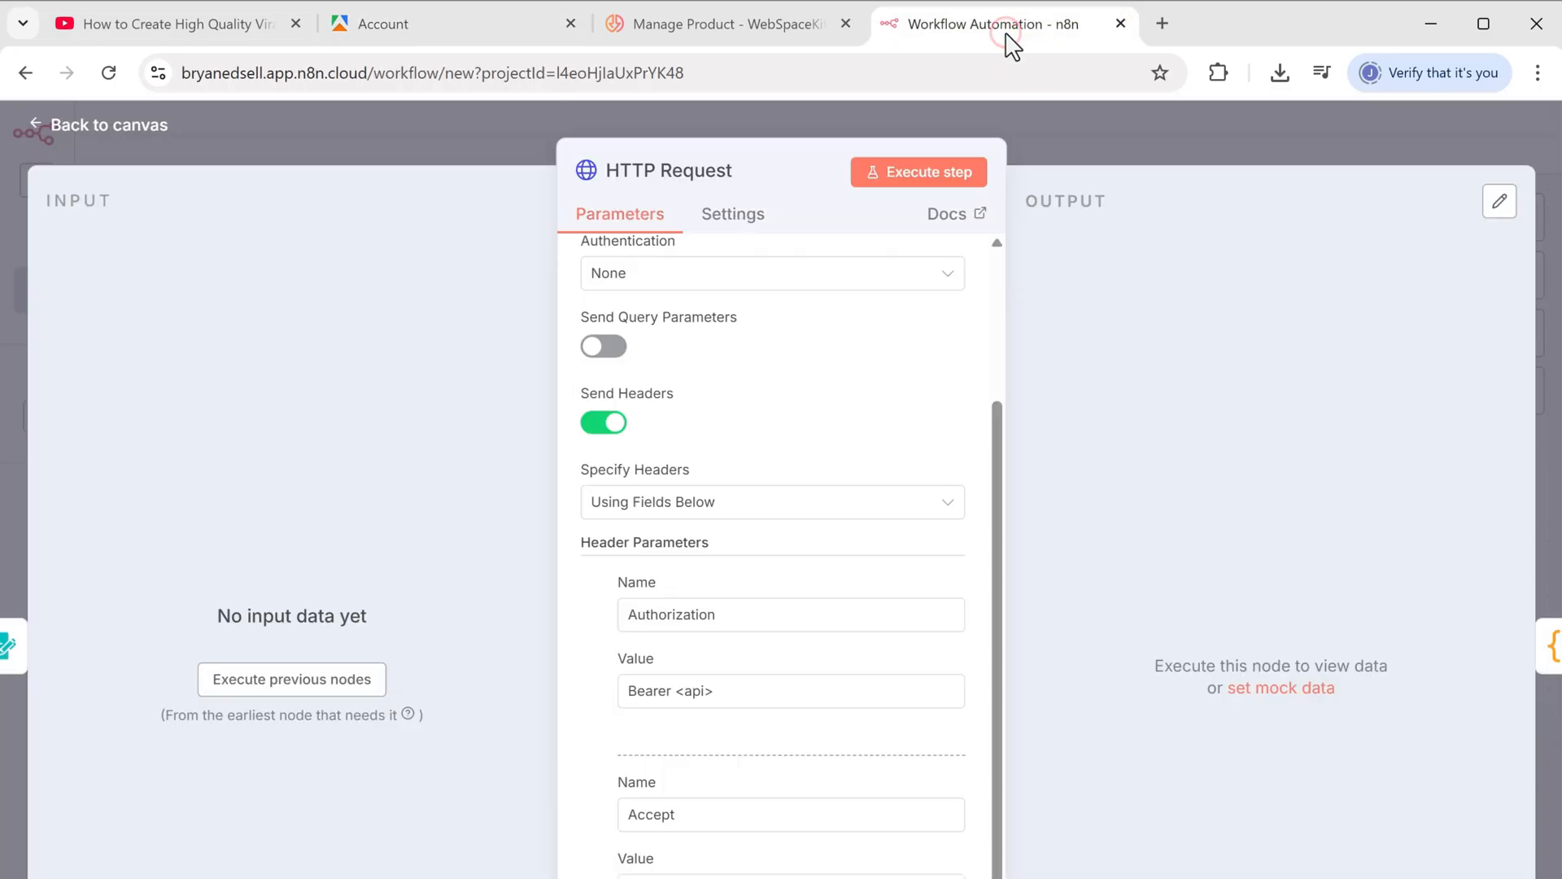
mouse_move(809, 448)
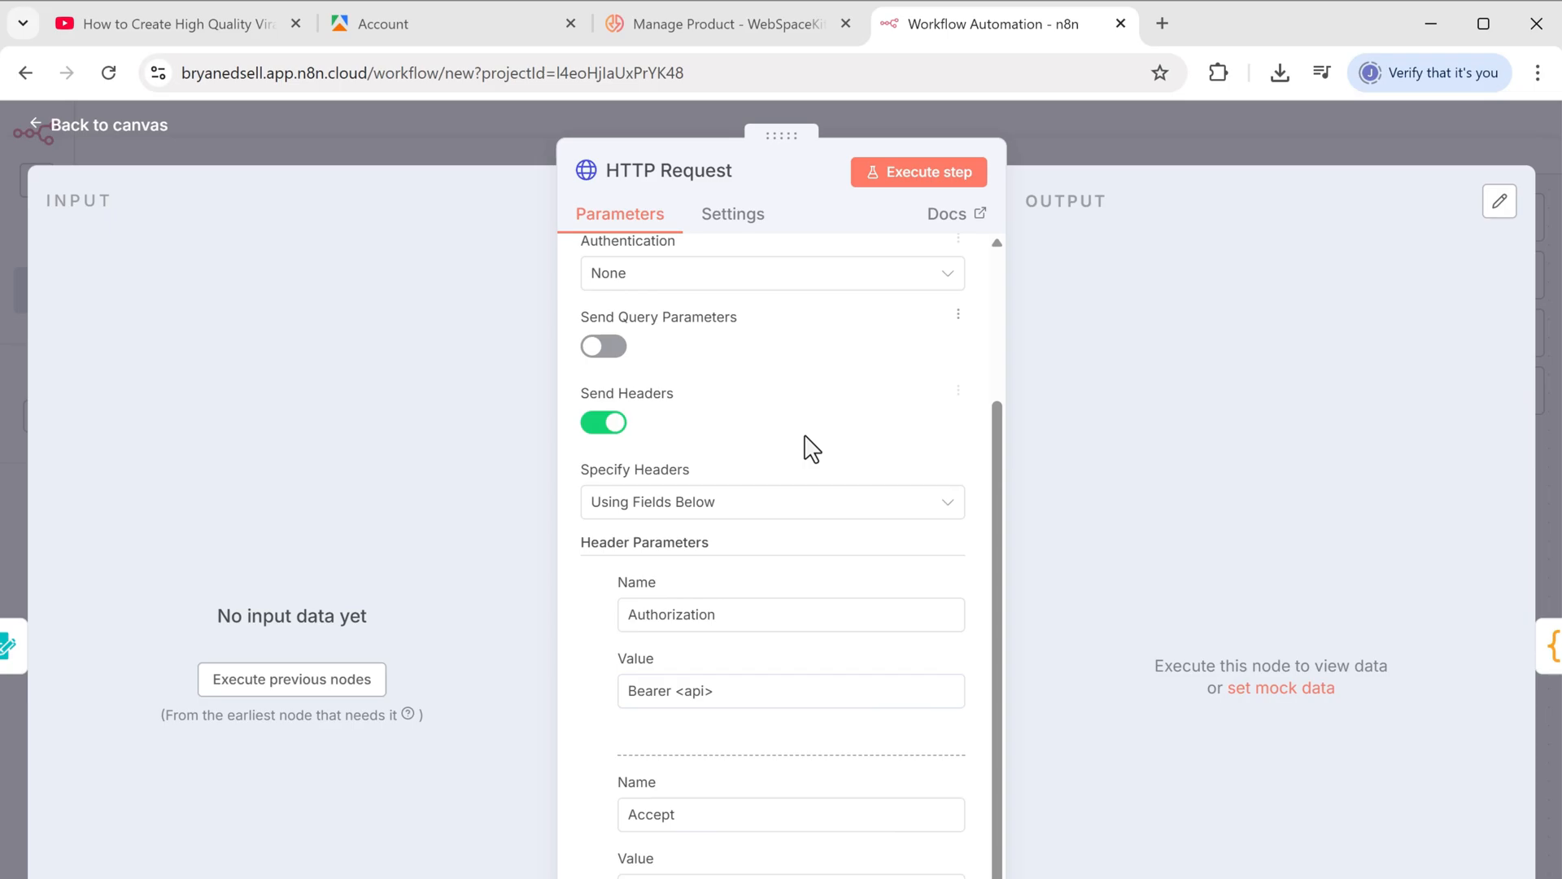
right_click(701, 691)
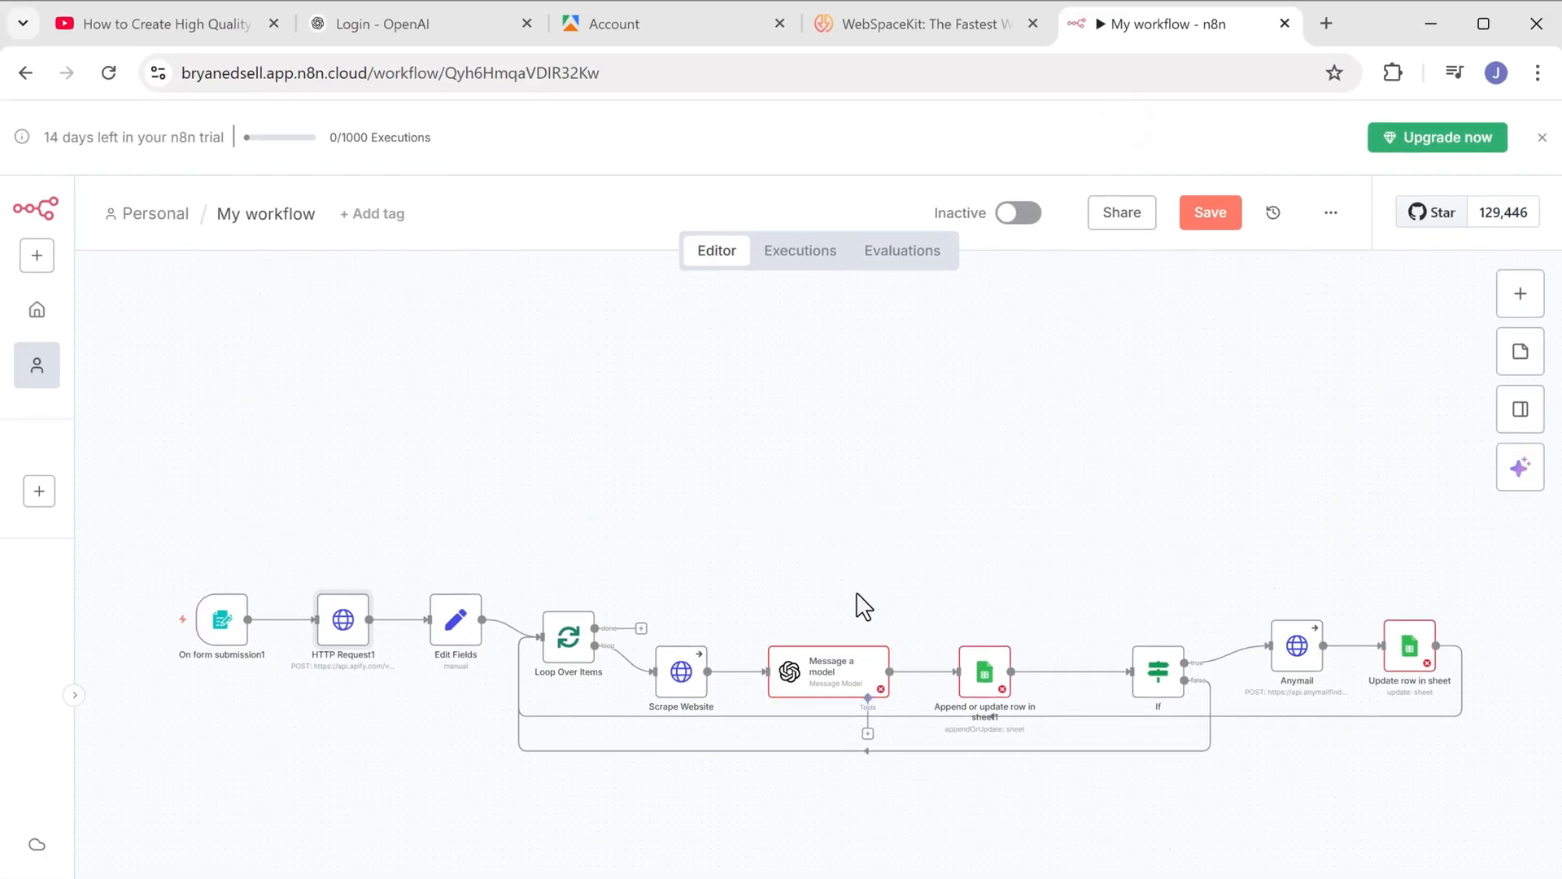
Start a new OpenAI credential from the Message a model node's credential dropdown.
double_click(828, 671)
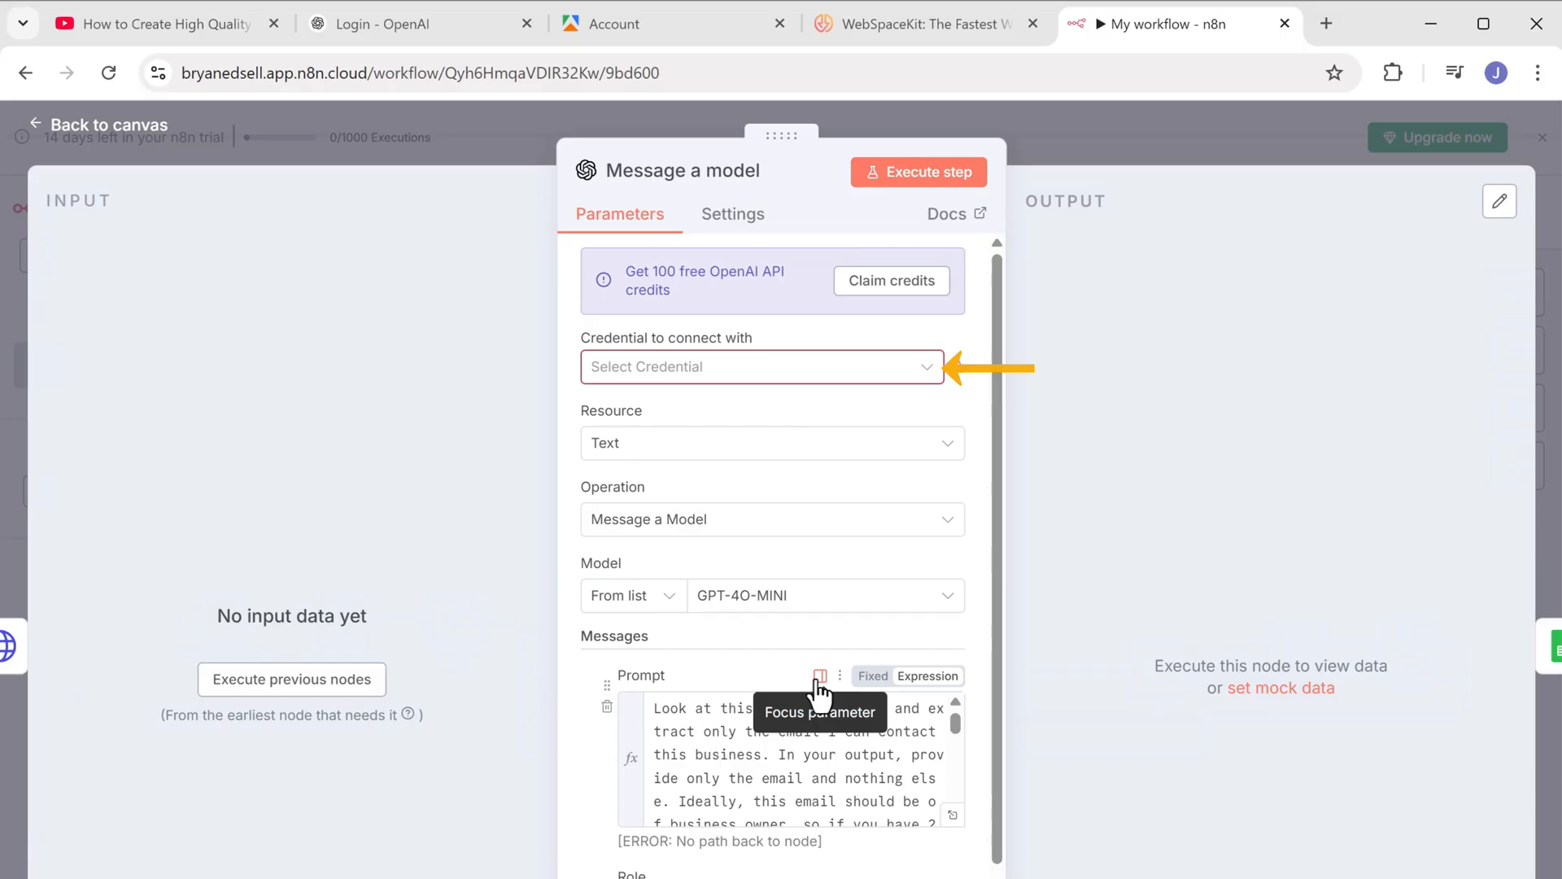
left_click(763, 367)
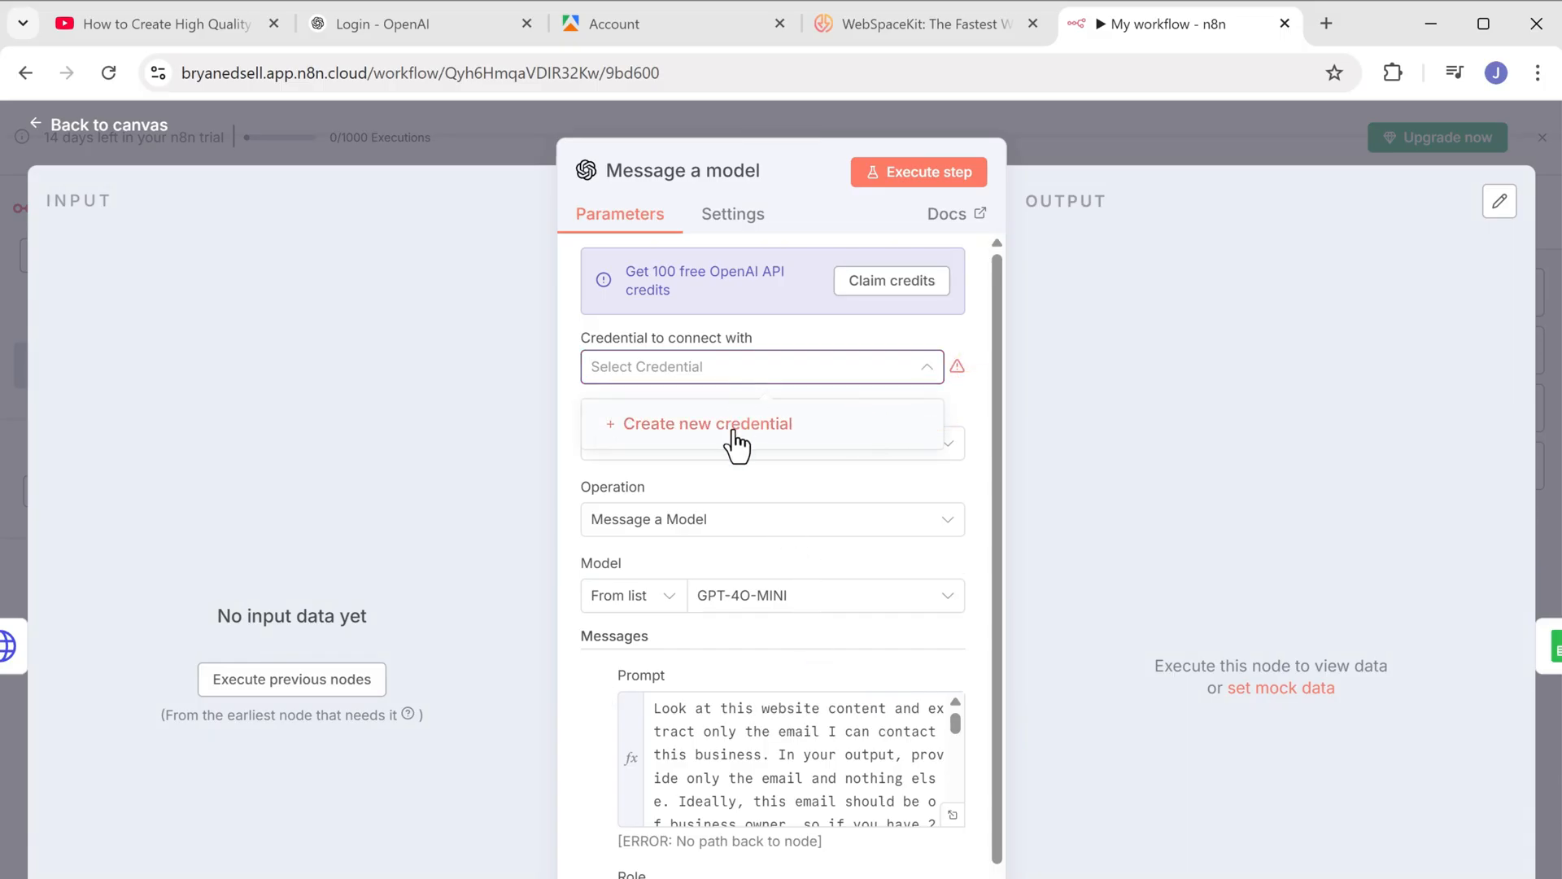
left_click(707, 424)
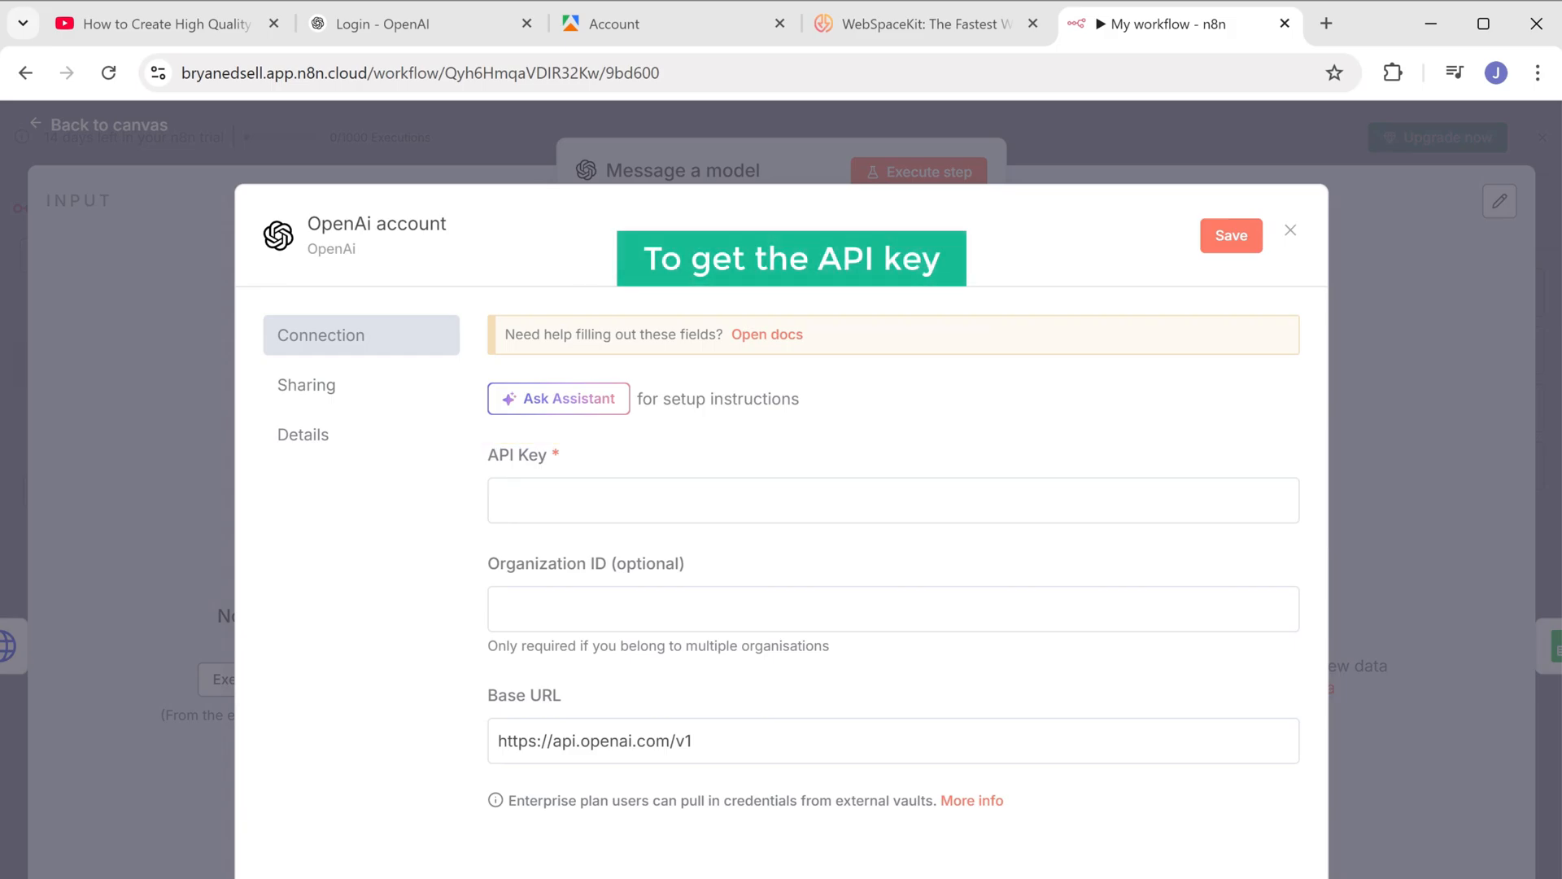
left_click(163, 23)
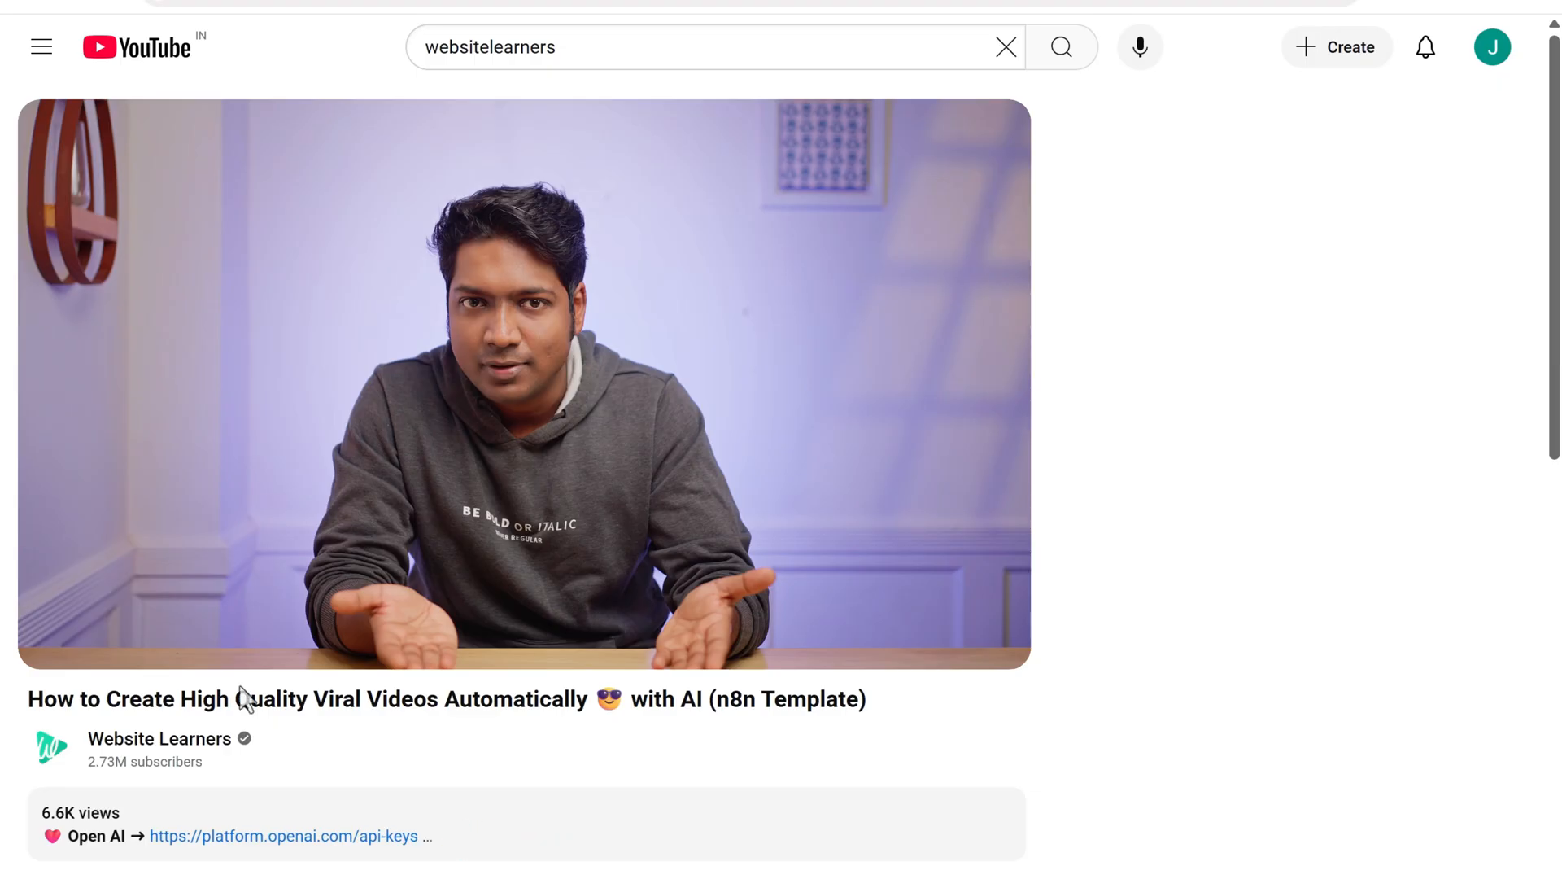
Log in to OpenAI Platform, then generate and copy a secret key named 'maps'.
left_click(285, 836)
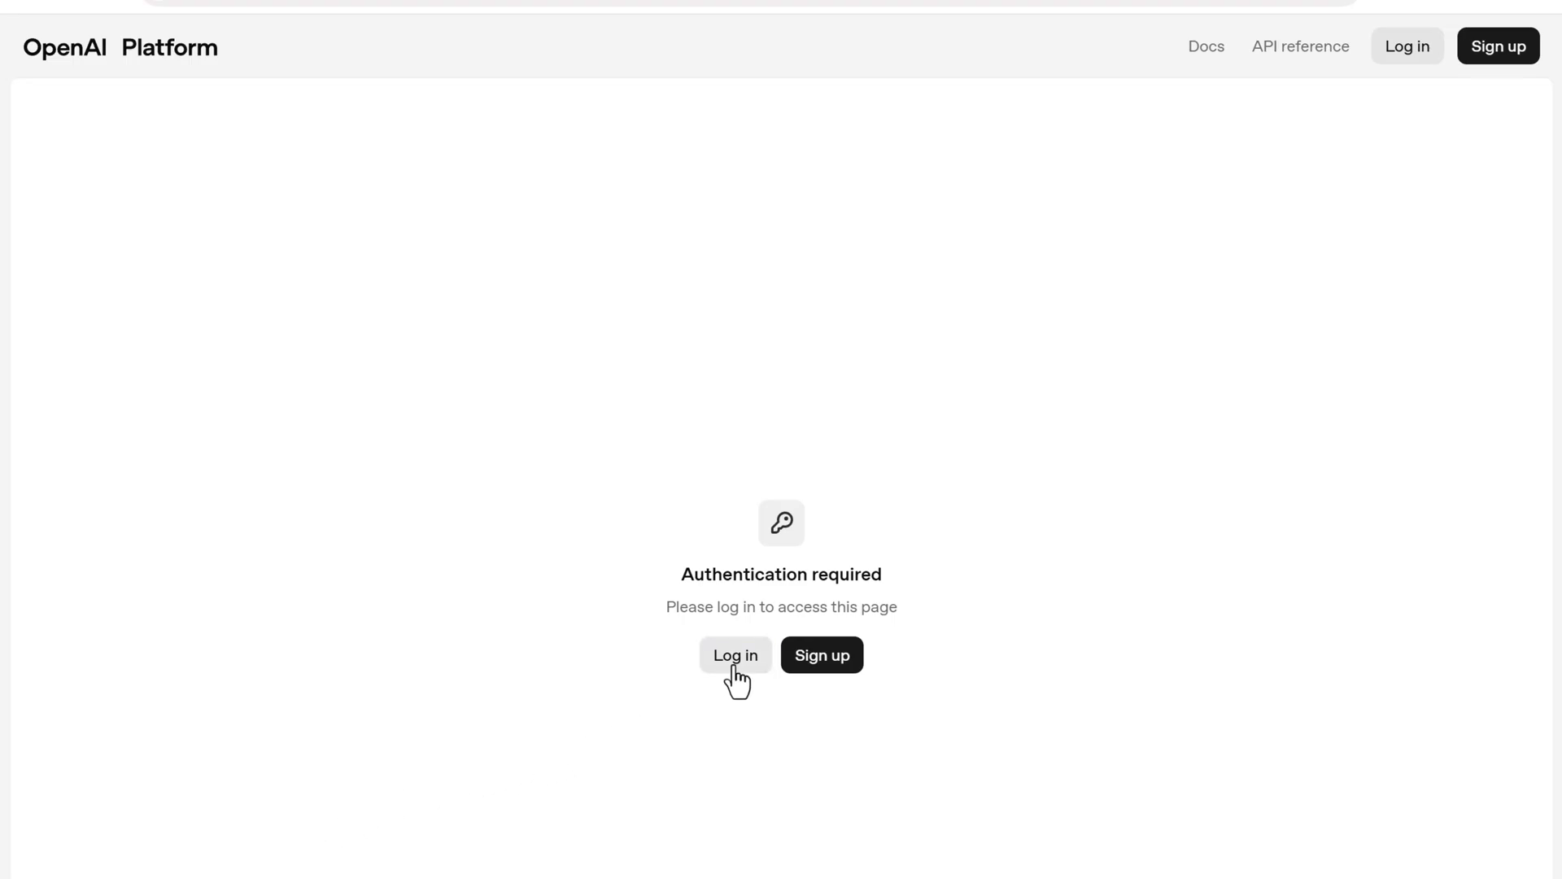
left_click(736, 655)
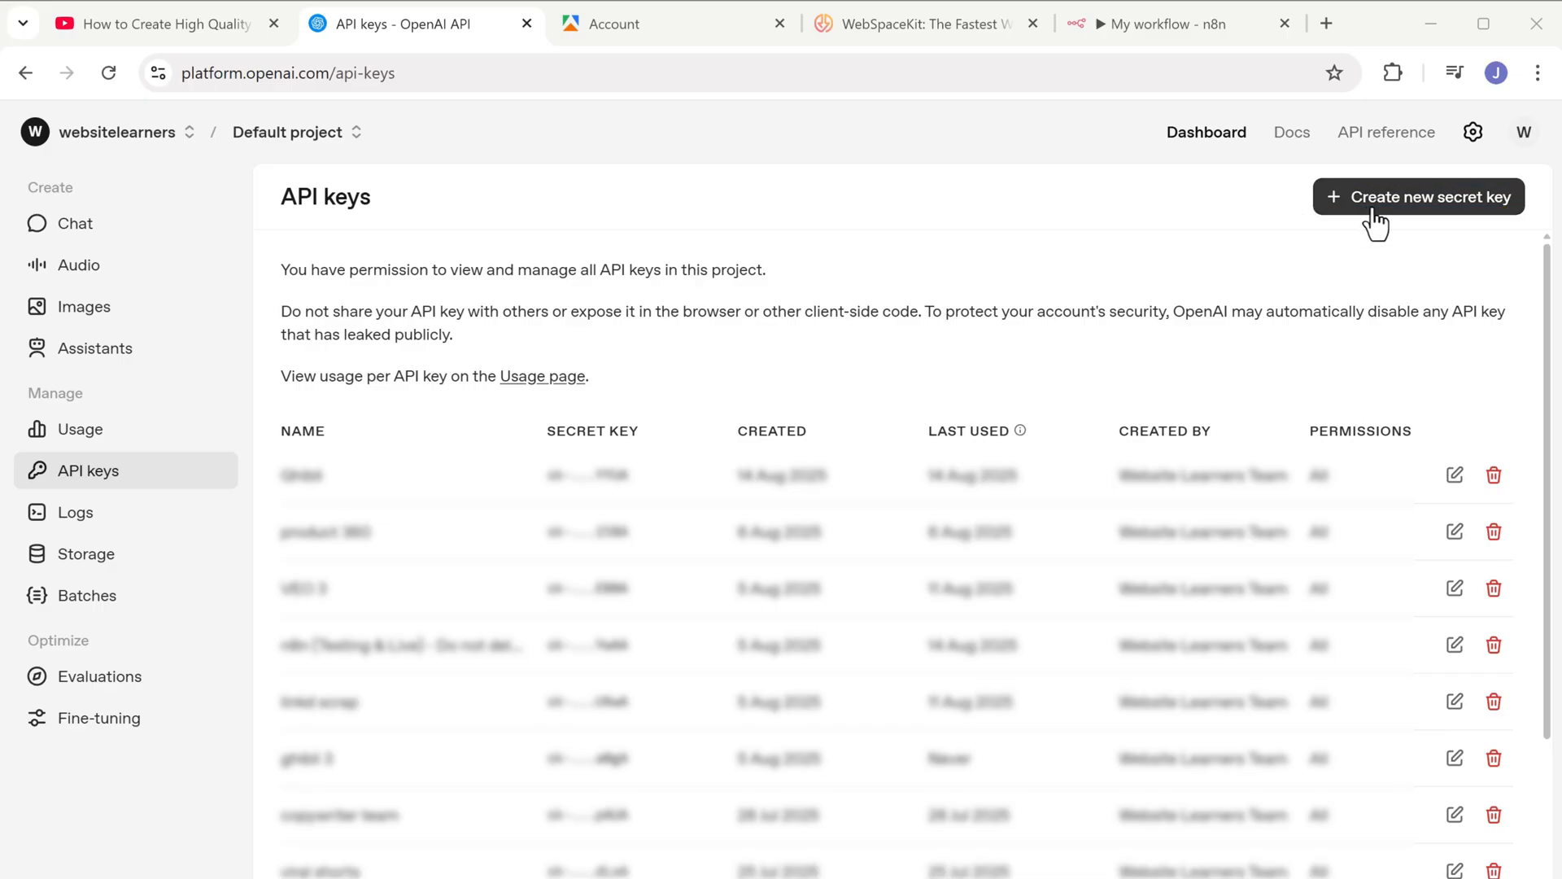
left_click(1420, 197)
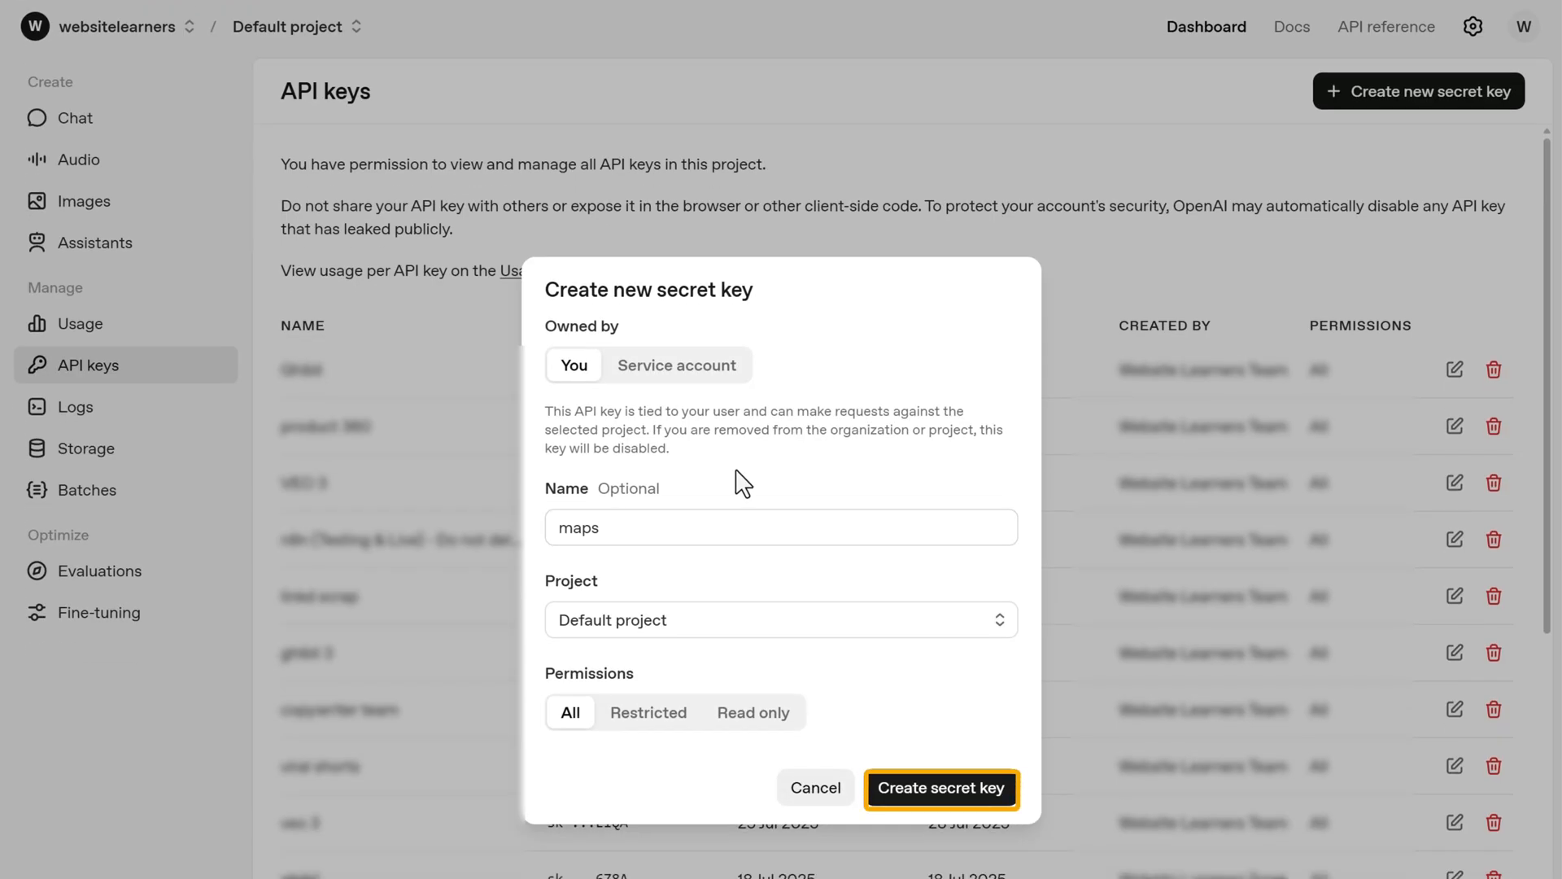
left_click(941, 787)
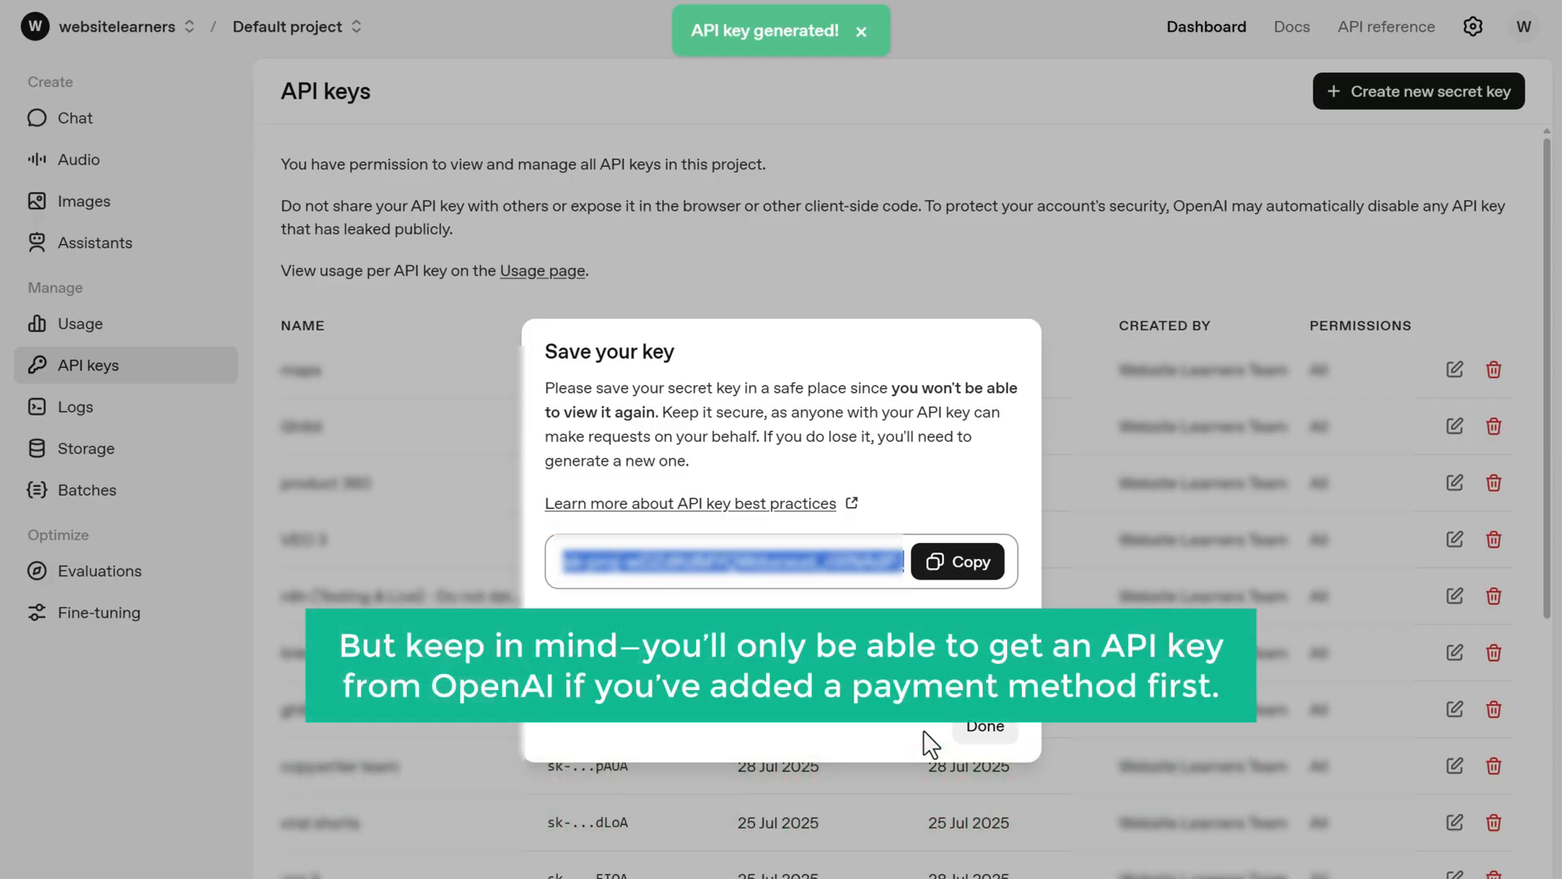
left_click(957, 562)
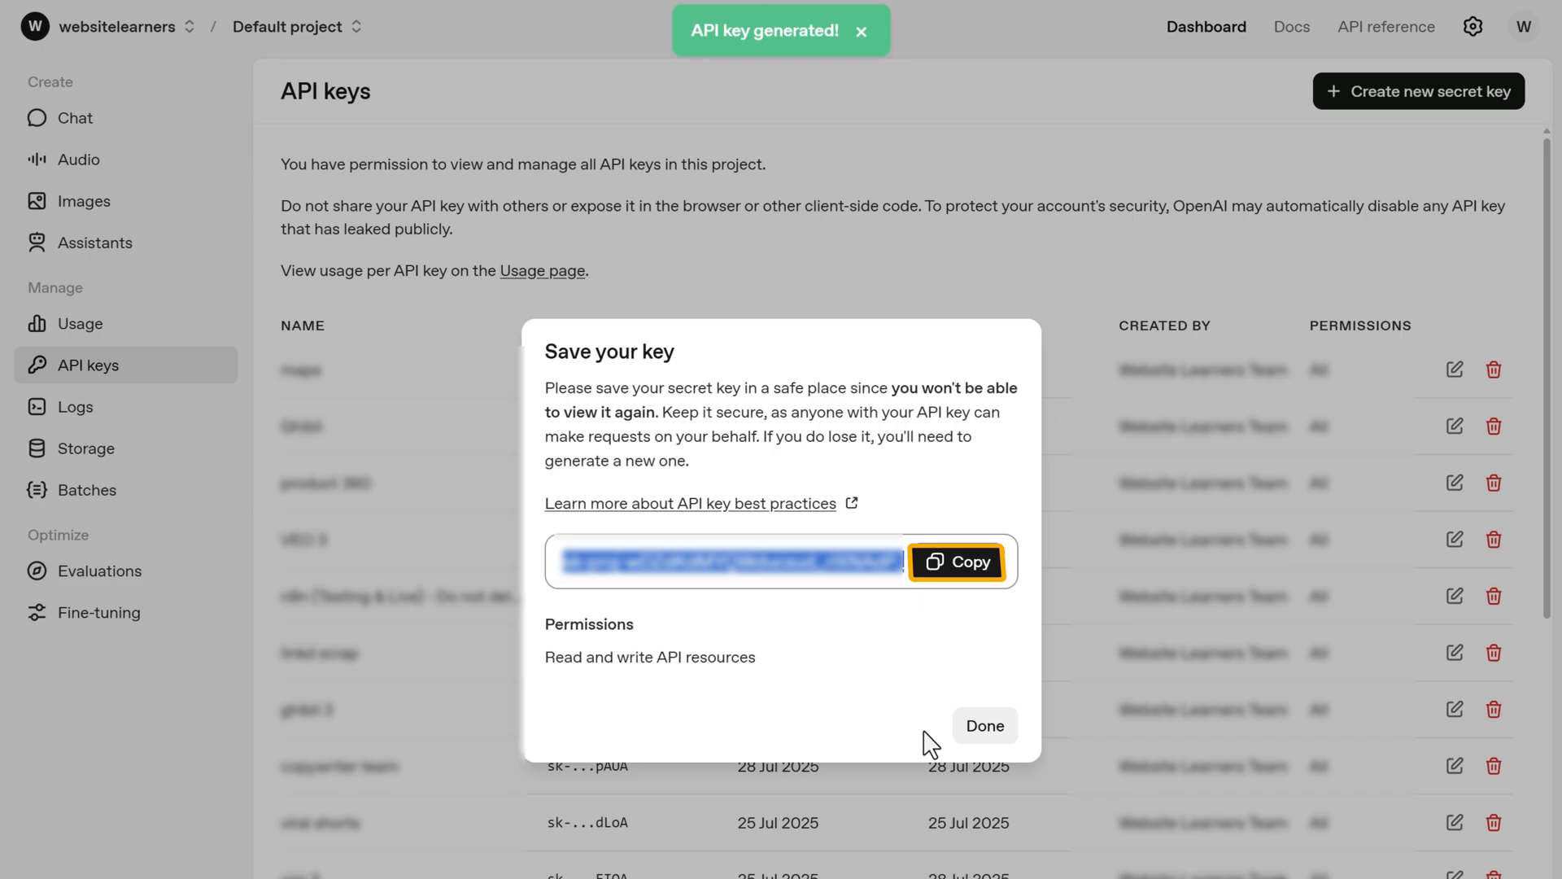
left_click(957, 562)
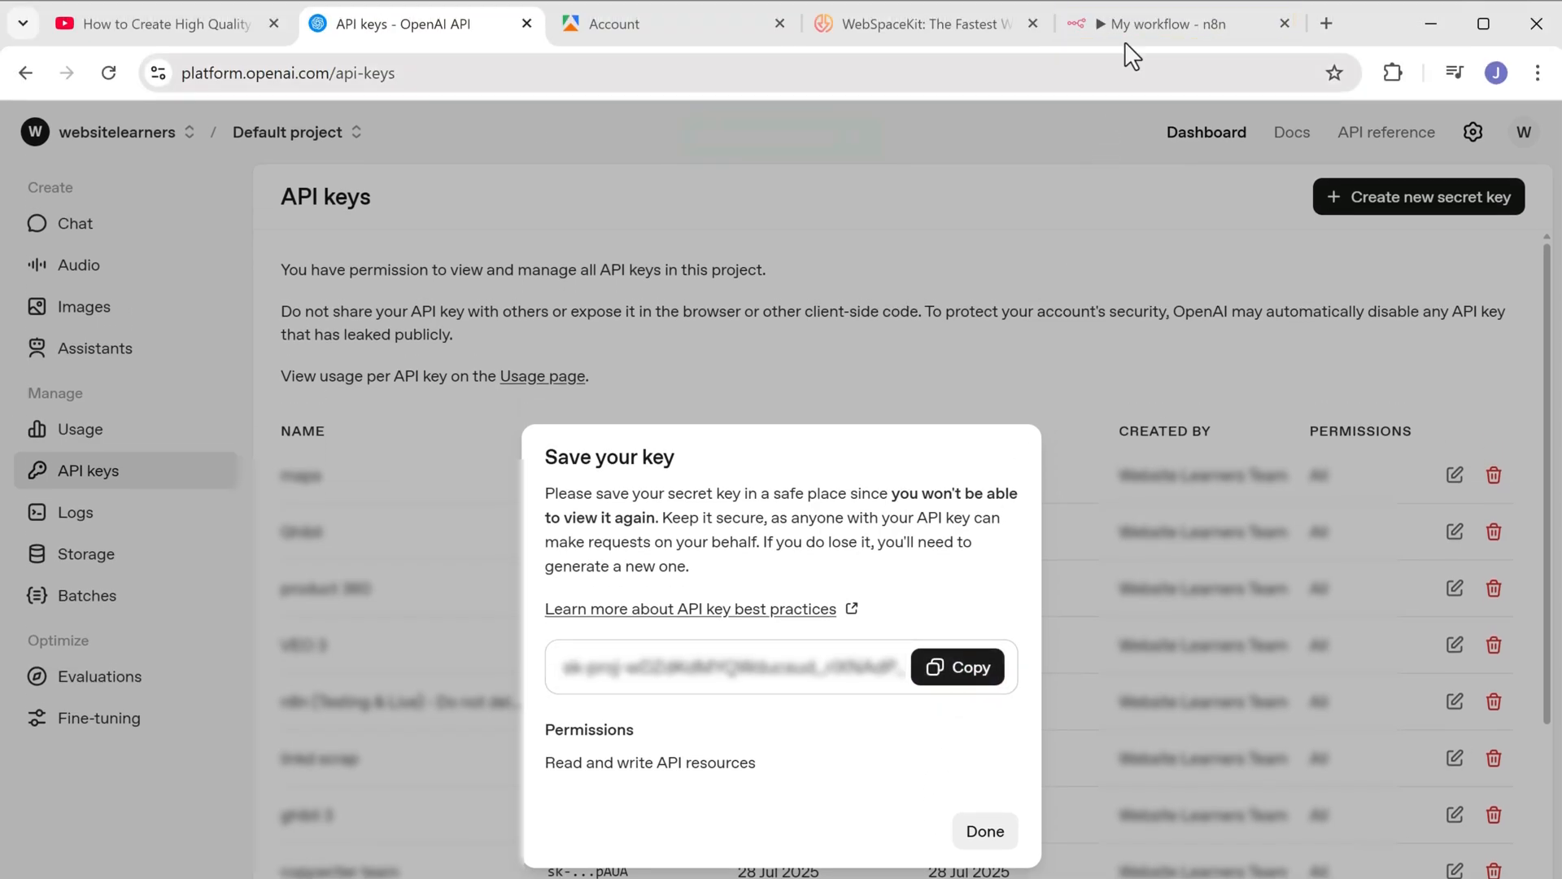
left_click(1162, 23)
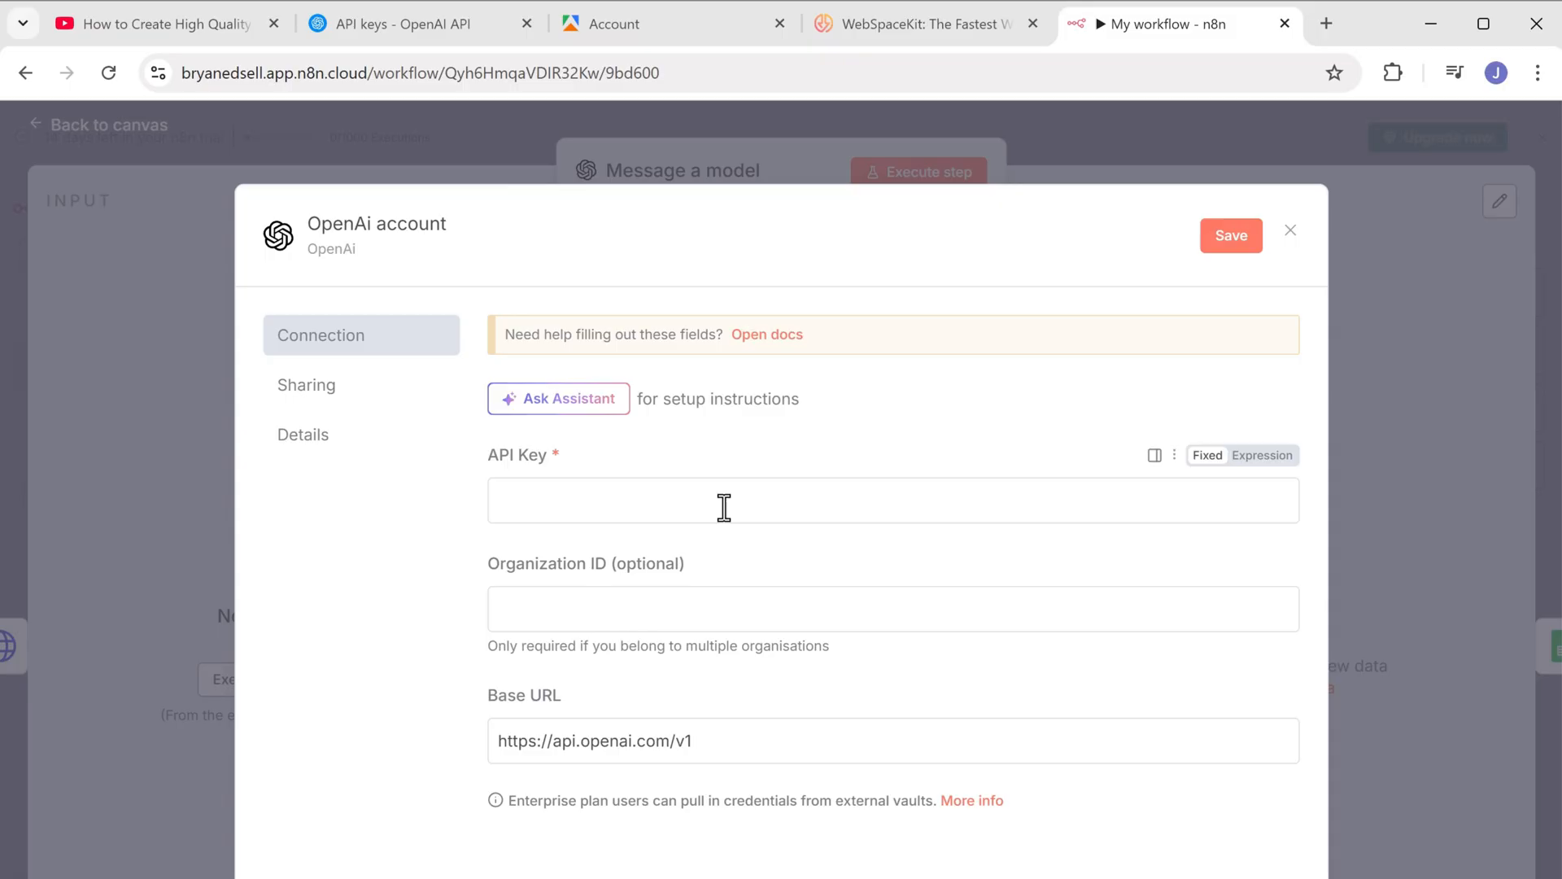
Paste the copied OpenAI key into the credential's API Key field, save it and close the dialog.
right_click(724, 501)
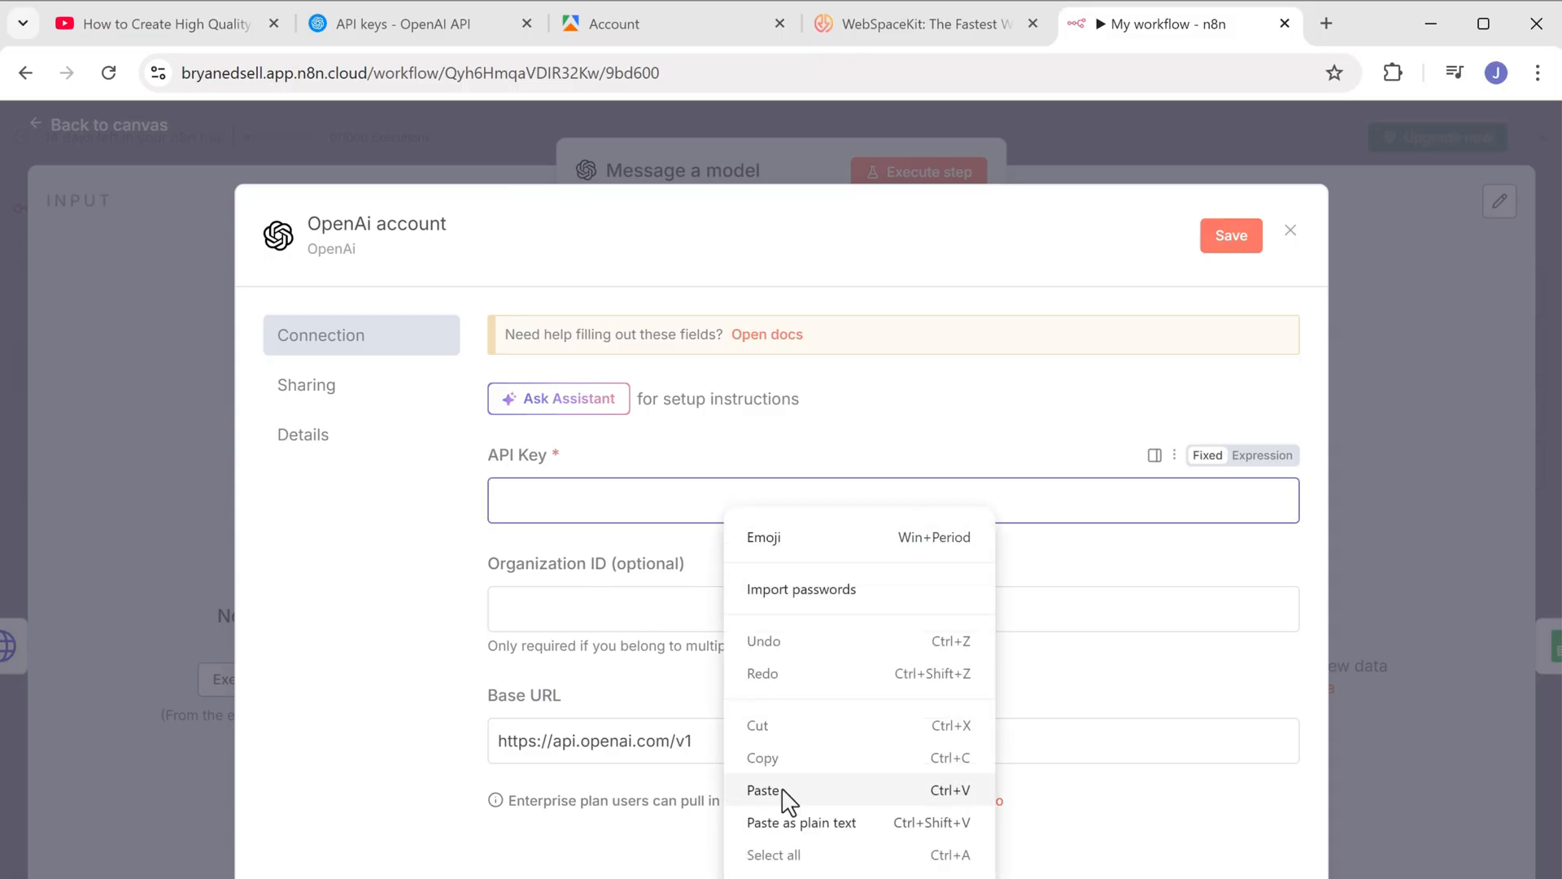
left_click(761, 789)
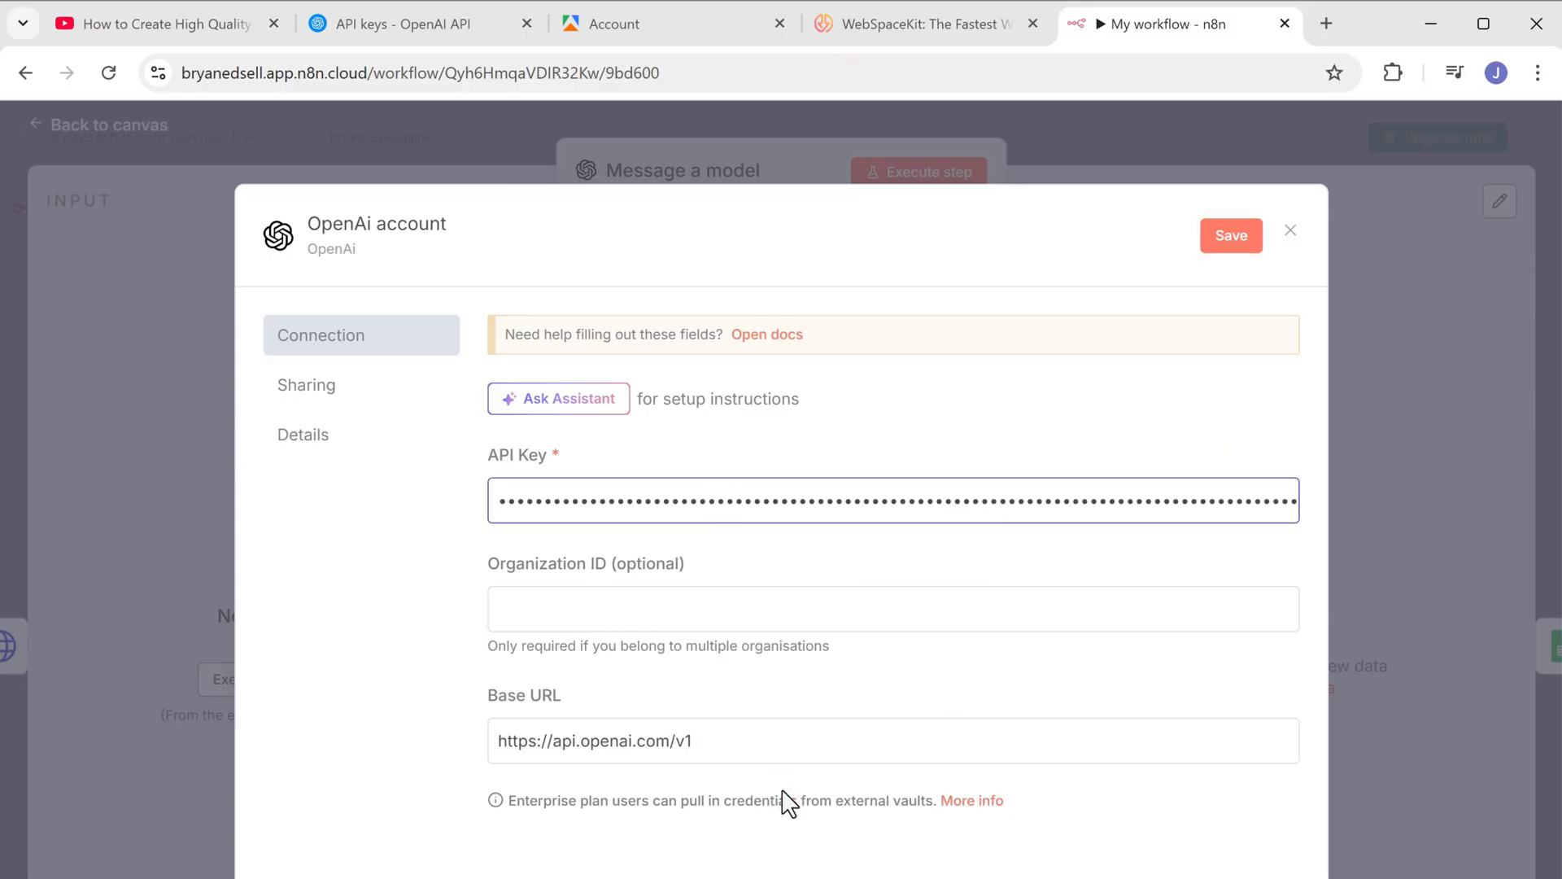
left_click(1231, 235)
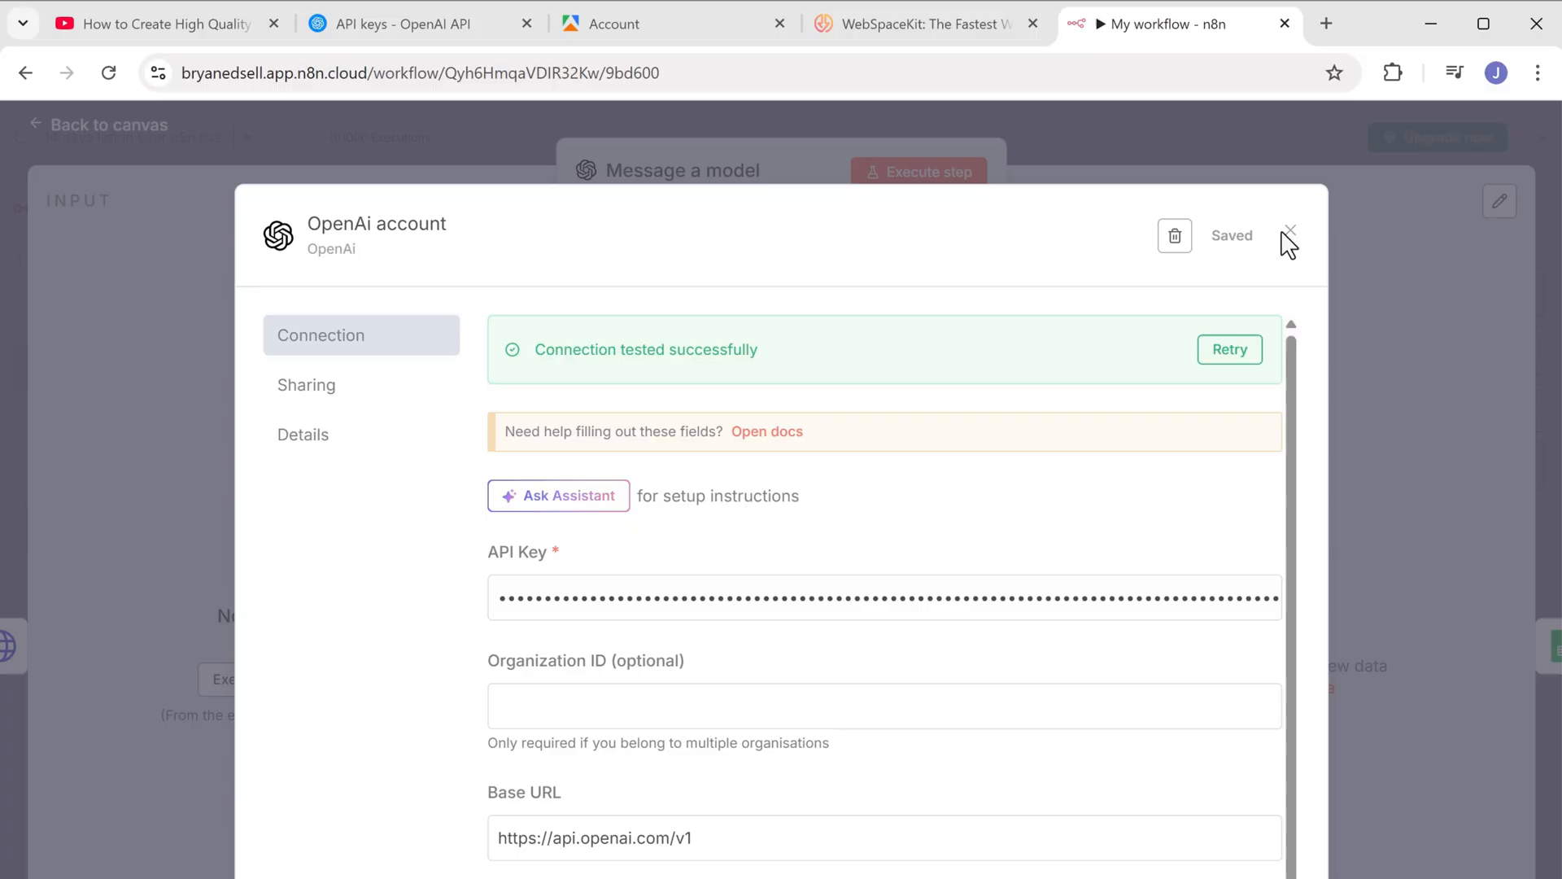
left_click(1289, 230)
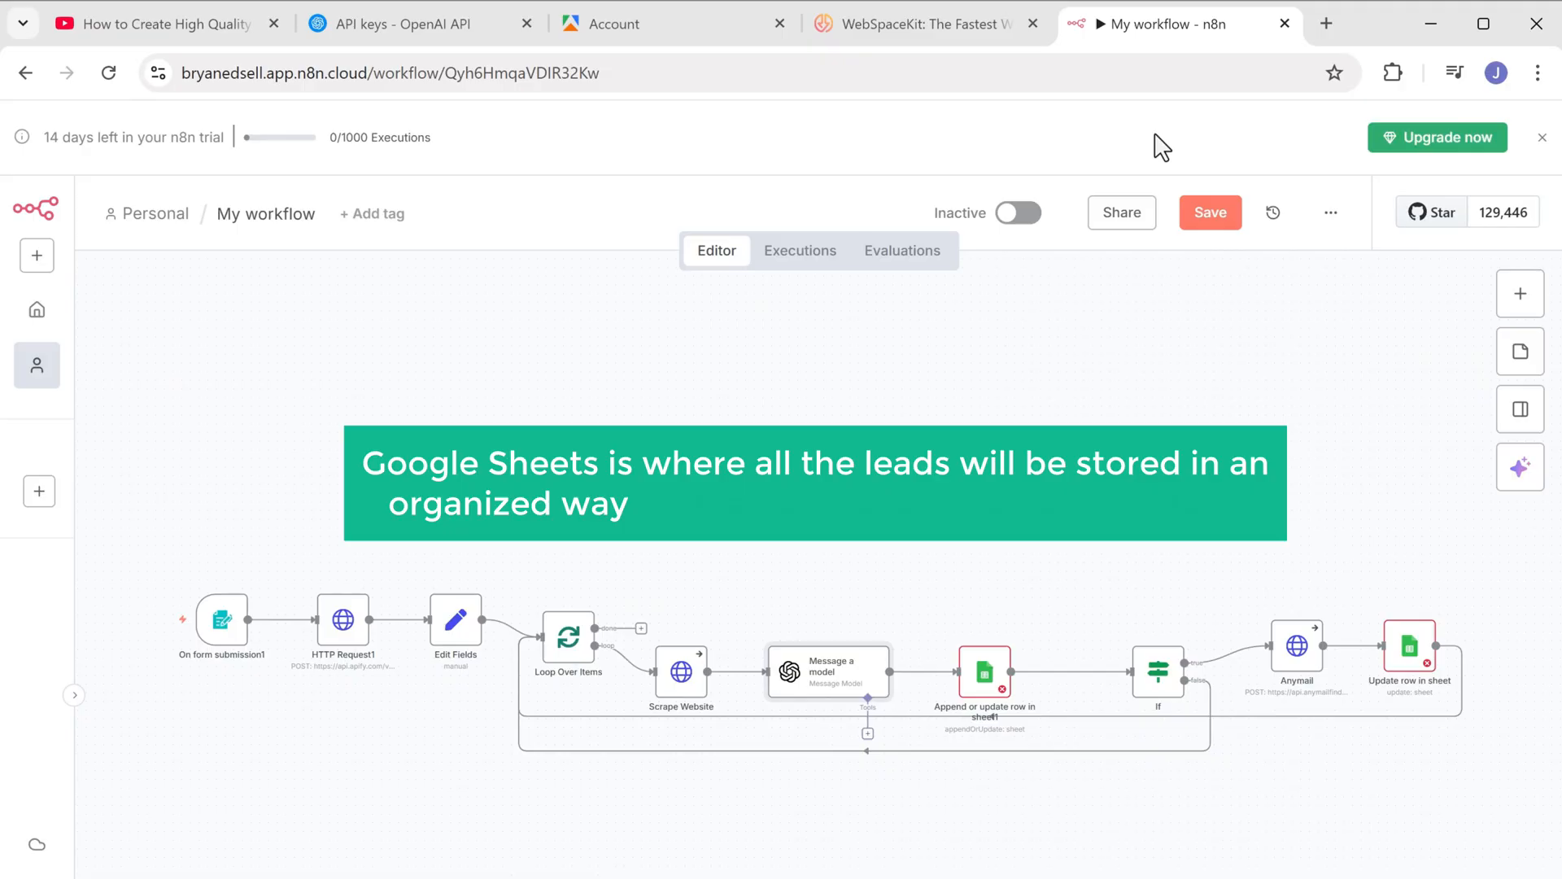
Create a new Google Sheets credential on the append-or-update sheet node and open a blank tab.
type(", so that we can access them anytime")
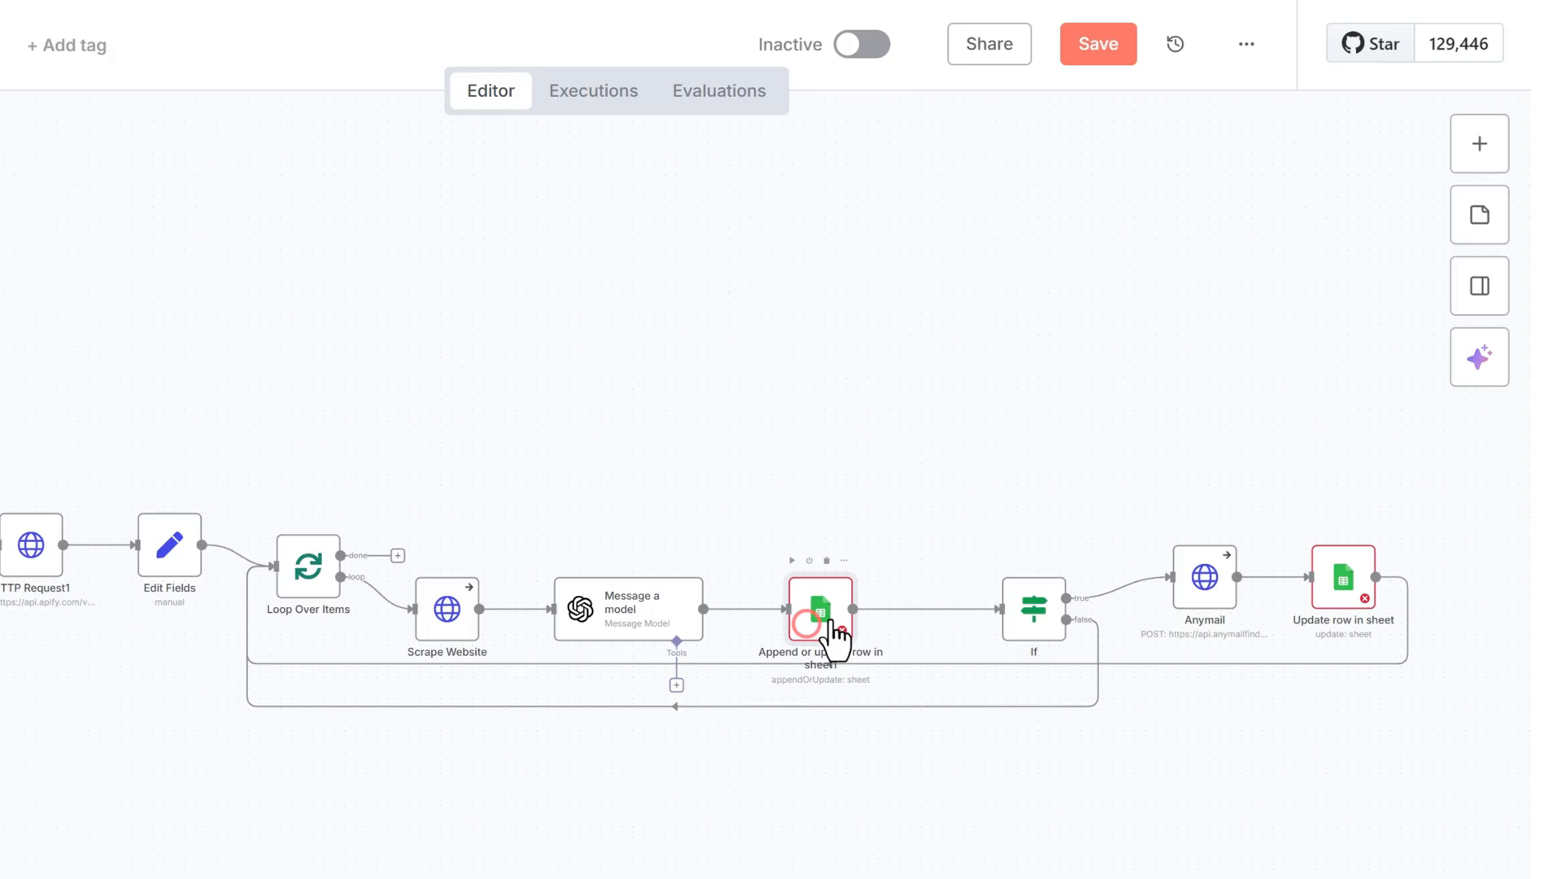
double_click(821, 612)
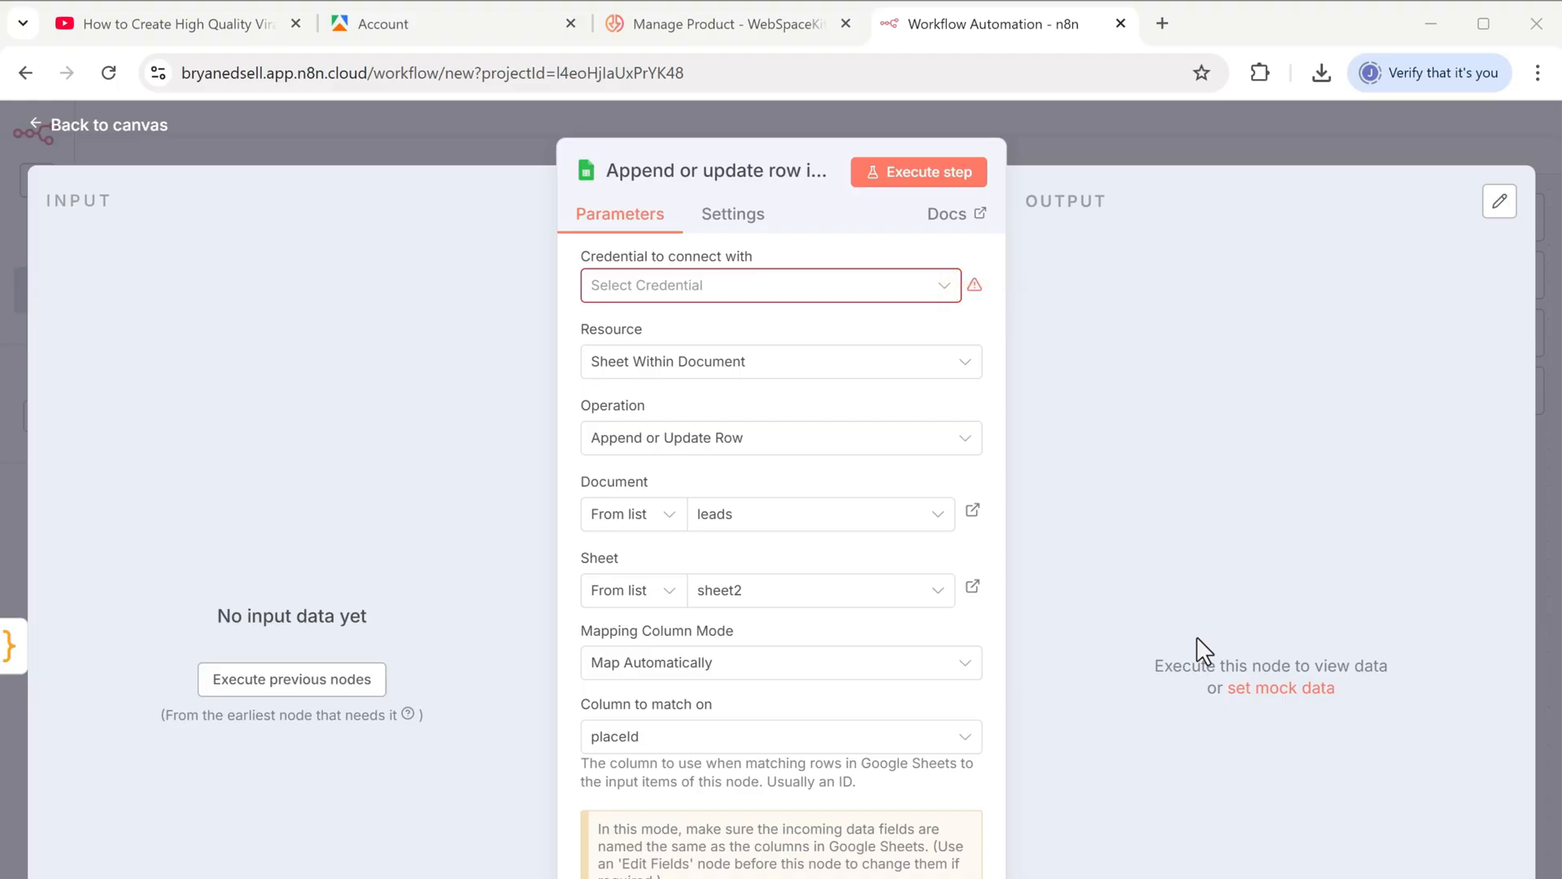
left_click(770, 285)
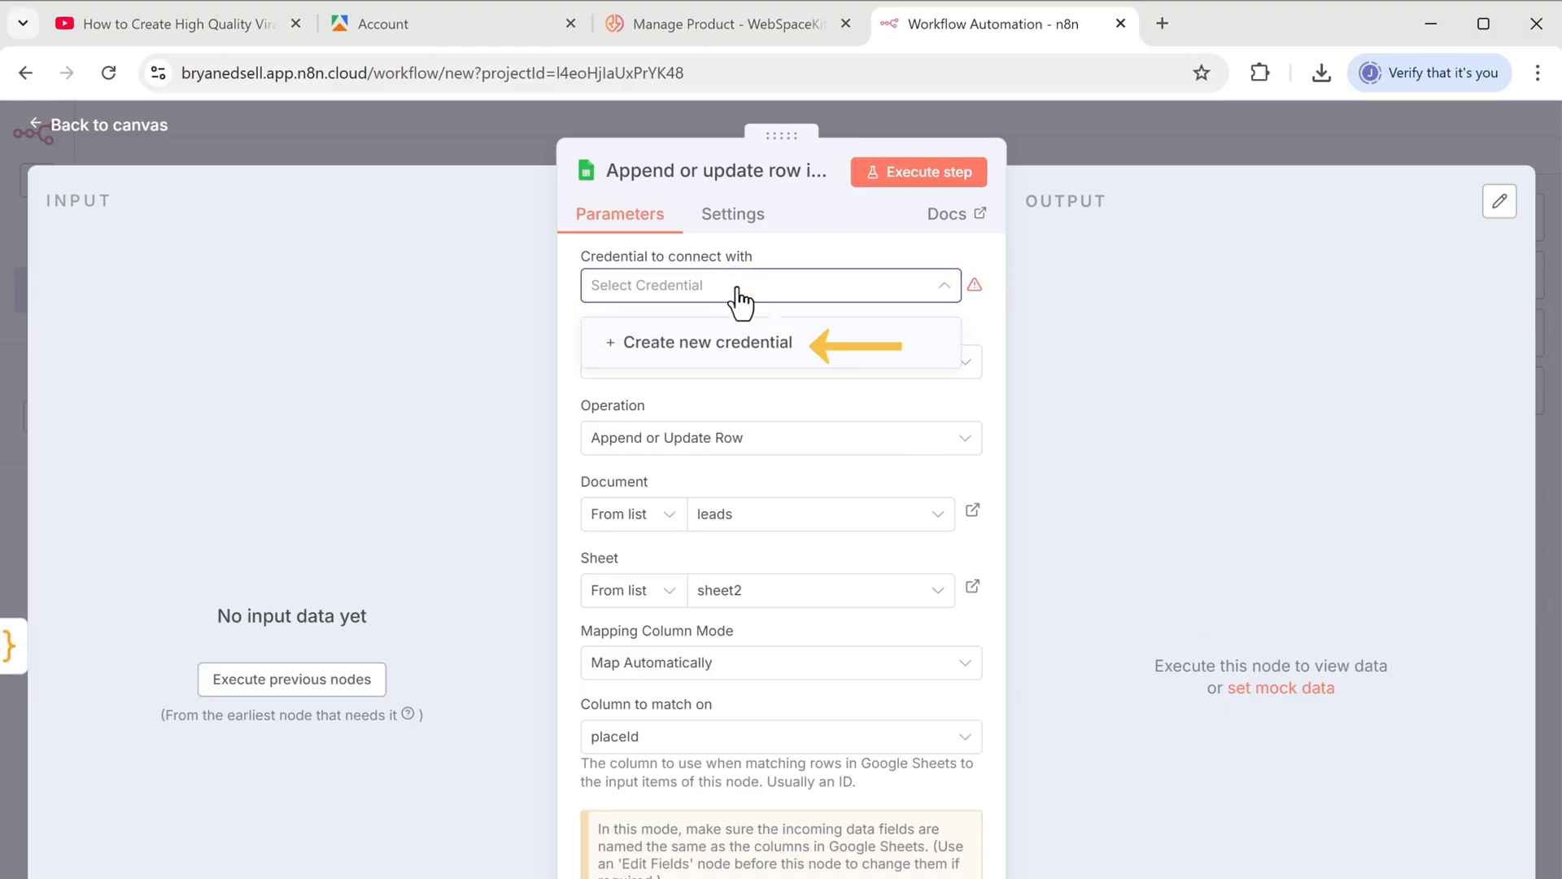
left_click(707, 342)
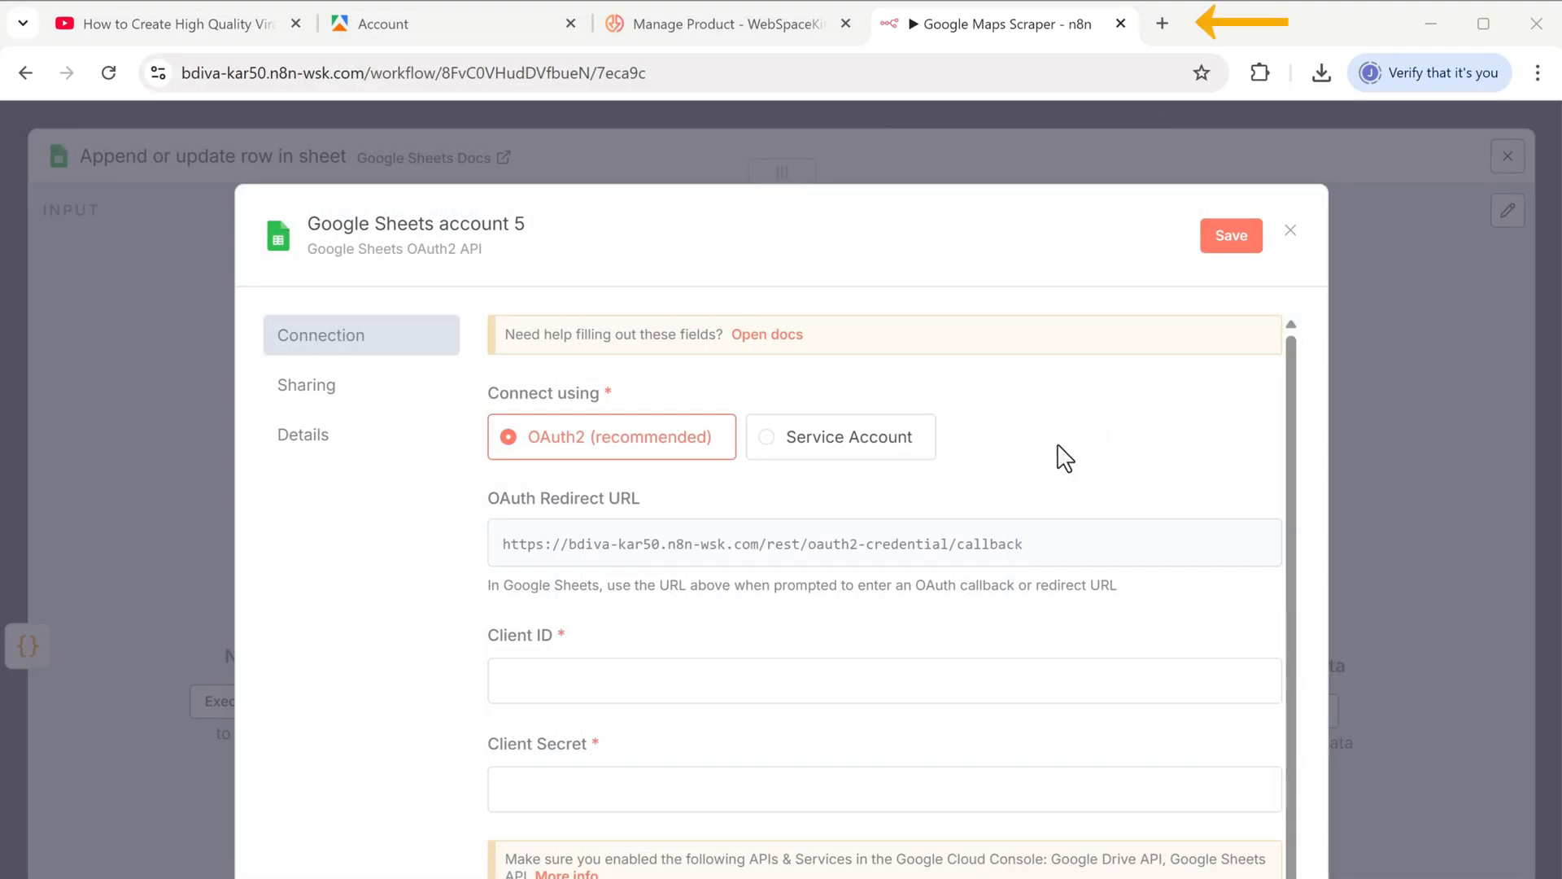
left_click(1161, 23)
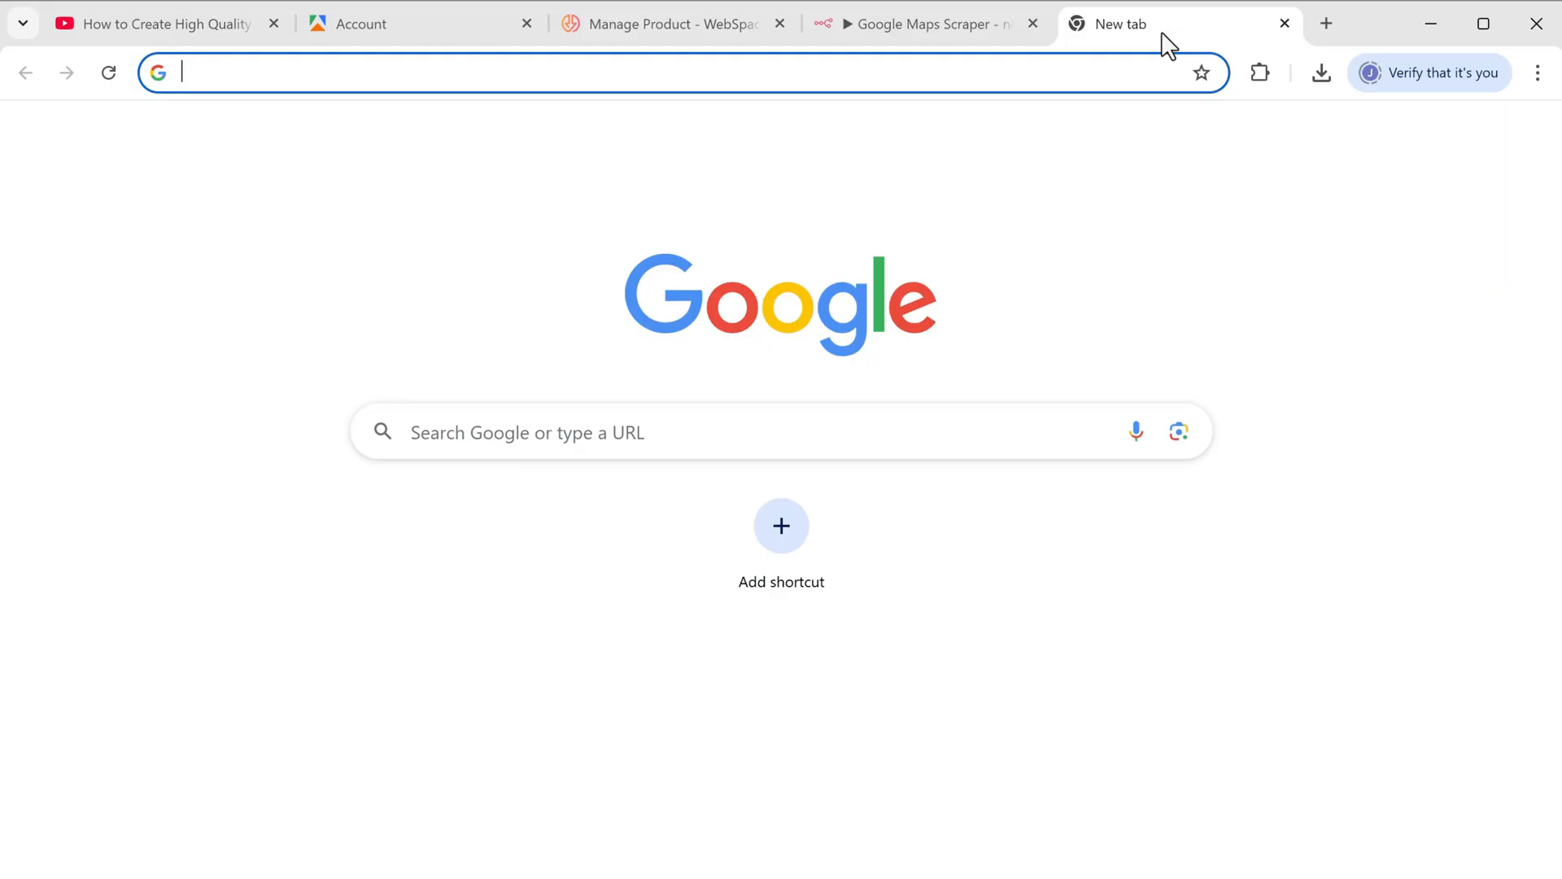
Search 'Google developer console' and open the Cloud console's APIs and Services dashboard.
type("Google developer console")
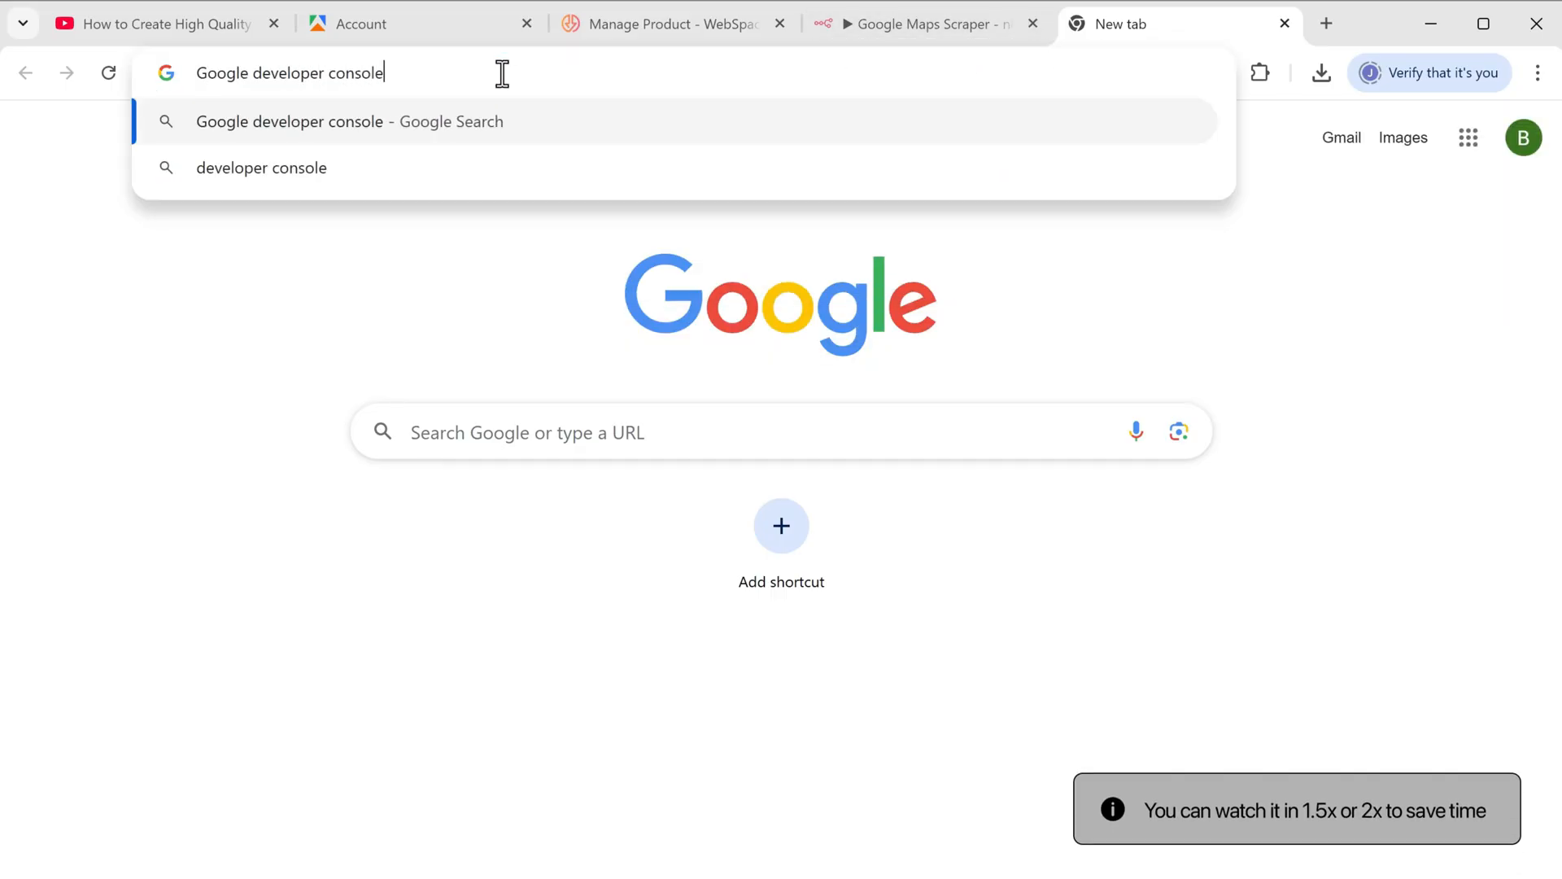
key("Enter")
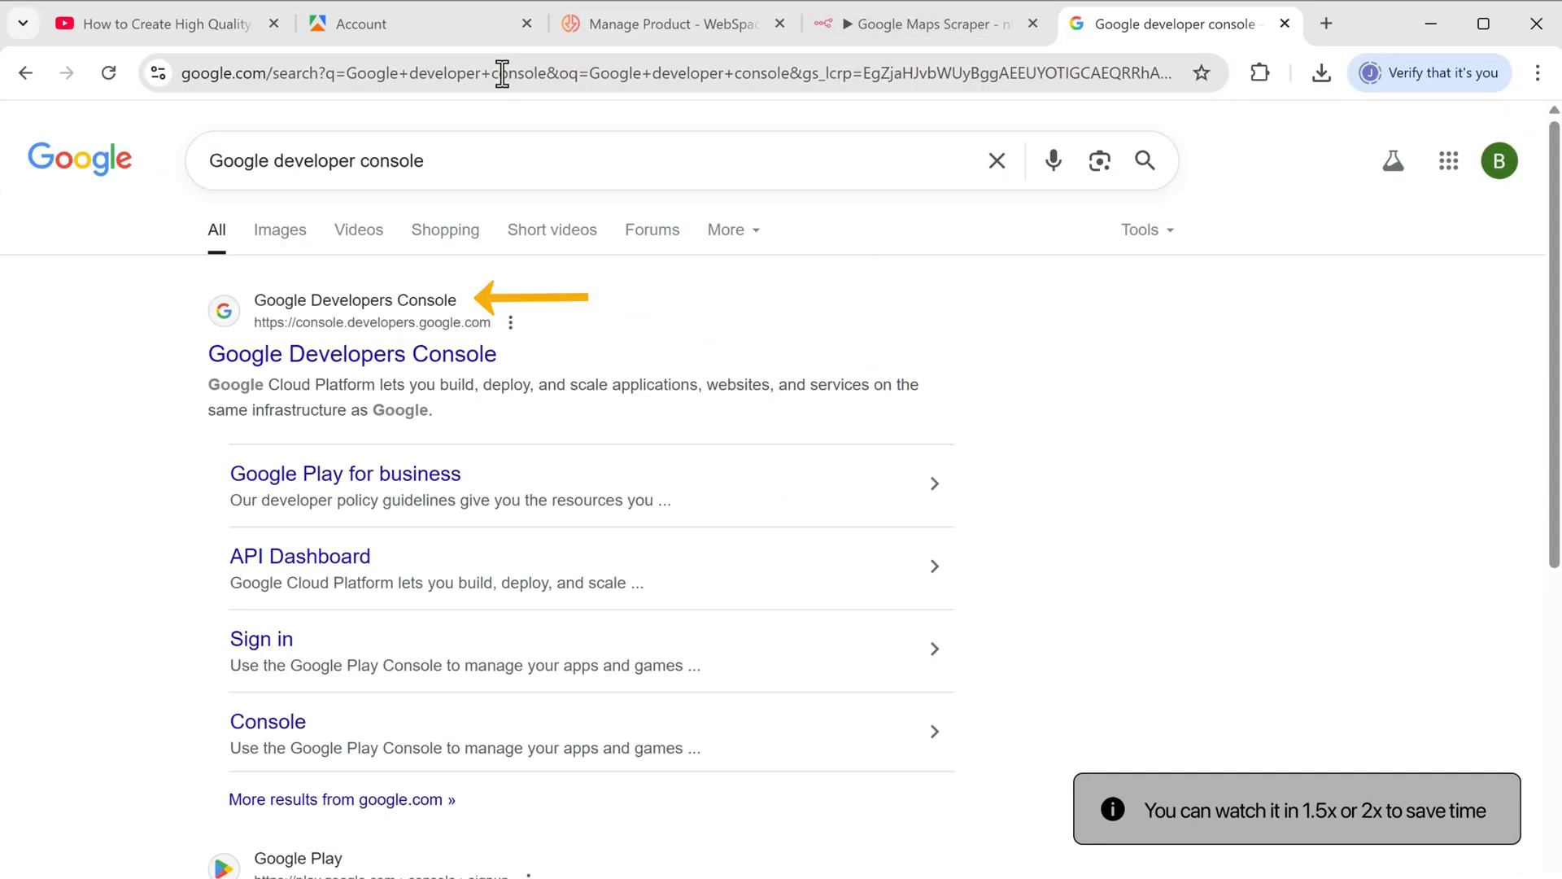
left_click(327, 354)
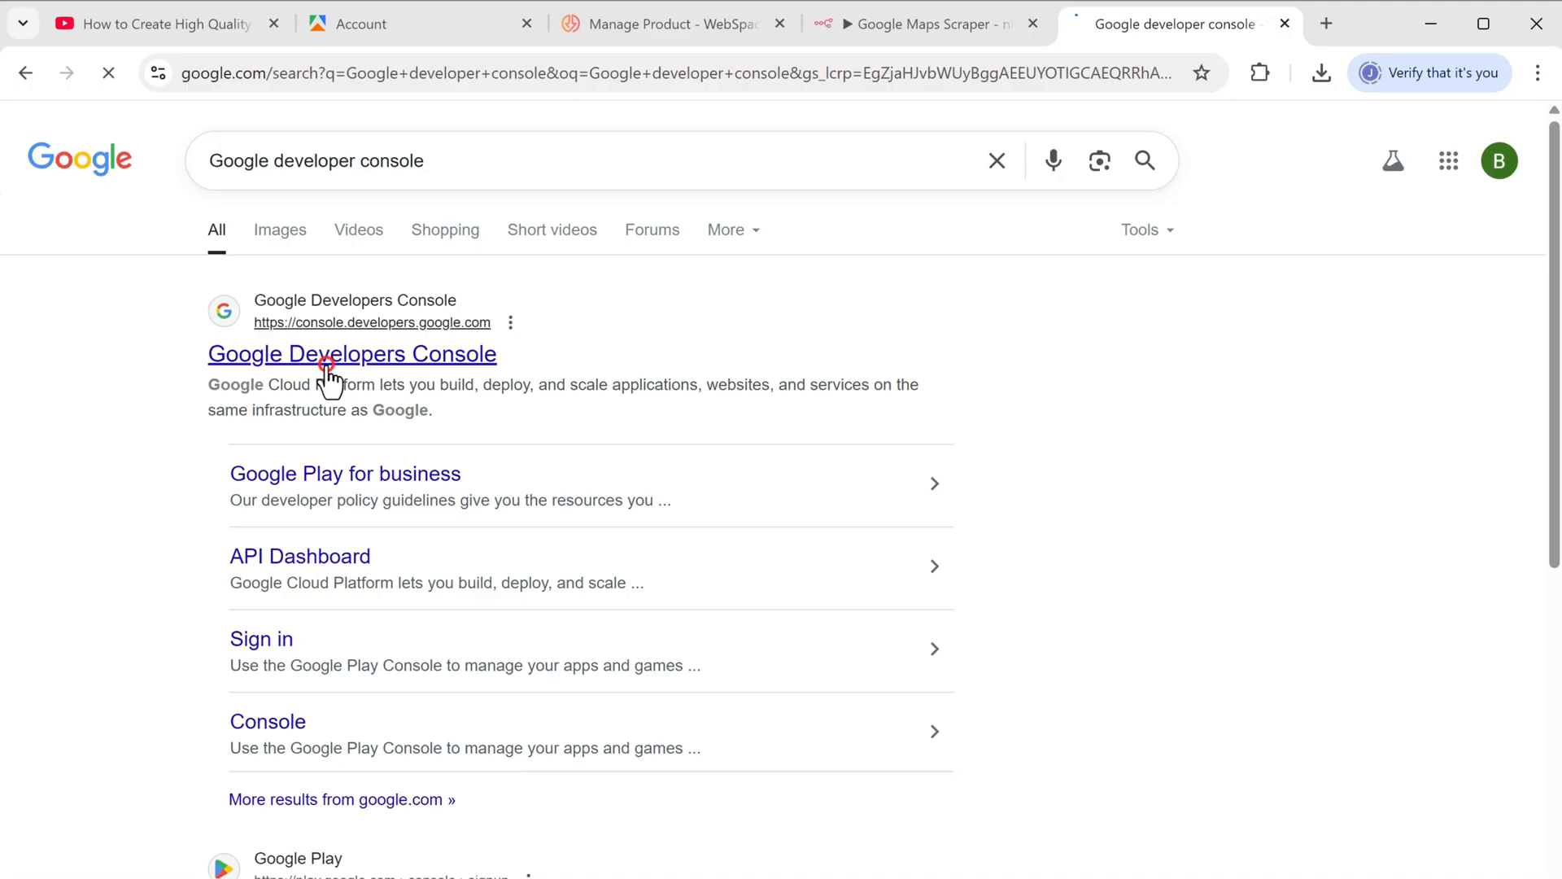
left_click(352, 354)
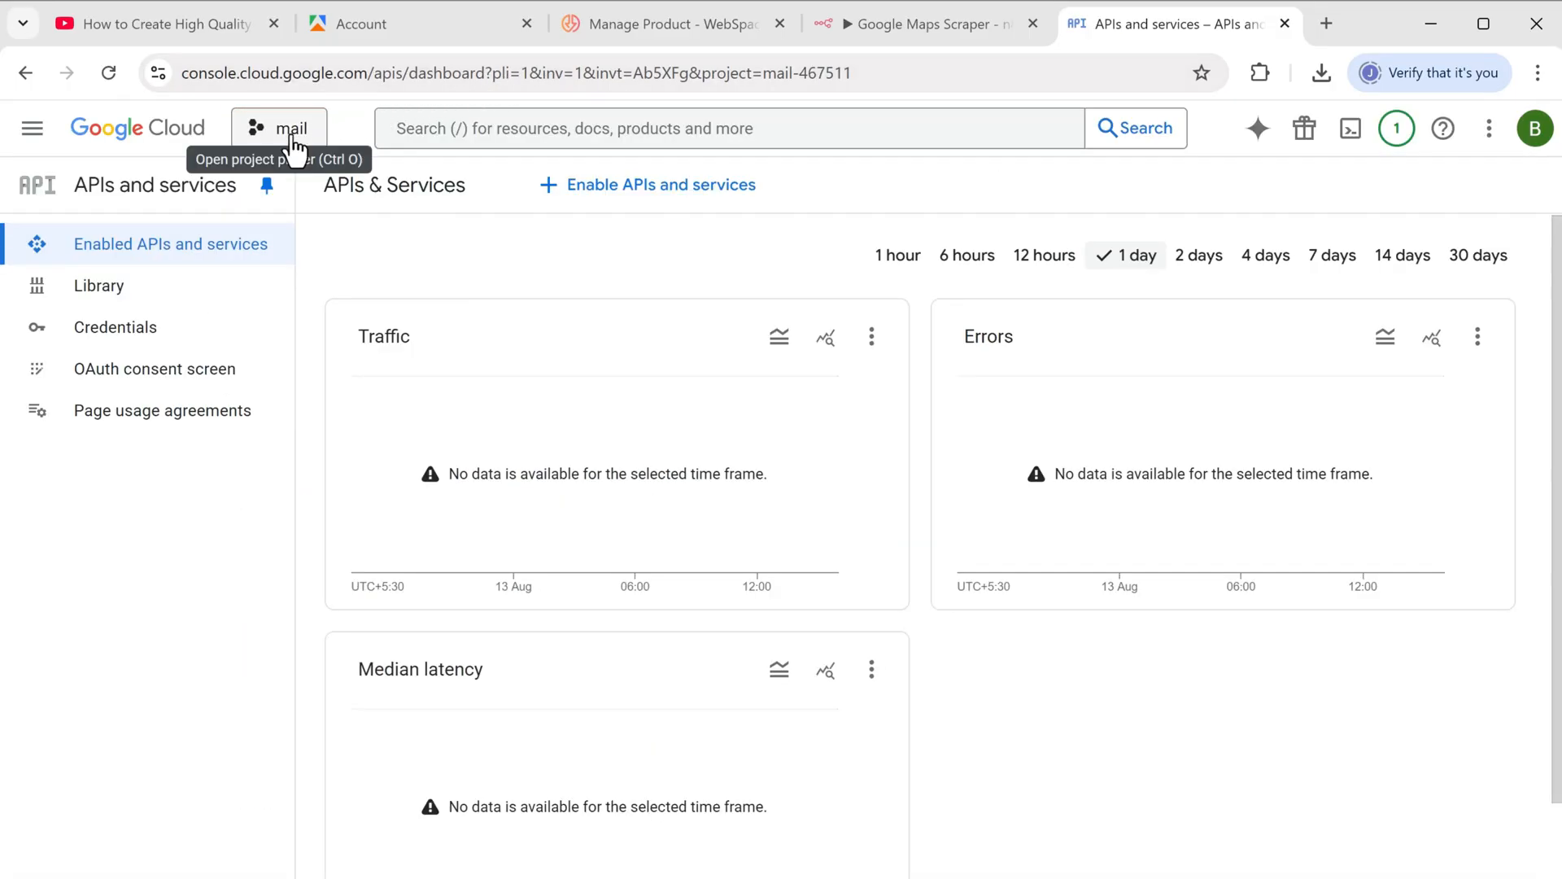
Create a Cloud project named 'Google scrape' and switch to it.
left_click(278, 127)
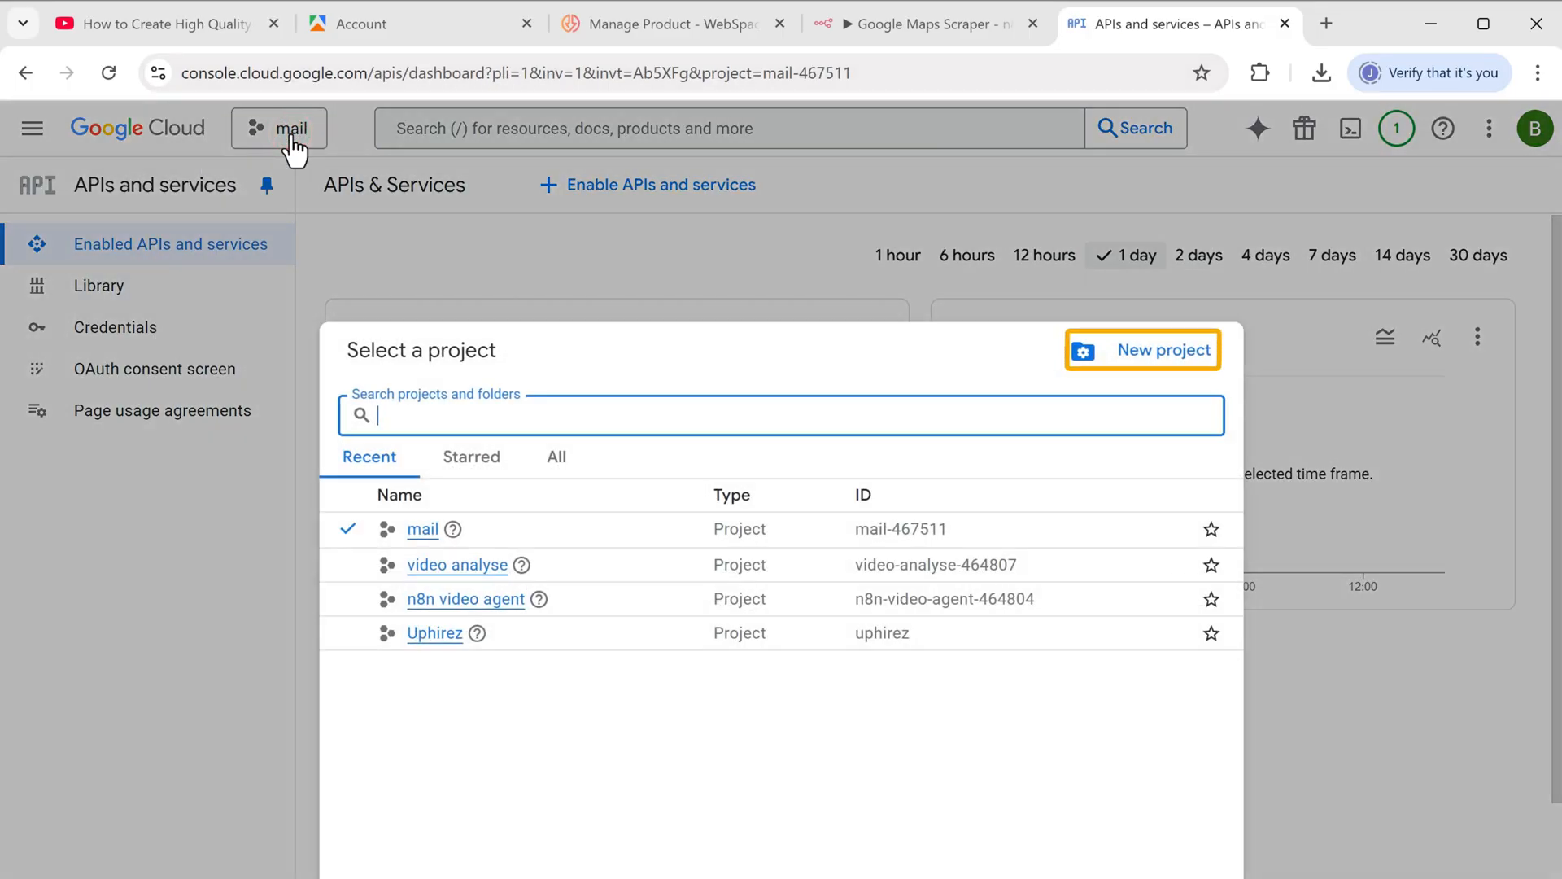
left_click(1143, 350)
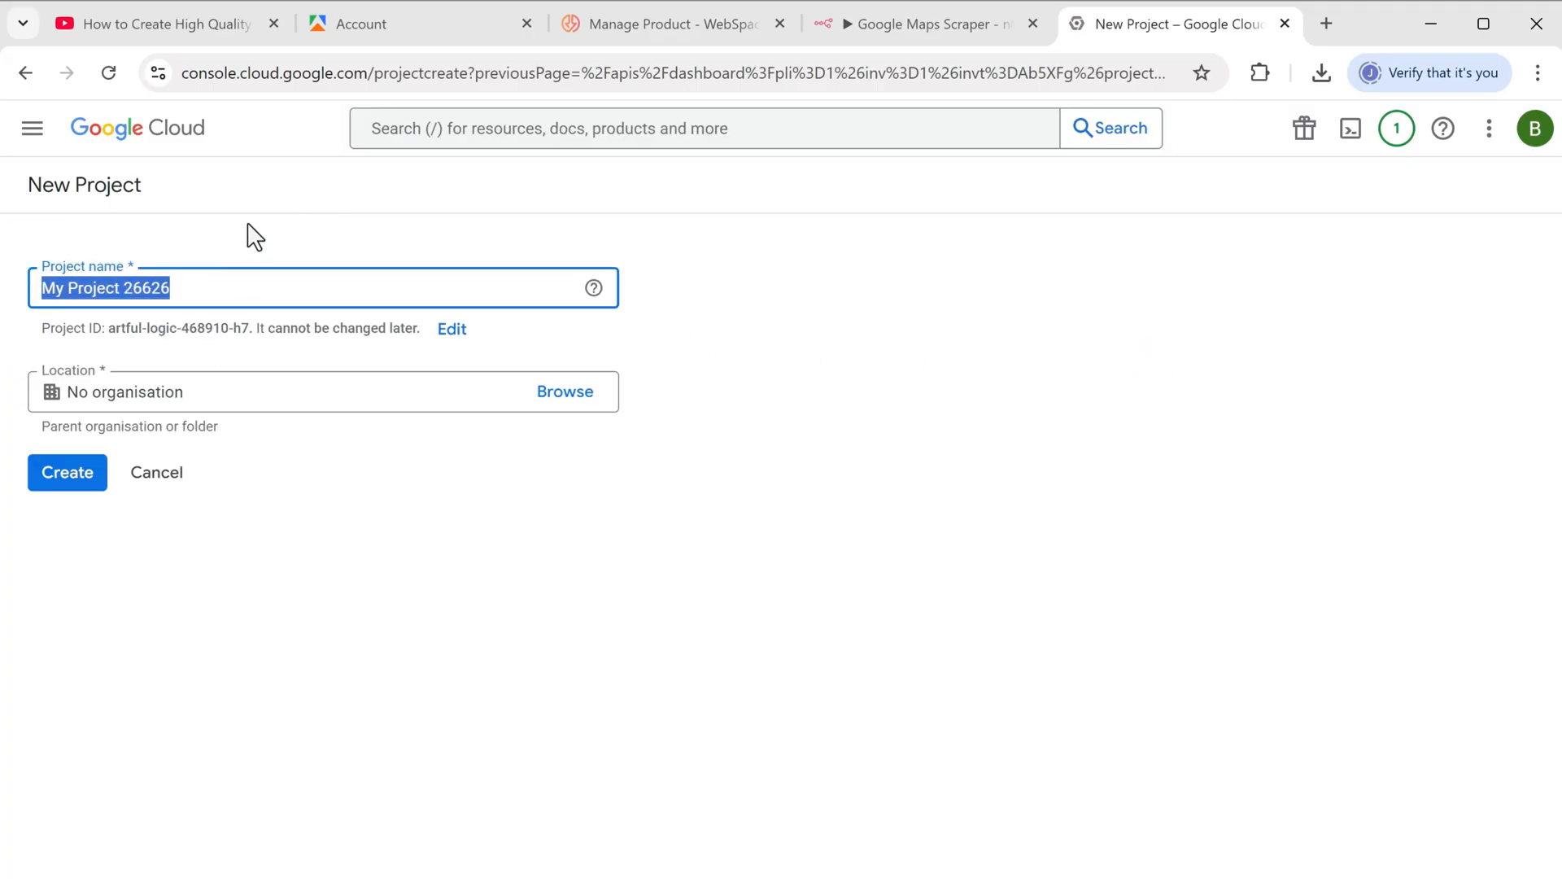
type("Google scrape")
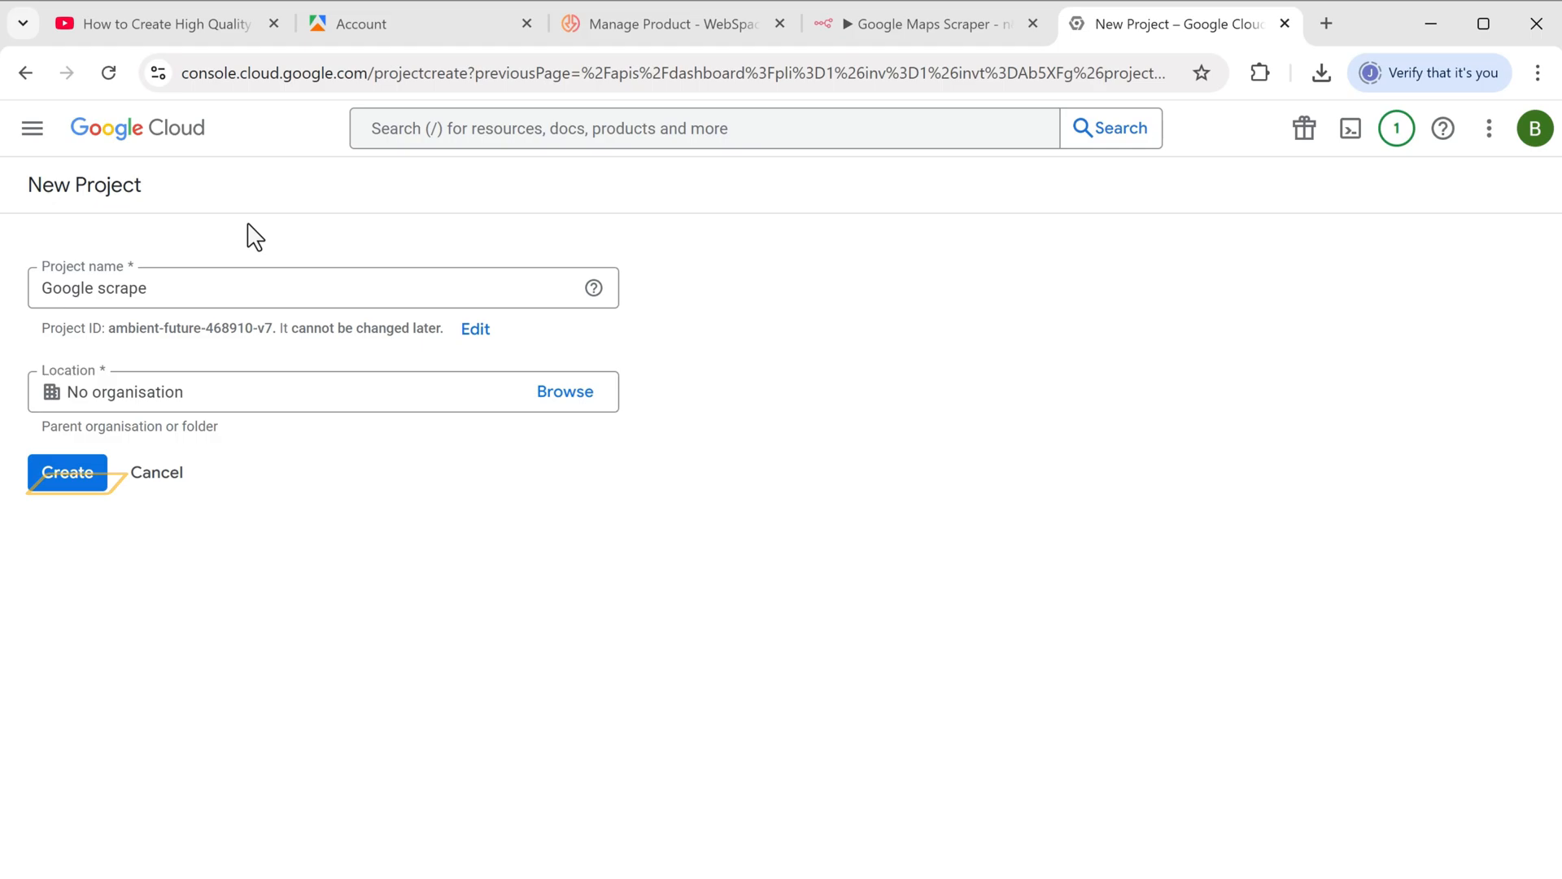
left_click(67, 472)
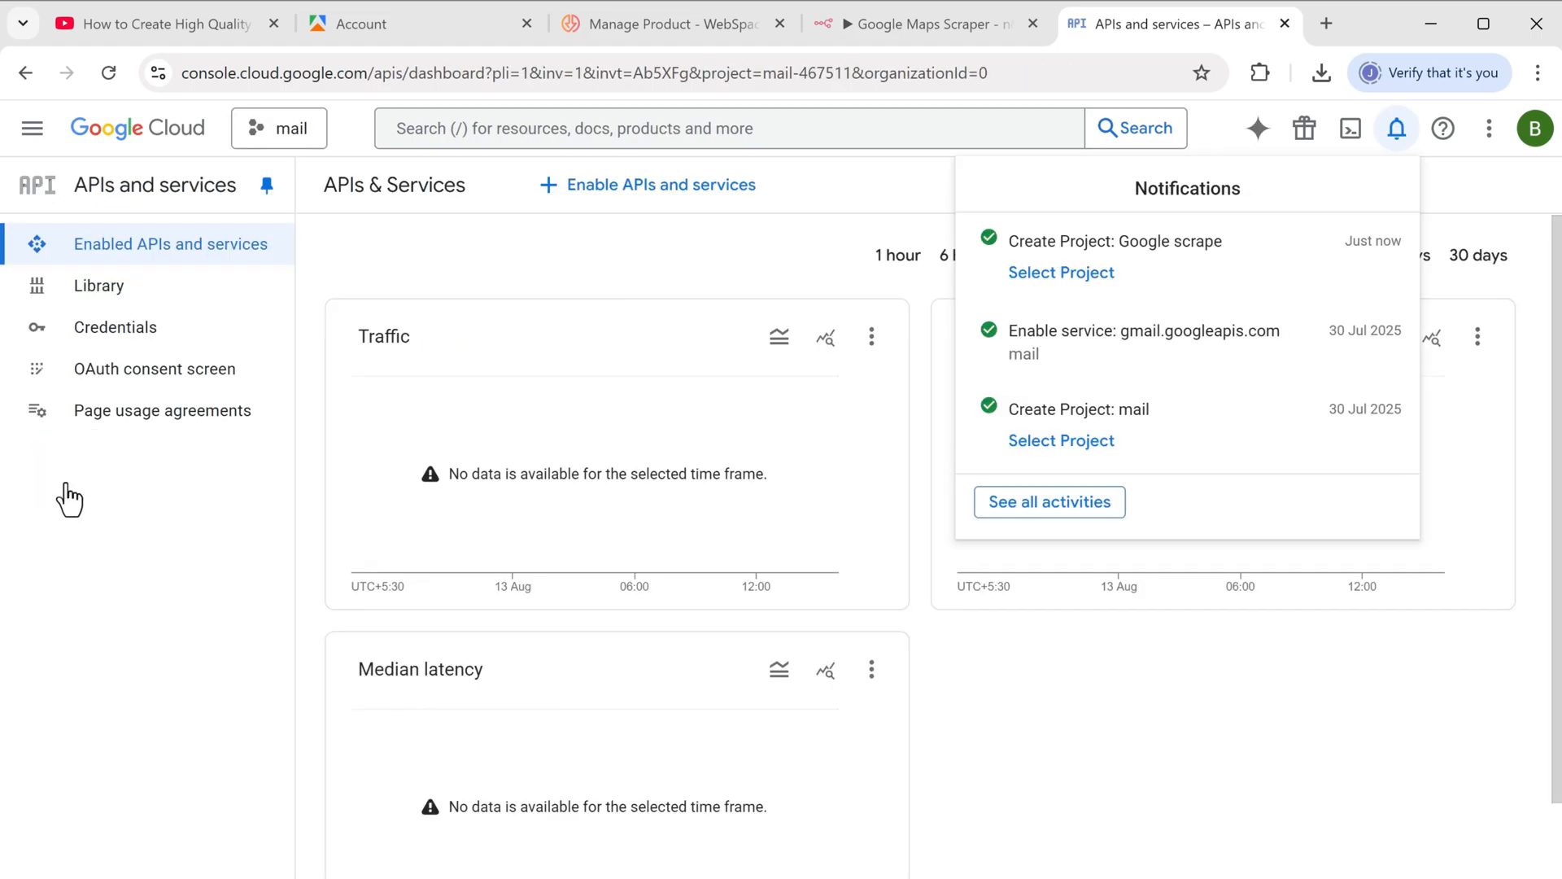
mouse_move(1007, 294)
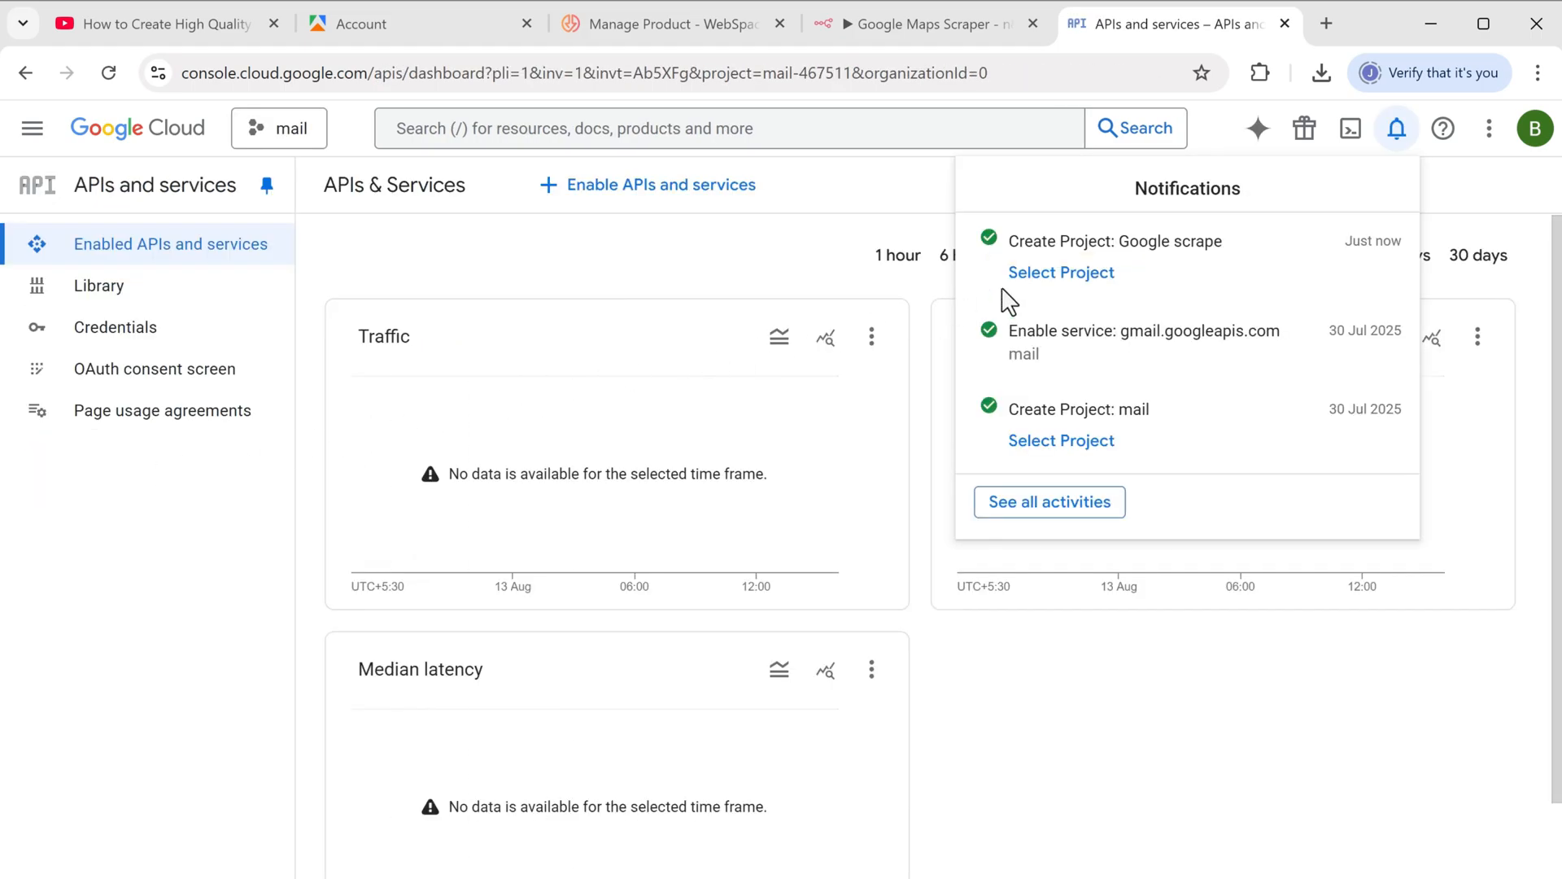
left_click(1062, 272)
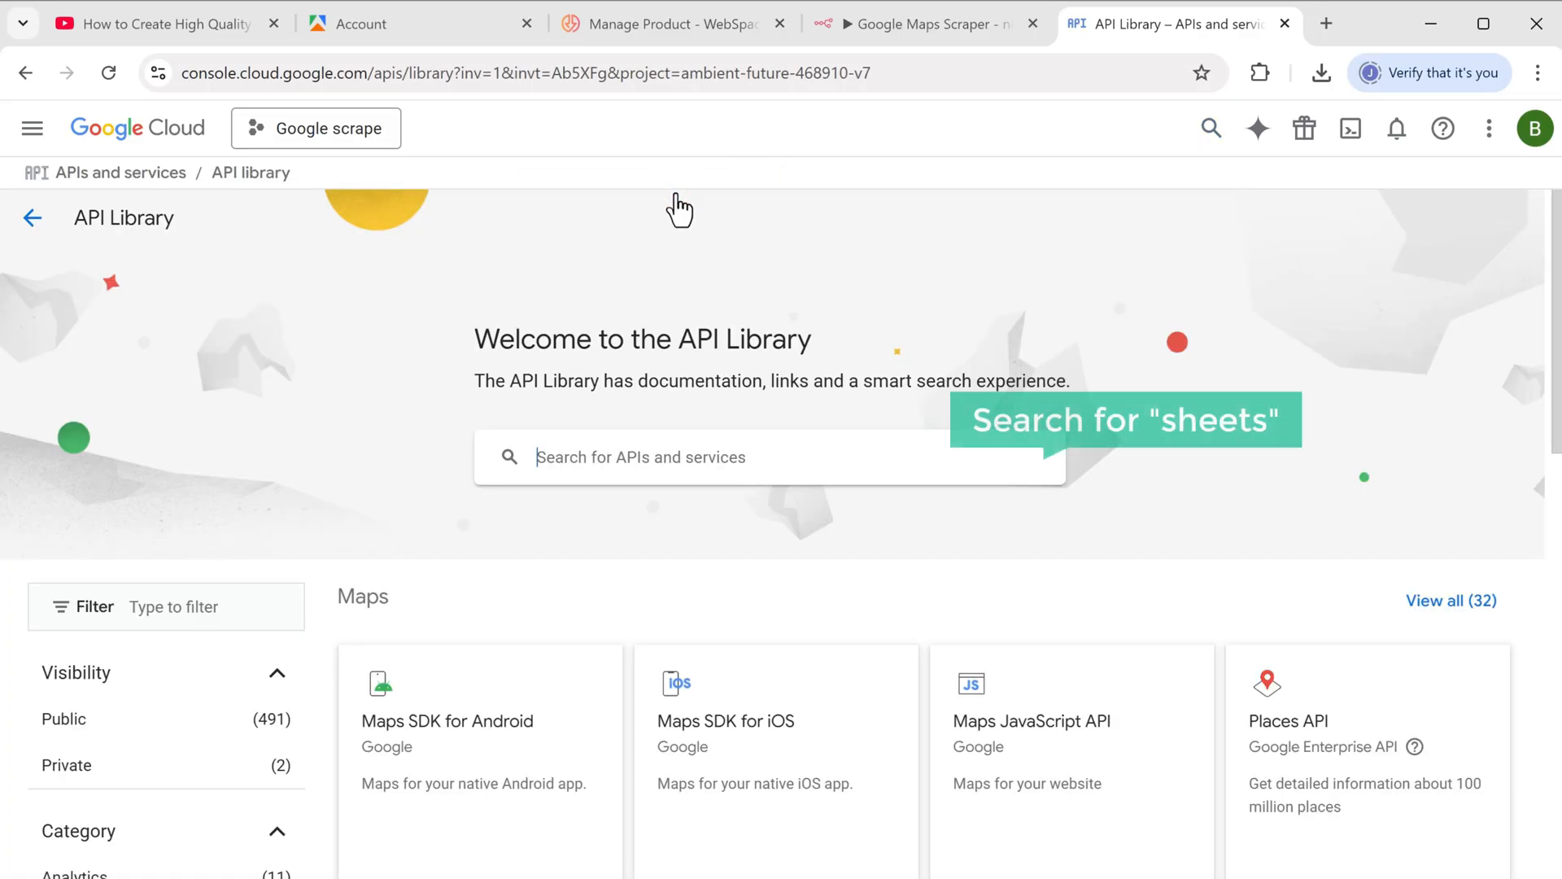
Find 'Sheets' in the API Library, enable the Google Sheets API, then go to OAuth setup.
type("Sheets")
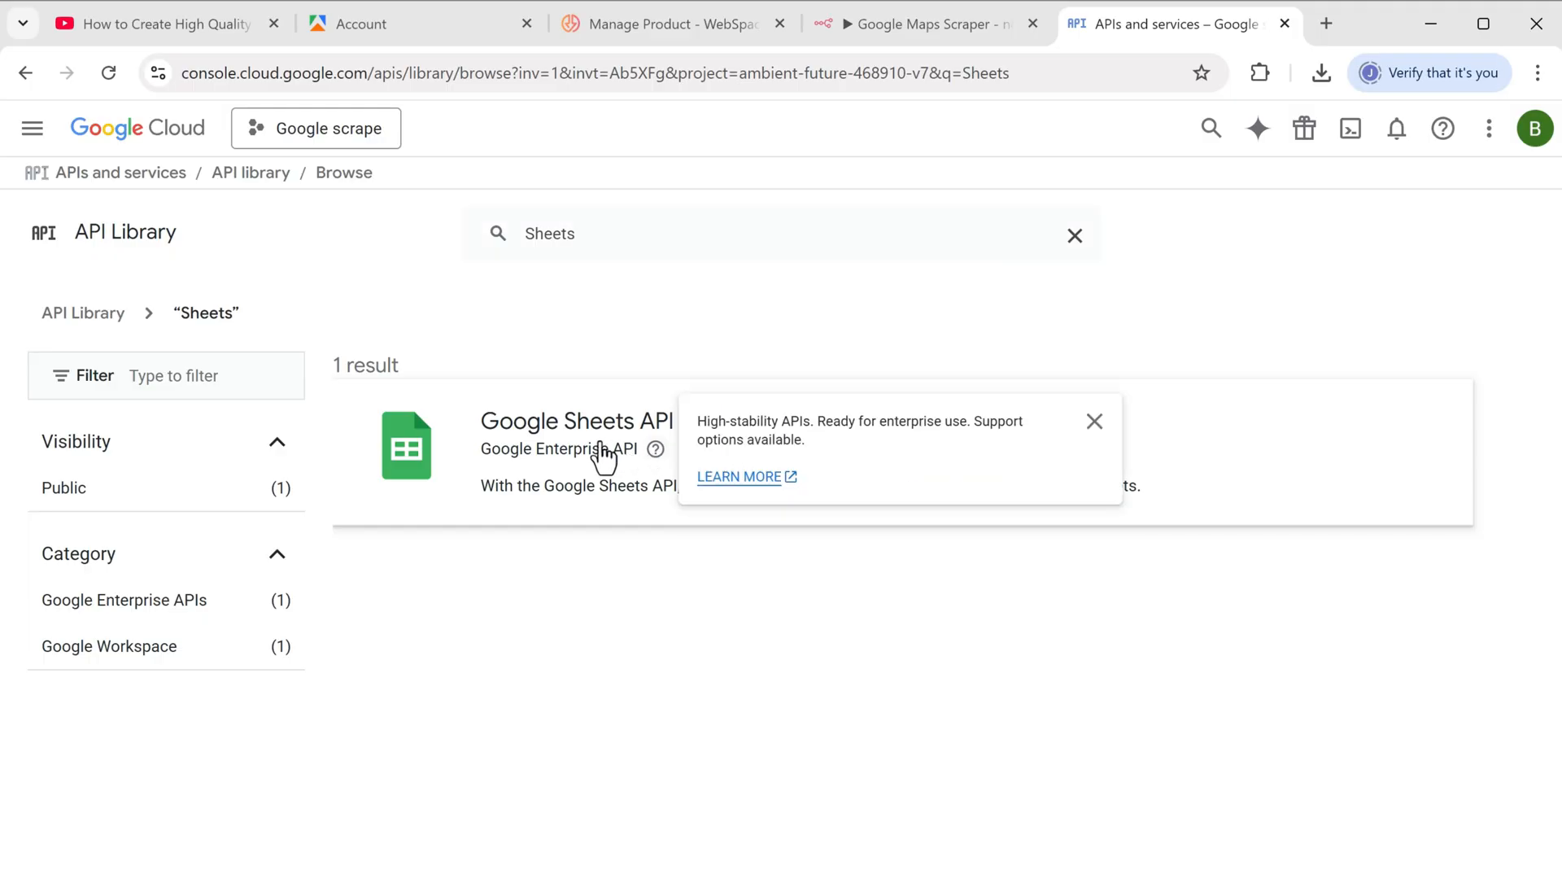
left_click(576, 421)
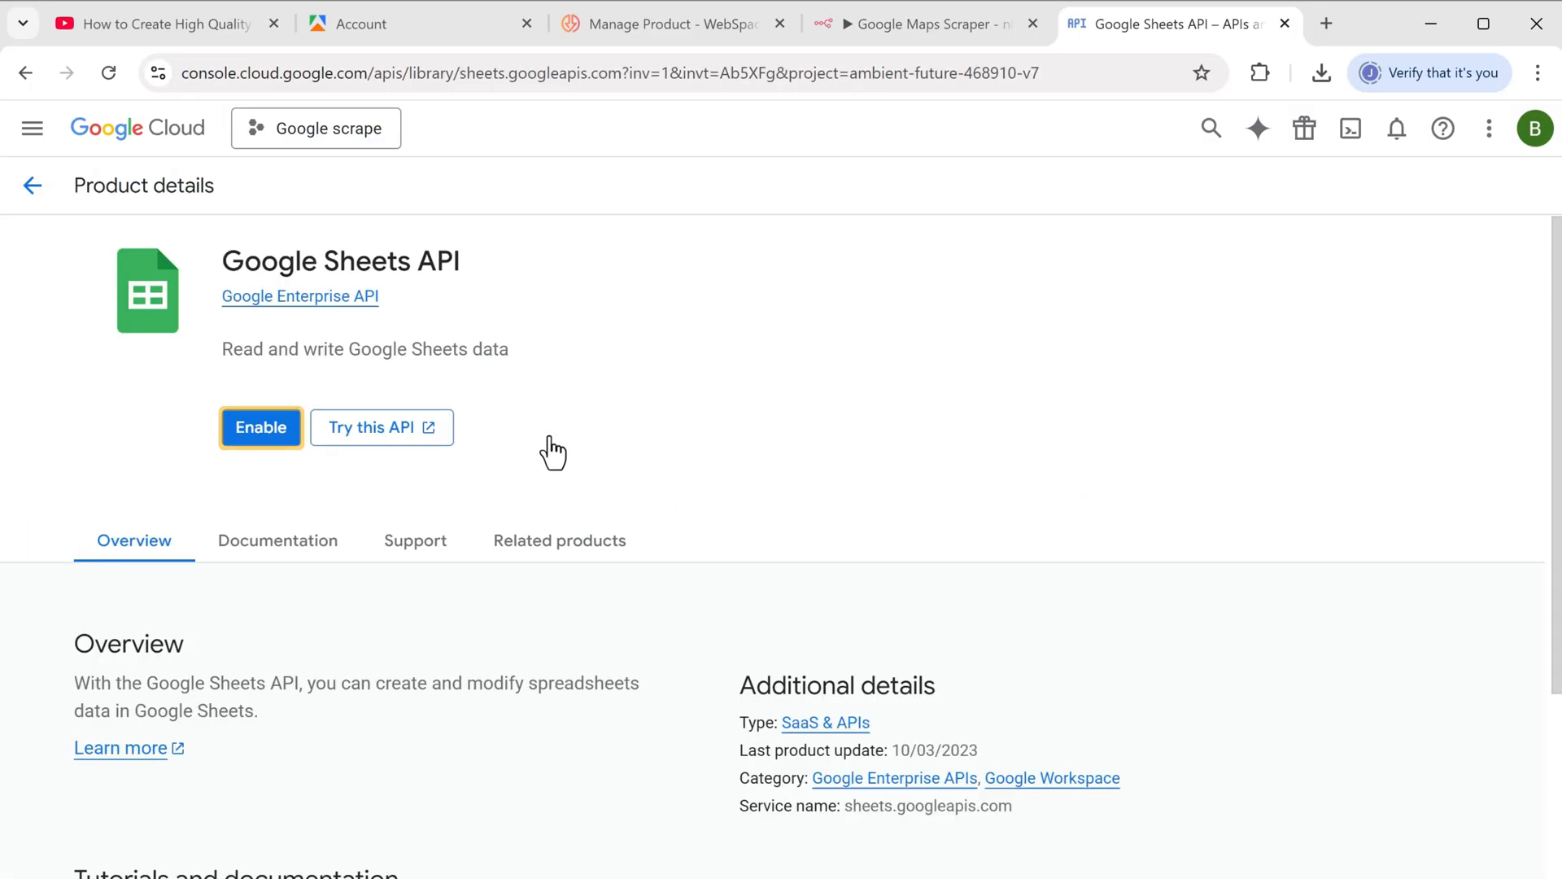
left_click(260, 427)
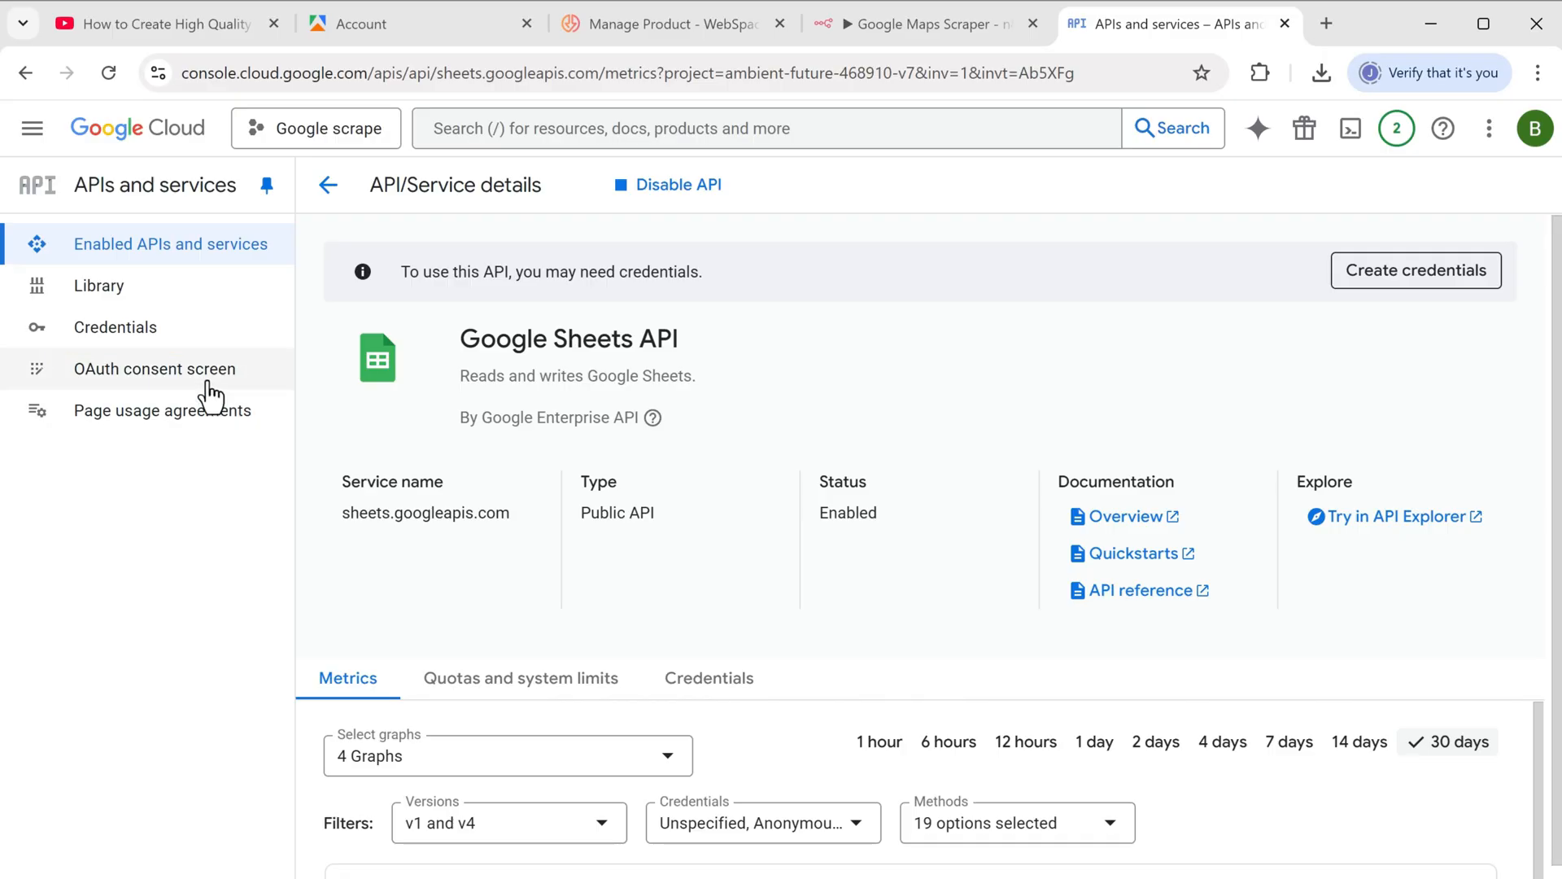
left_click(154, 368)
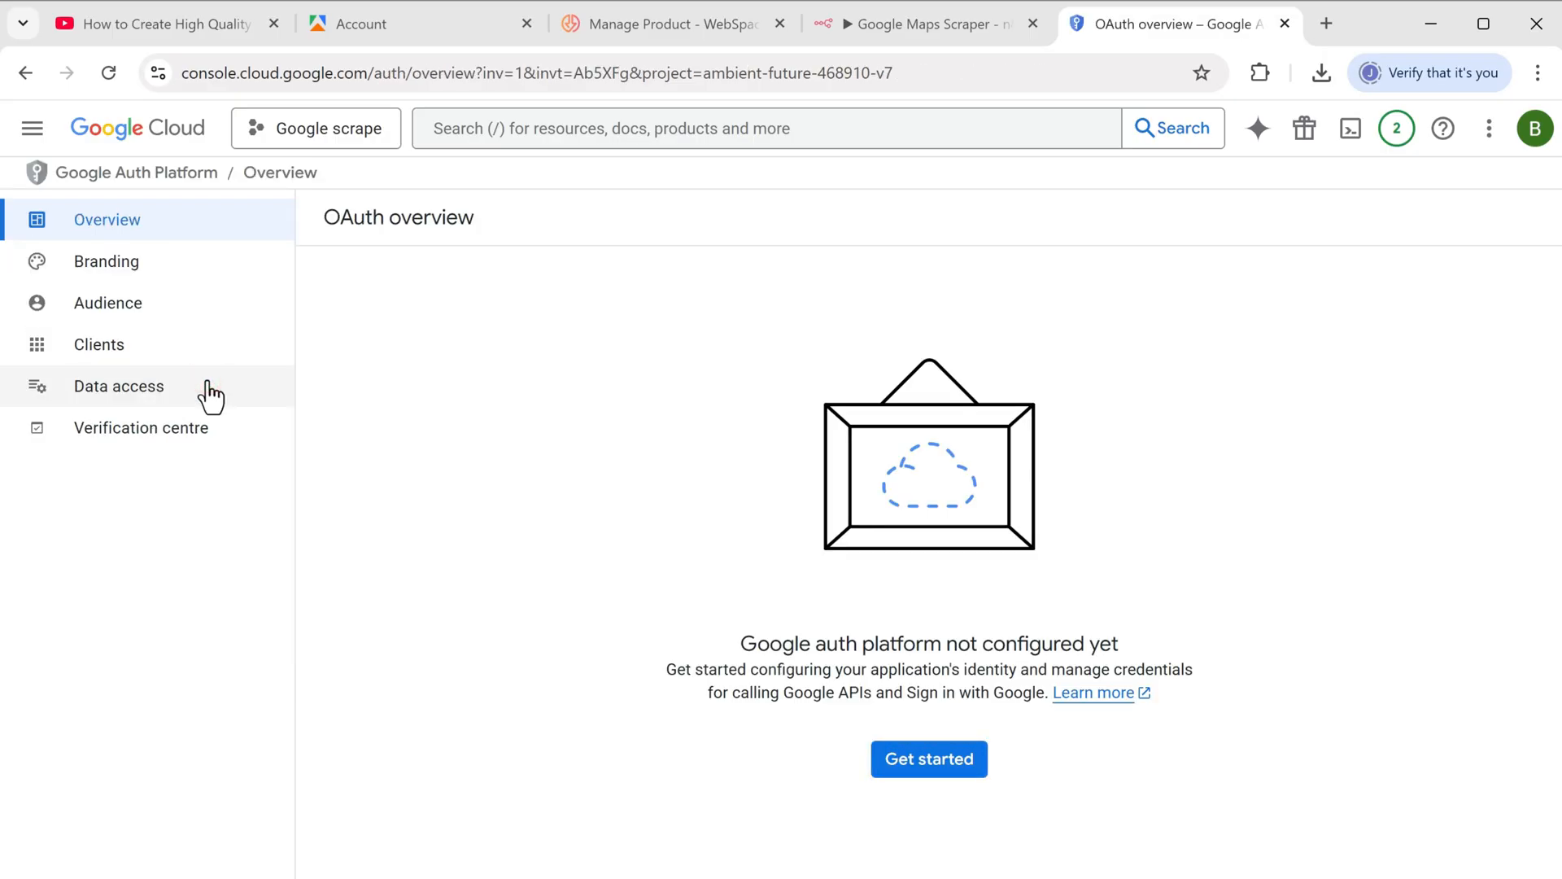
Name the app 'Google scrape' and use the account email as support contact.
left_click(929, 758)
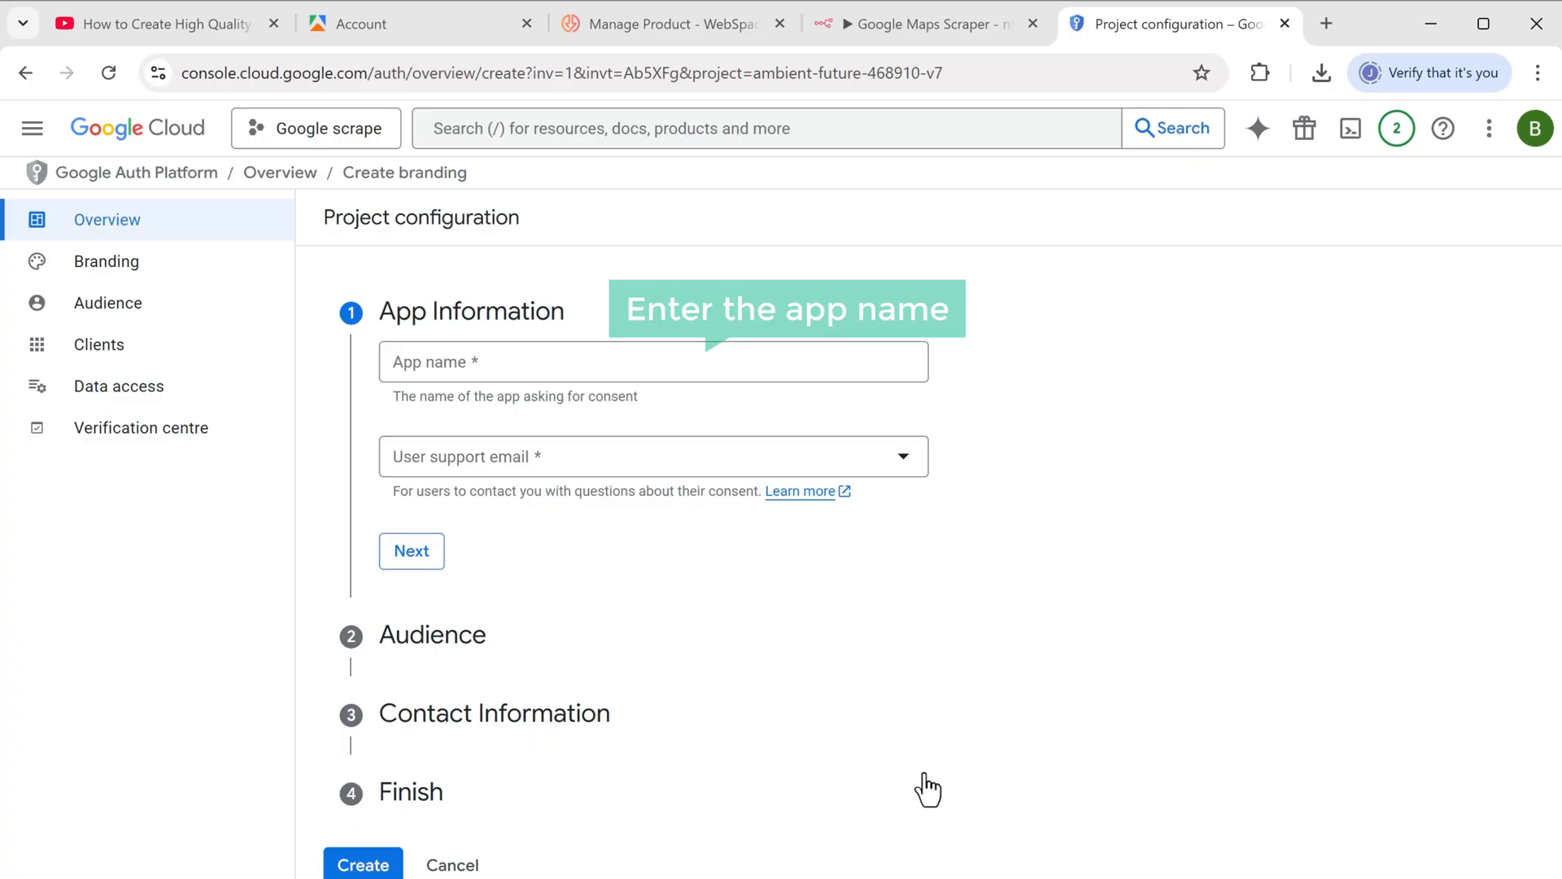
type("Google scrape")
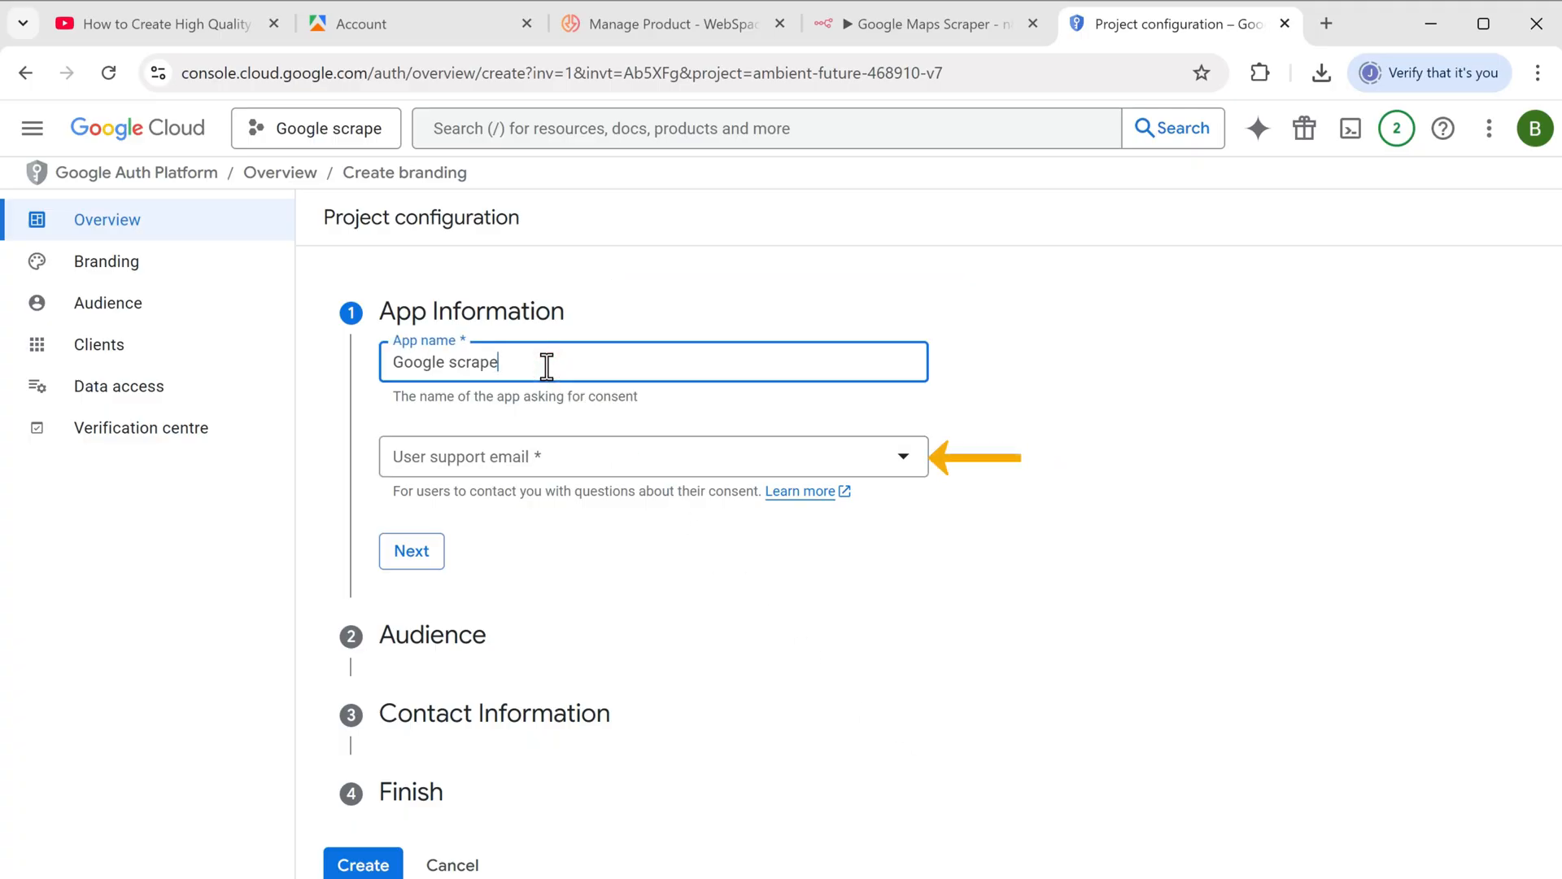
left_click(652, 456)
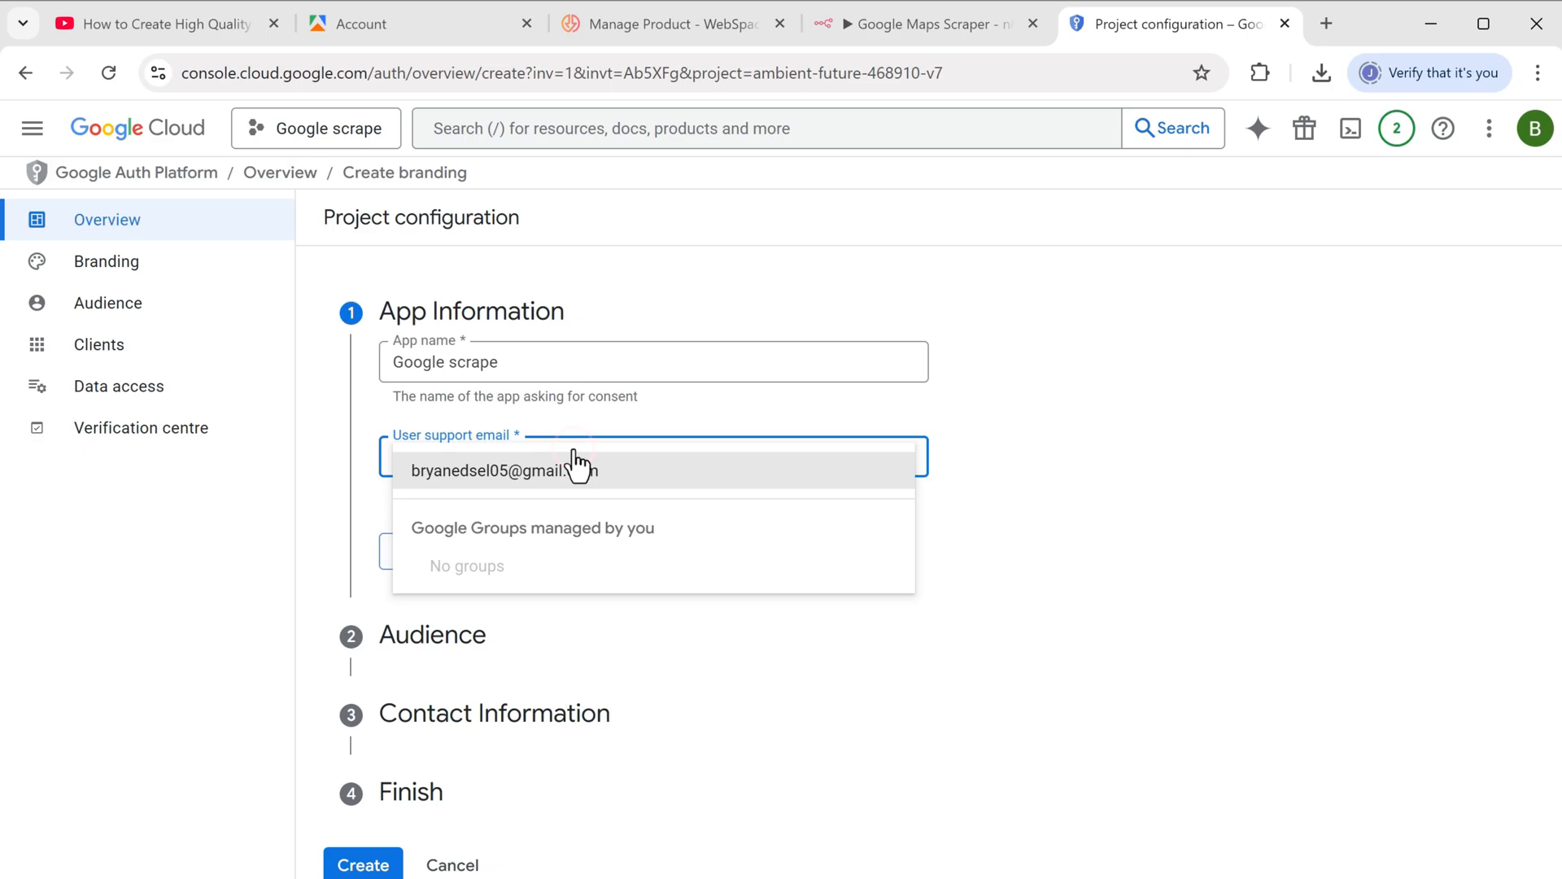
left_click(514, 470)
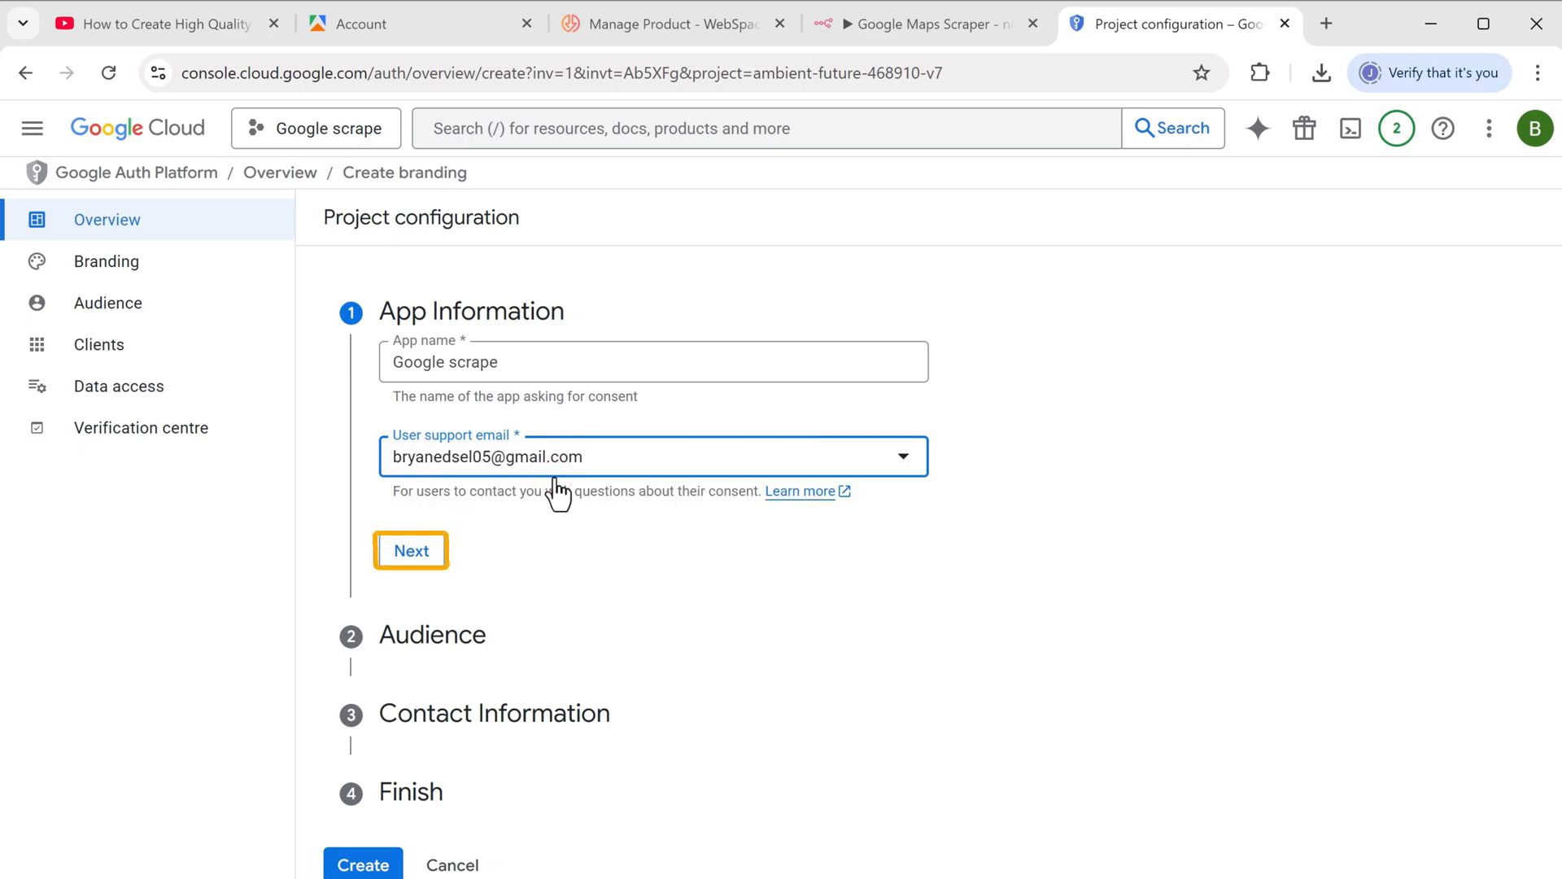
left_click(411, 550)
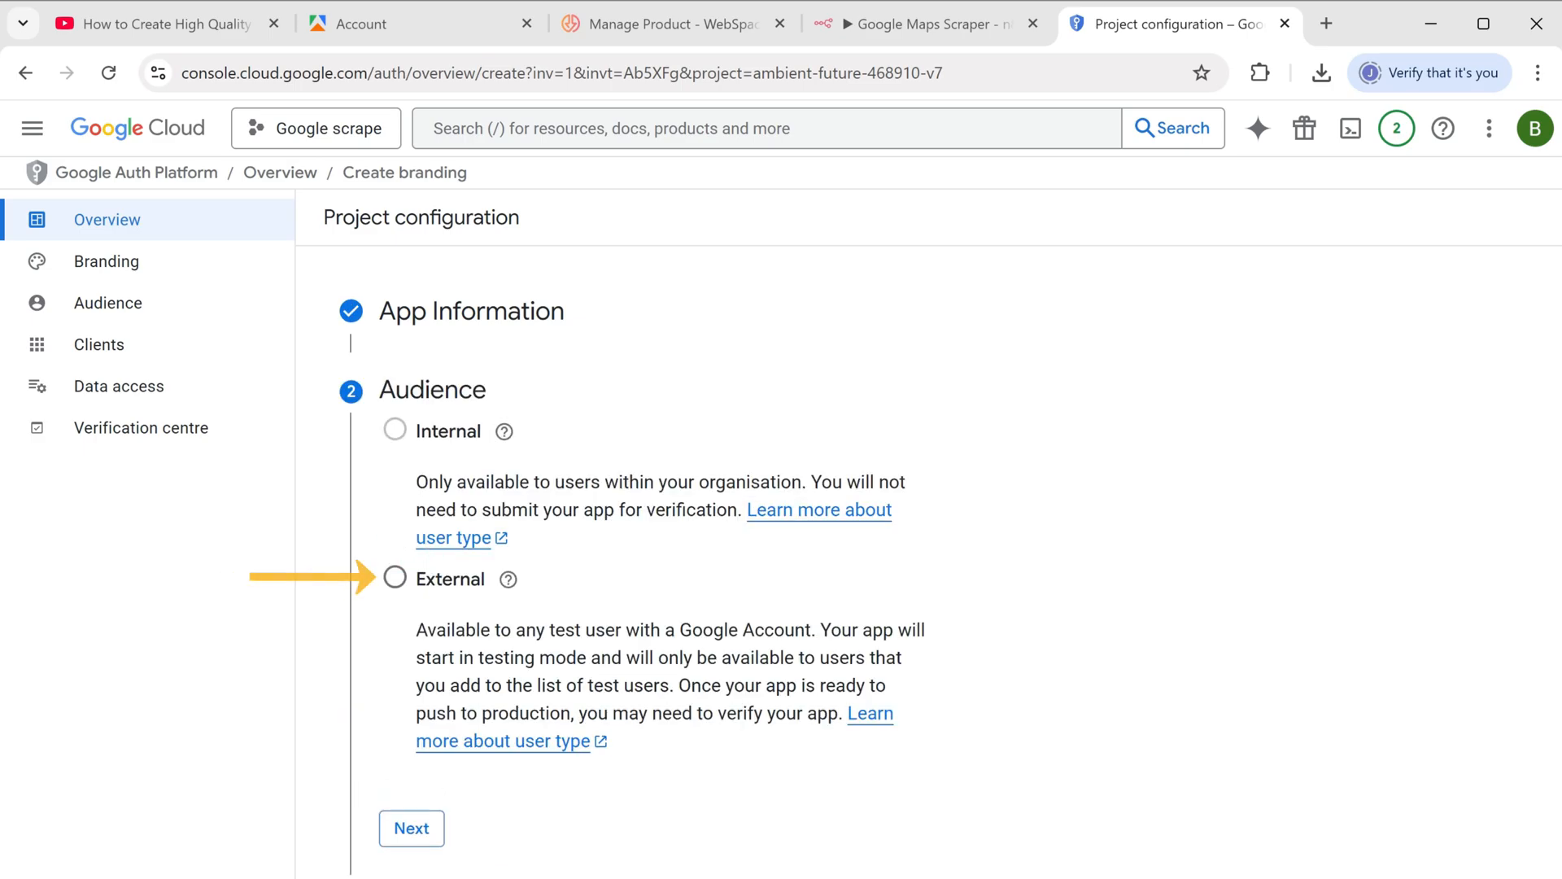
left_click(395, 578)
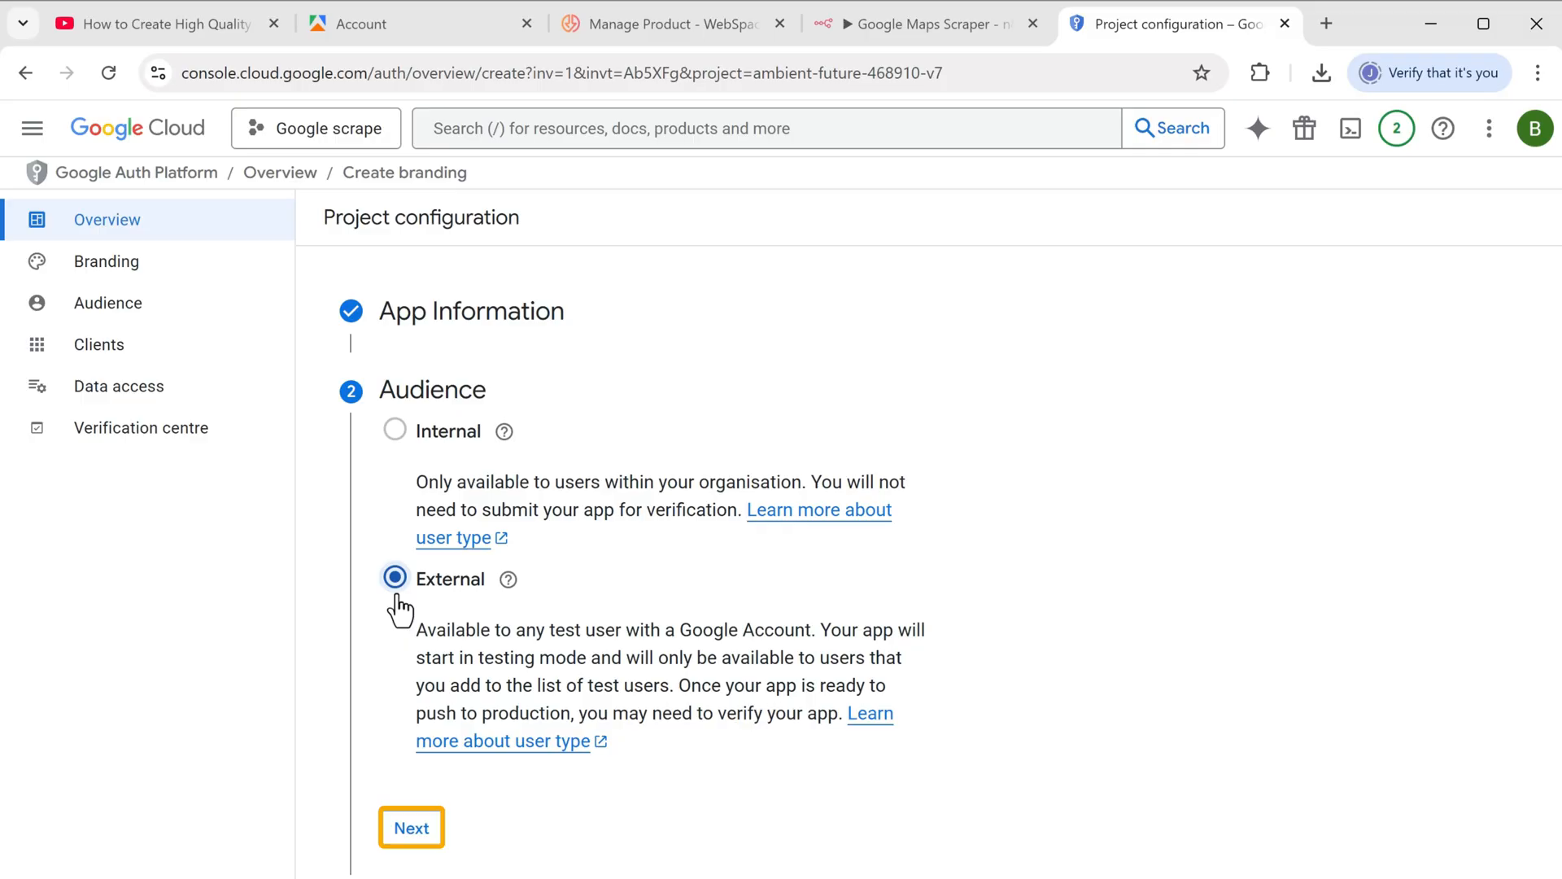
left_click(412, 827)
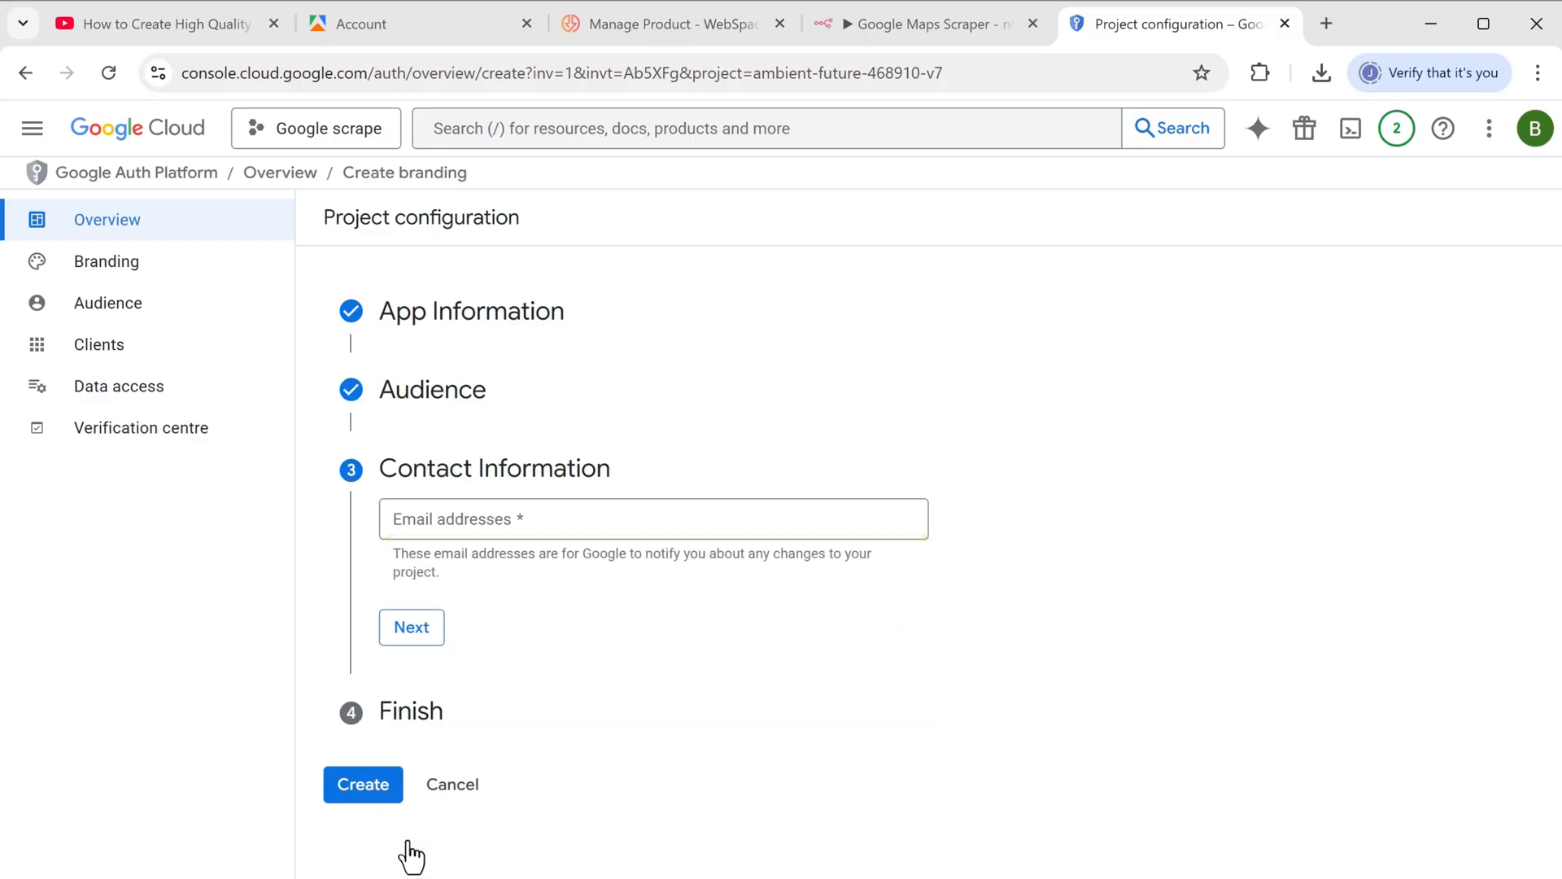
left_click(653, 519)
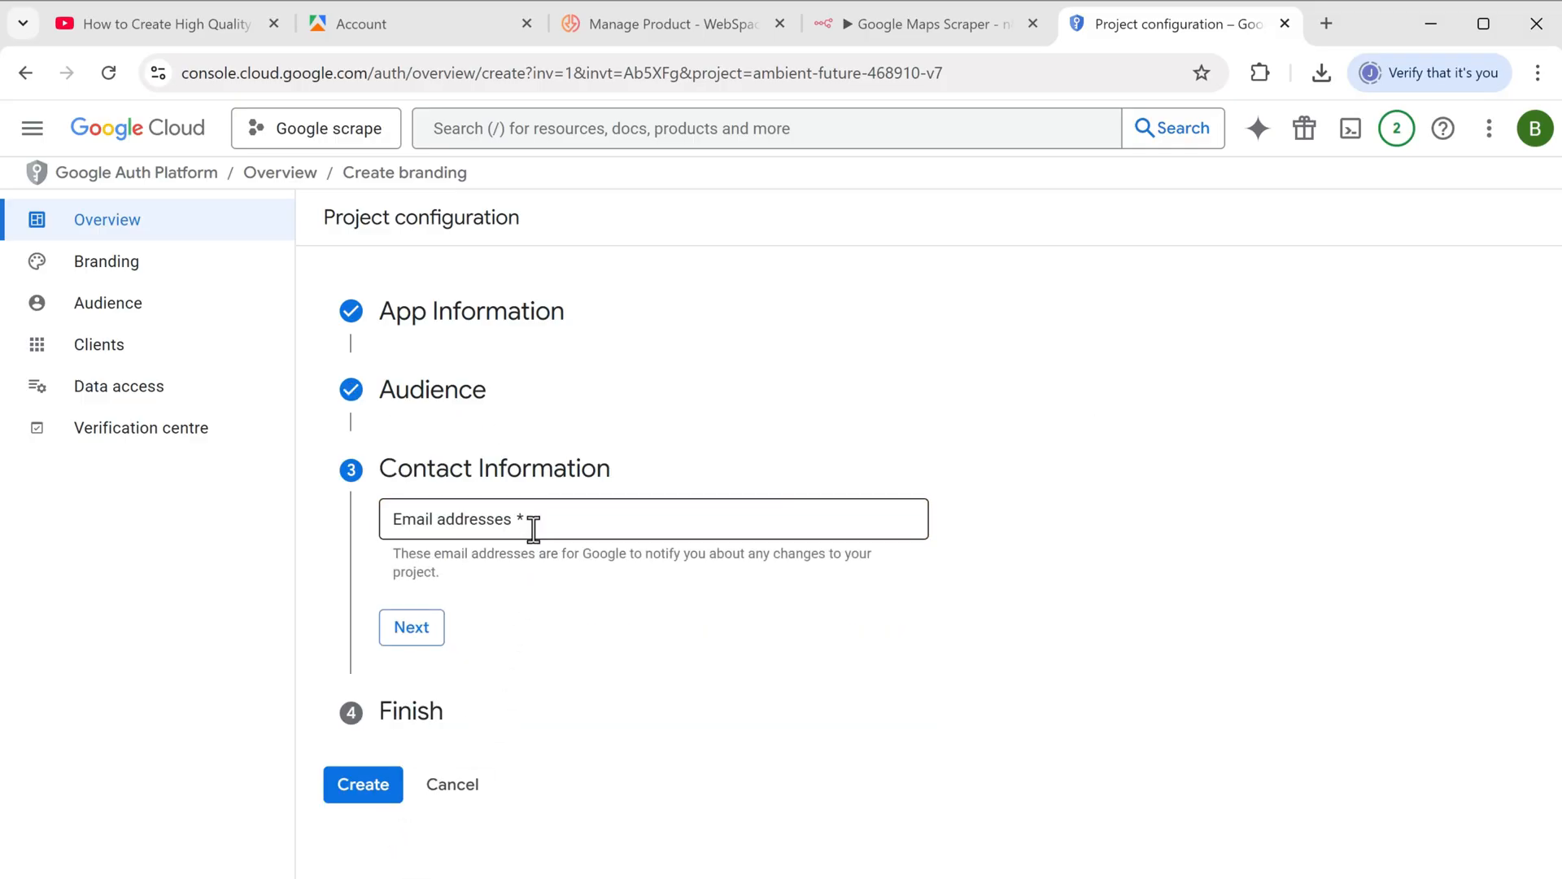
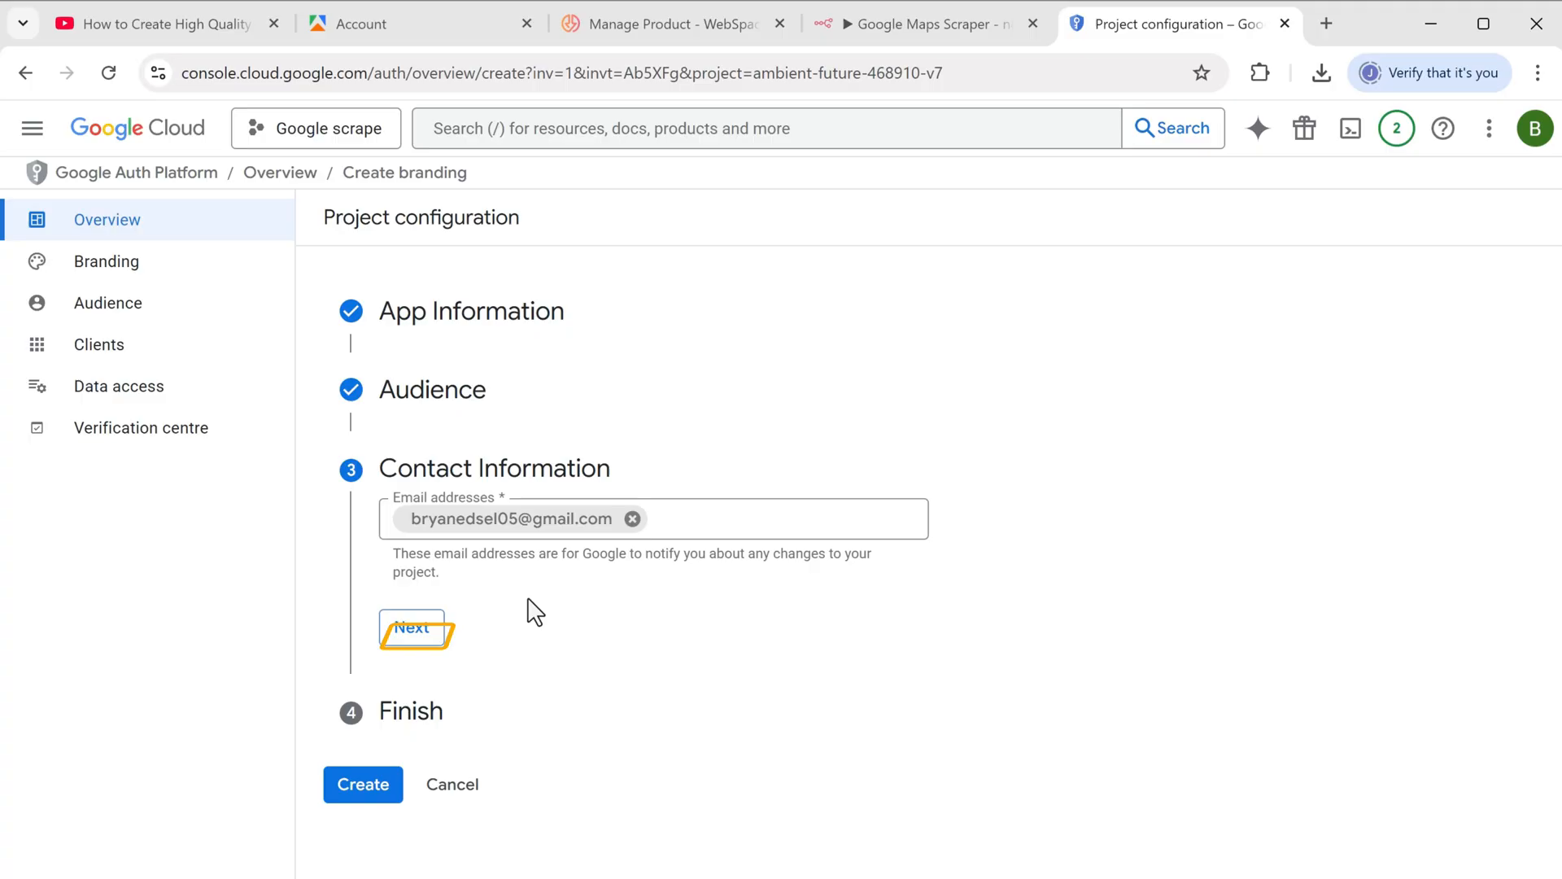
left_click(411, 627)
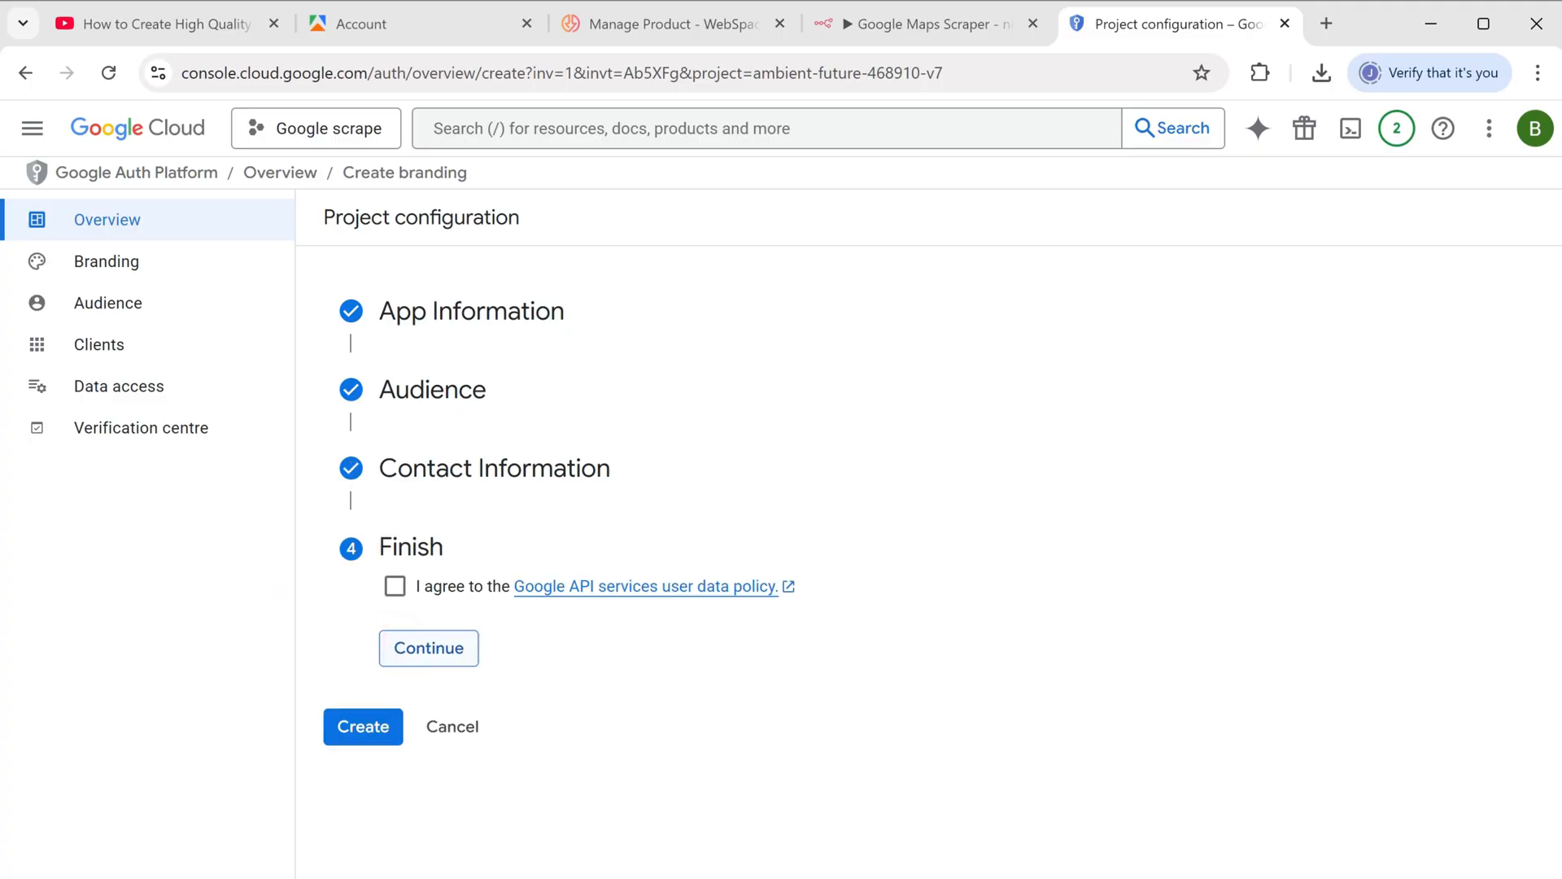
mouse_move(406, 655)
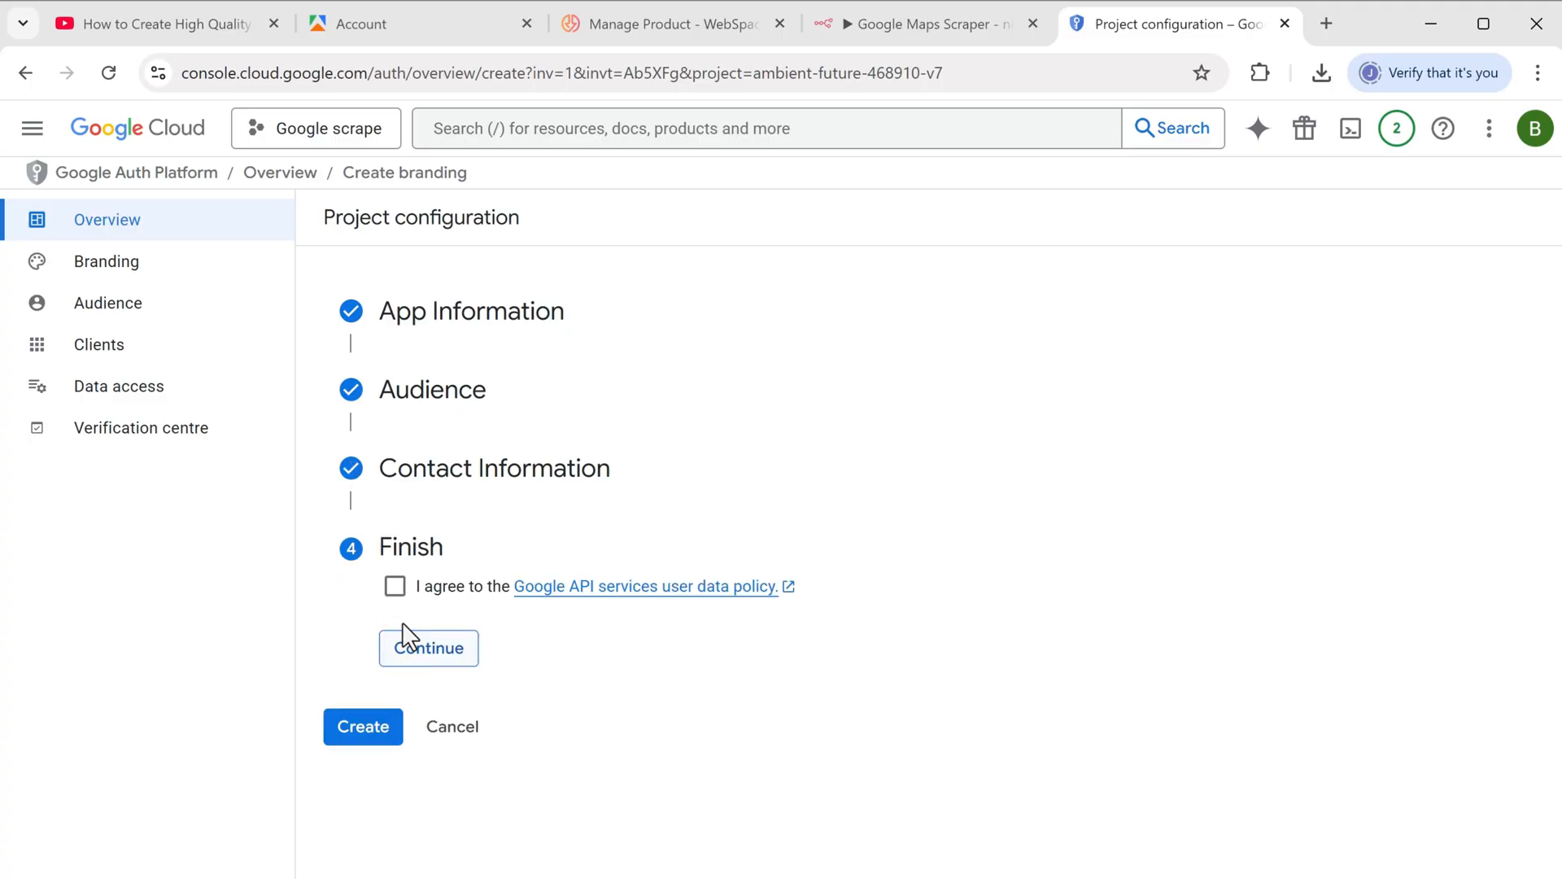
left_click(394, 586)
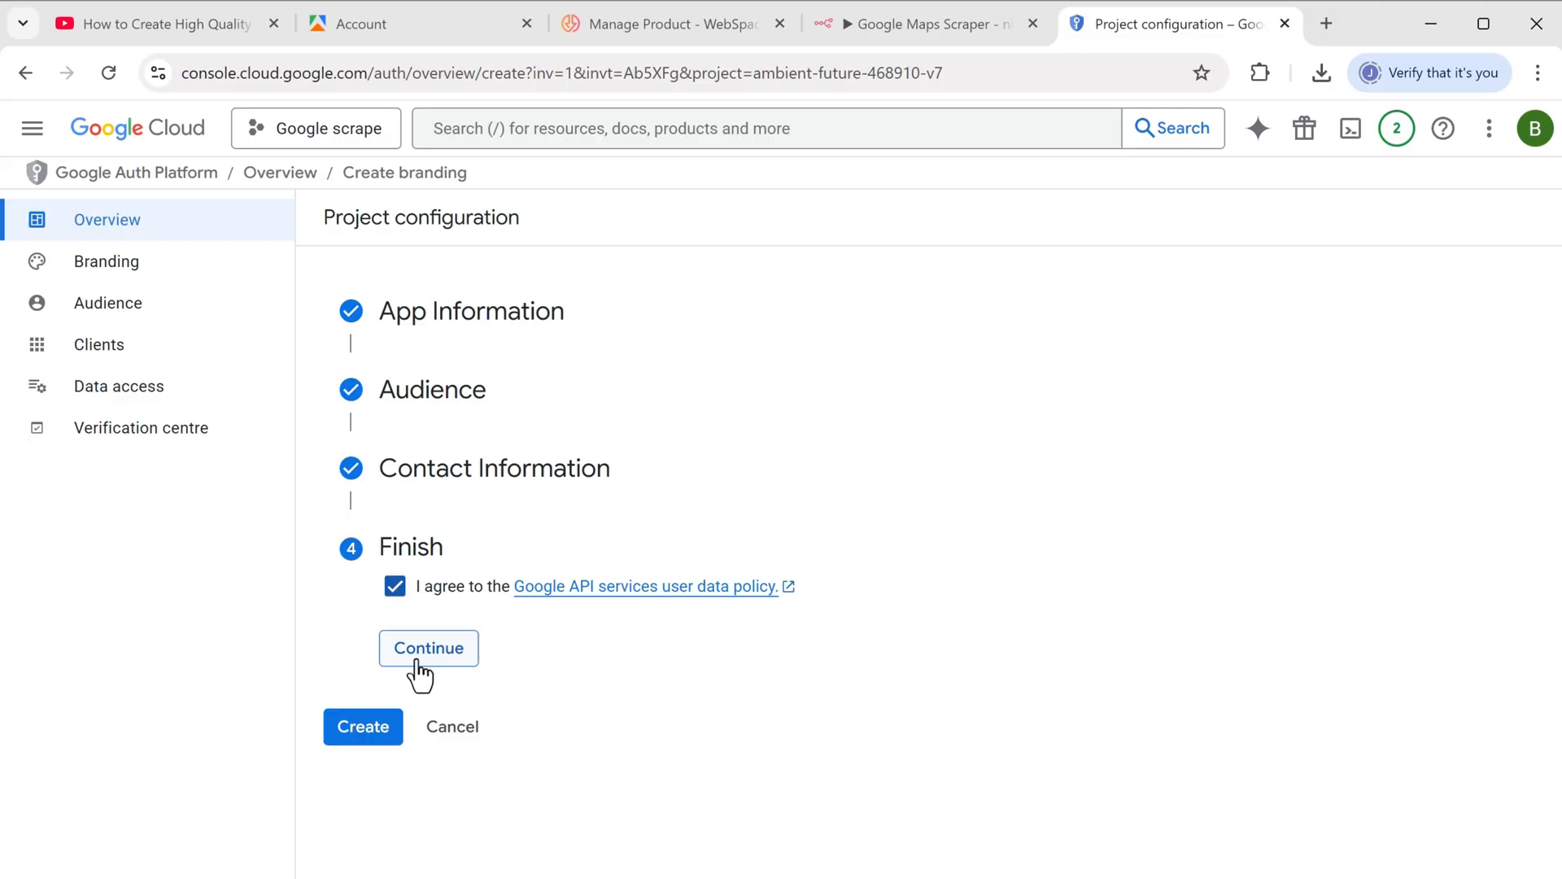
left_click(428, 648)
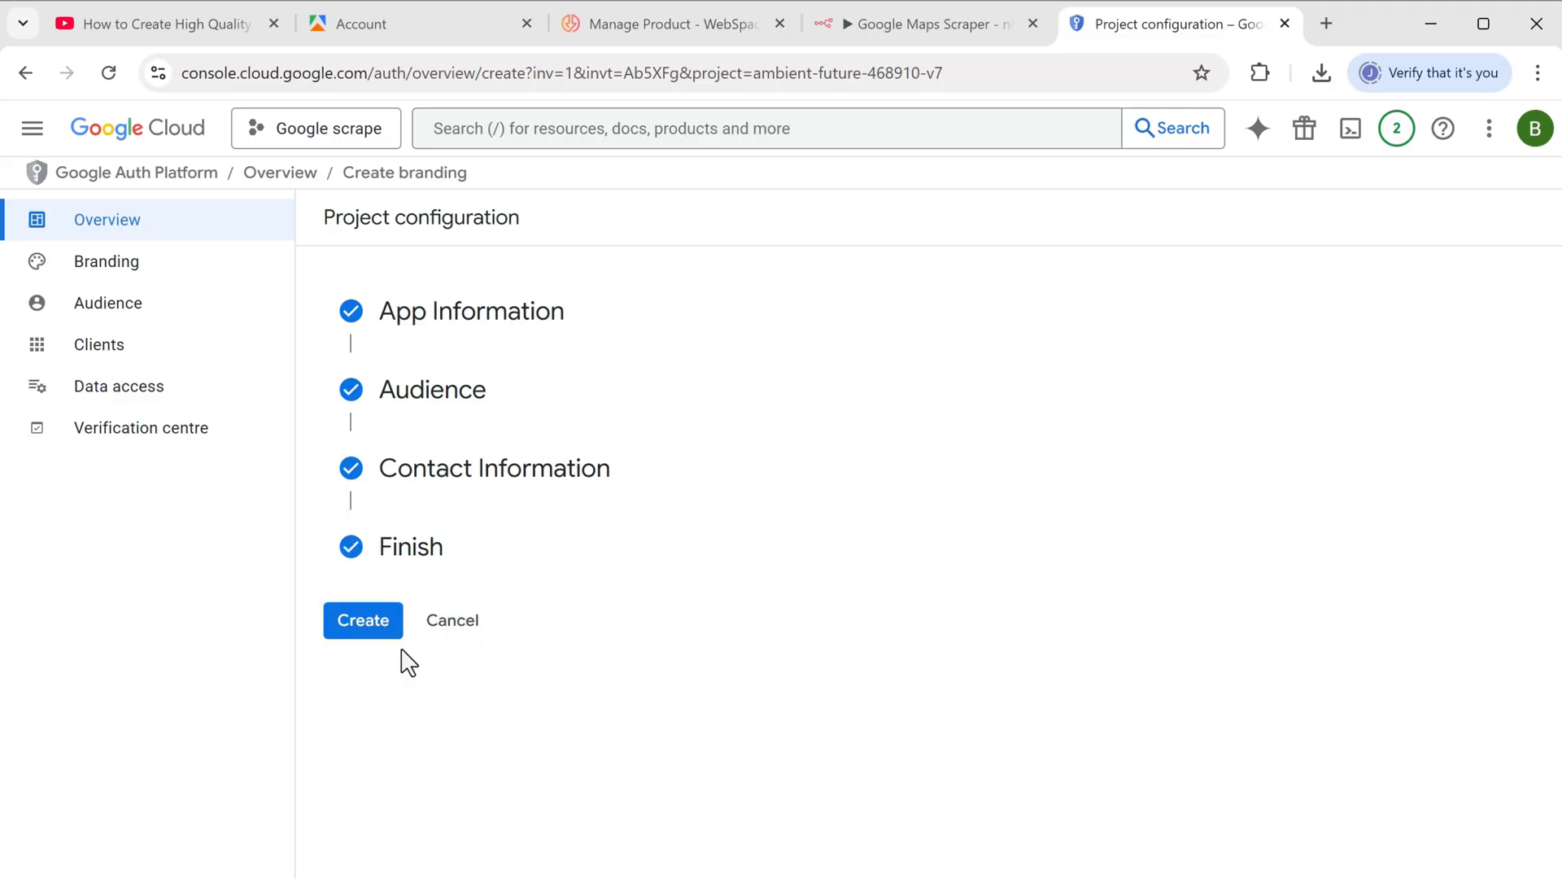
left_click(362, 620)
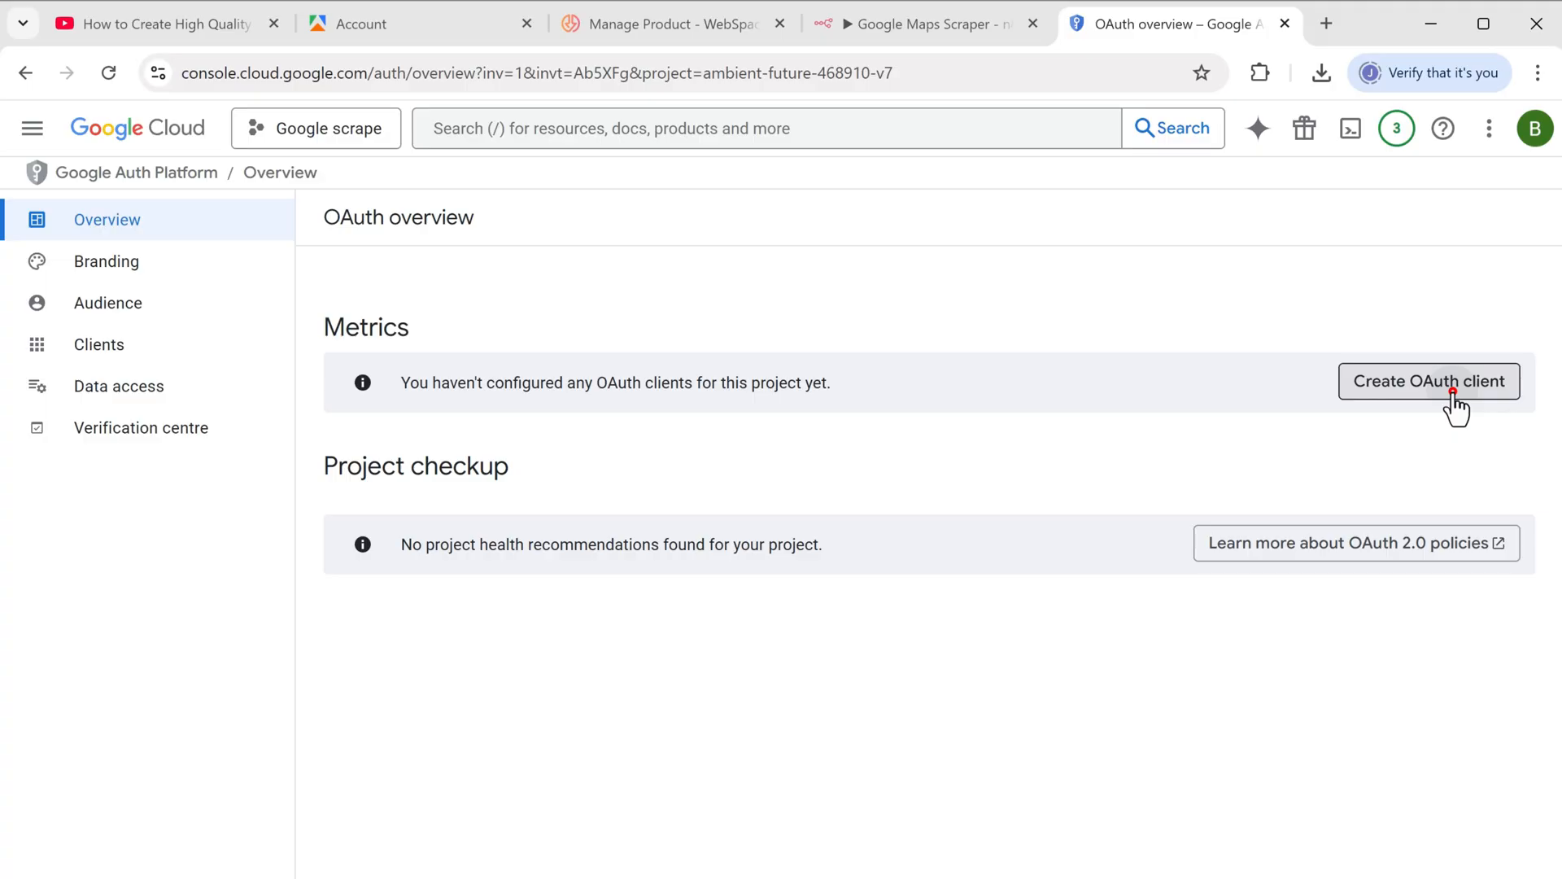
Start a web application OAuth client named 'Lead scrape'.
left_click(1430, 381)
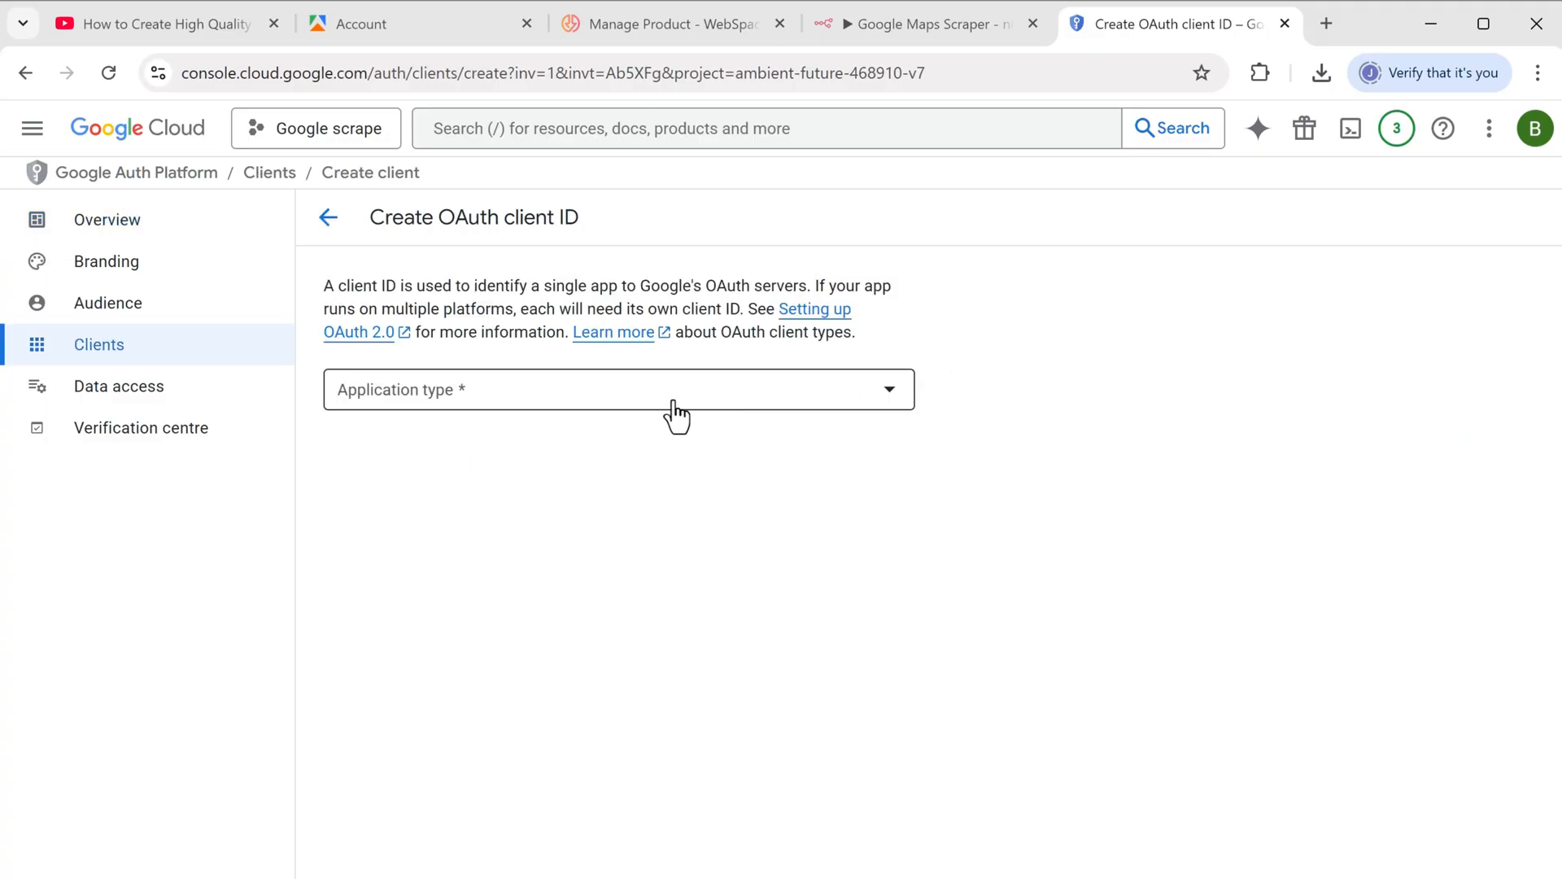
left_click(618, 389)
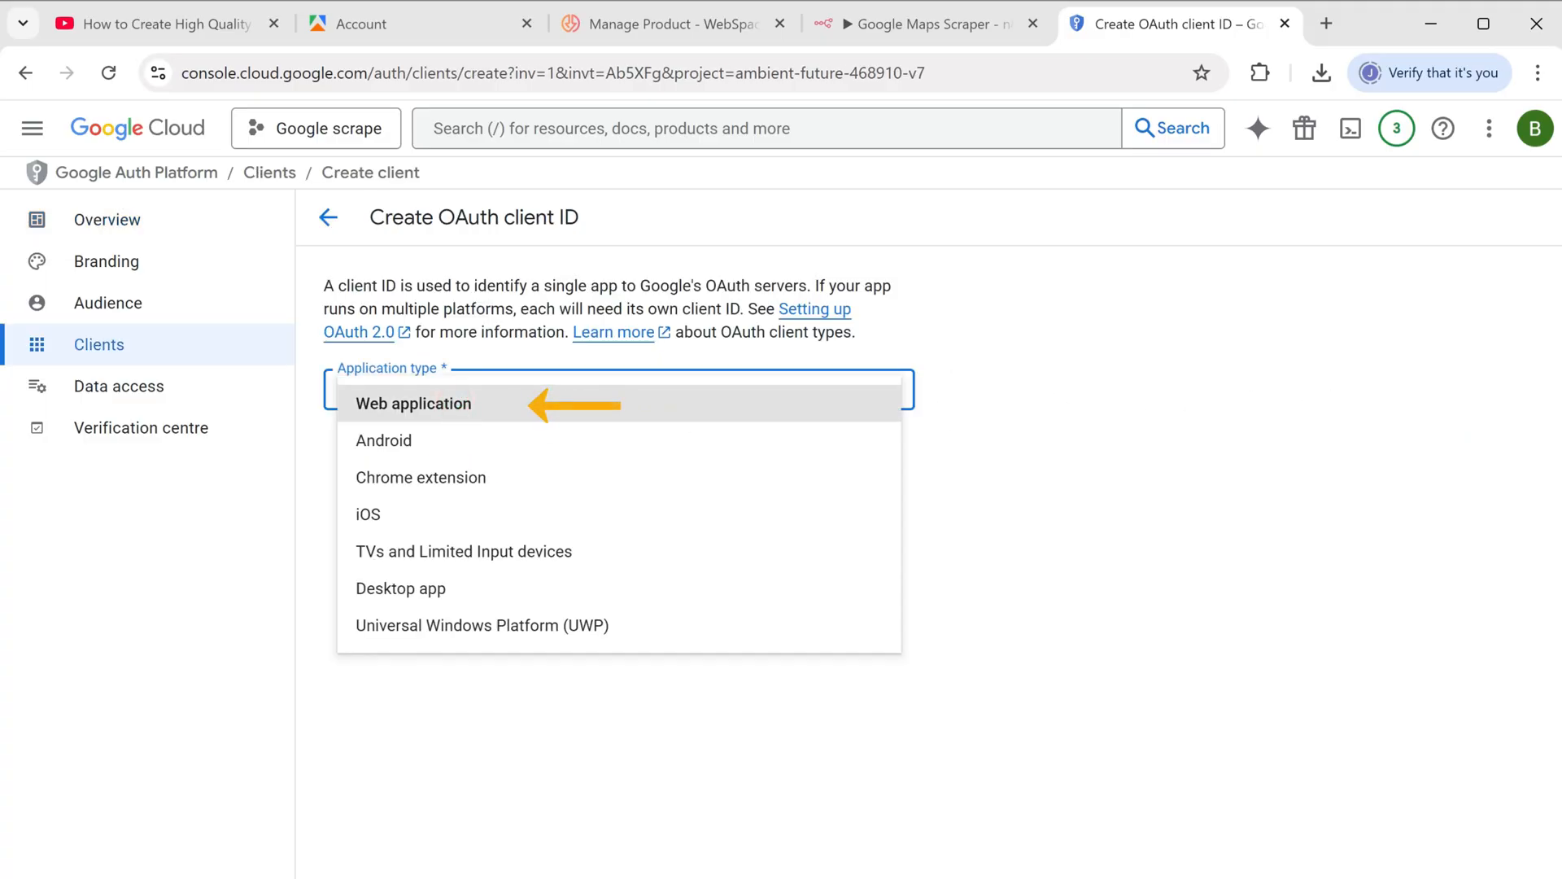
left_click(413, 404)
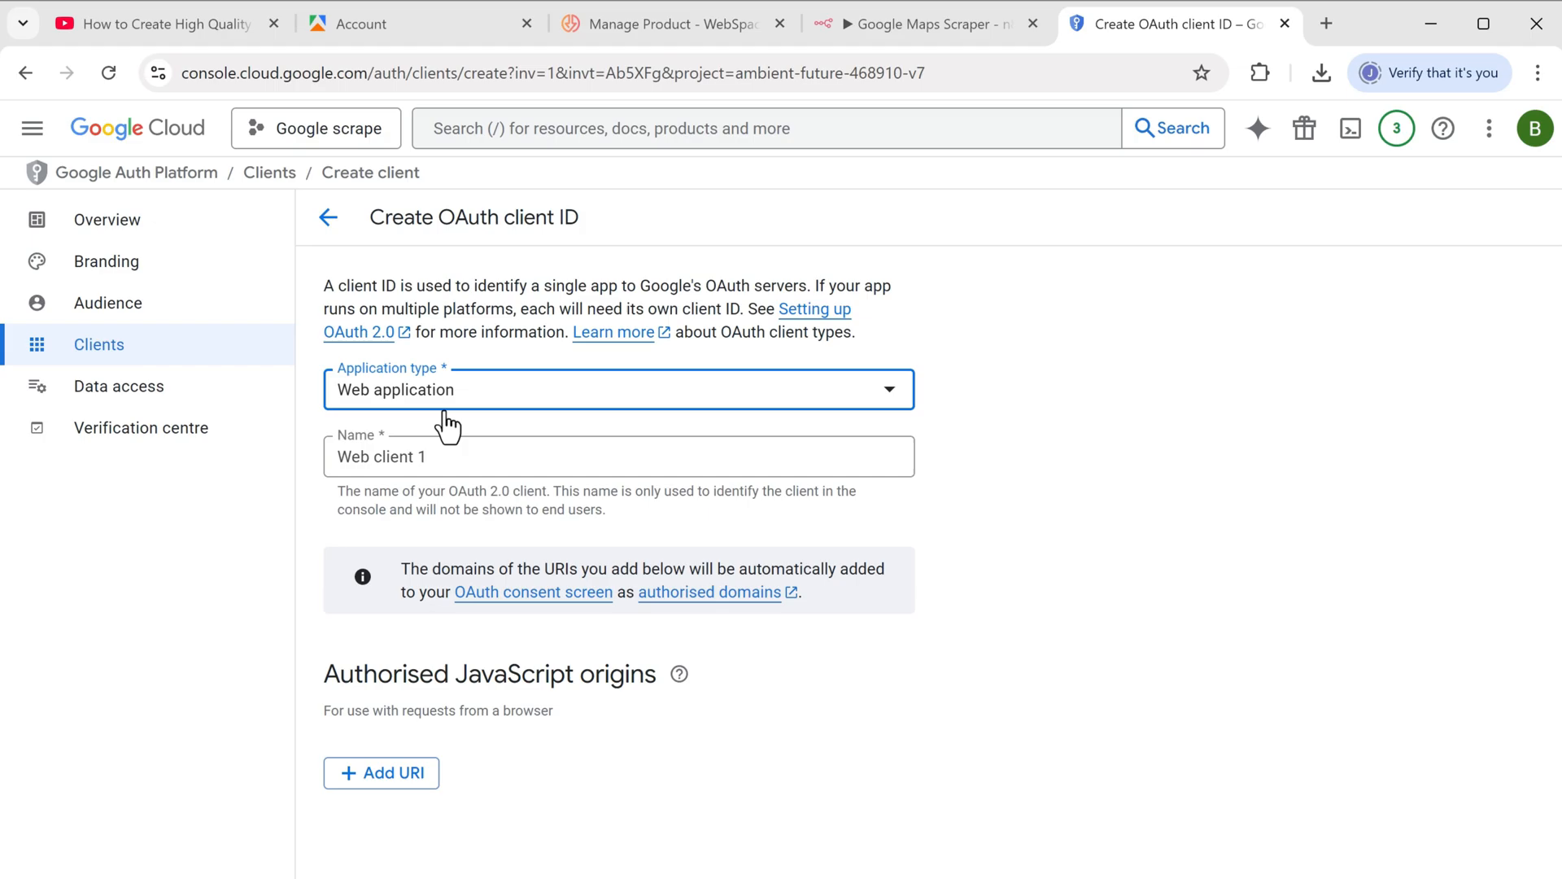
left_click(447, 457)
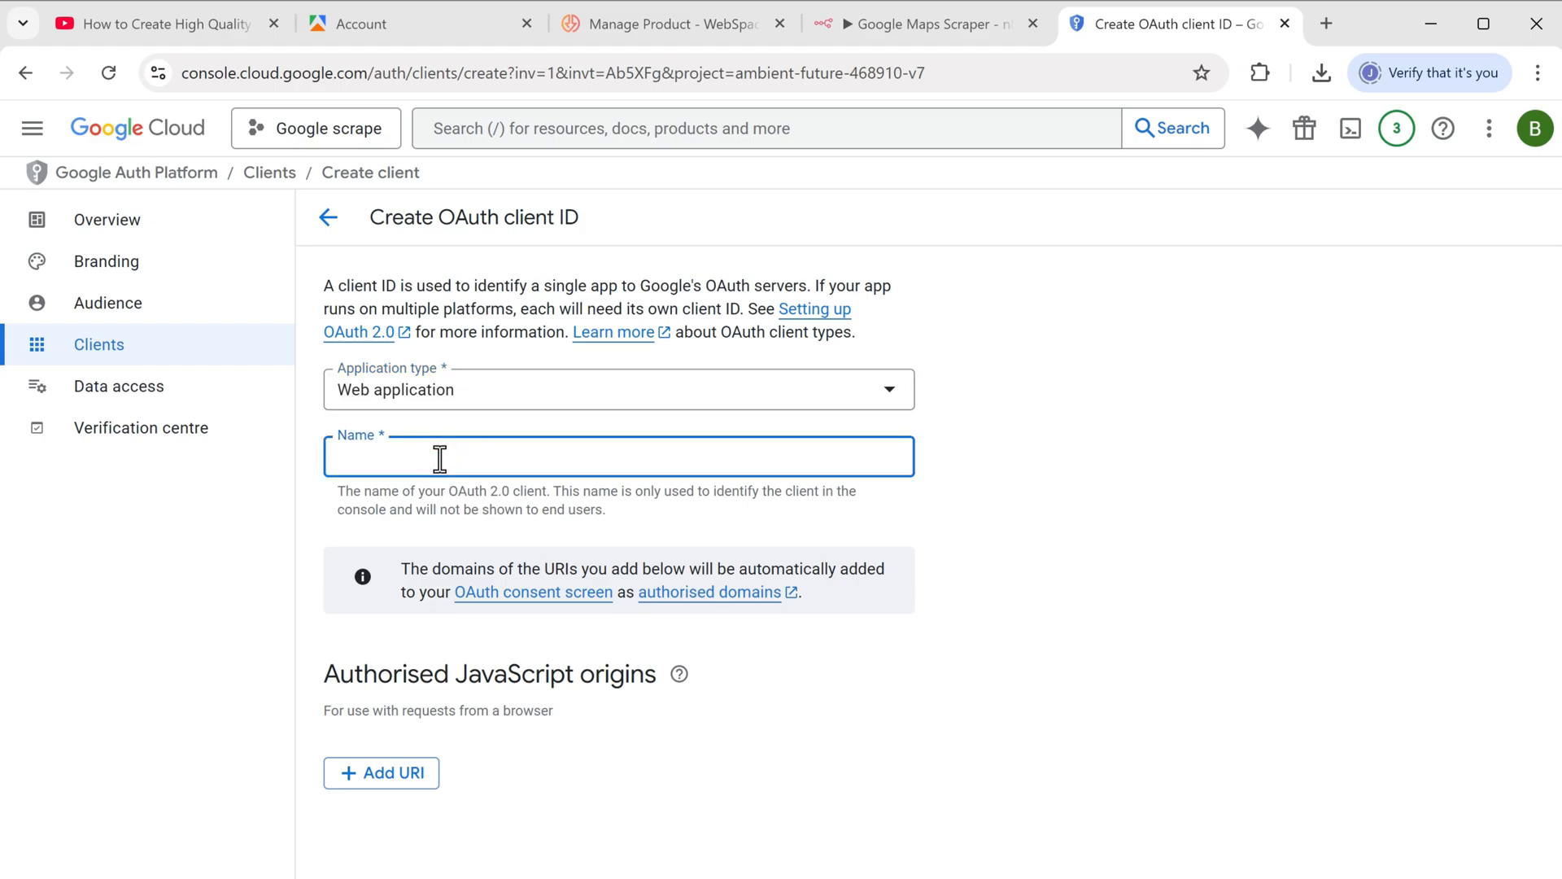
type("Lead scrape")
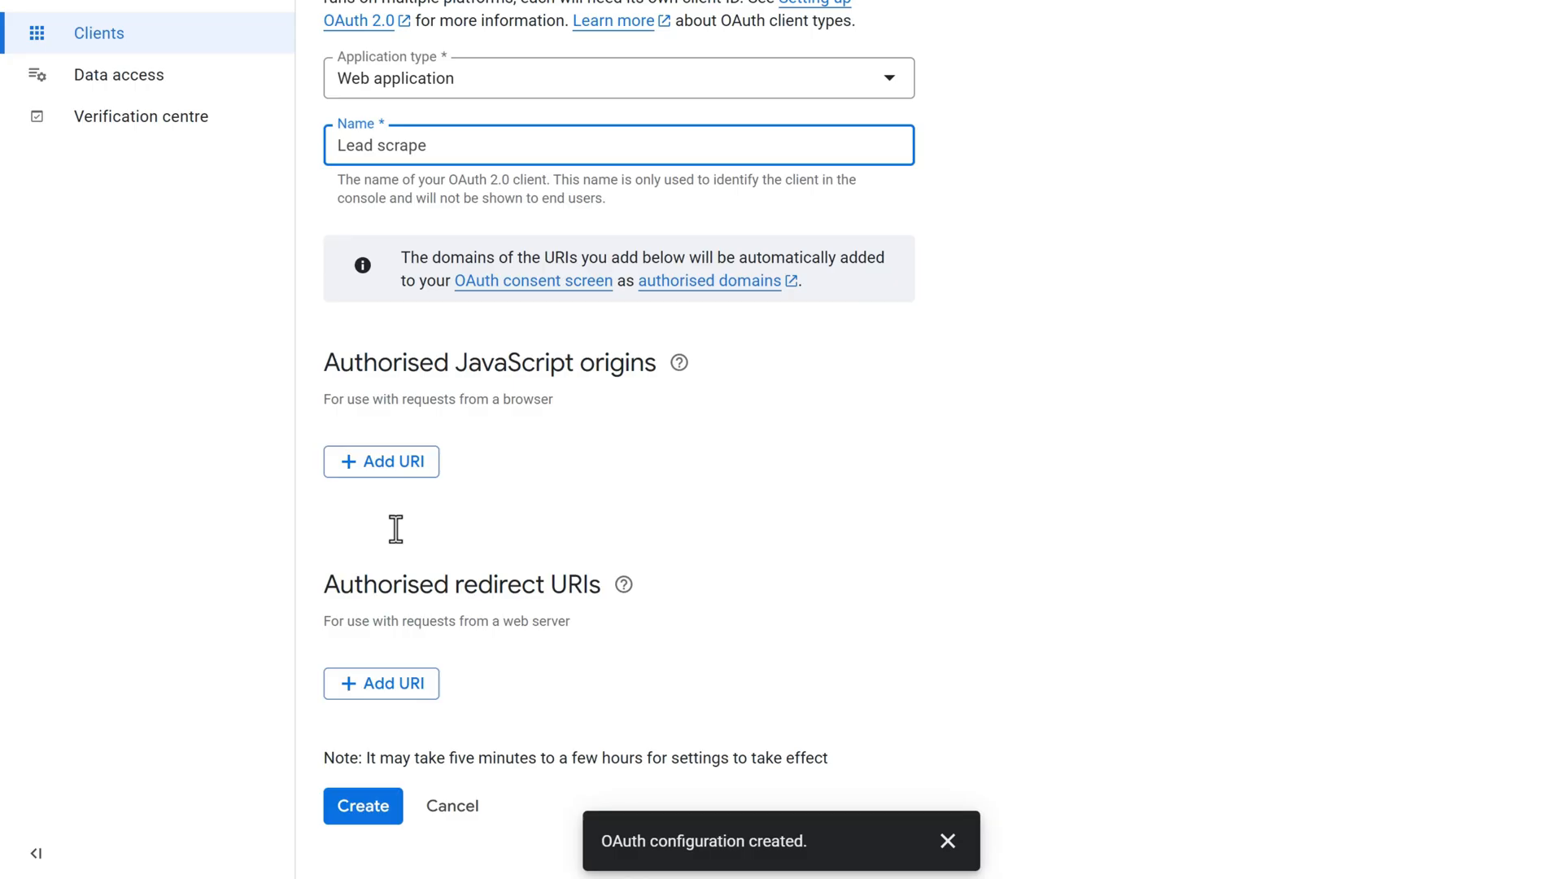
Add n8n's callback URL as the redirect URI, then create the client.
left_click(381, 684)
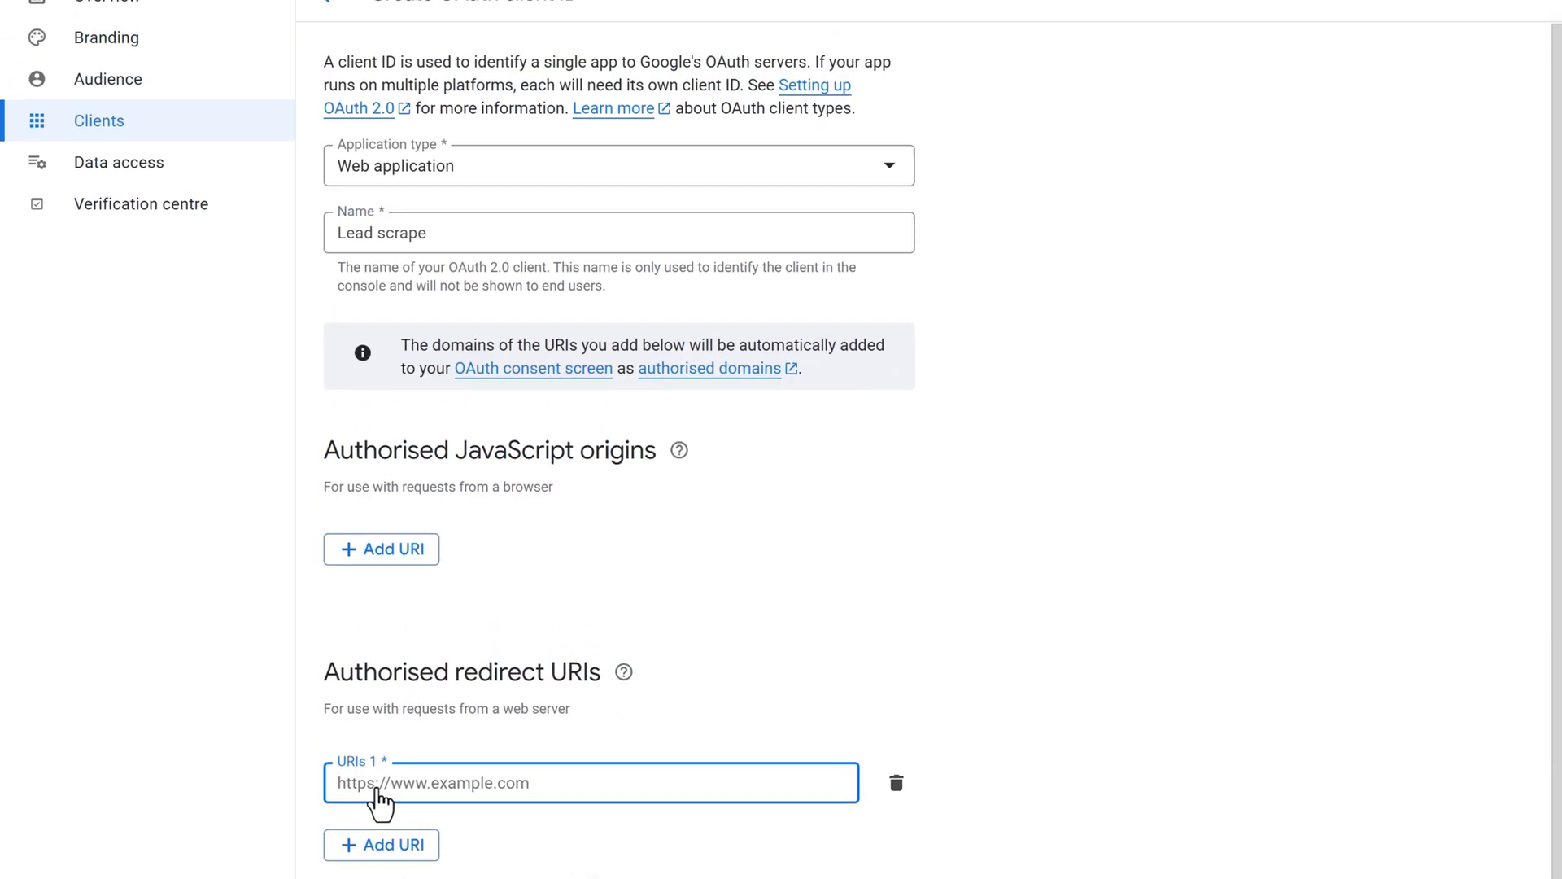
left_click(924, 33)
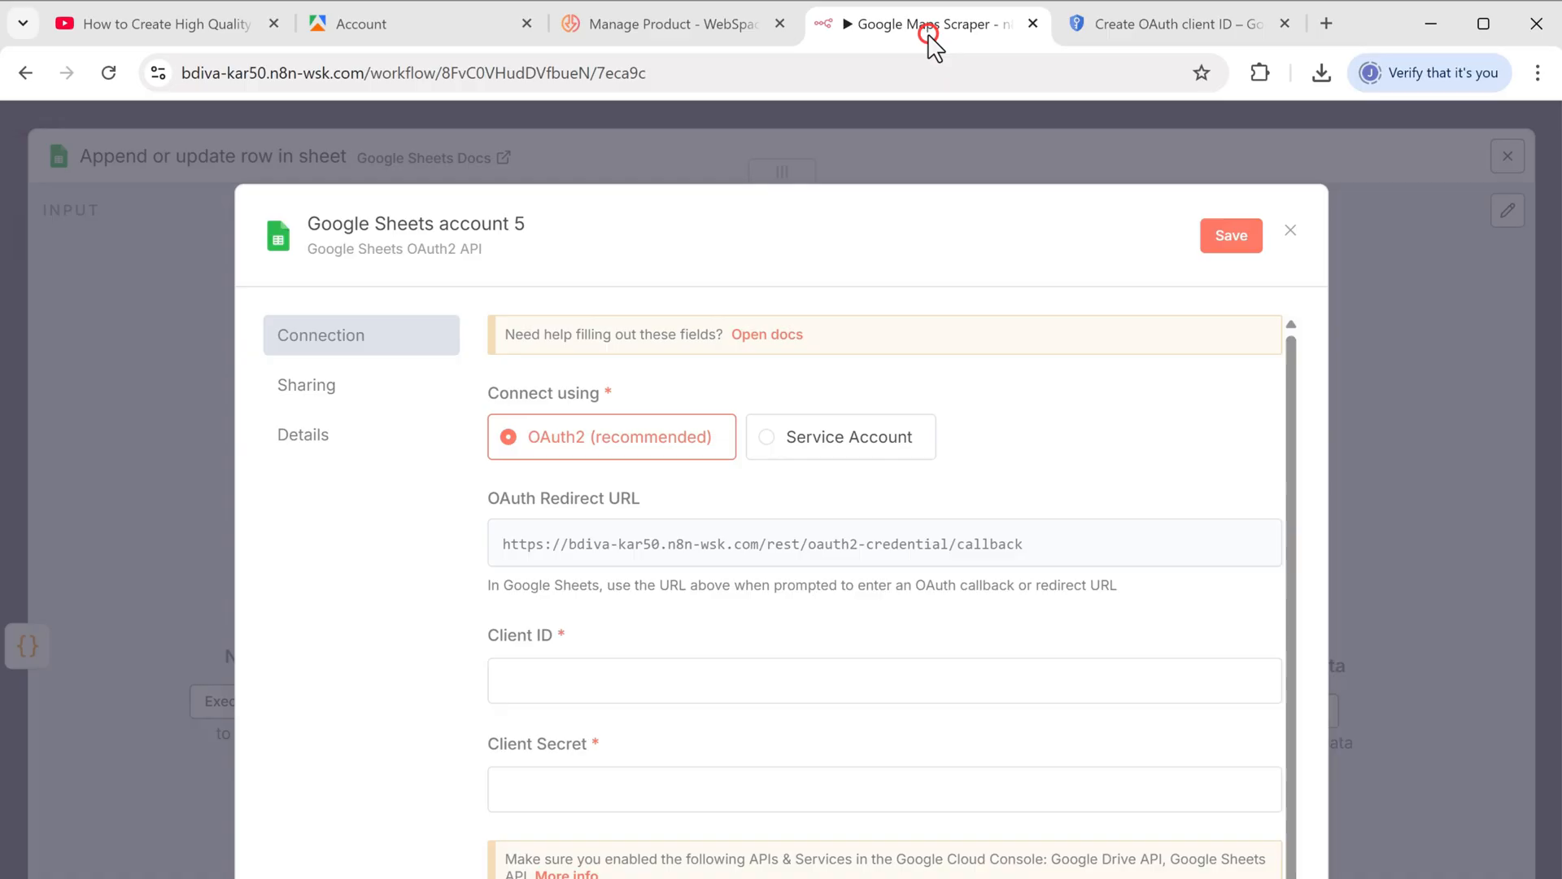
mouse_move(1230, 548)
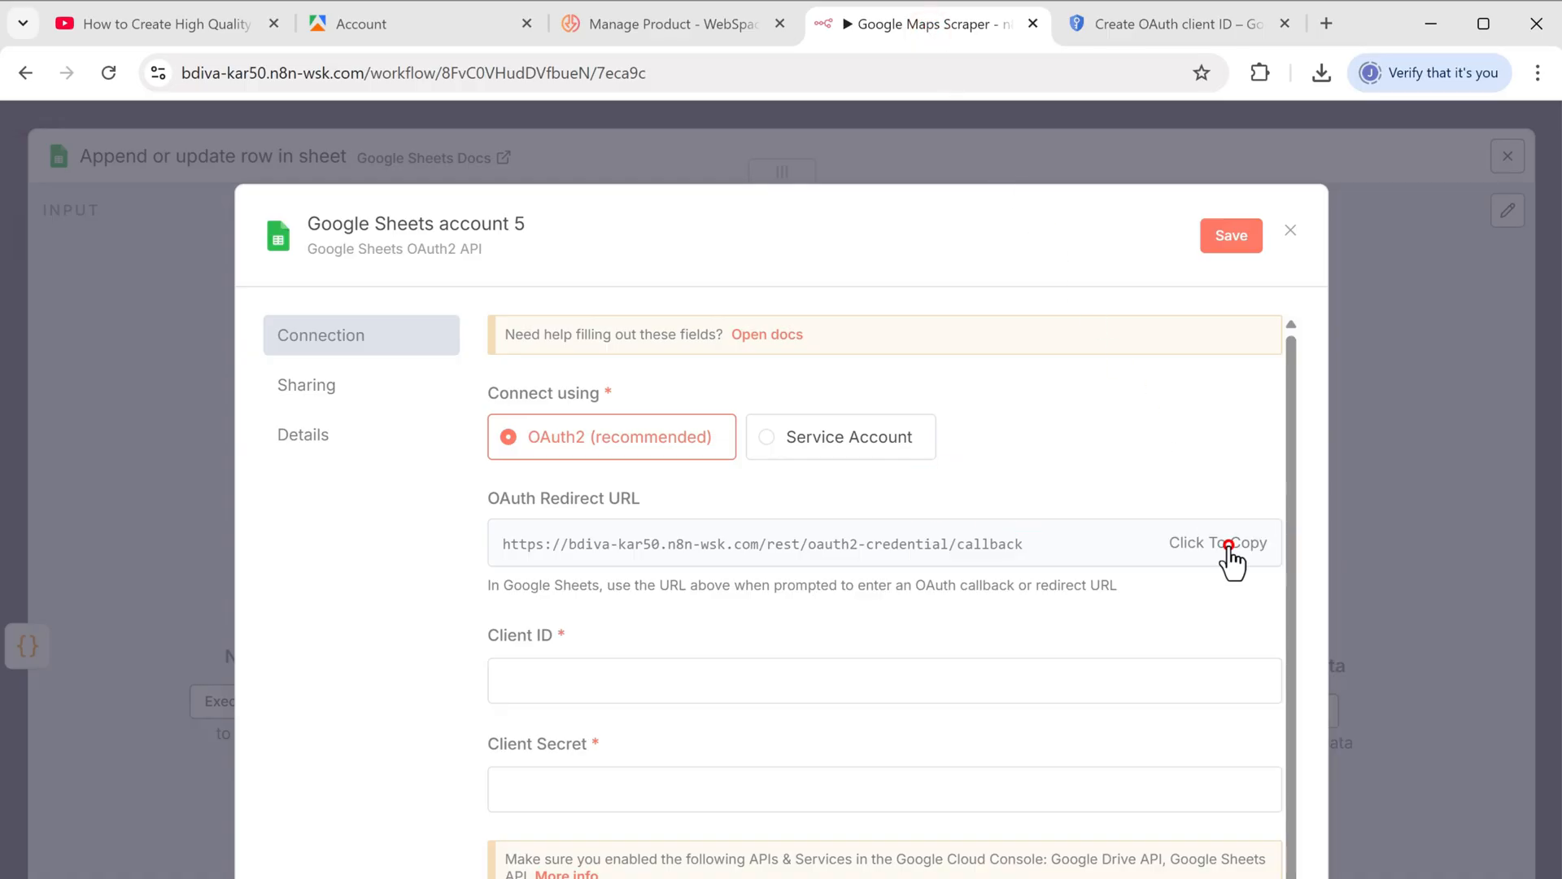
mouse_move(1183, 210)
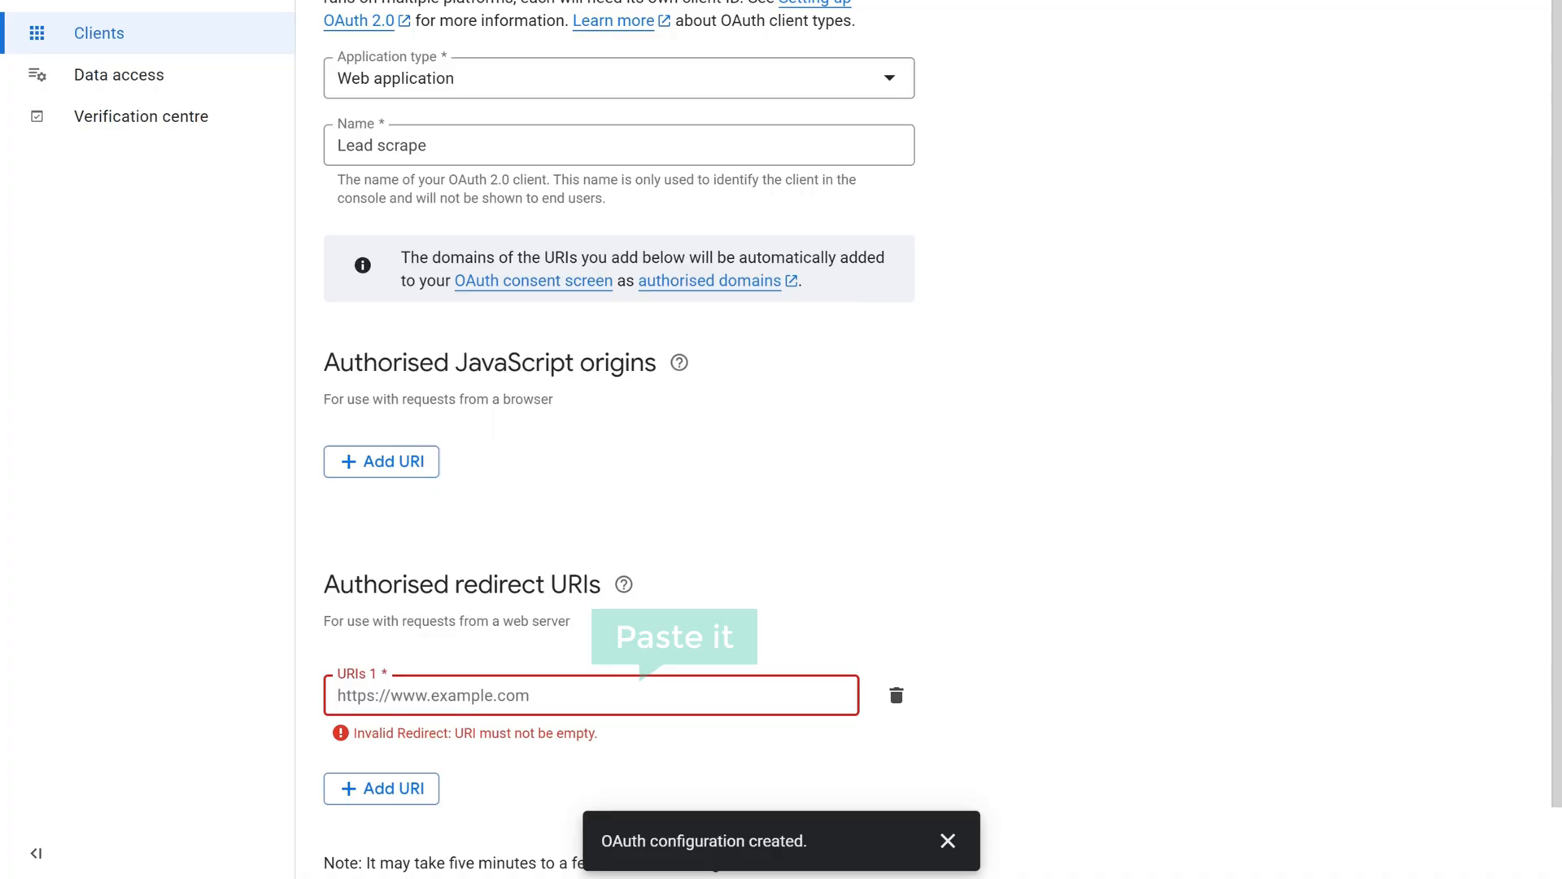
right_click(665, 696)
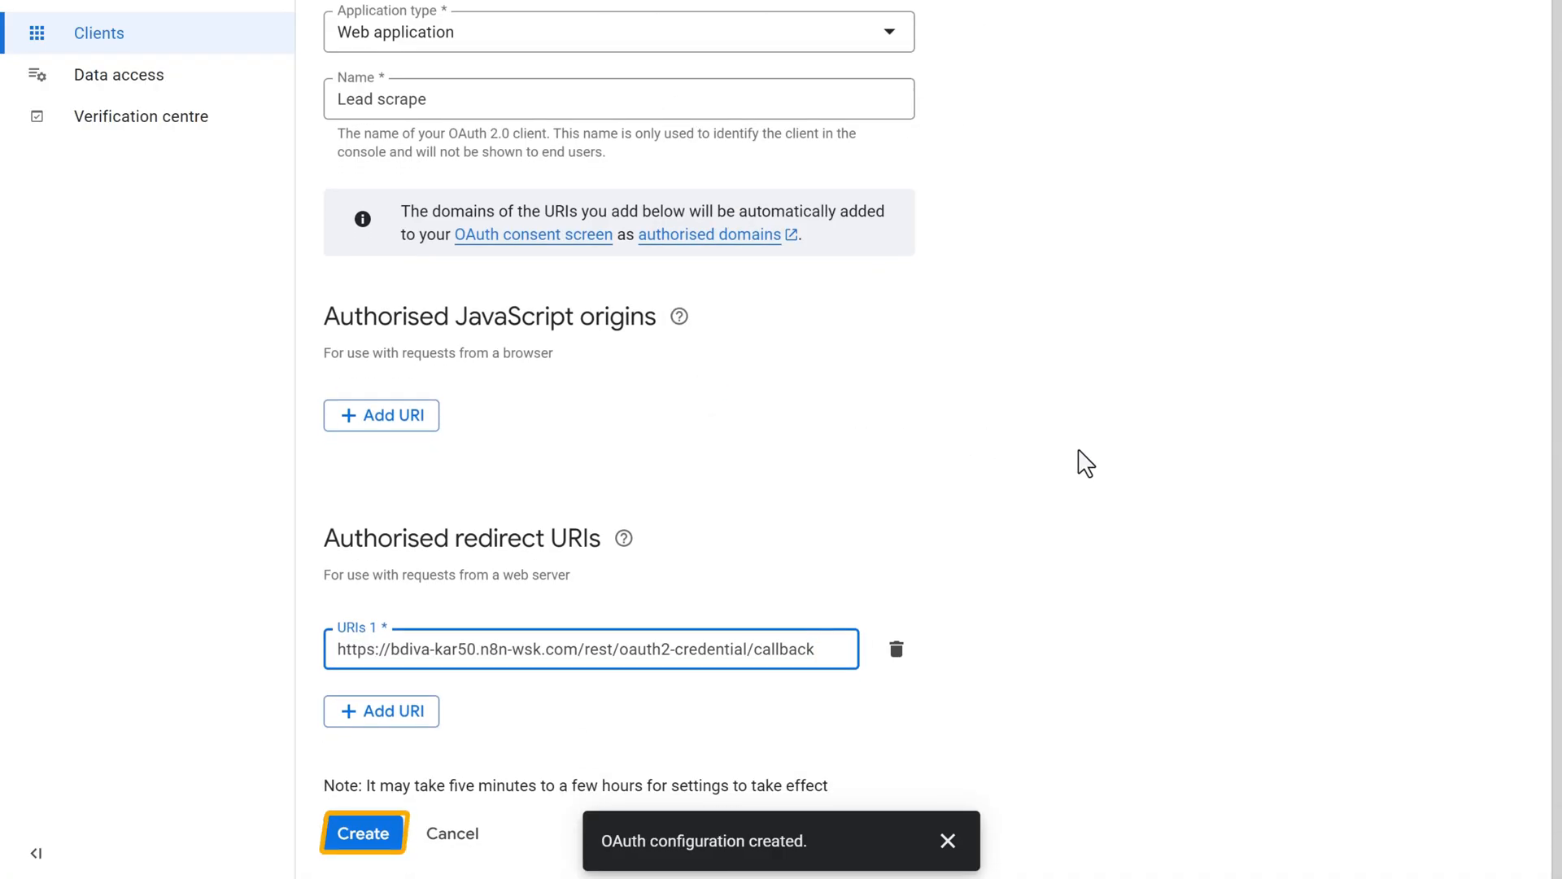
left_click(363, 833)
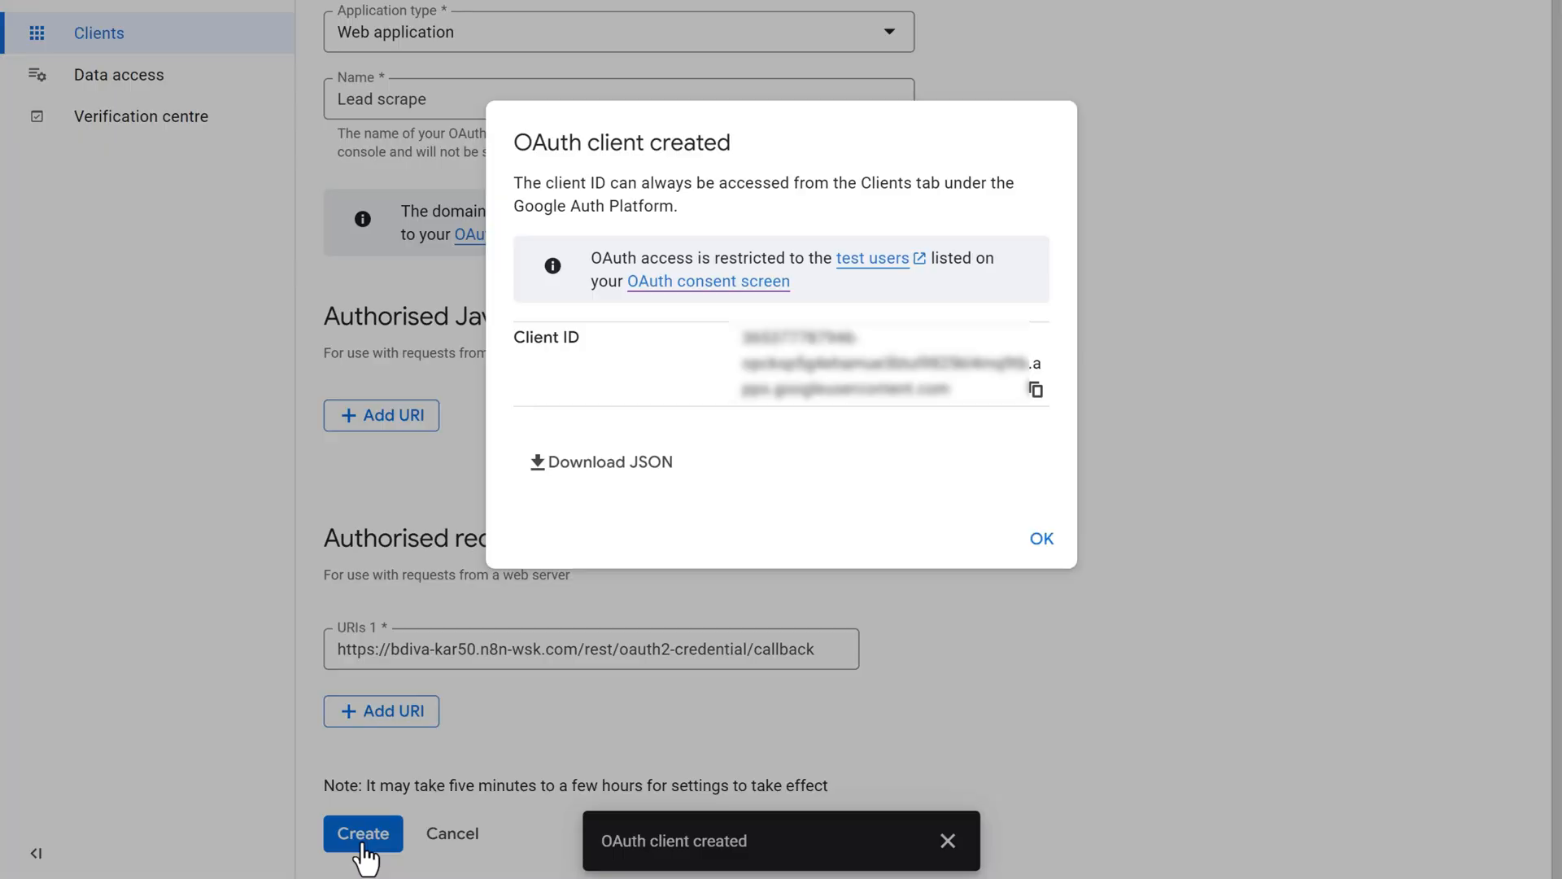
left_click(1042, 539)
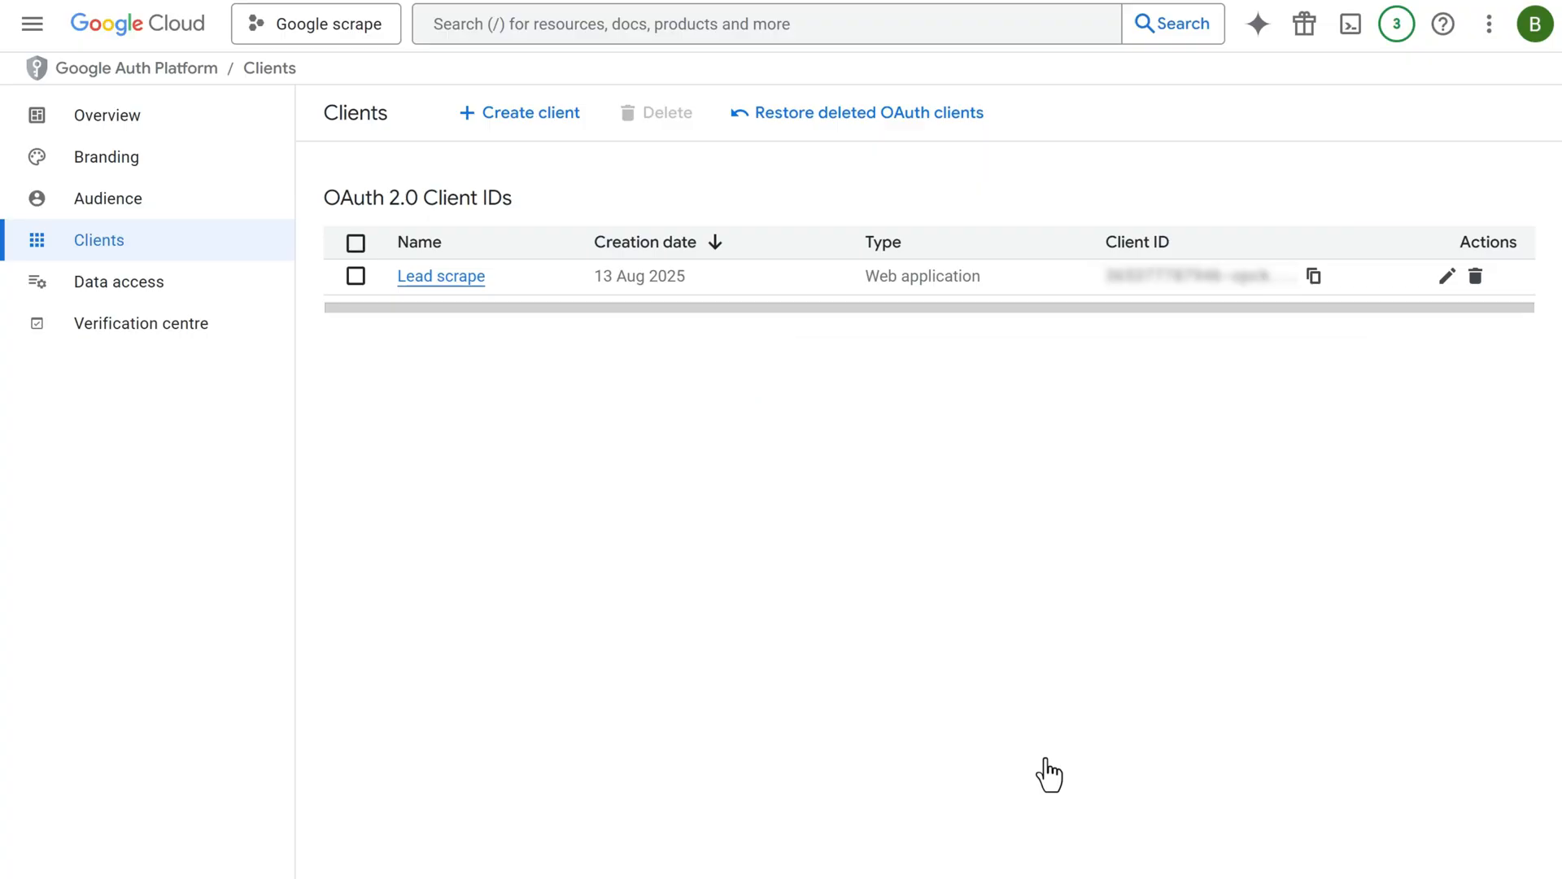
mouse_move(1446, 277)
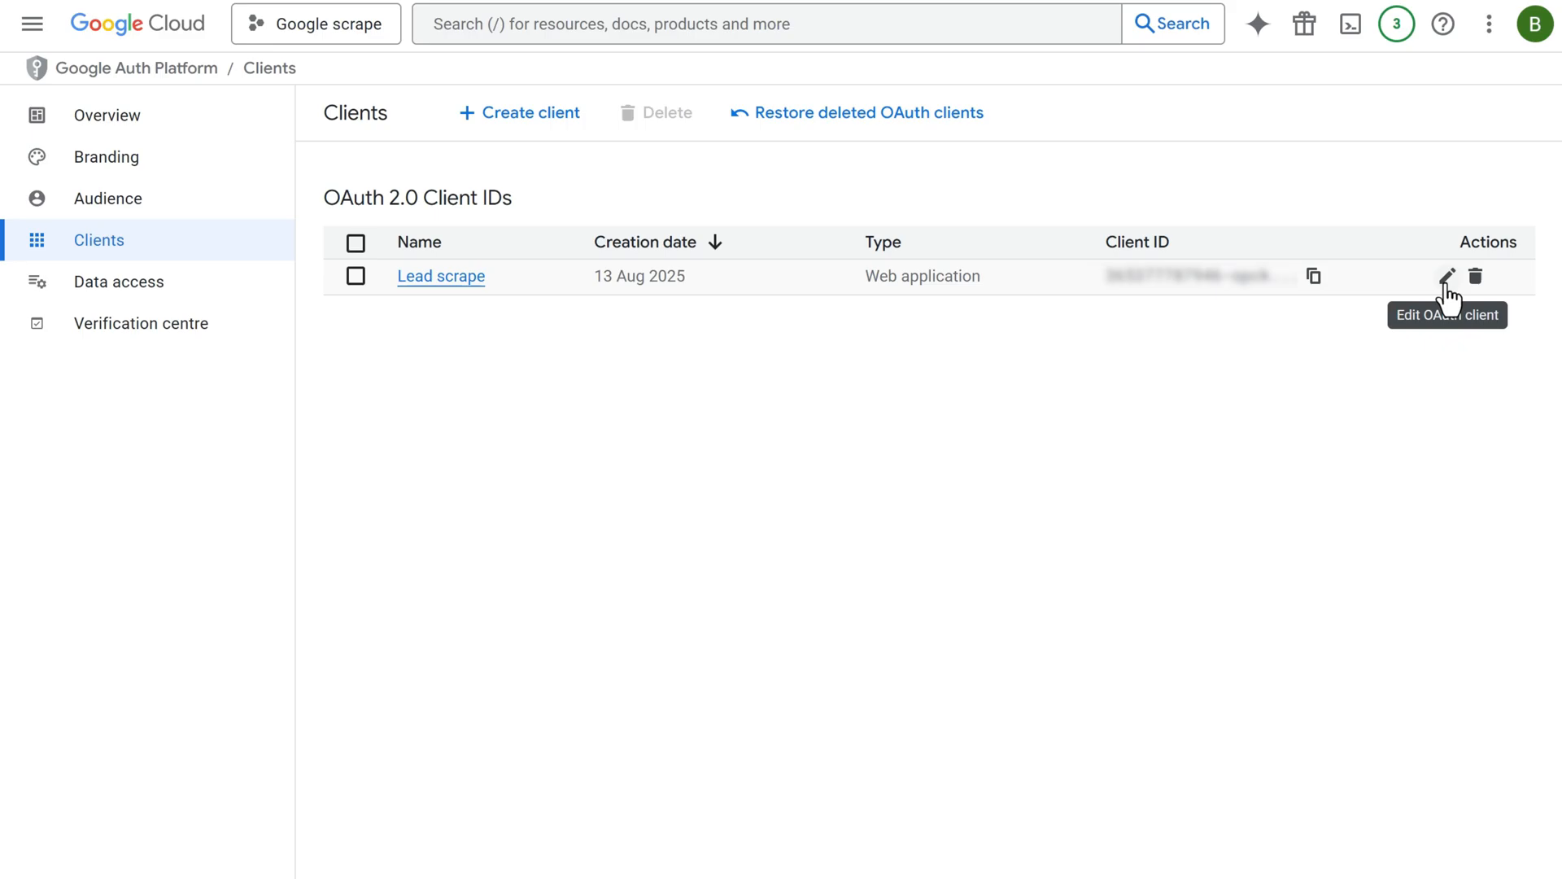
Copy the Lead scrape client ID and client secret into n8n's Google Sheets credential.
left_click(1443, 277)
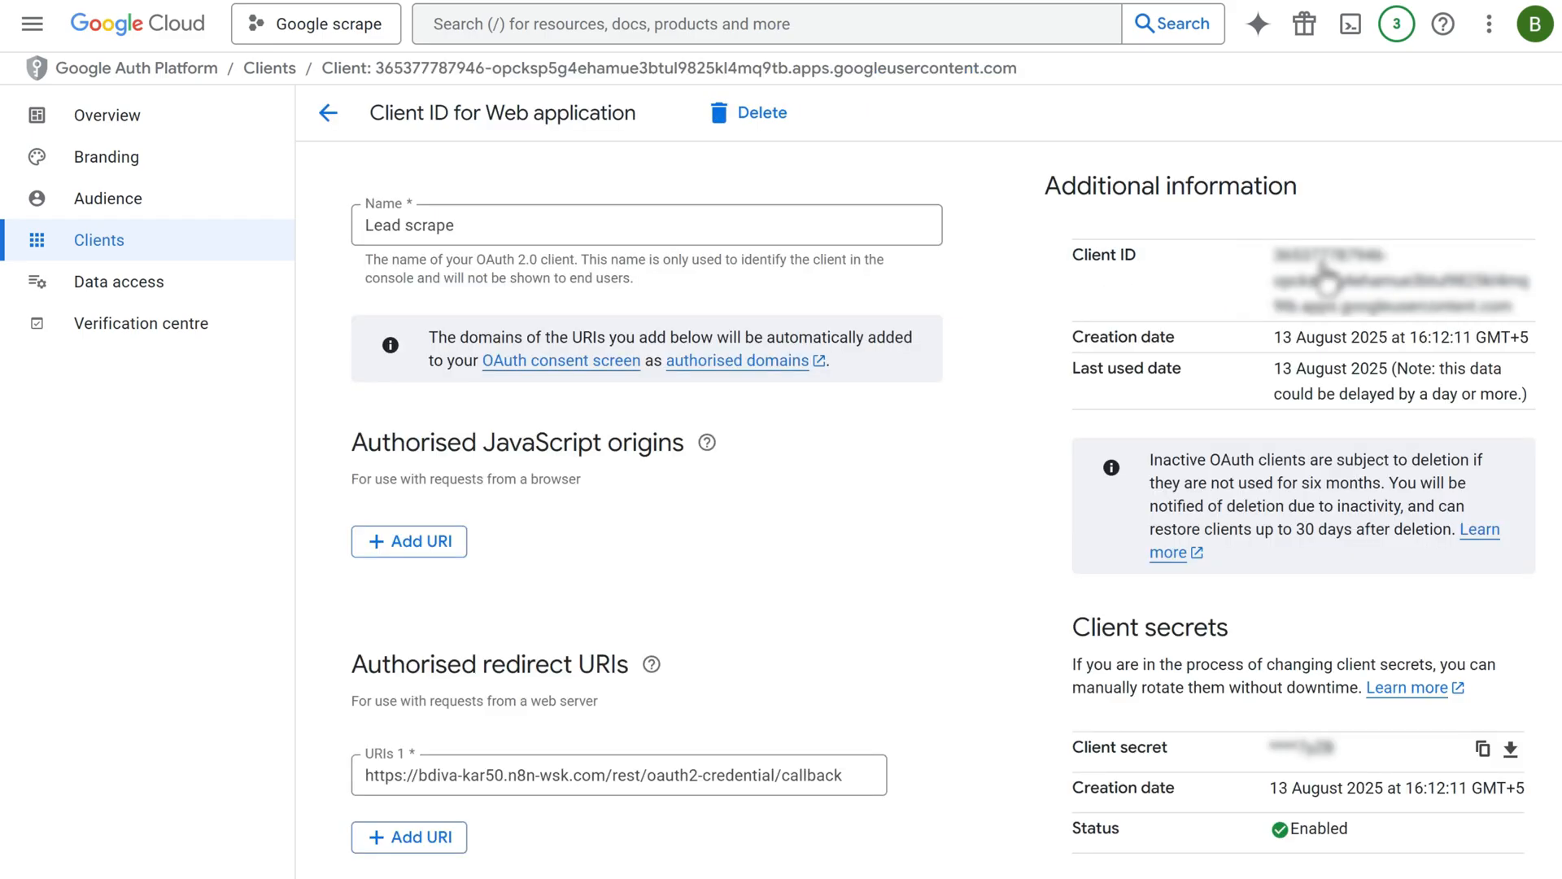
left_click_drag(1295, 270, 1484, 303)
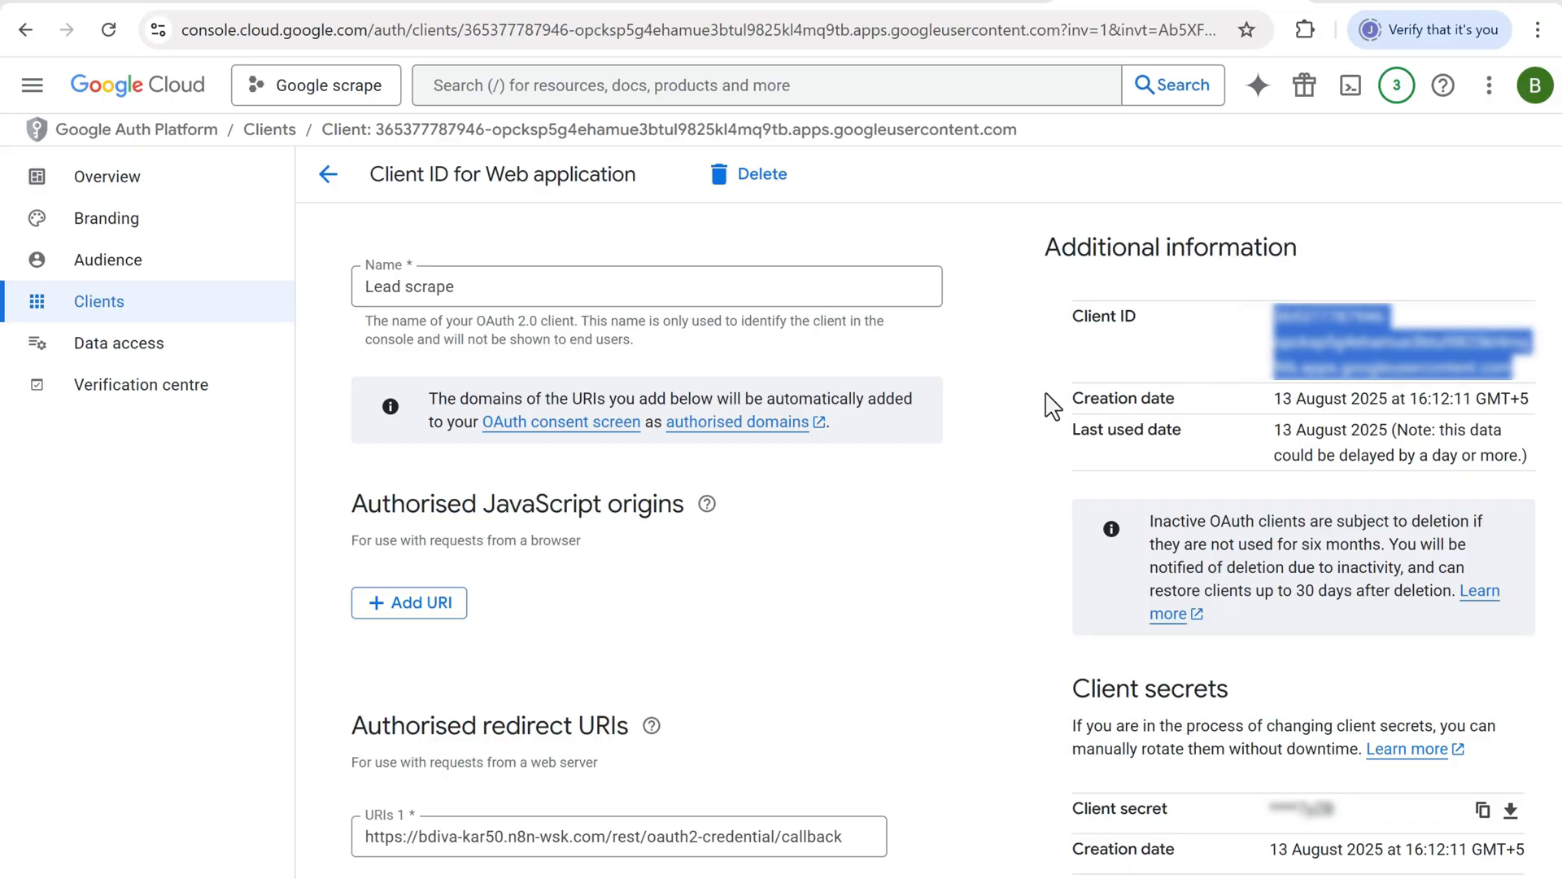
left_click(918, 24)
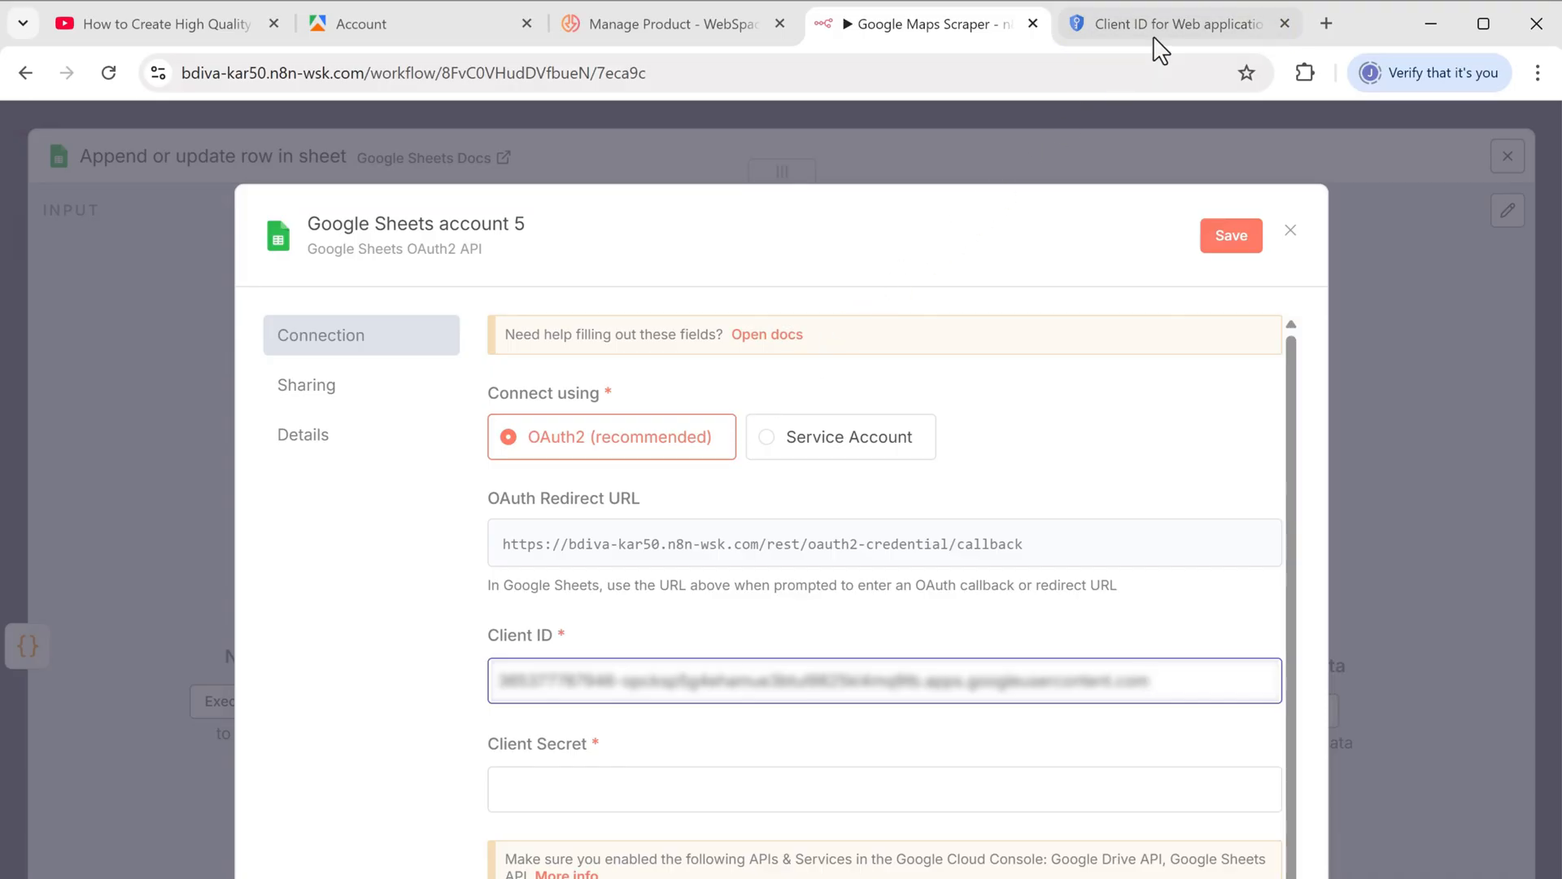
left_click(1178, 23)
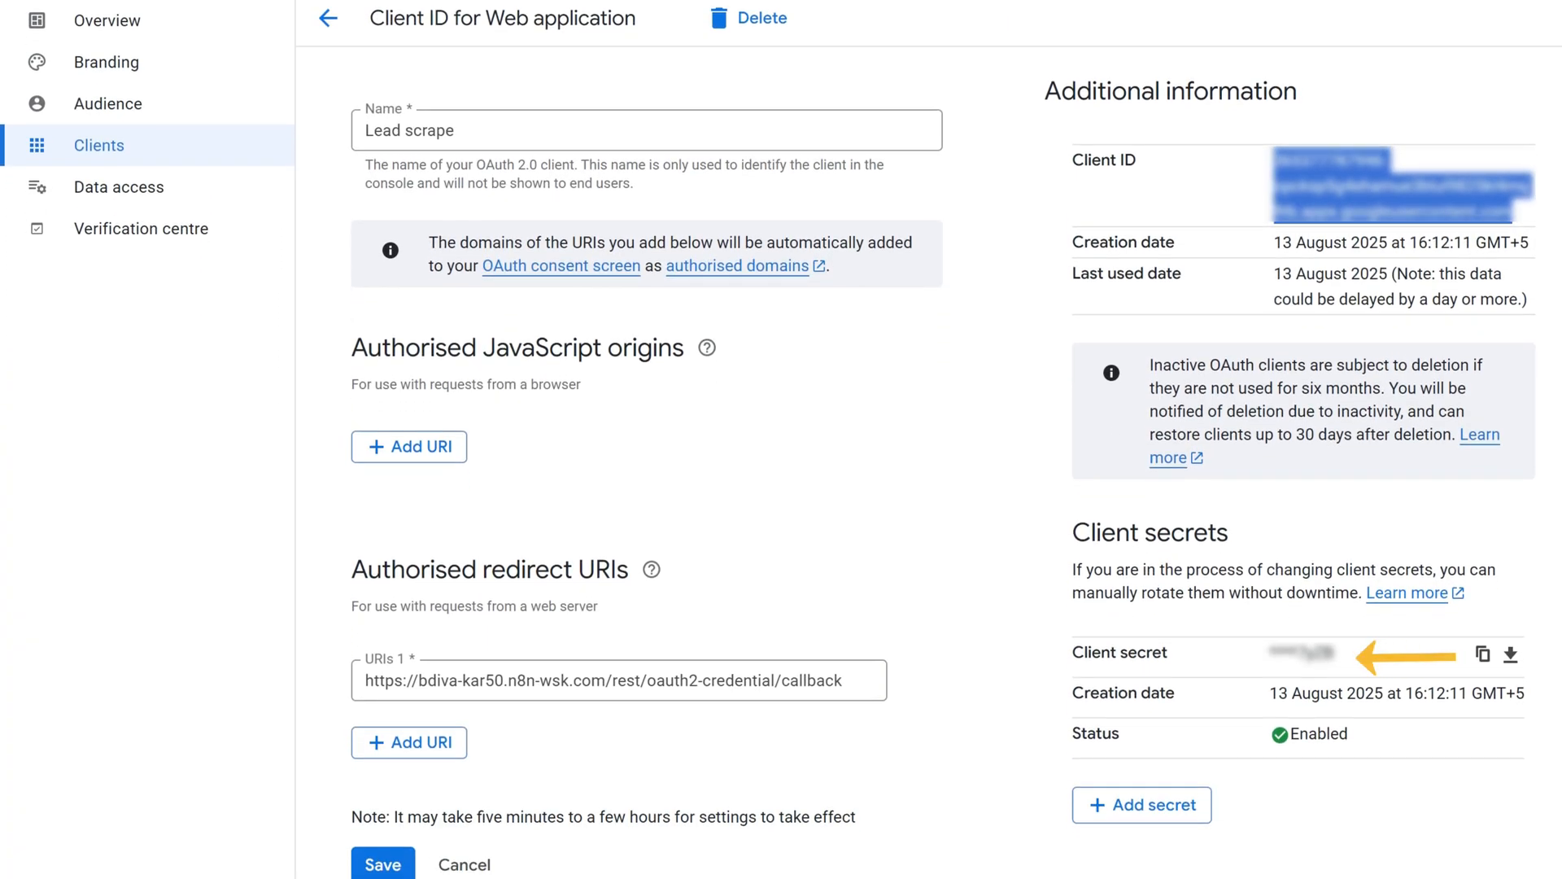
left_click(1480, 654)
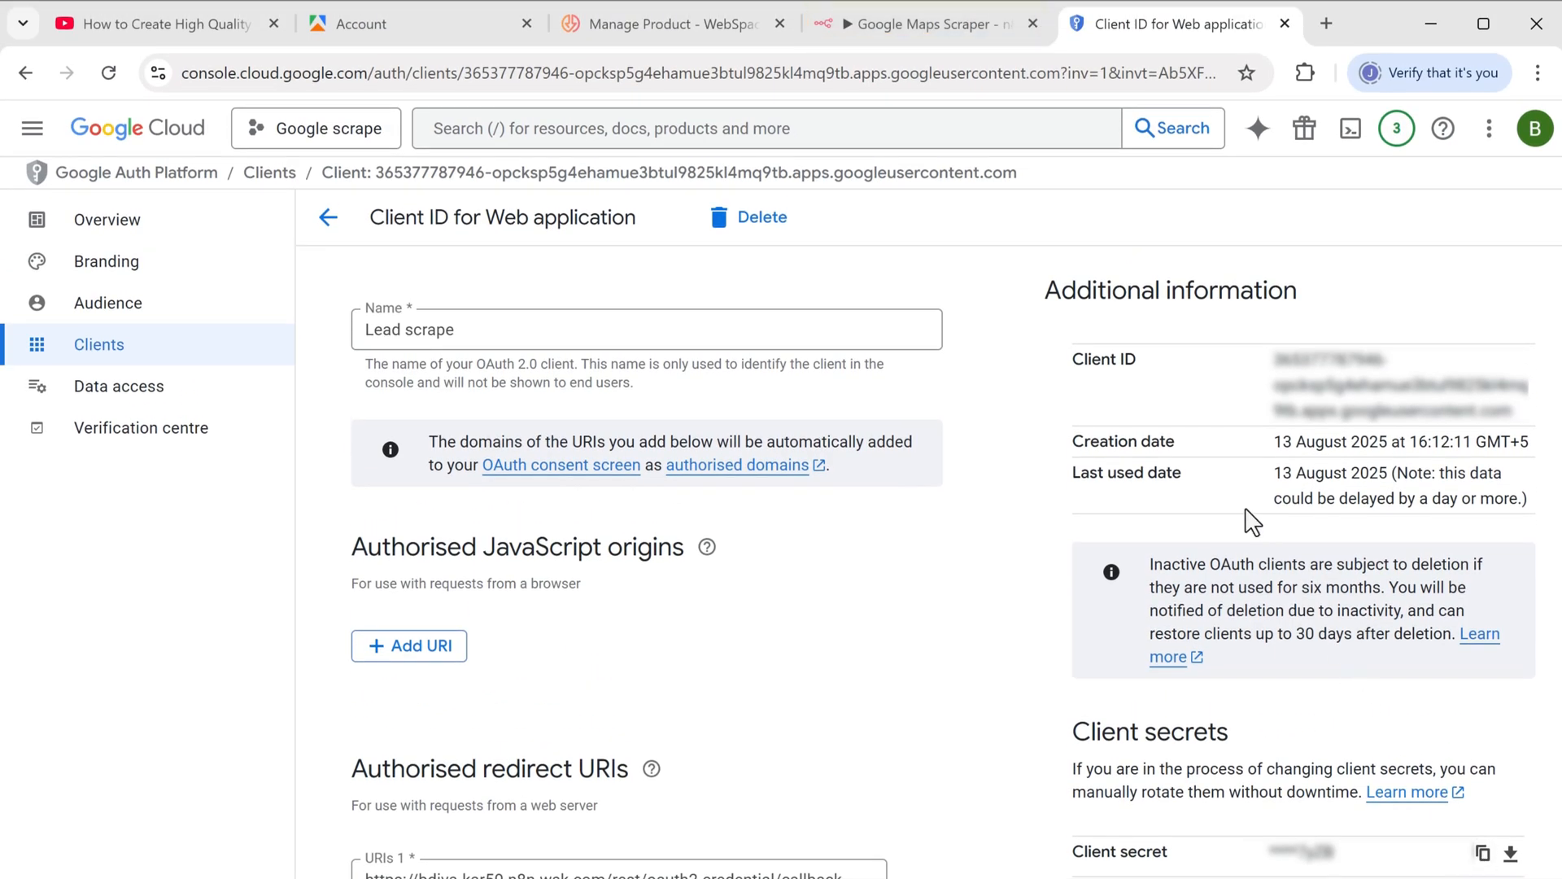
left_click(921, 24)
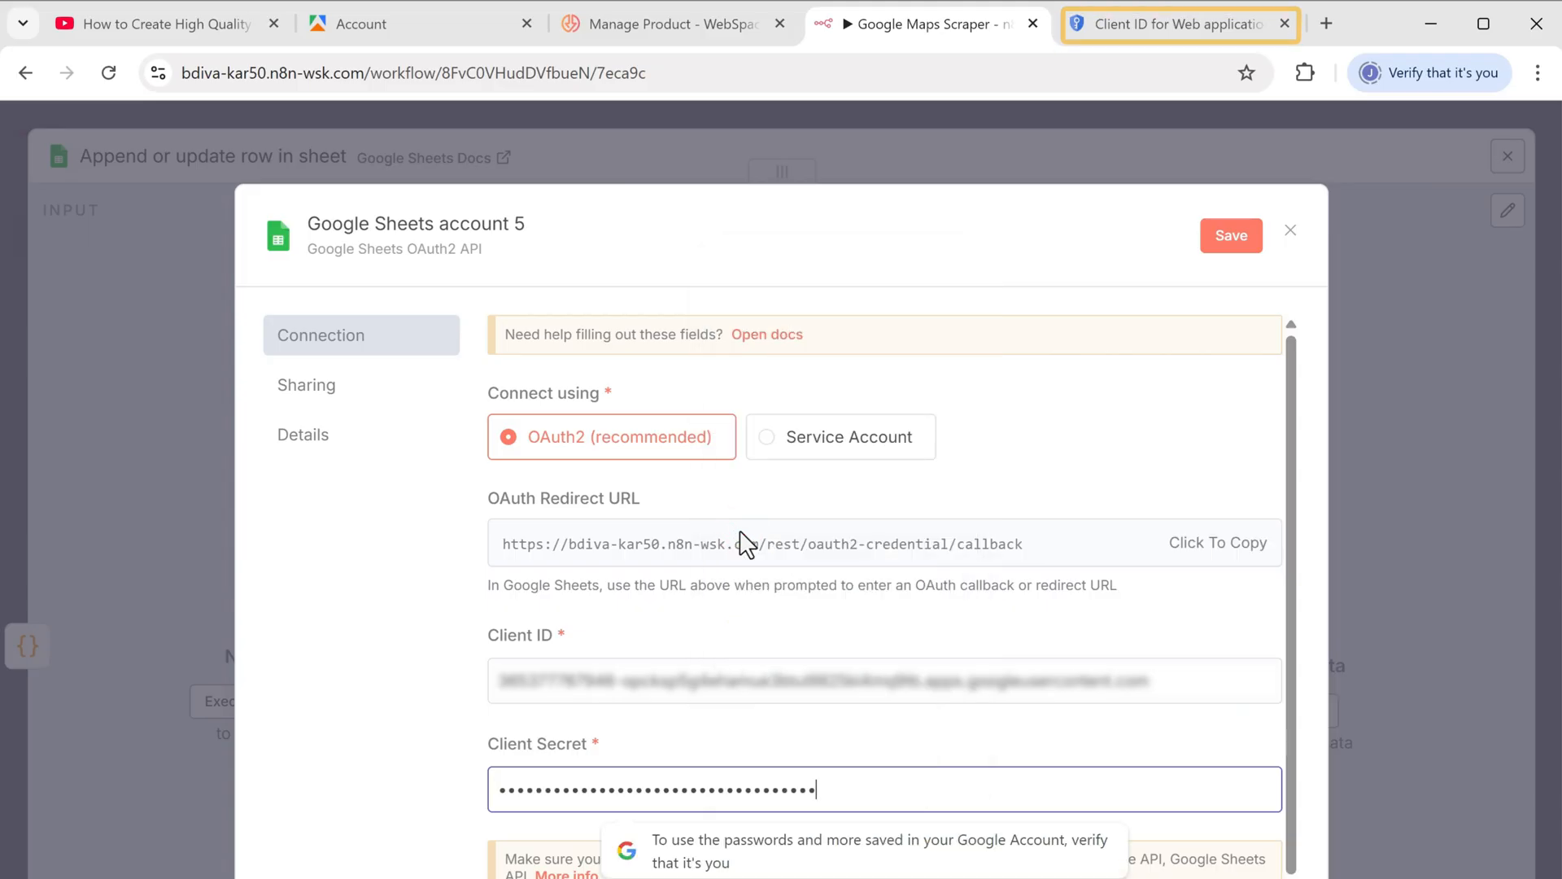
Publish the OAuth app to production and begin Google sign-in for the Sheets credential.
left_click(1183, 23)
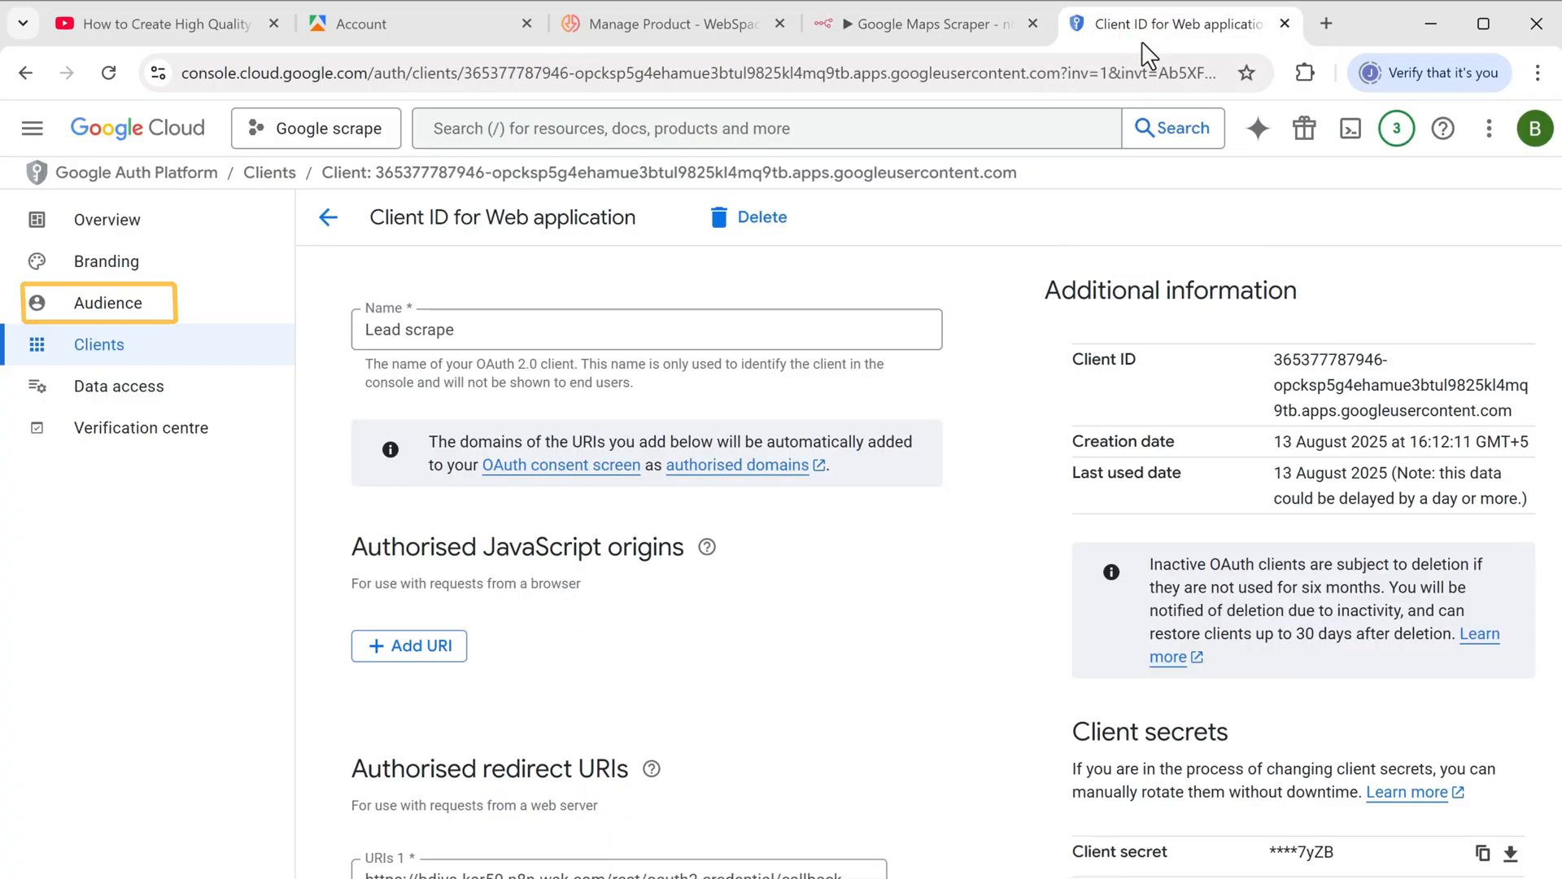
left_click(107, 303)
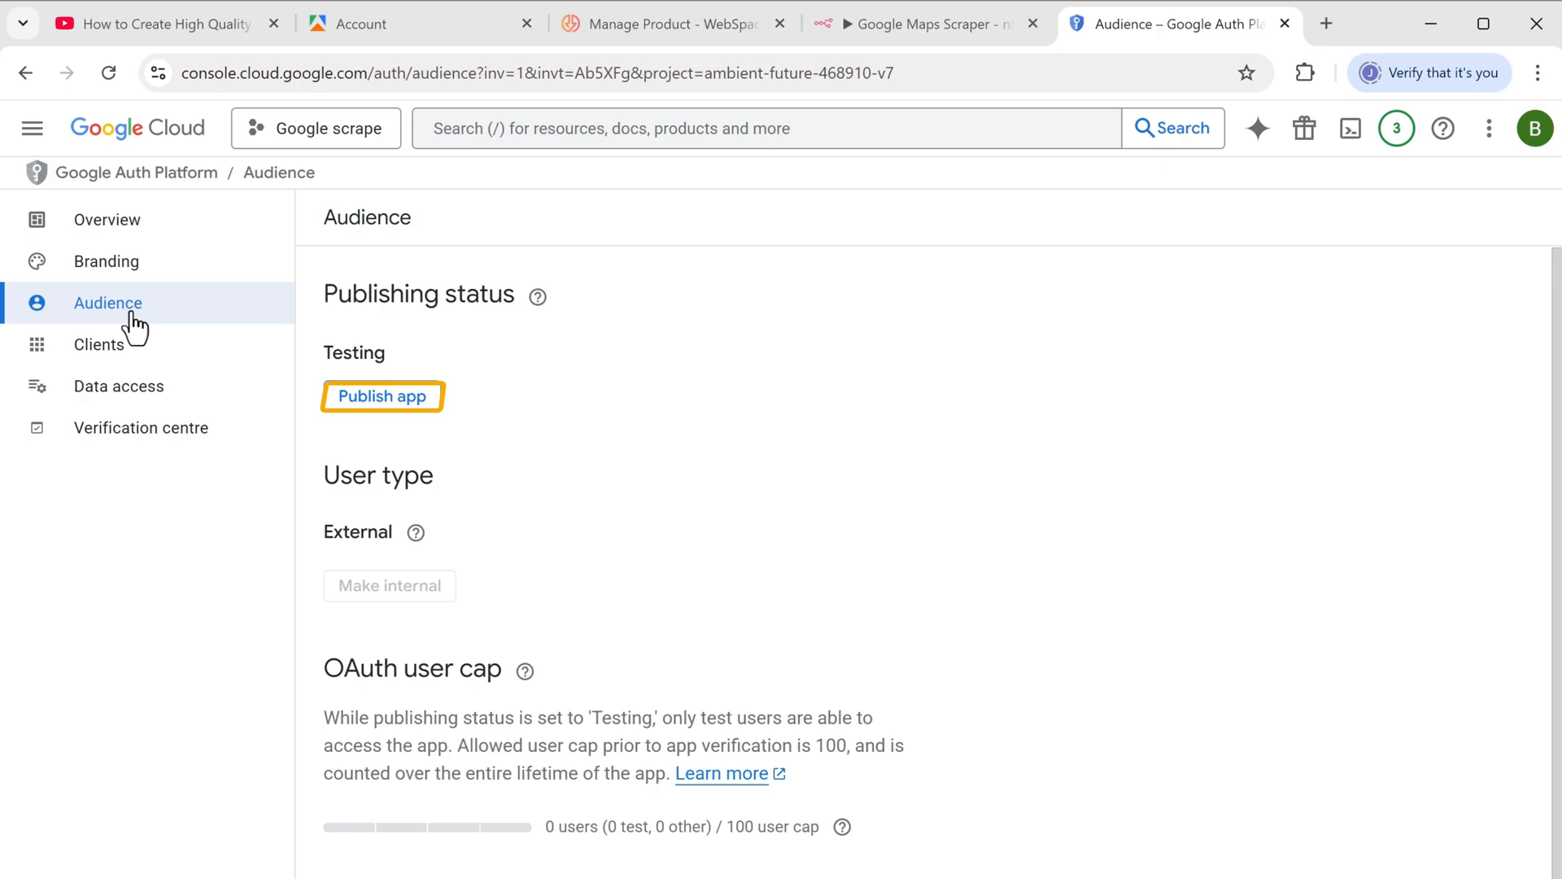
left_click(382, 396)
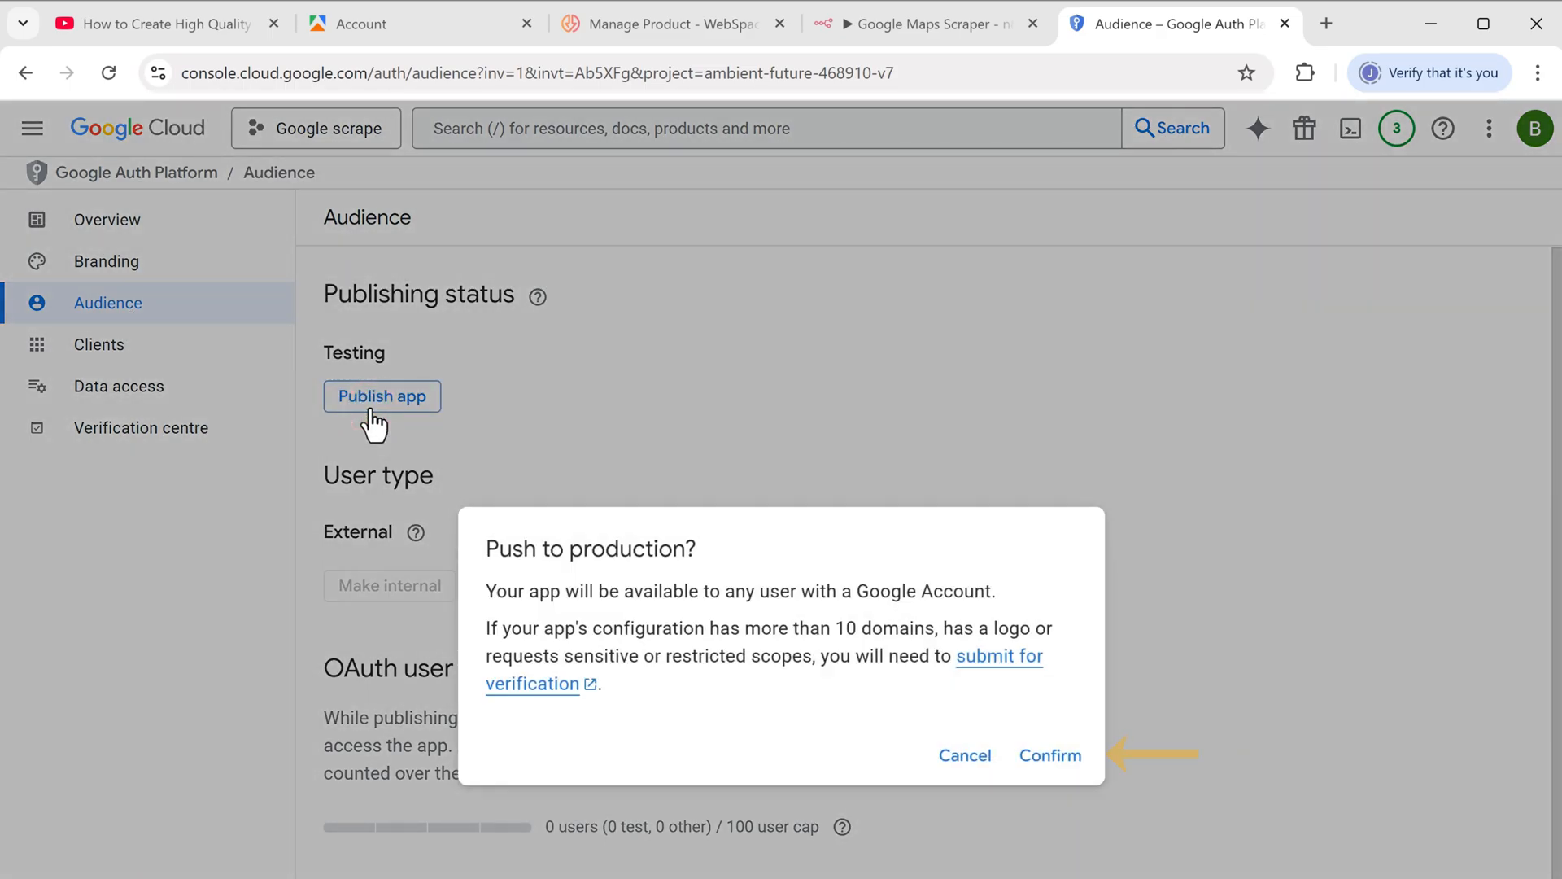
left_click(1051, 755)
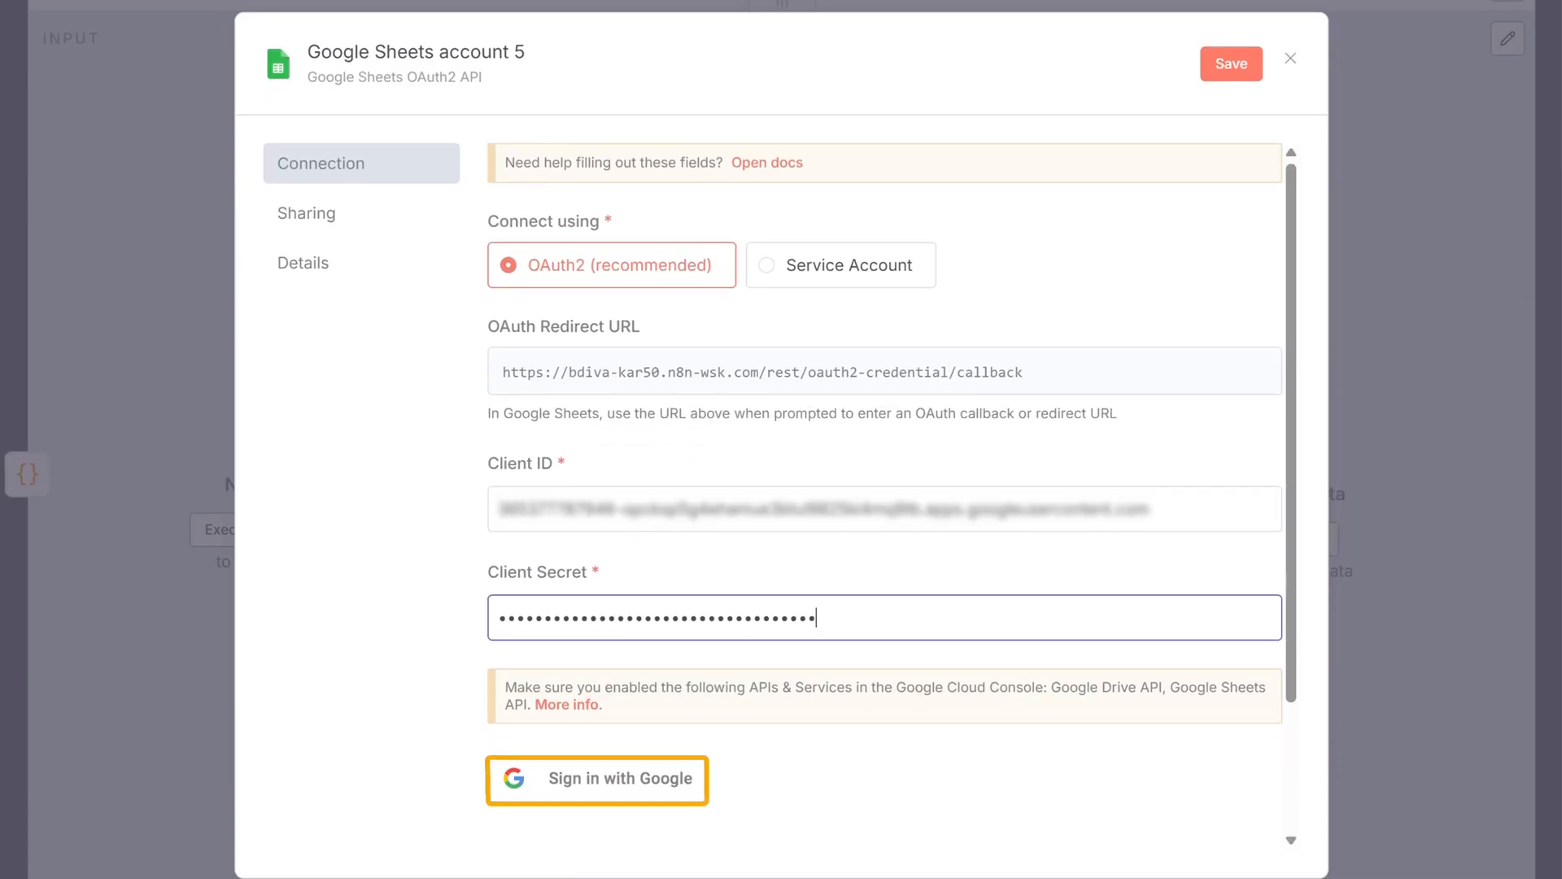
left_click(596, 779)
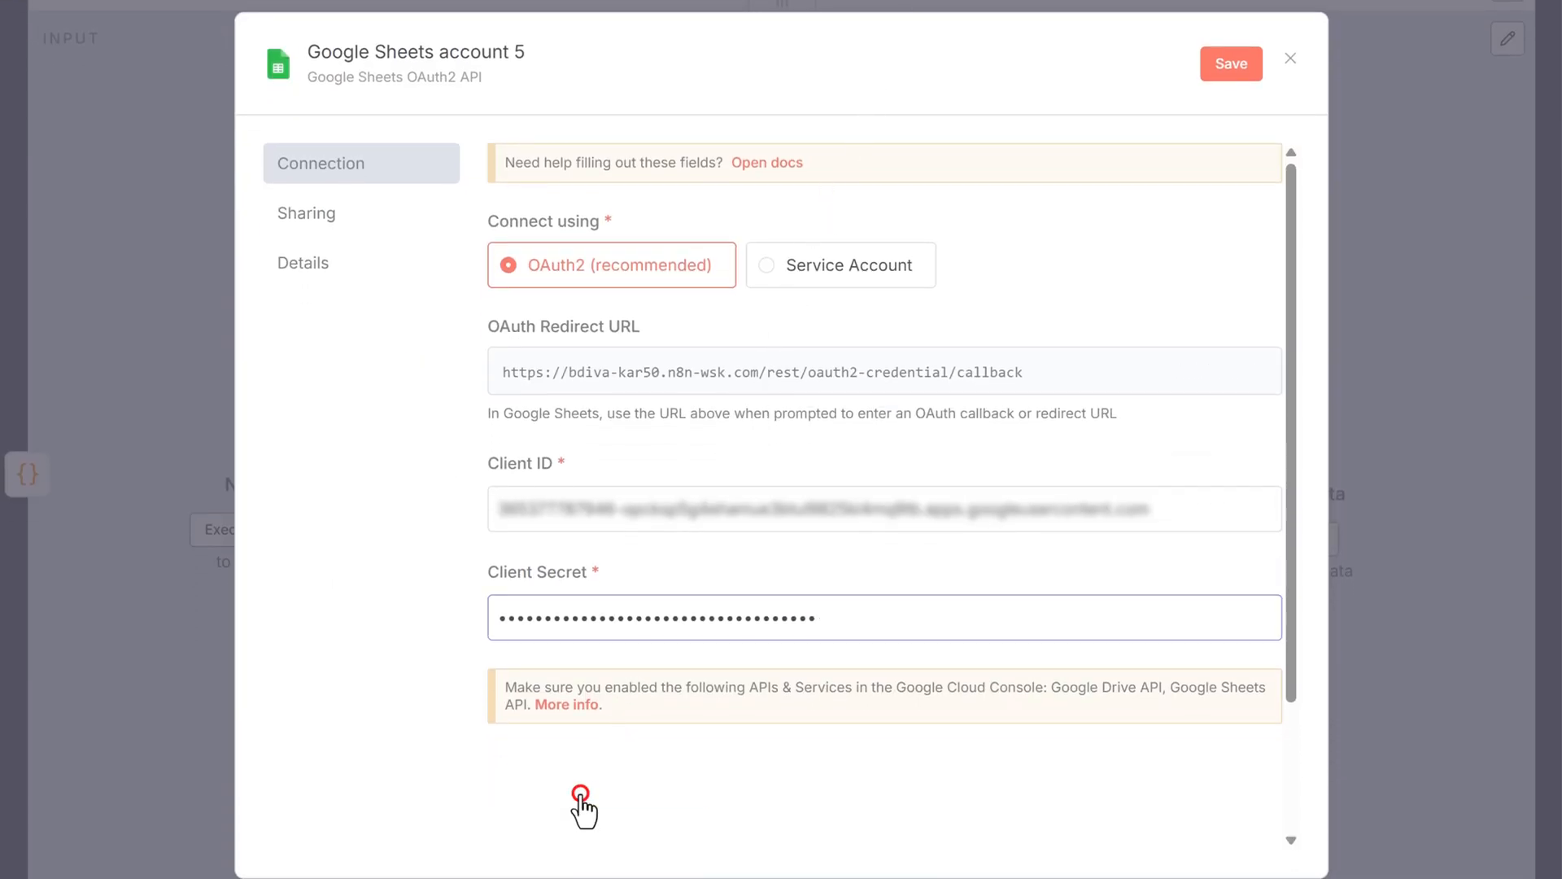
Sign in with Google granting all Drive and Sheets access, and save the credential as 'Lead Api'.
left_click(579, 795)
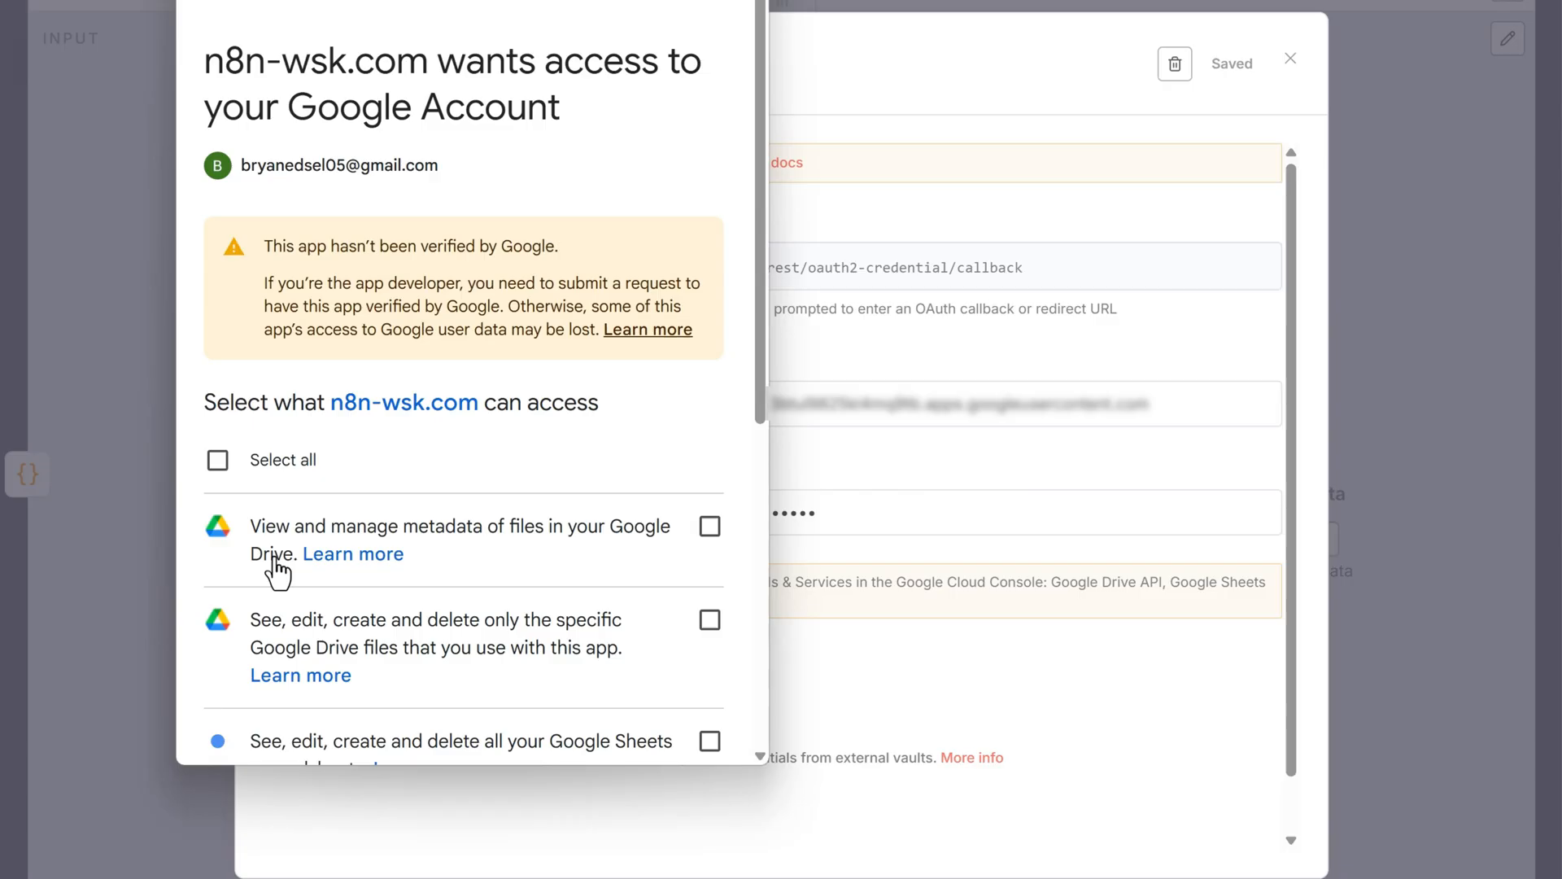
left_click(218, 460)
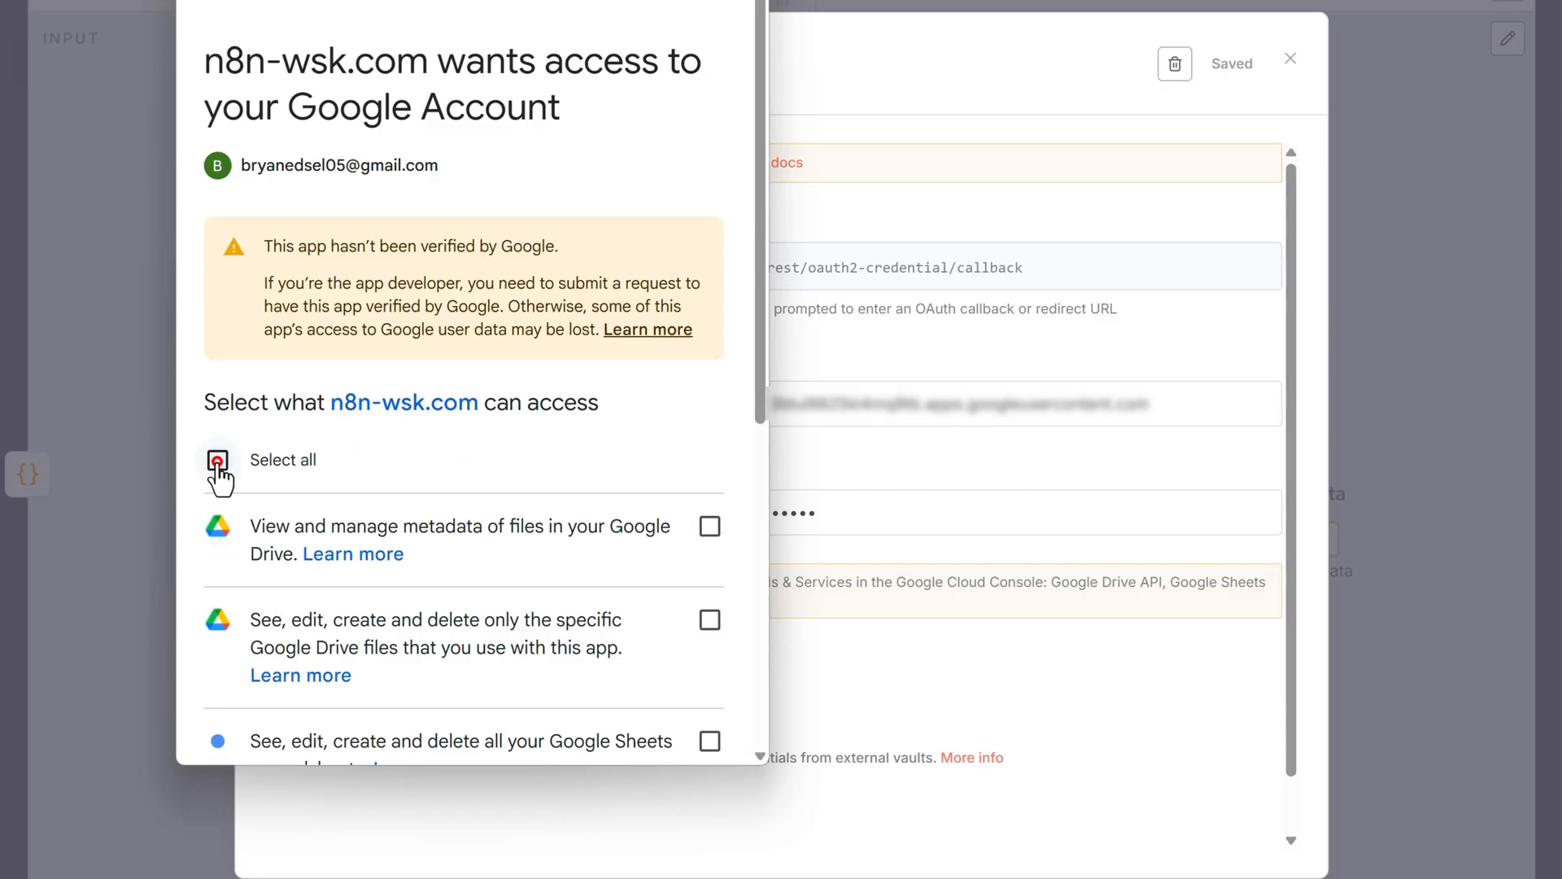
left_click(218, 460)
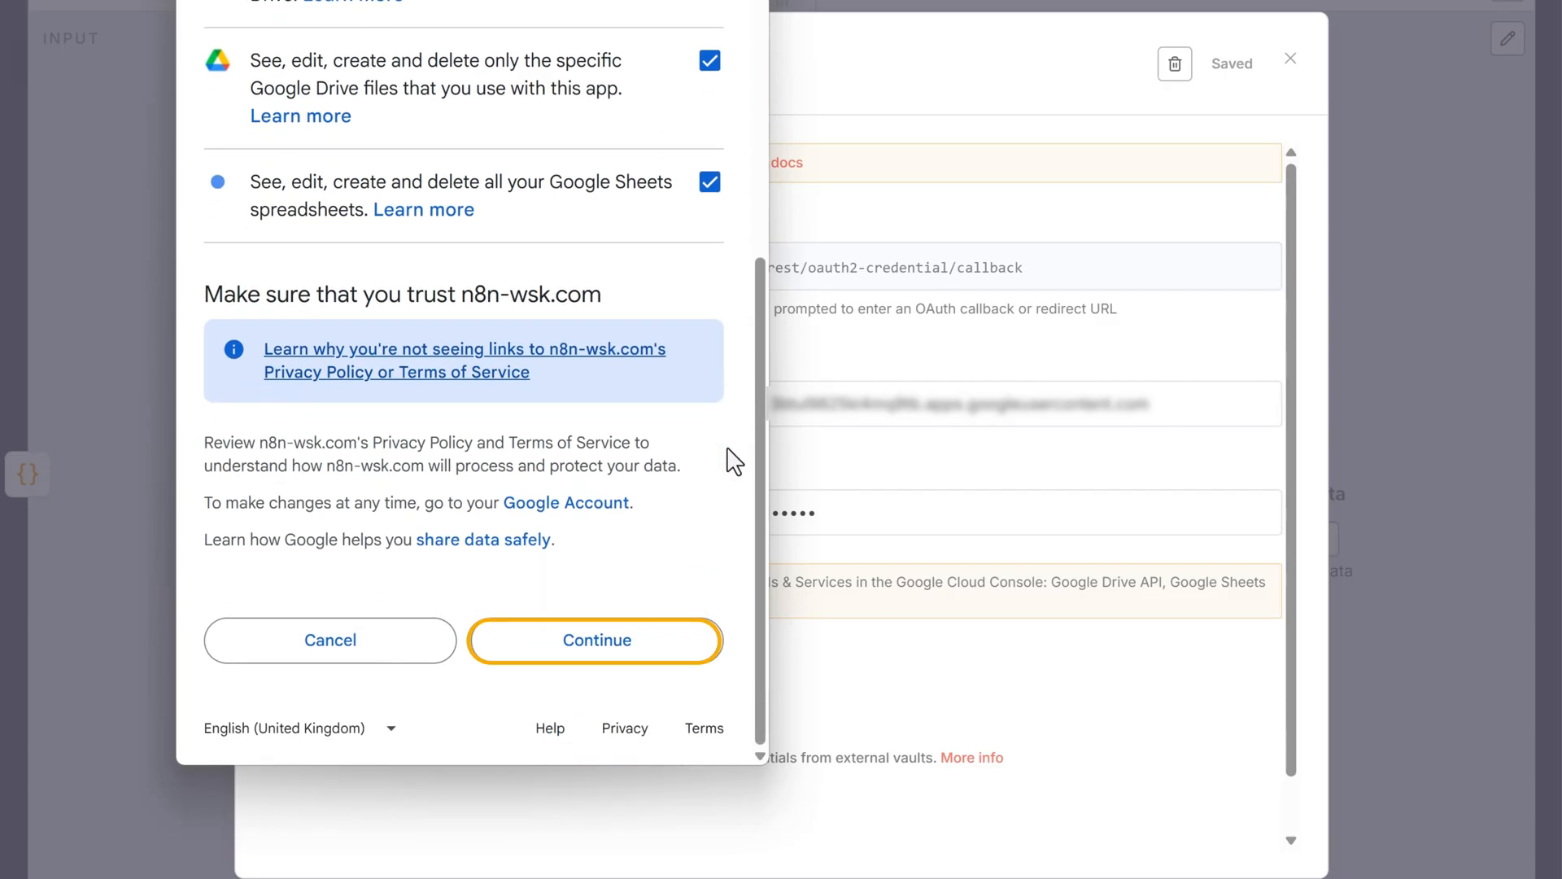
left_click(596, 641)
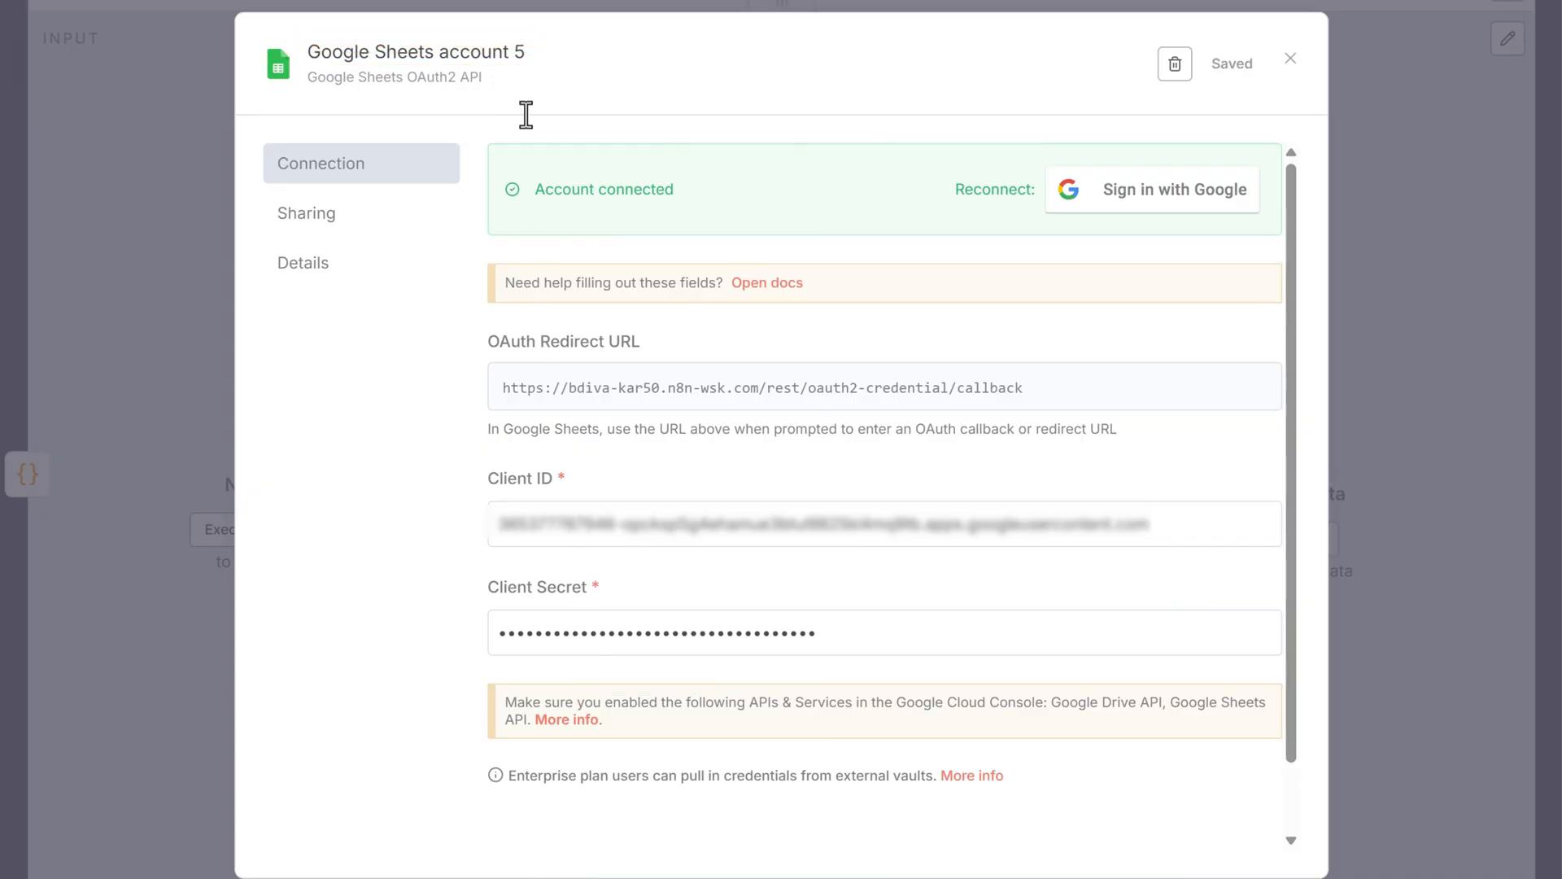
type("Lead Api")
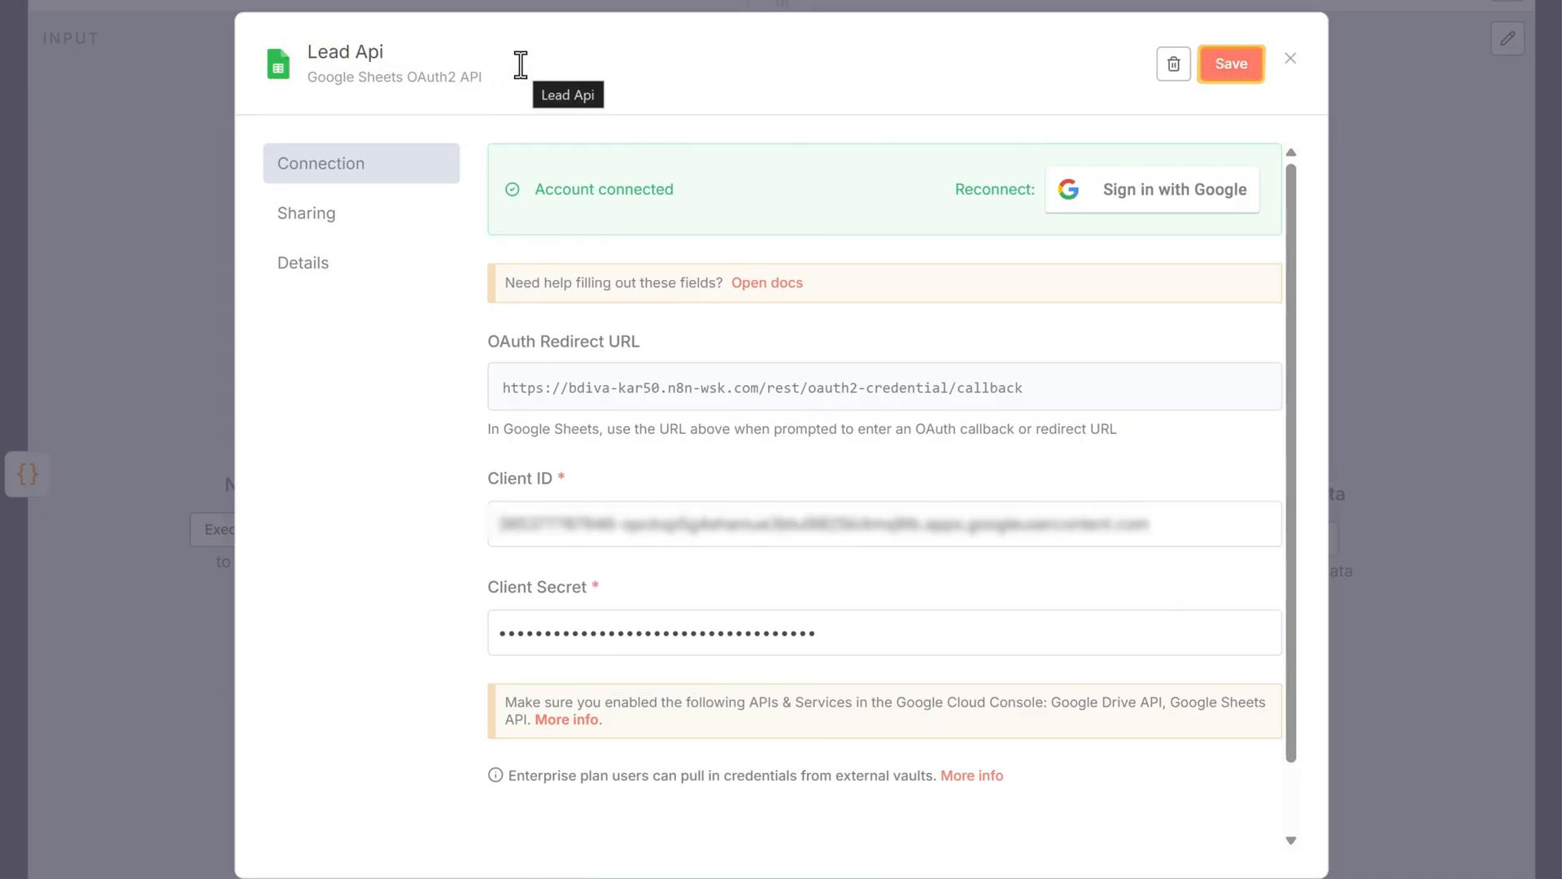
left_click(1231, 63)
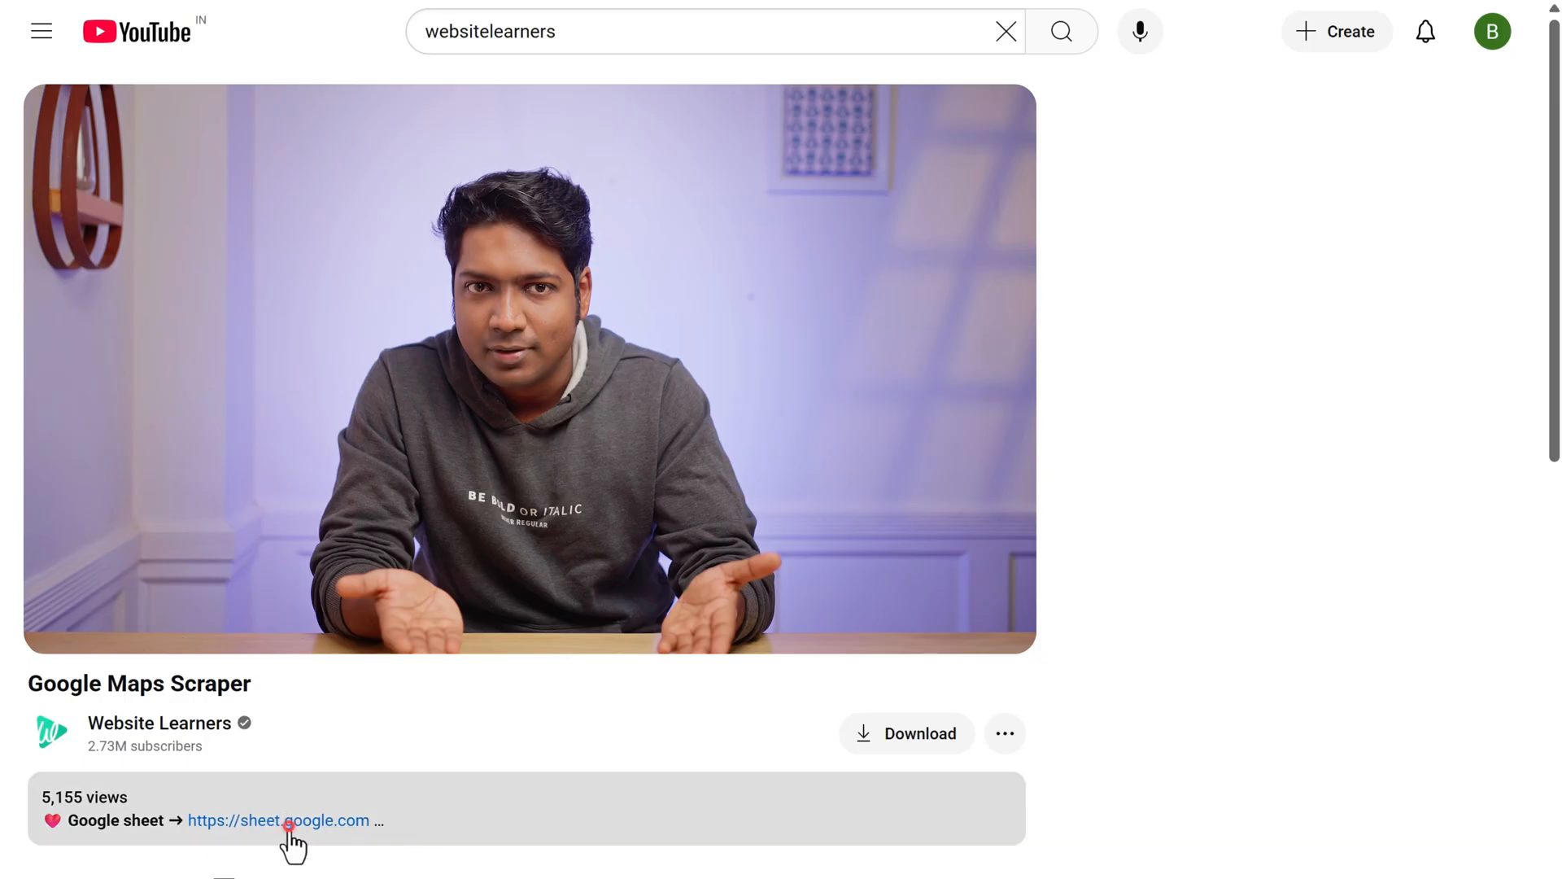
Open the linked Map Leads template and make a copy via File > Make a copy.
left_click(280, 820)
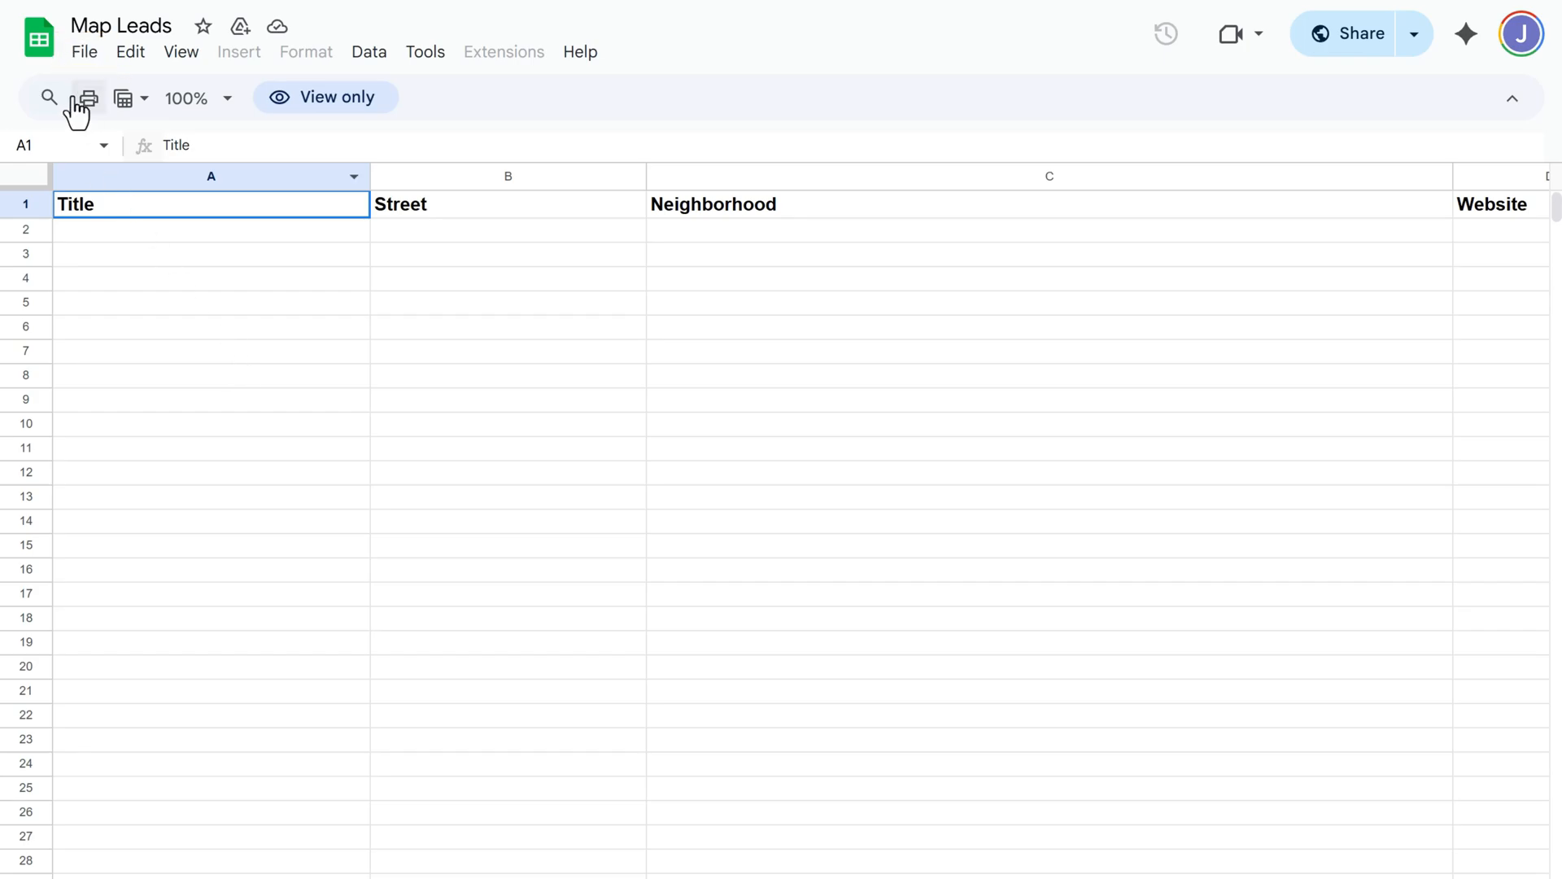
left_click(84, 51)
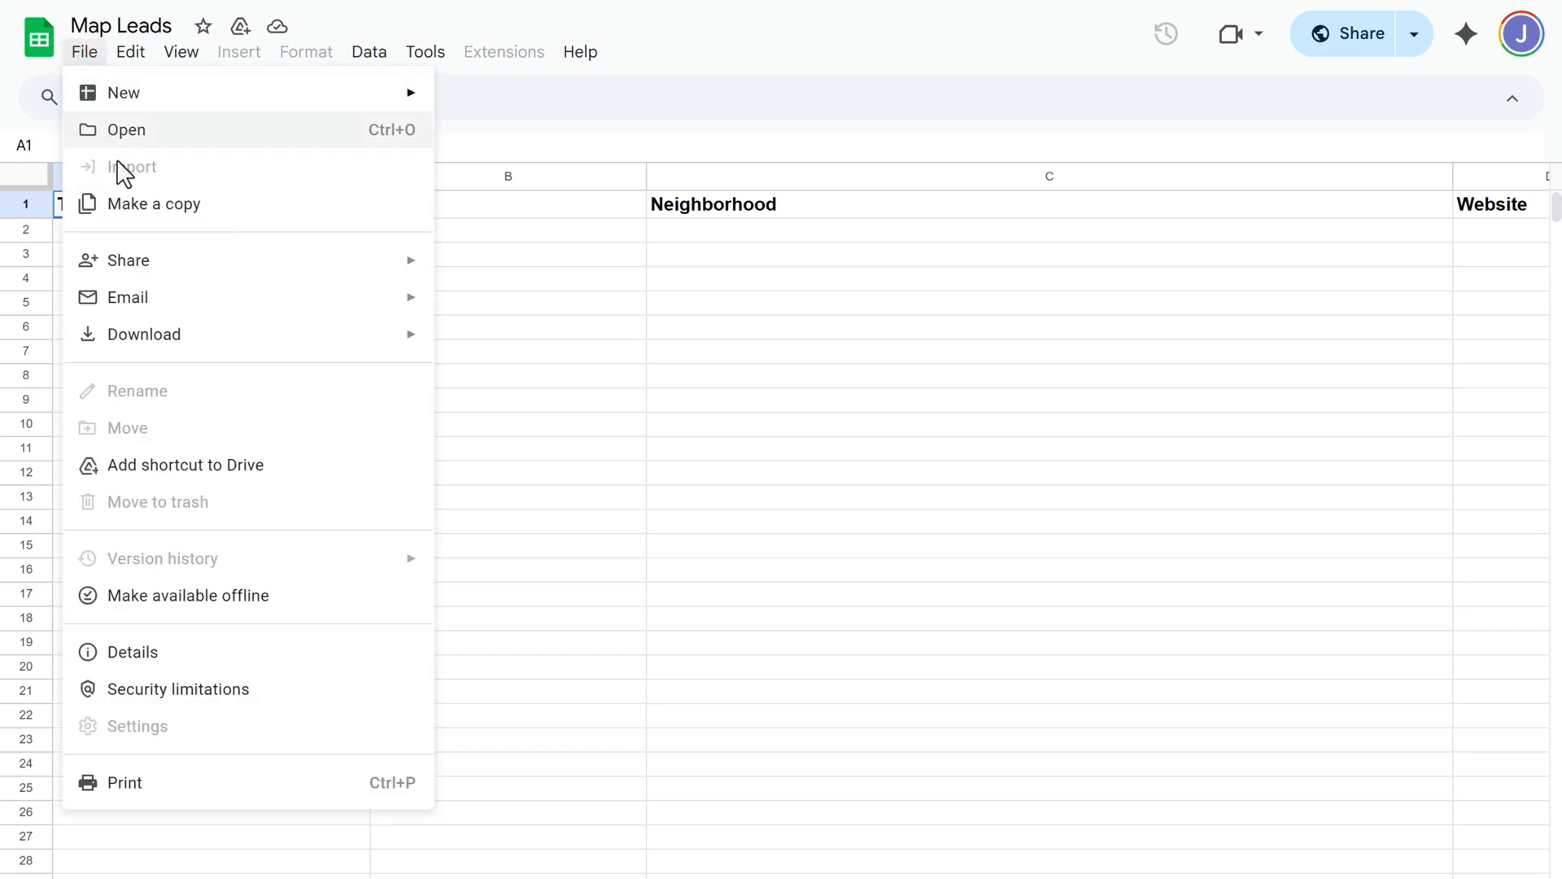
left_click(154, 204)
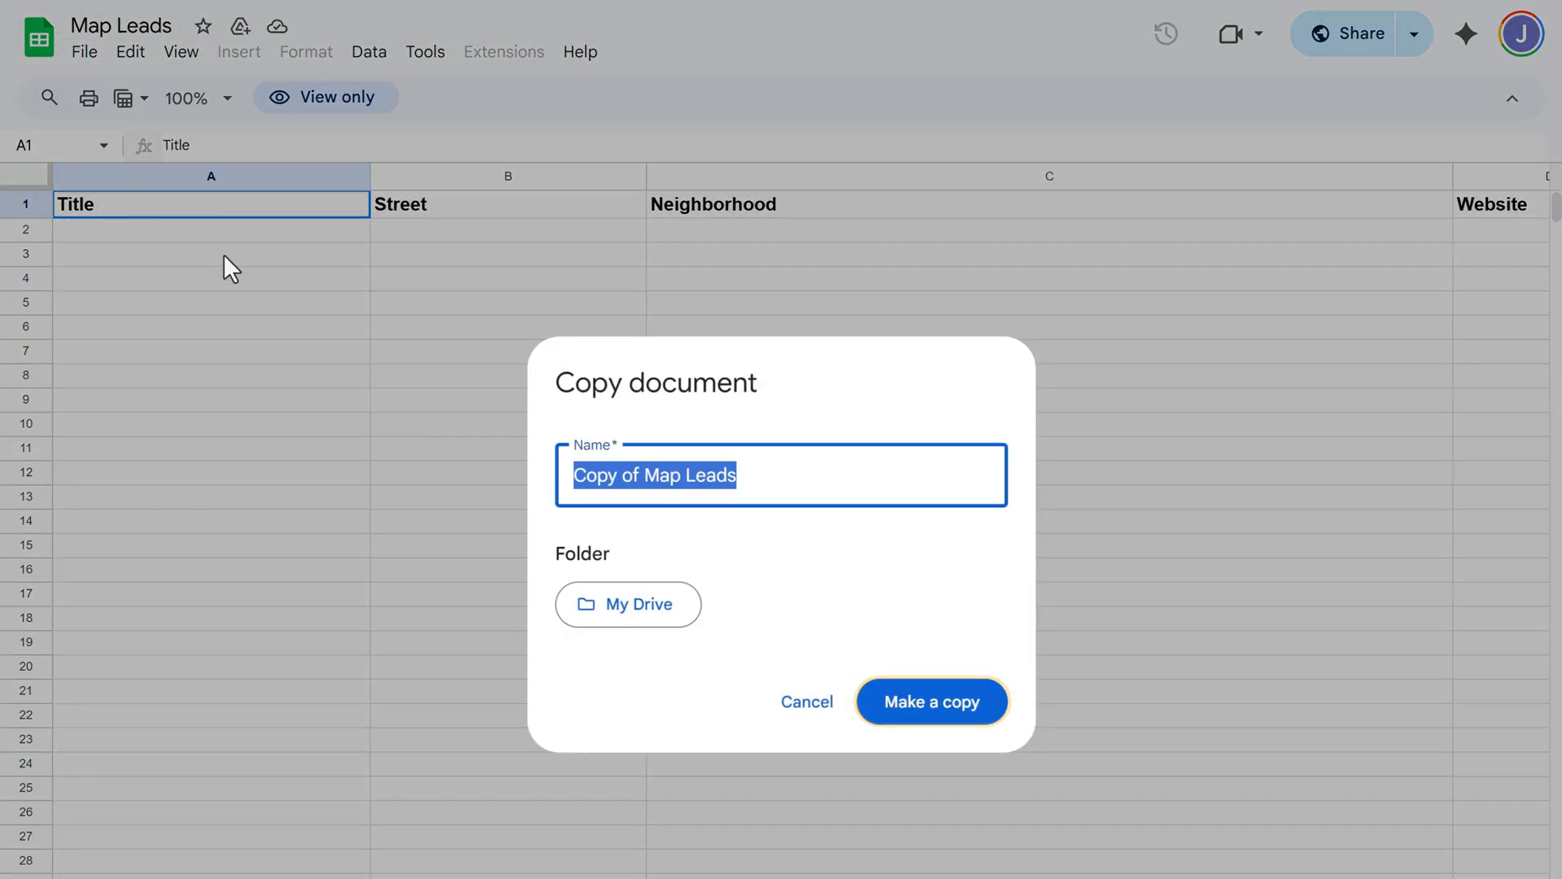
left_click(932, 701)
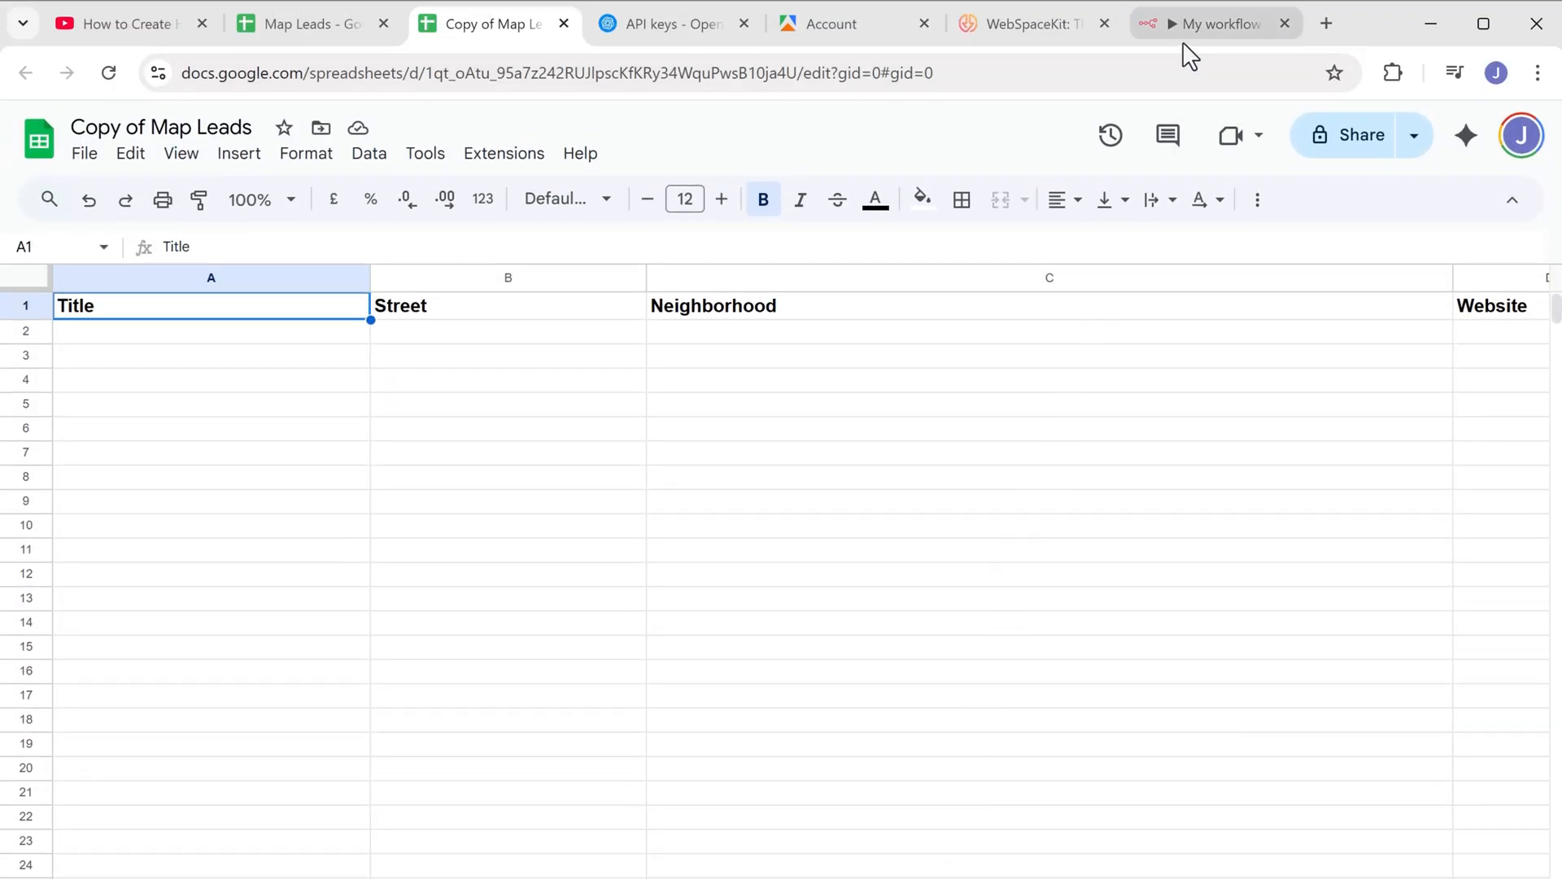
Back in n8n, point the append-or-update node at Copy of Map Leads, Sheet1.
left_click(1215, 23)
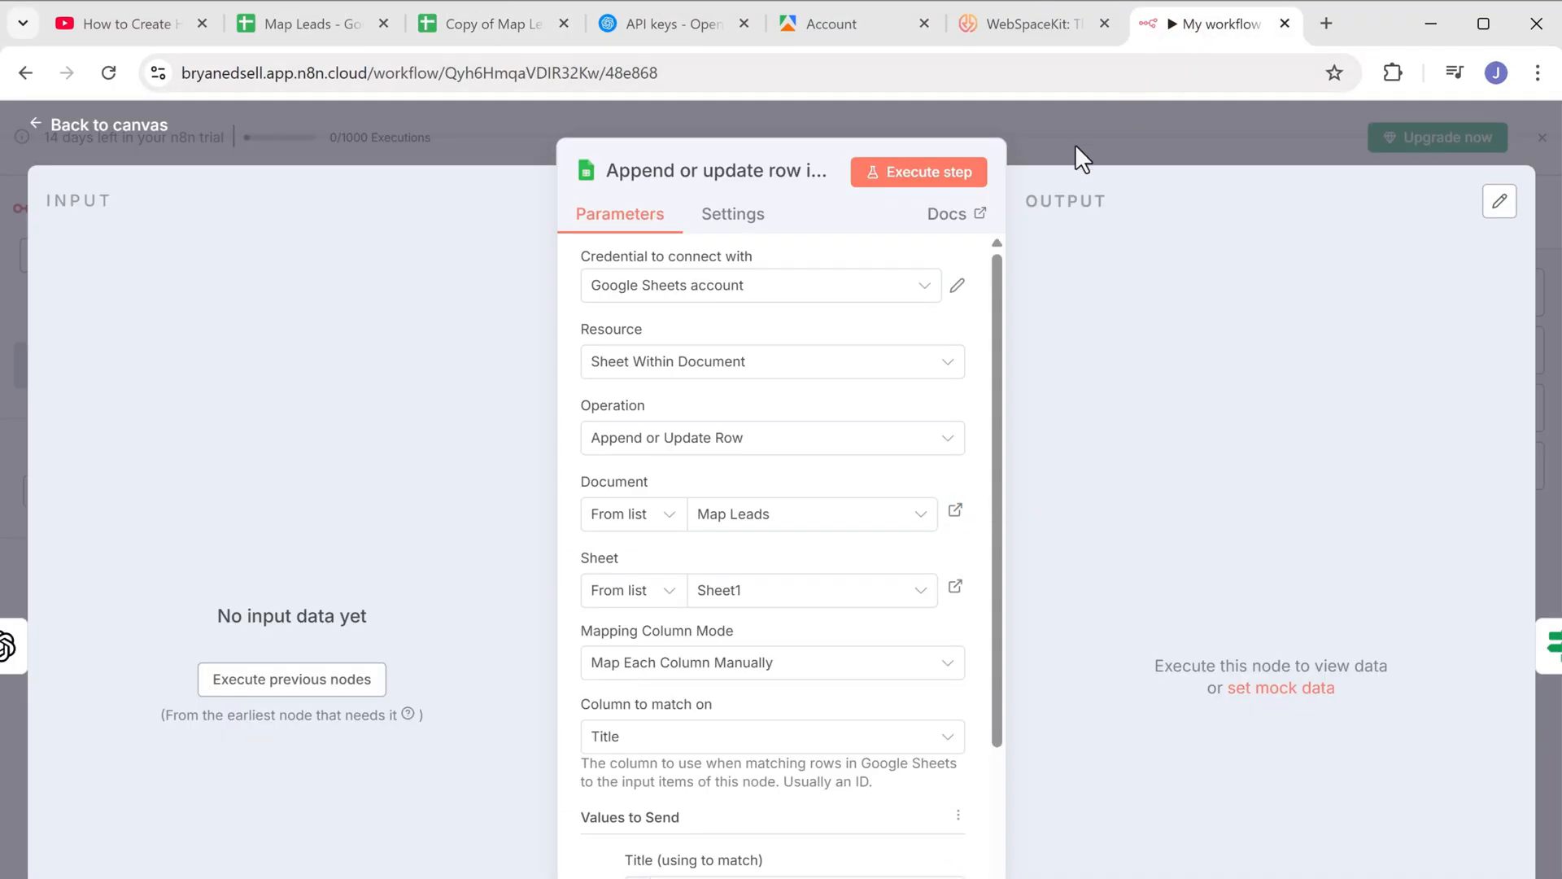
left_click(812, 513)
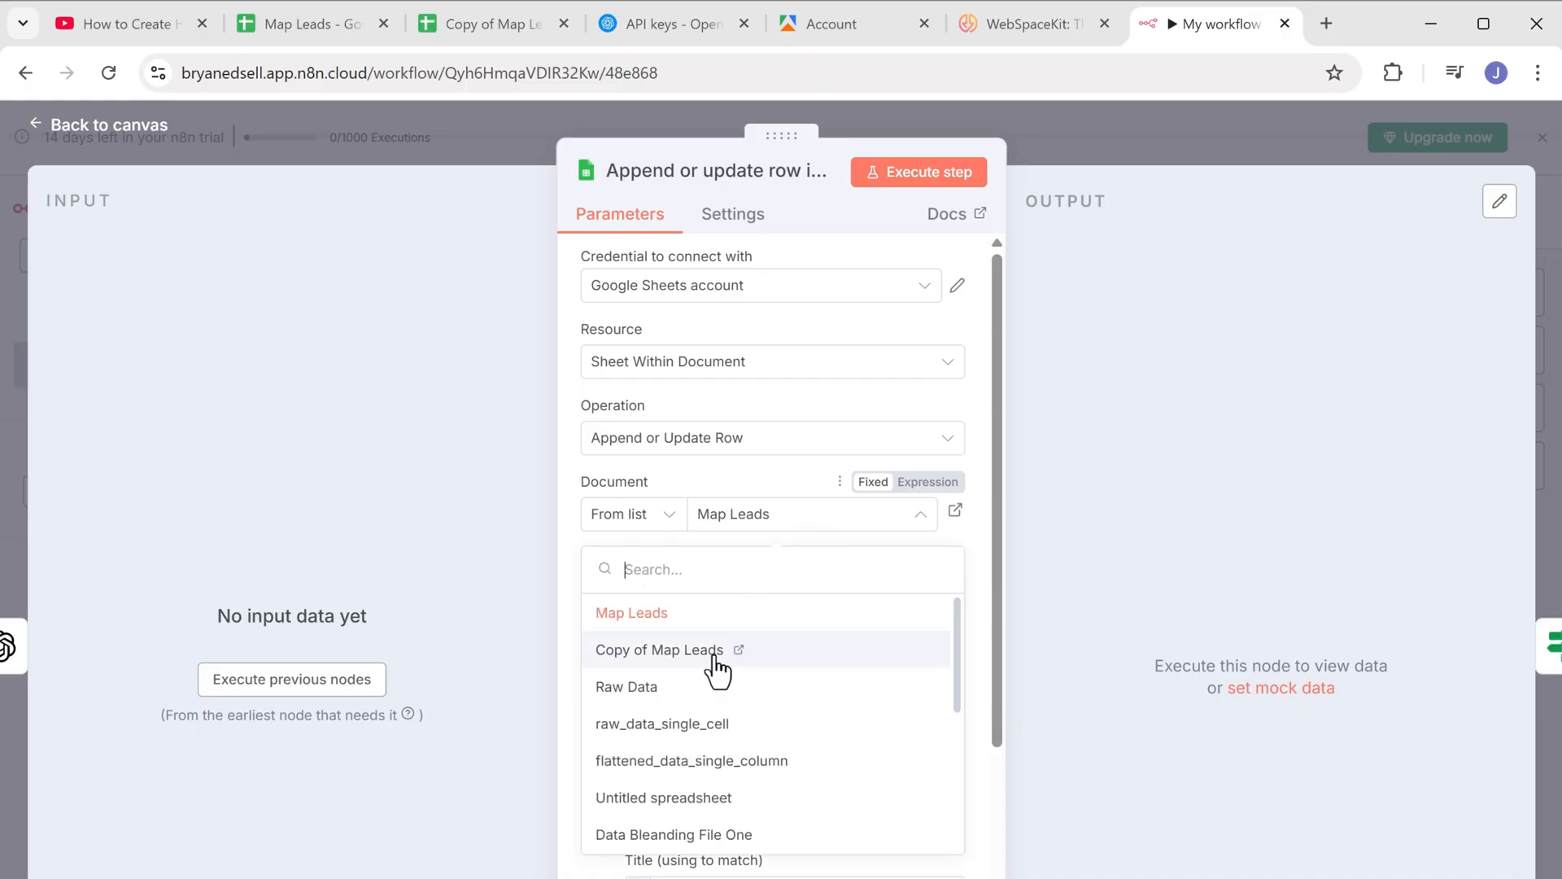
left_click(659, 649)
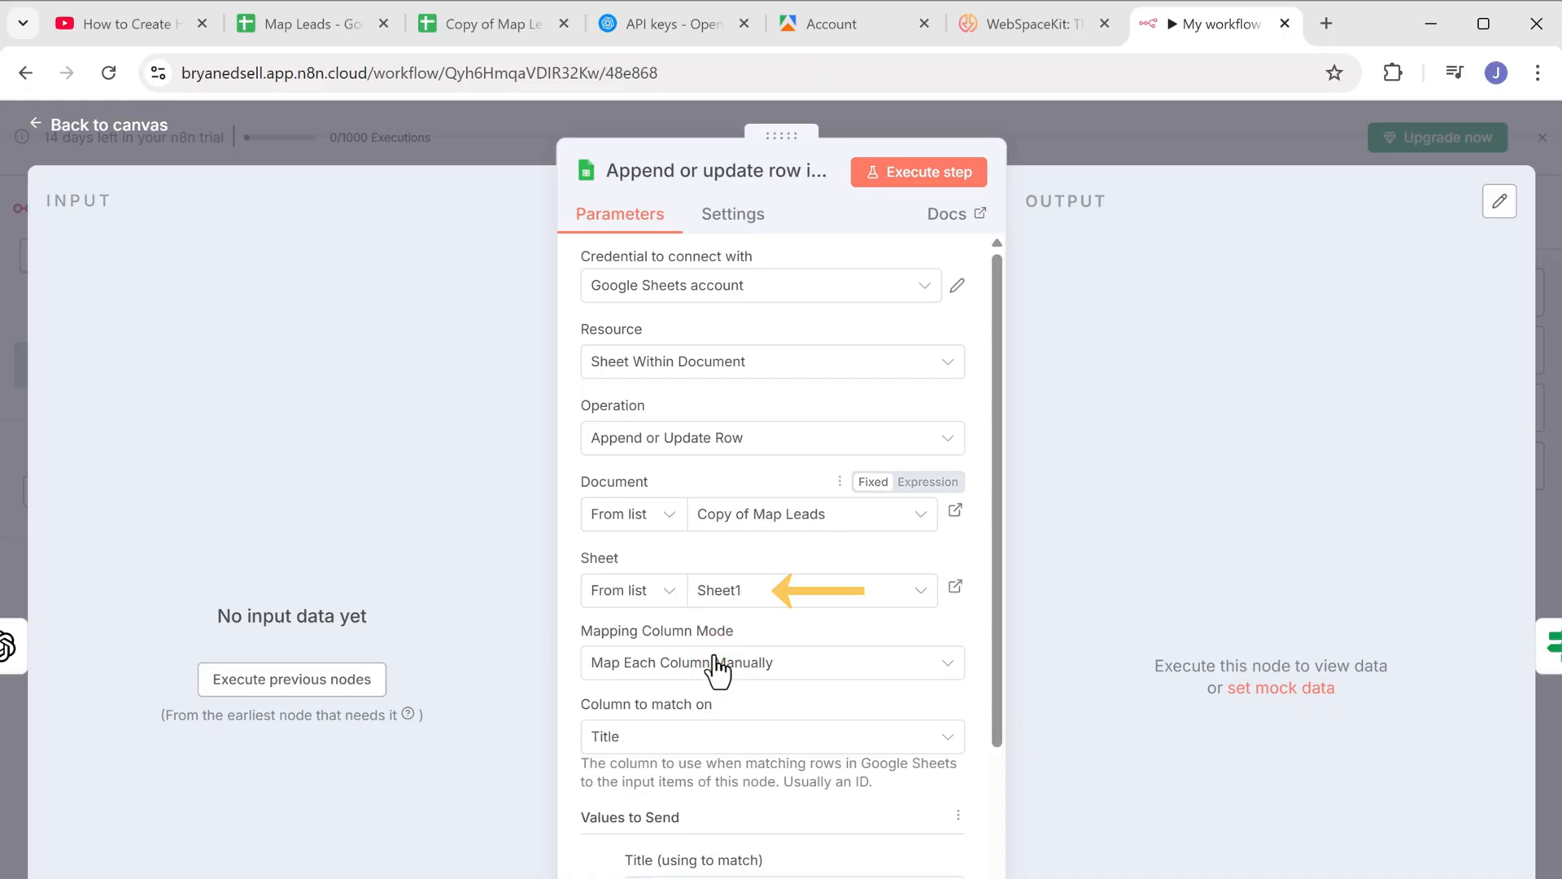
left_click(812, 590)
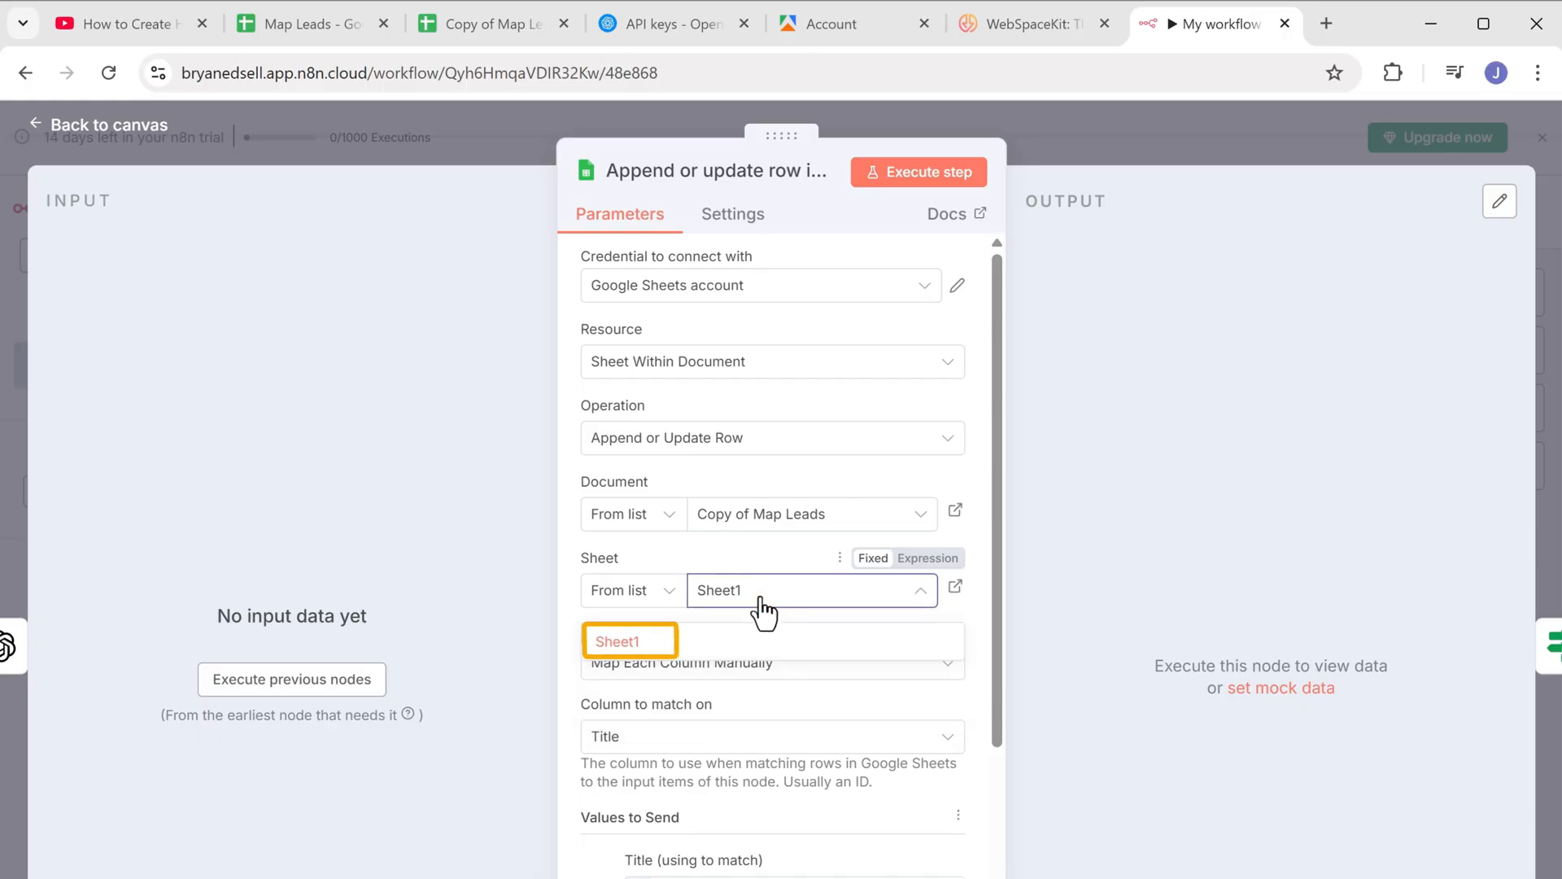
left_click(628, 640)
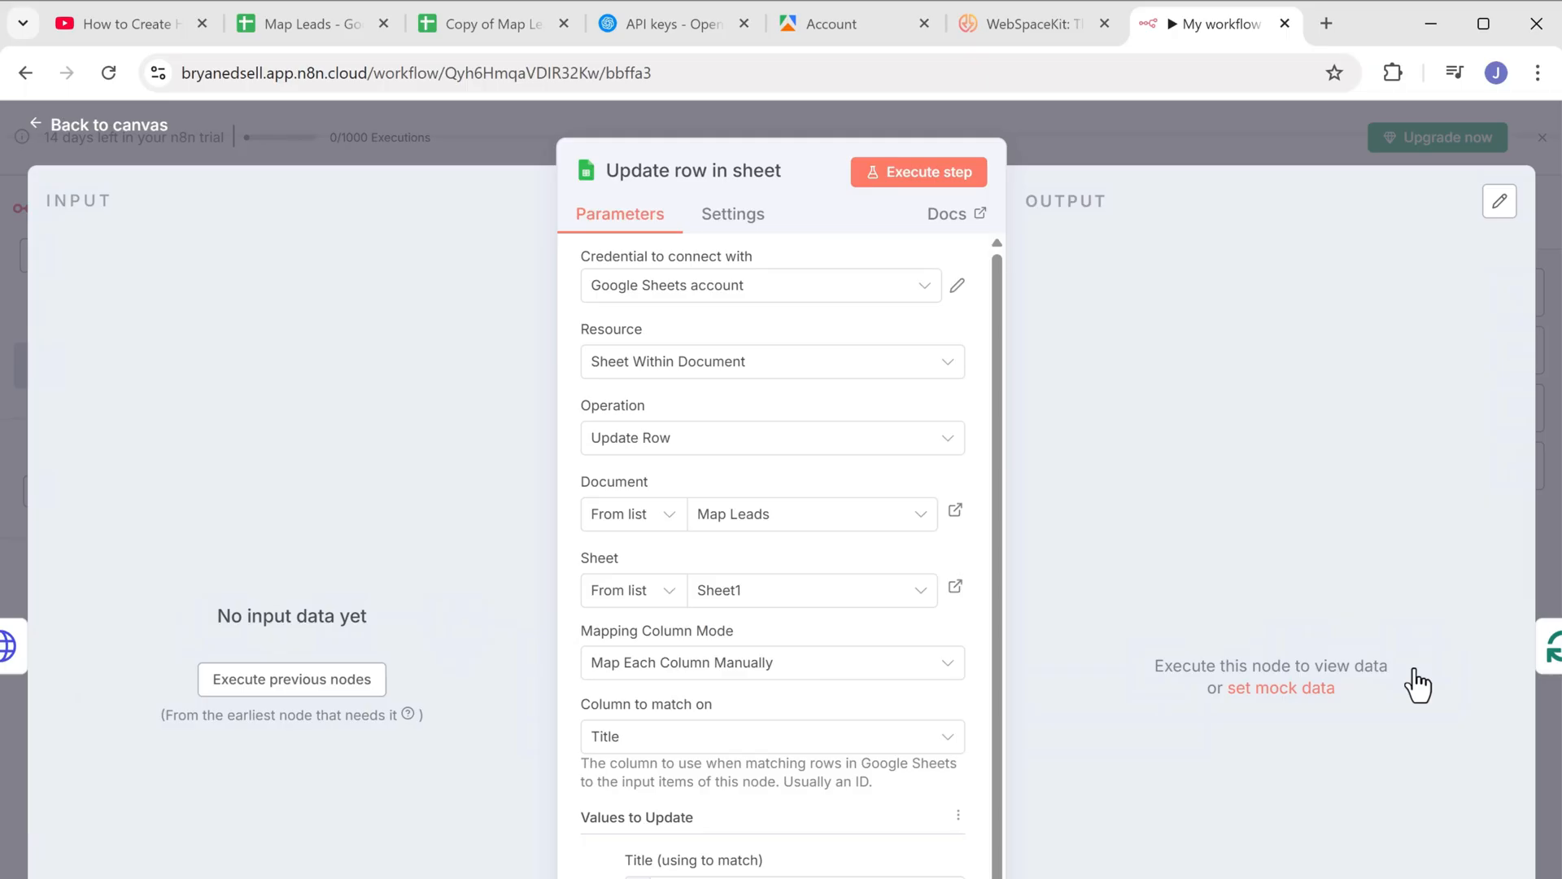
Choose Copy of Map Leads and Sheet1 for the update-row sheet node.
left_click(774, 515)
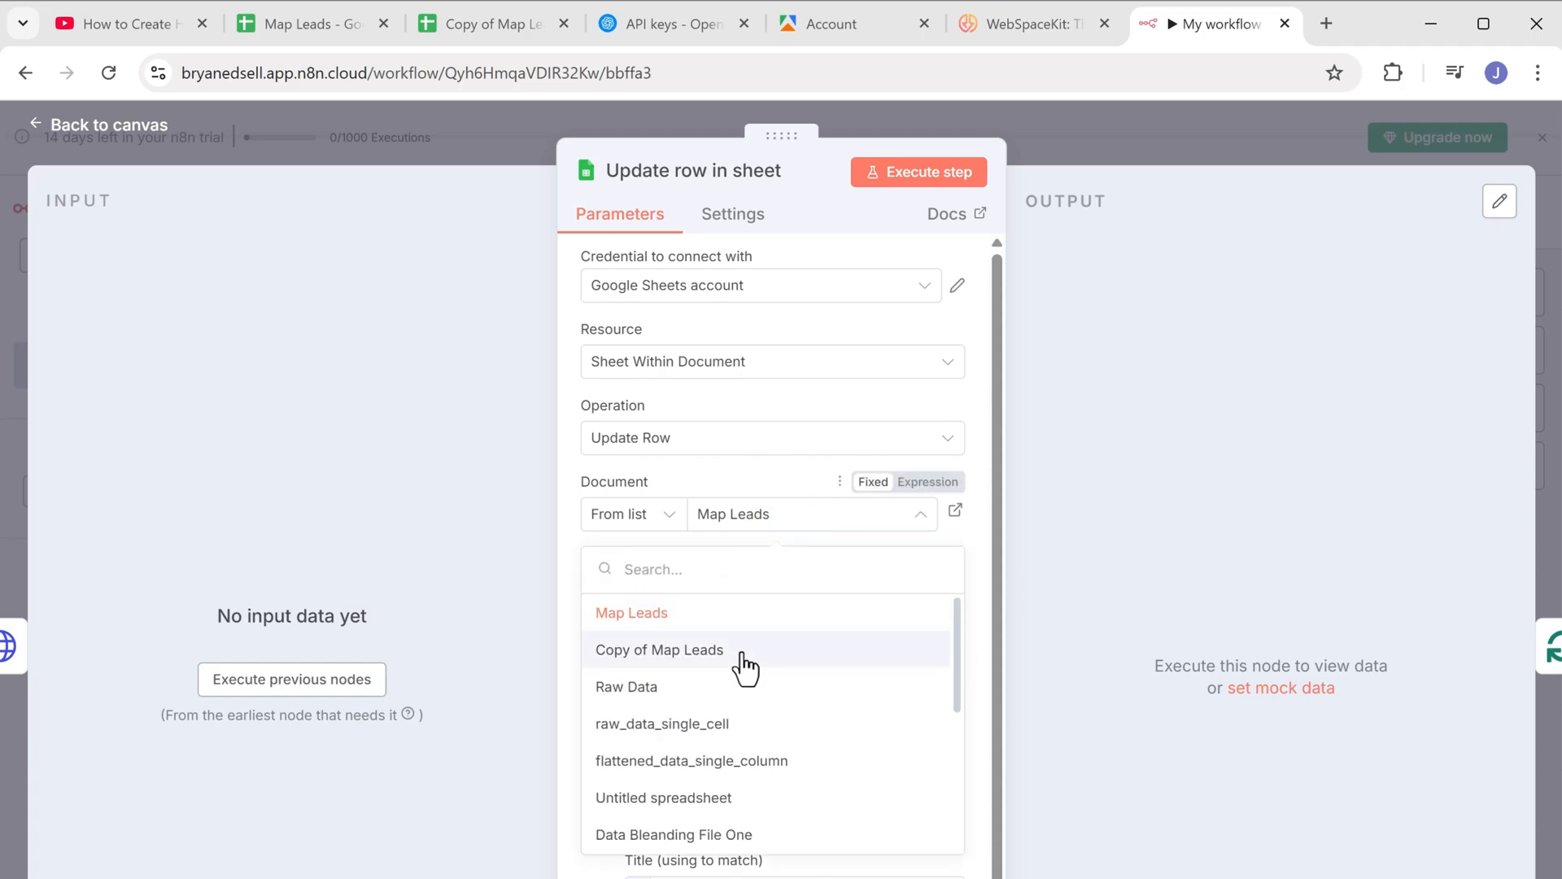
left_click(658, 650)
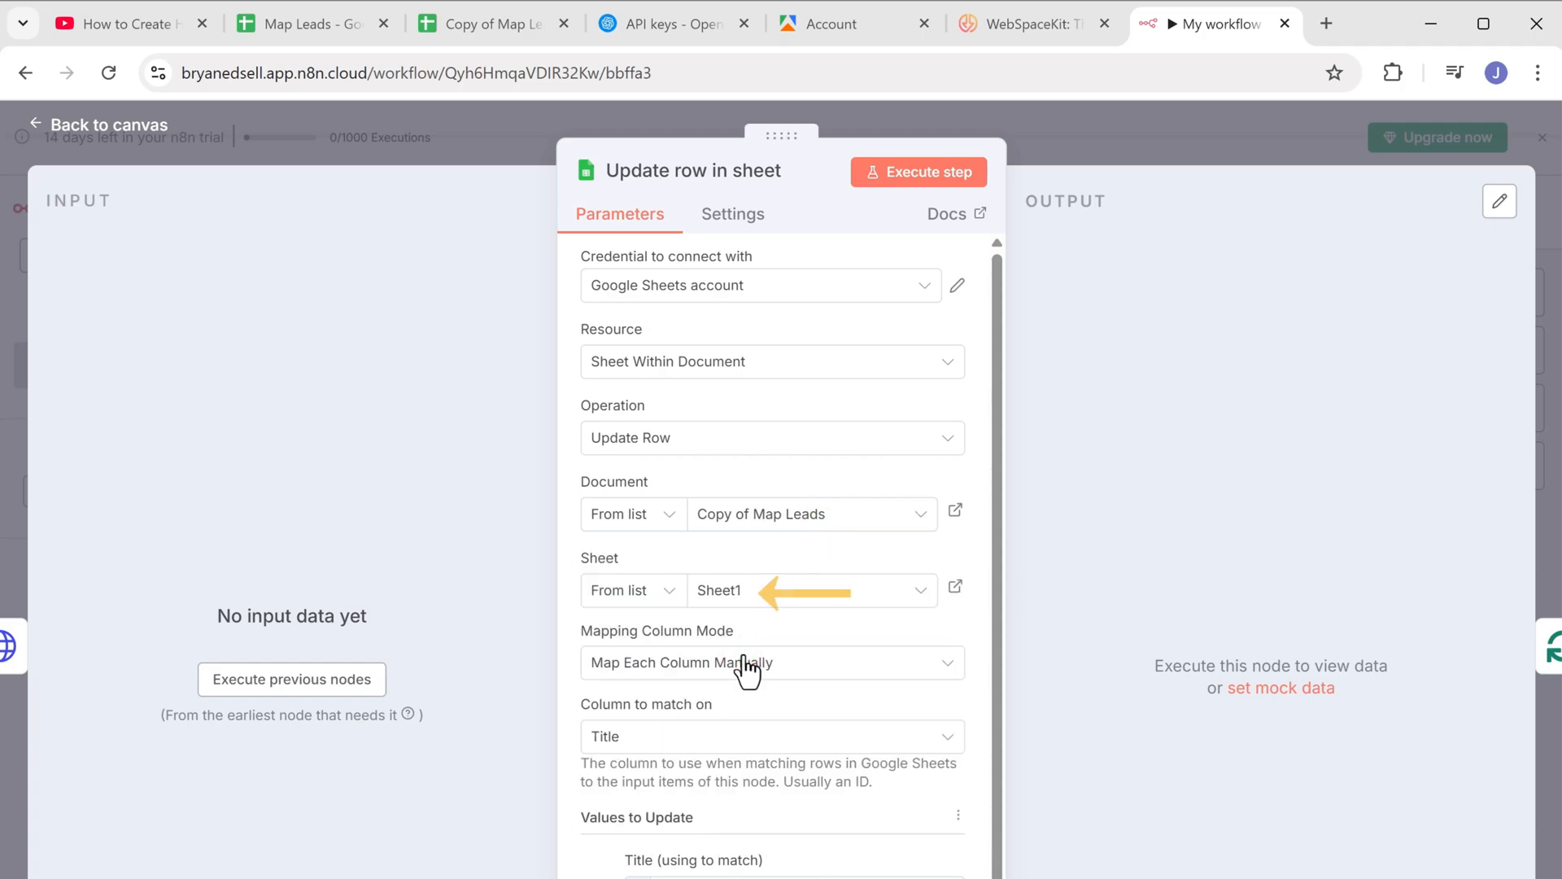
left_click(813, 591)
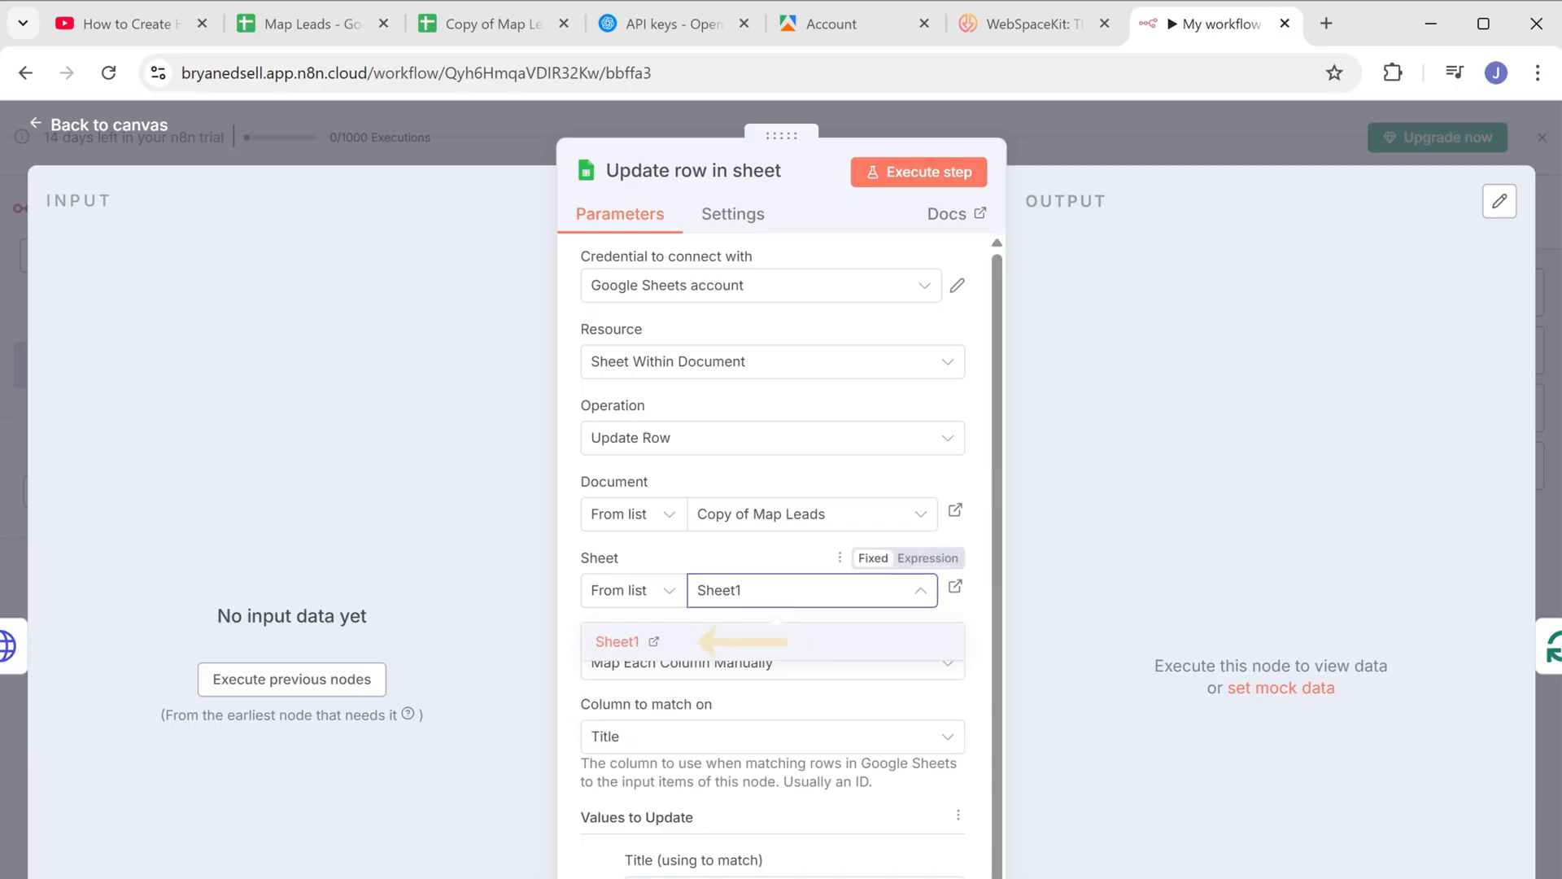
left_click(616, 642)
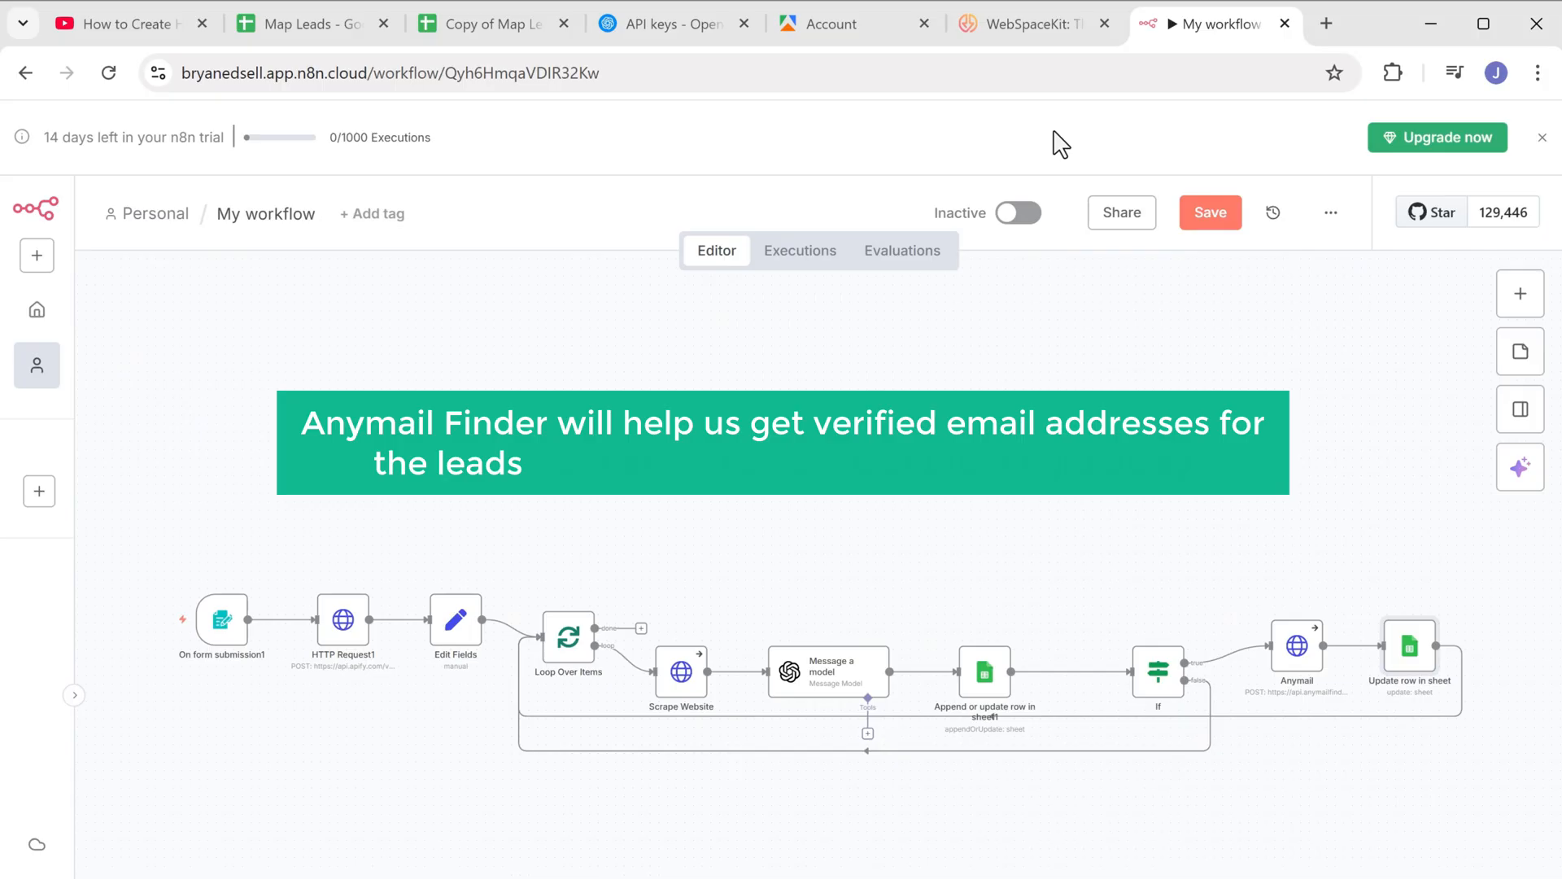
Open the Anymail HTTP Request node and scroll through its POST call settings.
type(", so that we can contact them right away")
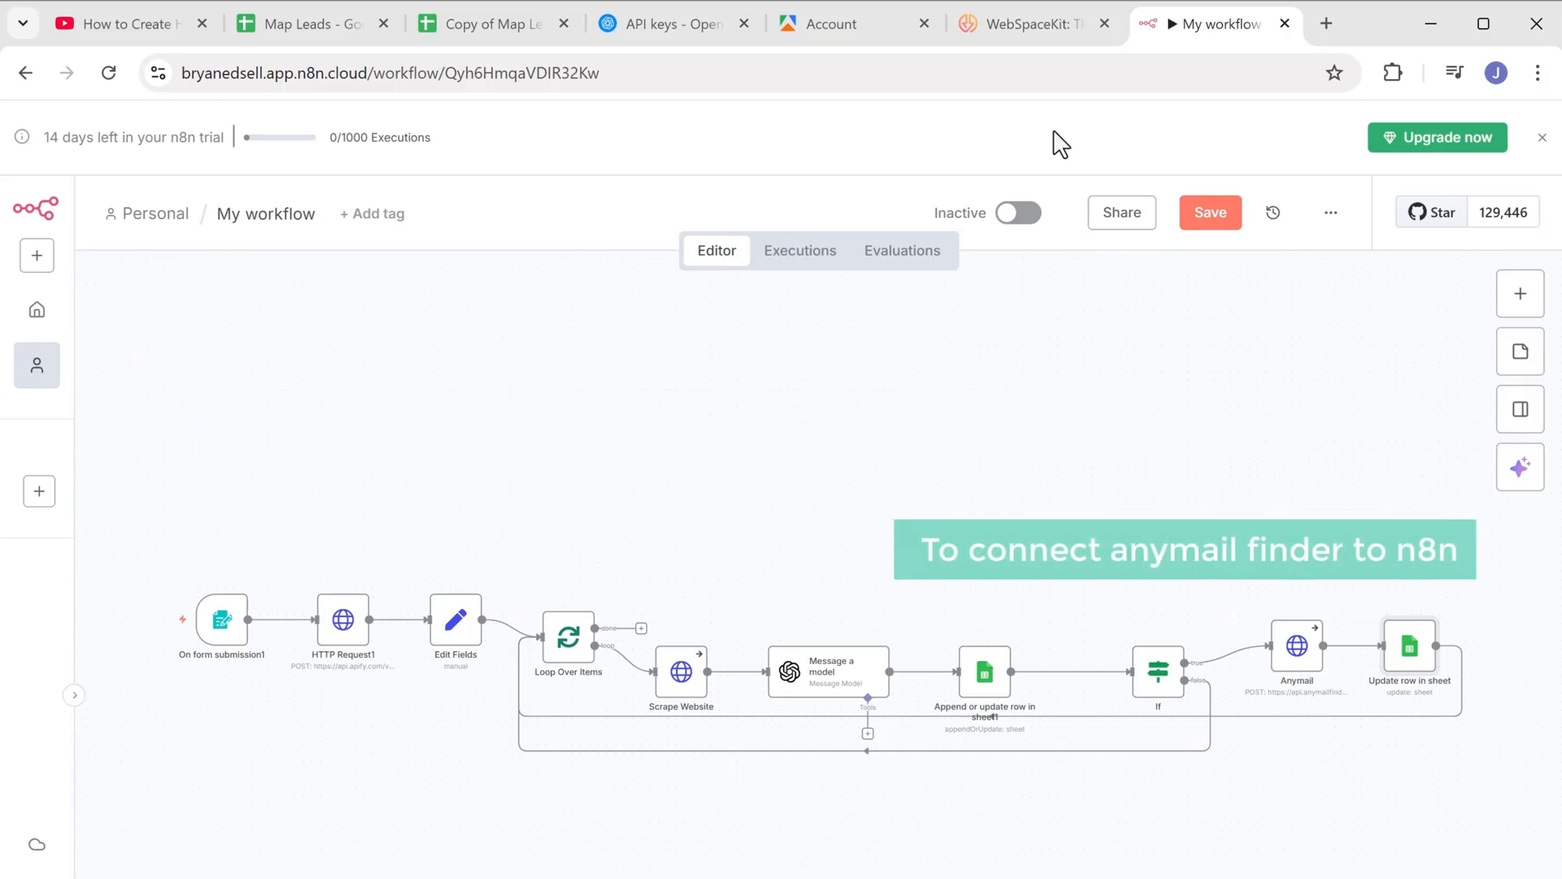
left_click(1296, 645)
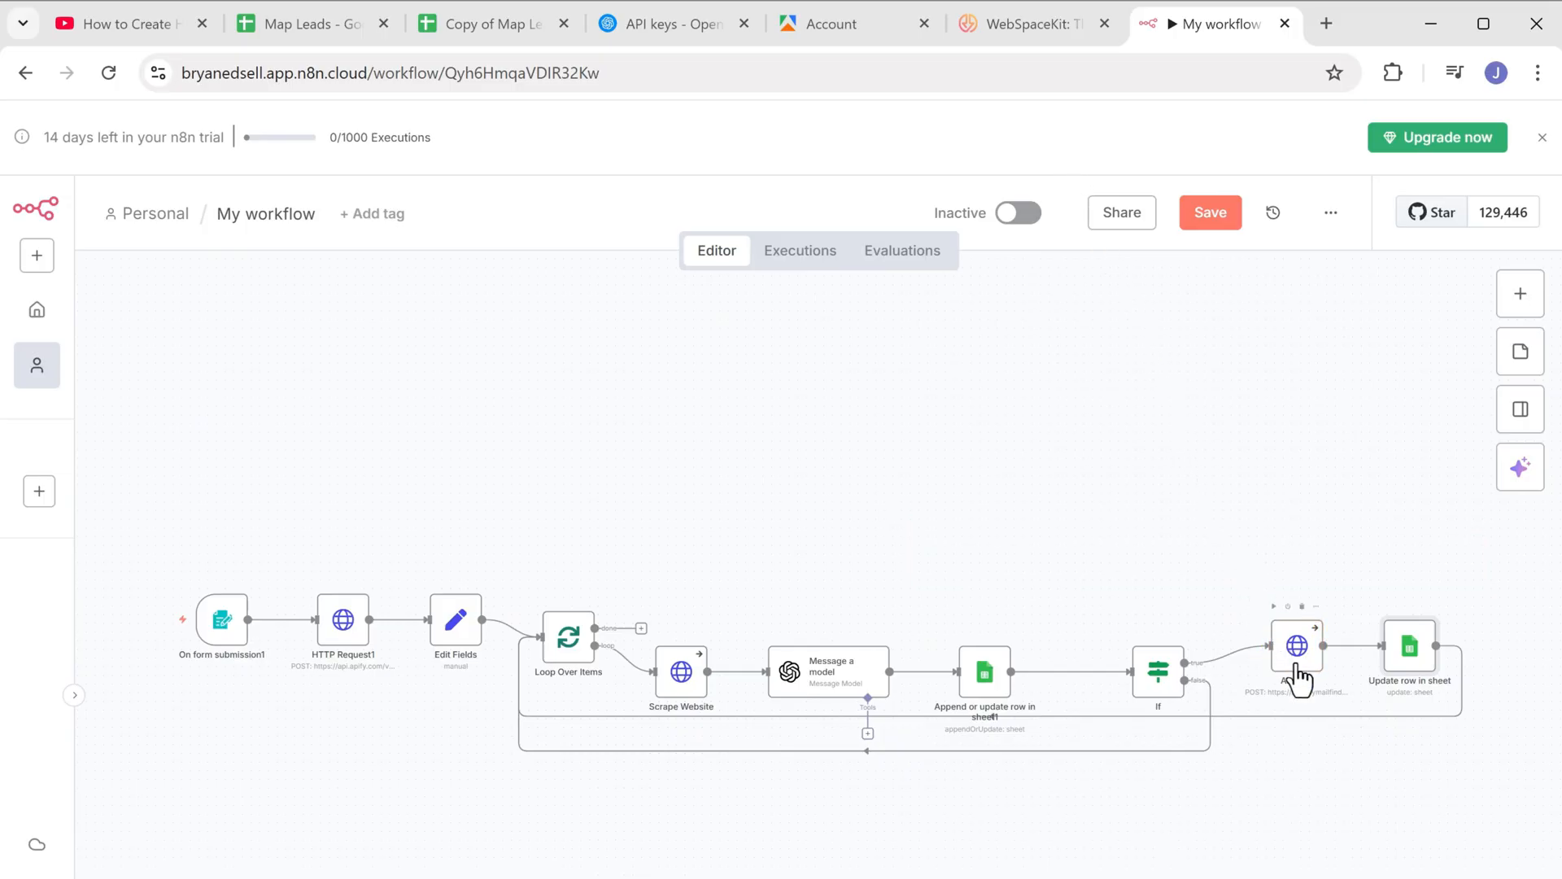
double_click(1297, 644)
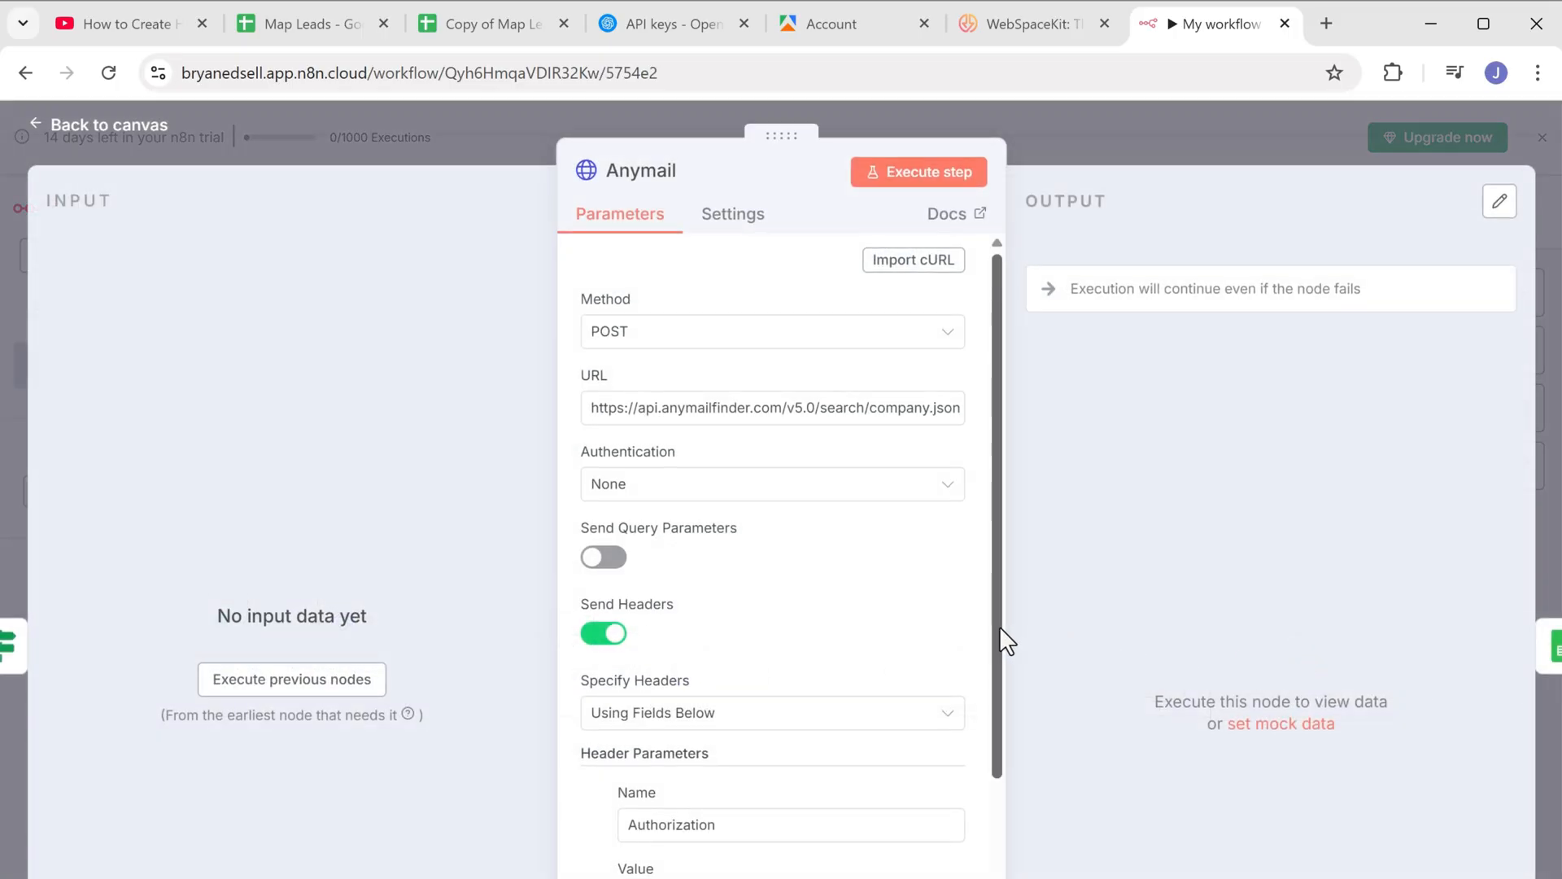
scroll("down", 3)
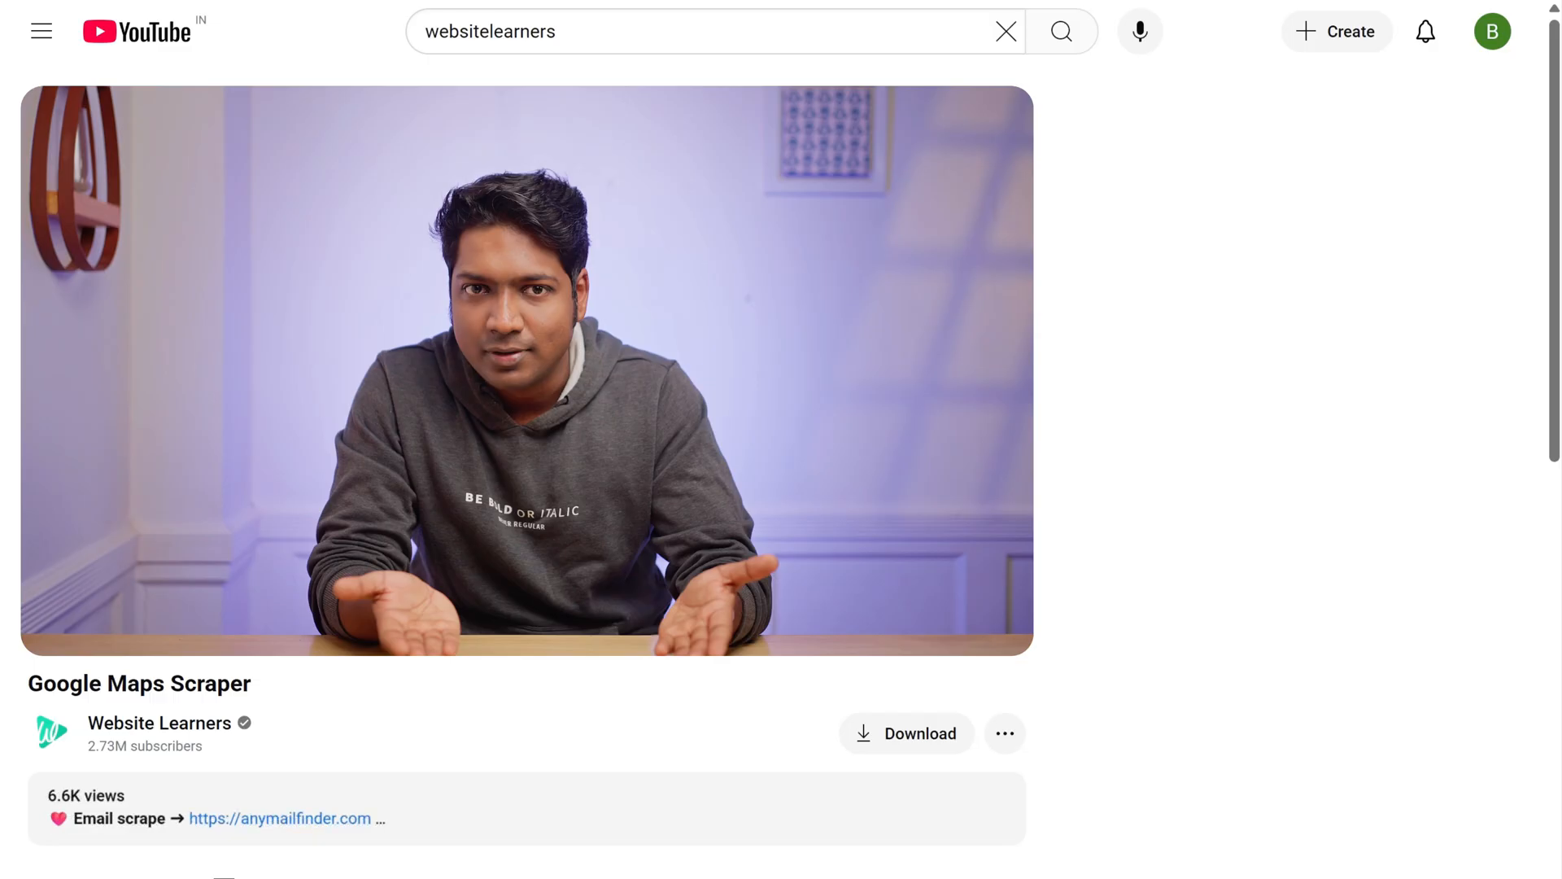
mouse_move(531, 745)
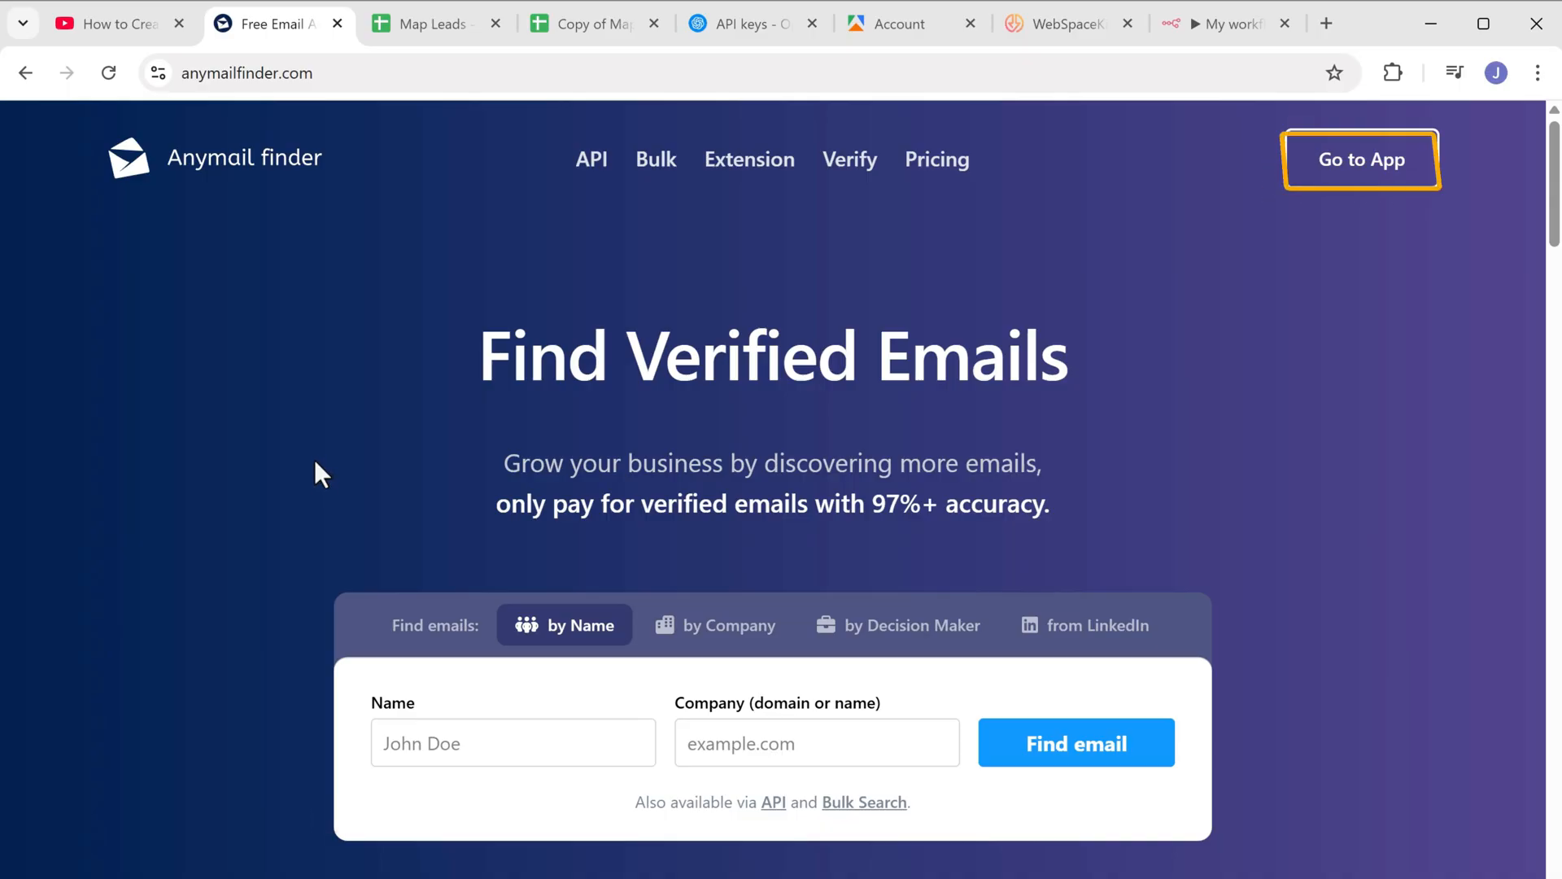
Go to the Anymail Finder app and log in to the account.
left_click(1362, 168)
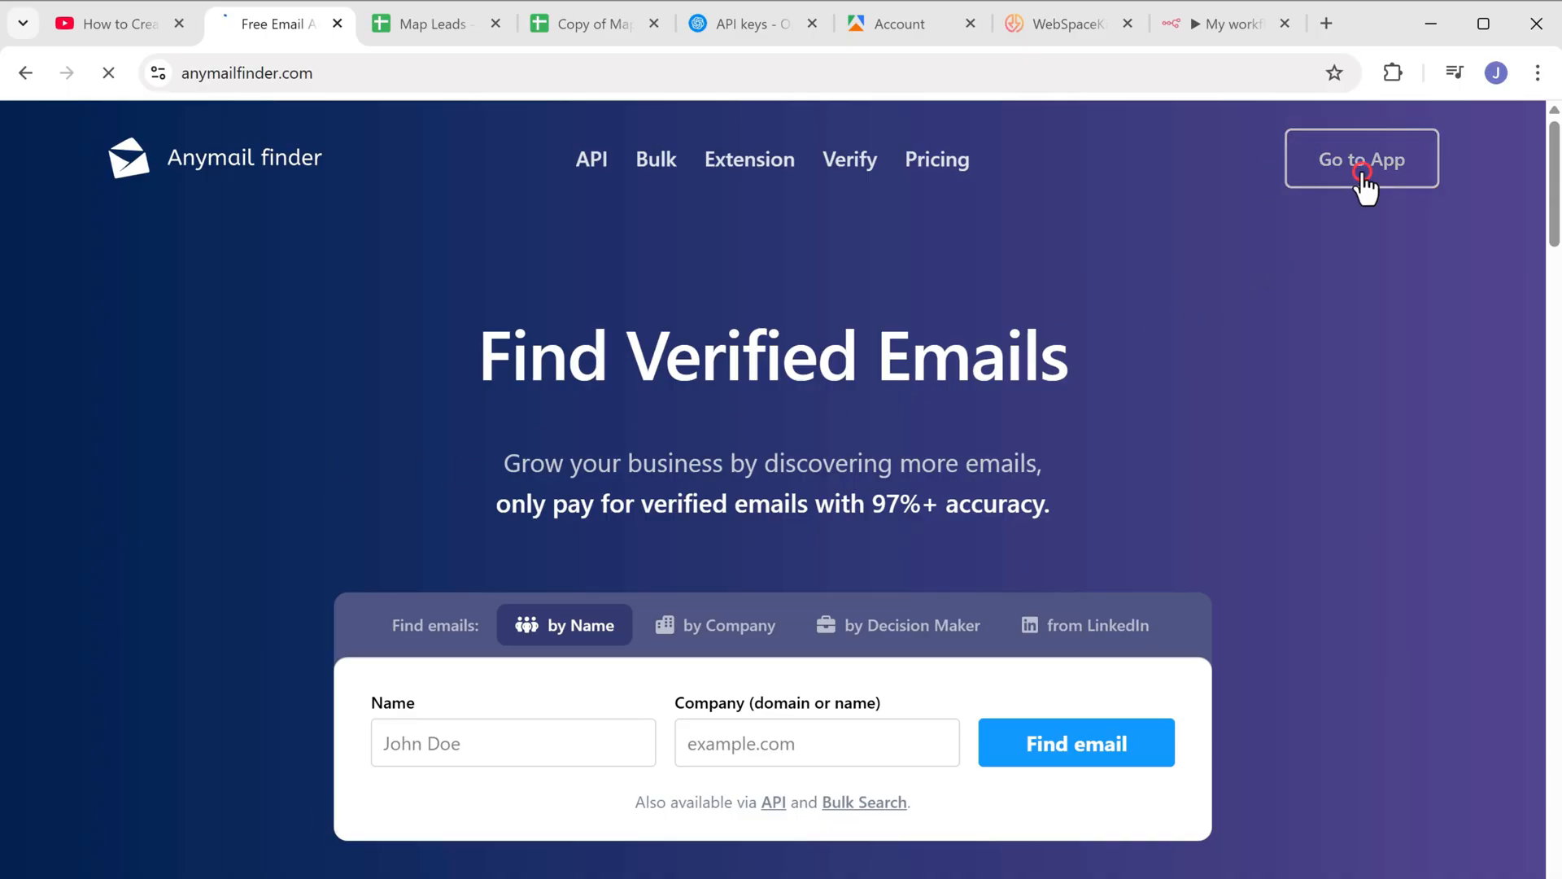
left_click(1362, 158)
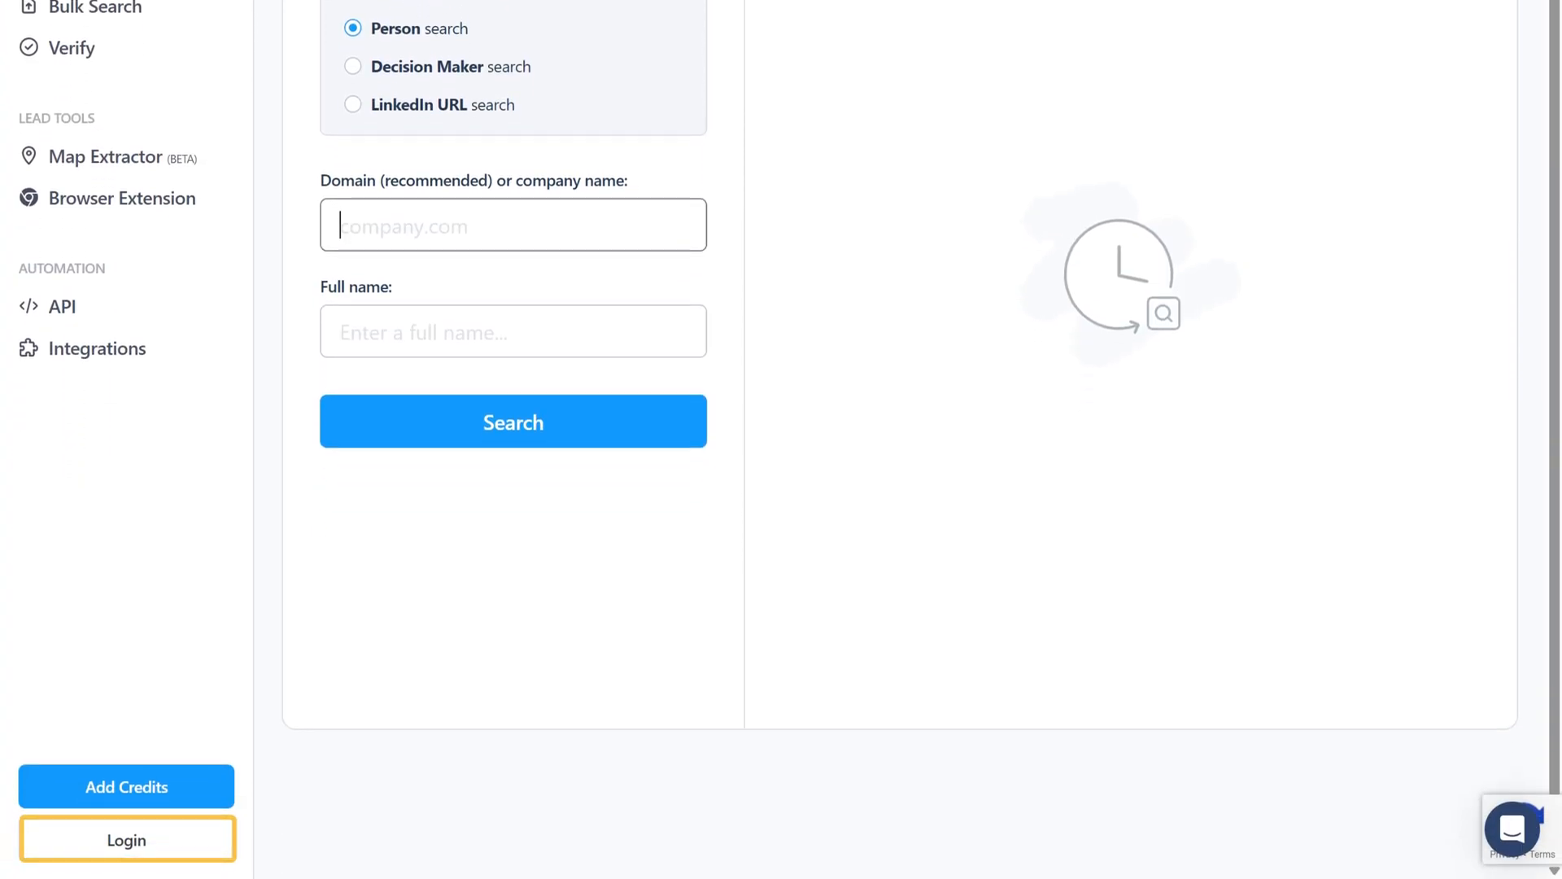
left_click(126, 839)
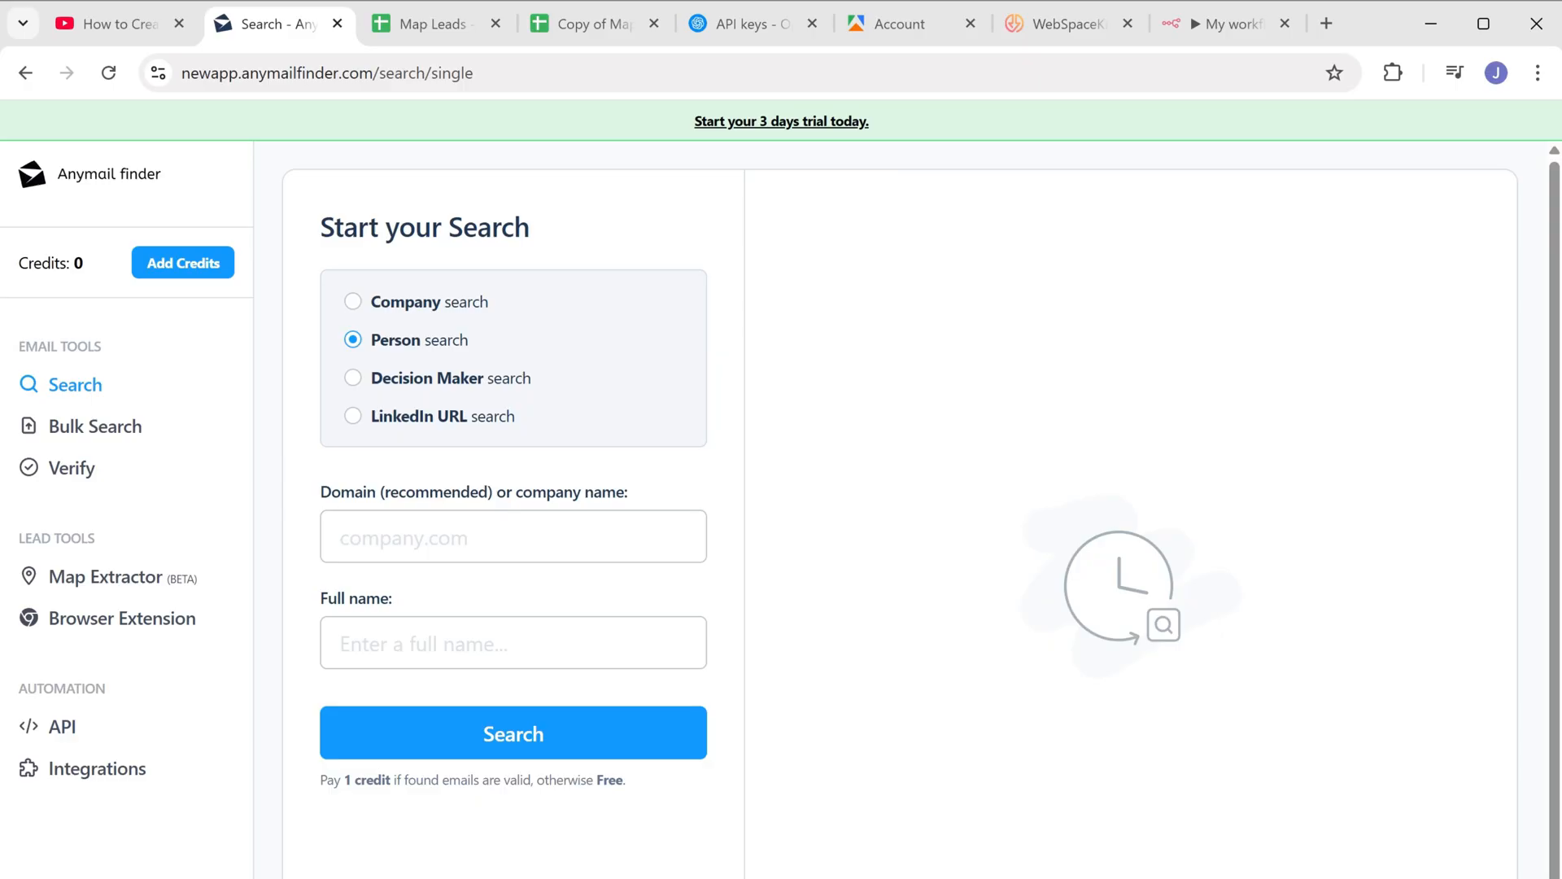
mouse_move(187, 285)
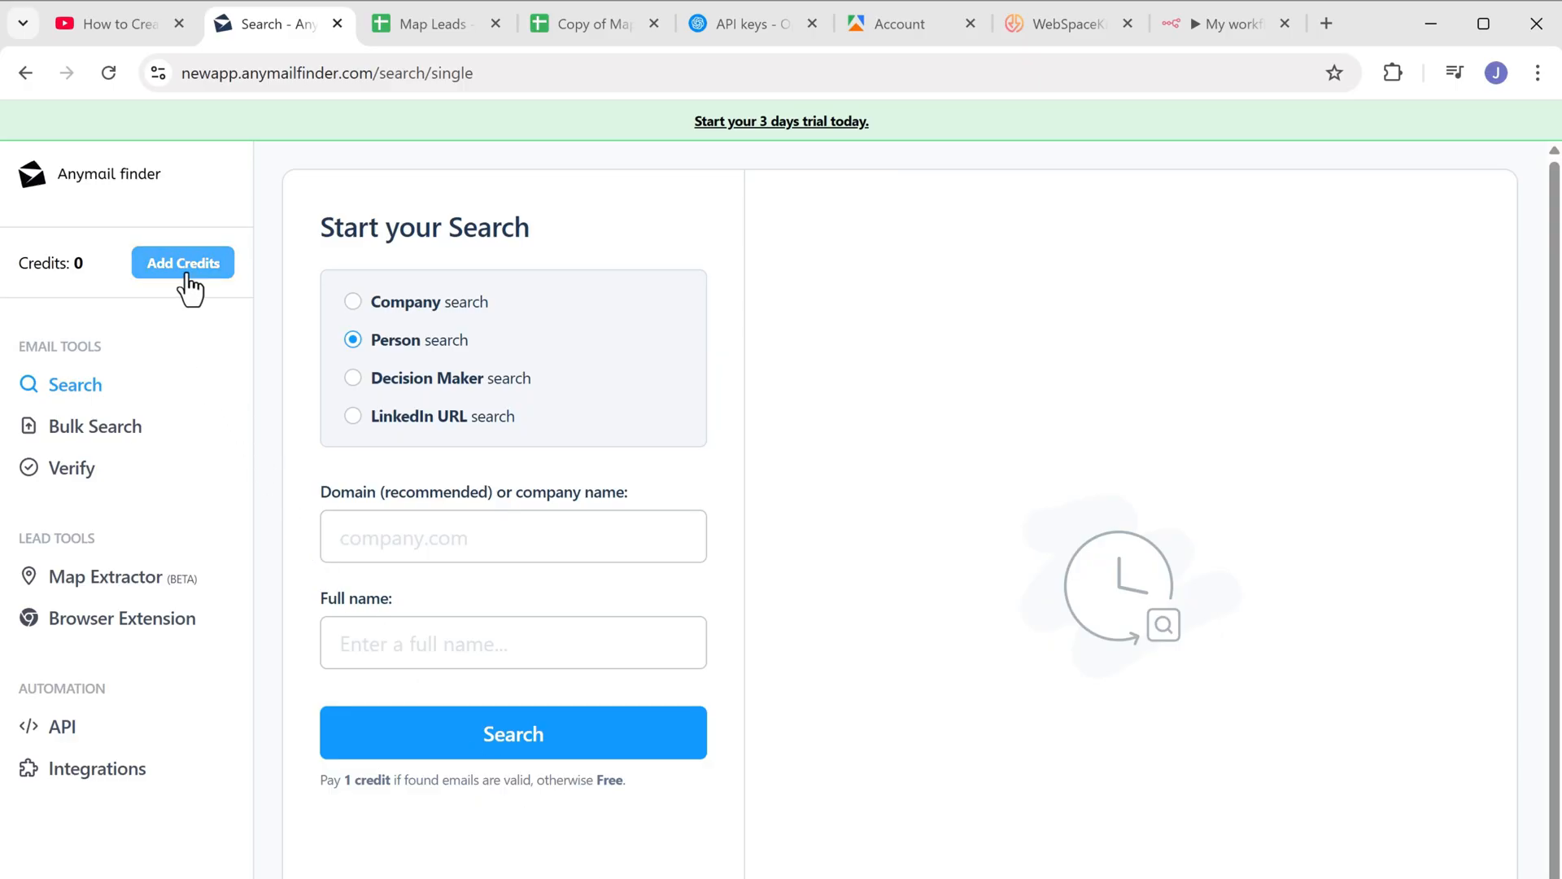
Start the Starter plan's 3-day trial from Add Credits, adding 17 trial credits.
left_click(182, 262)
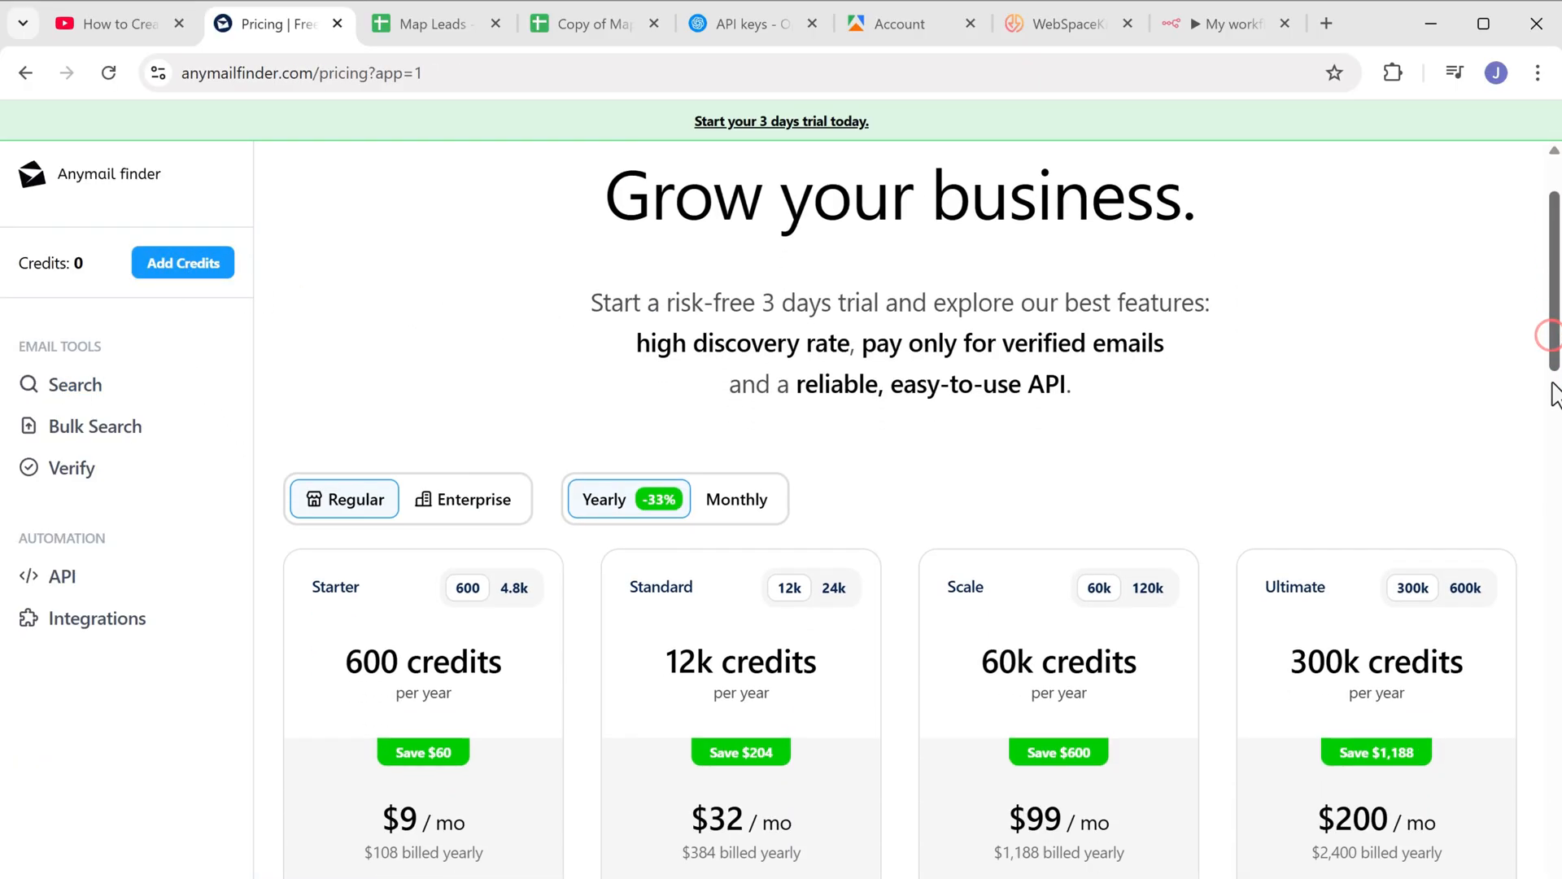
scroll("down", 3)
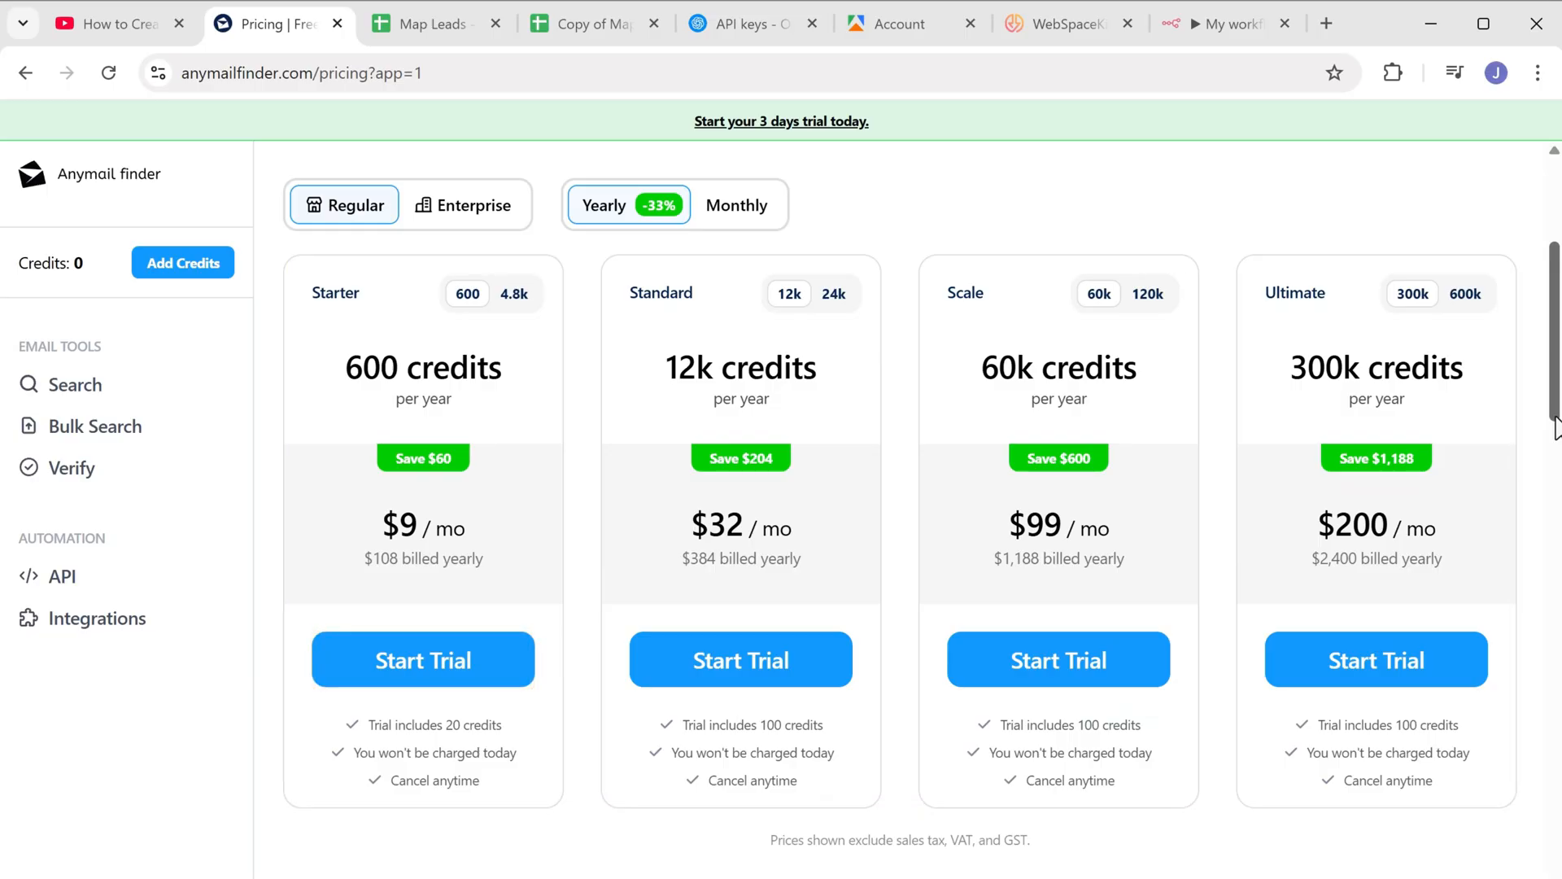
left_click(424, 659)
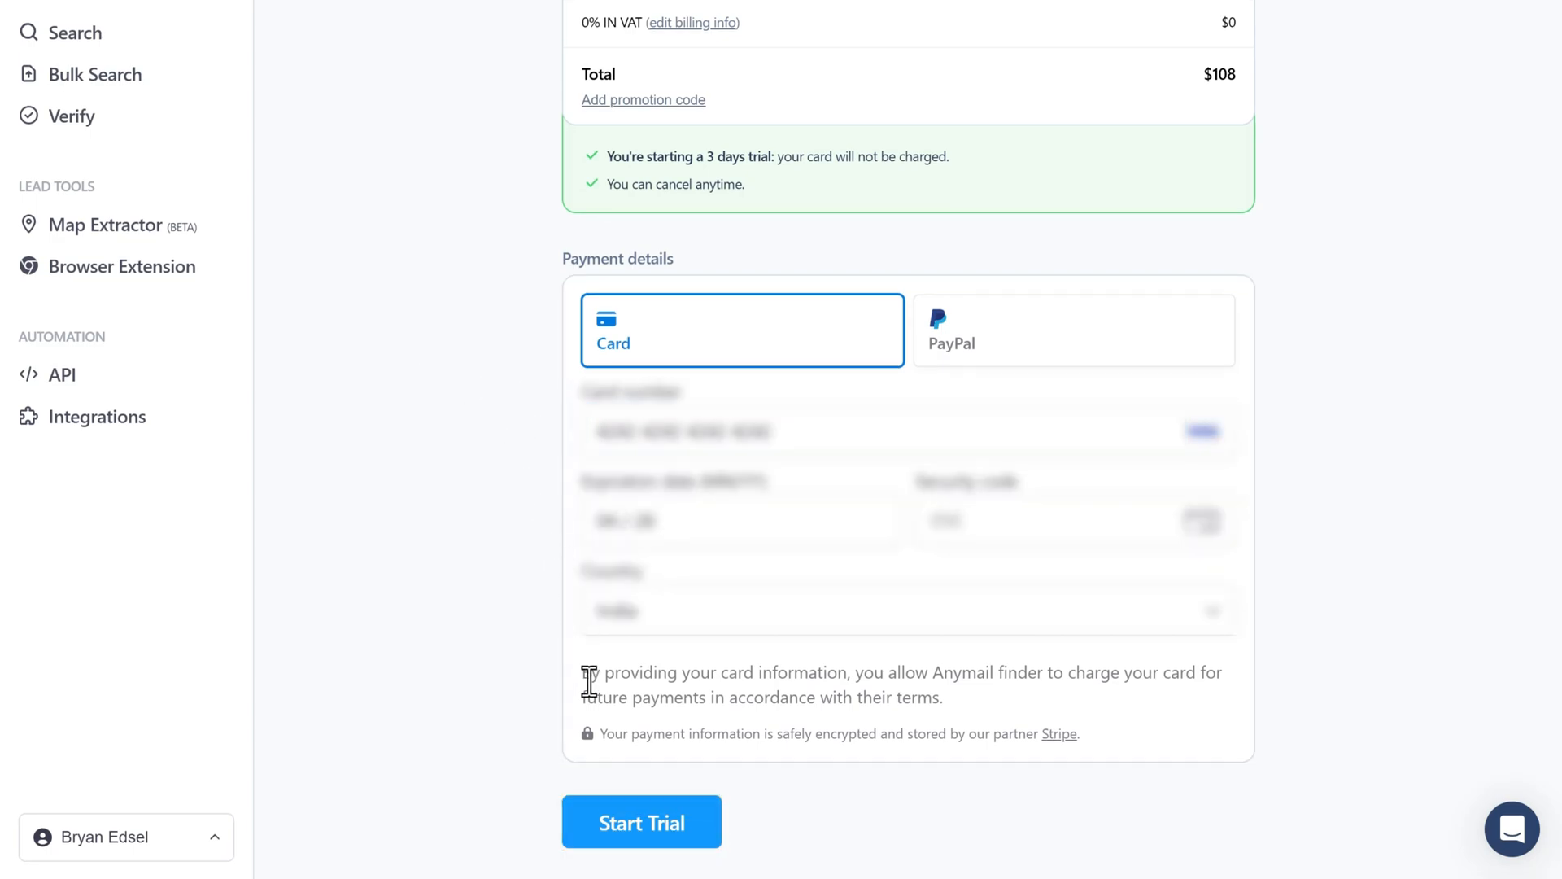
left_click(642, 821)
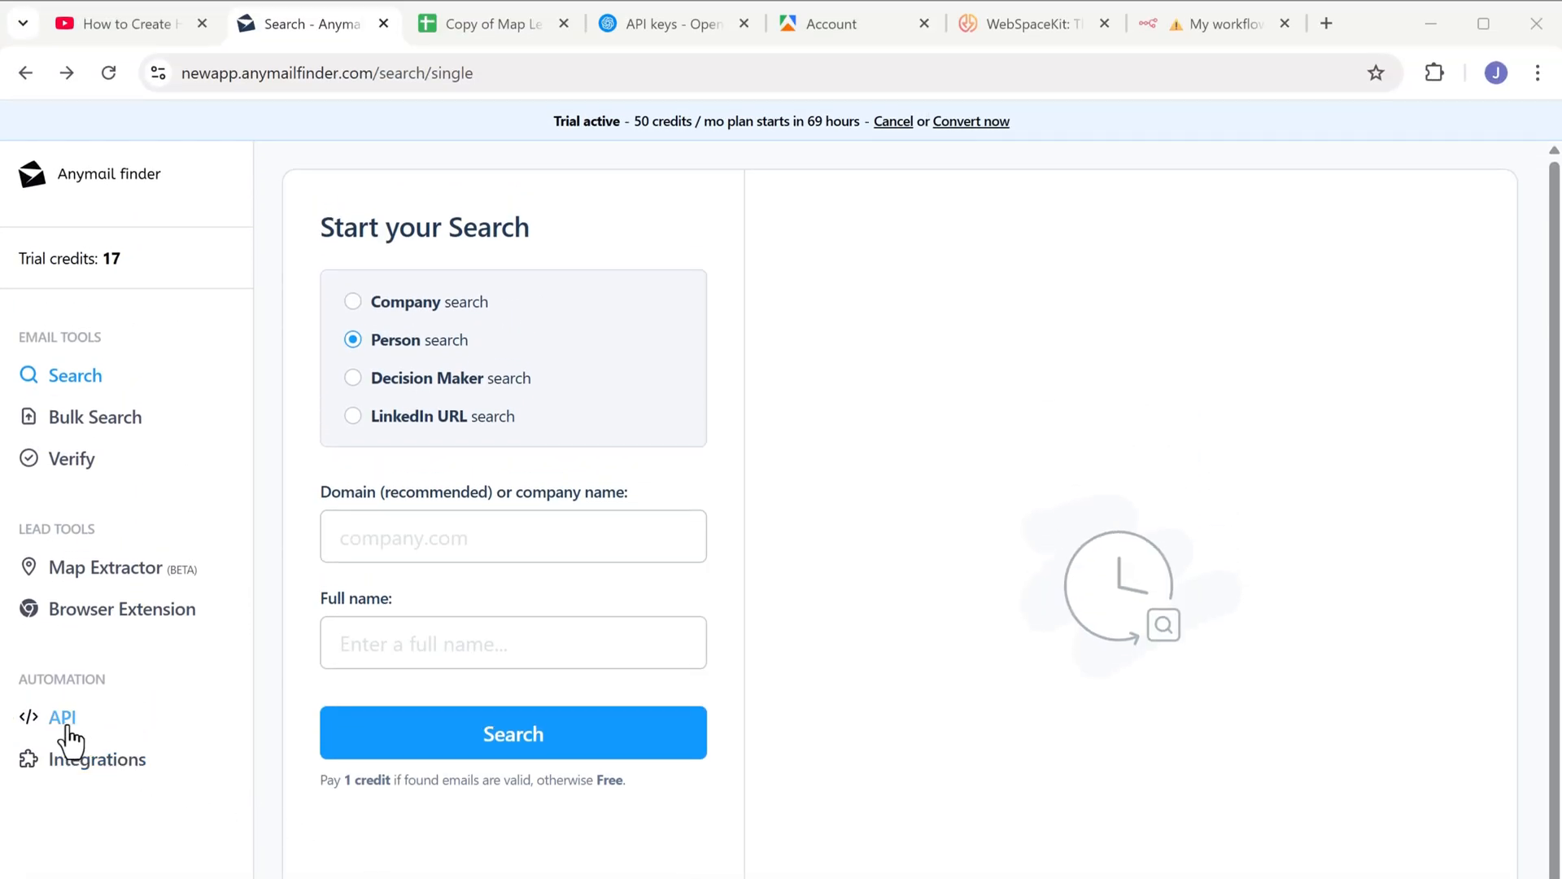
Copy the API key from Anymail Finder's API page and return to n8n.
left_click(62, 717)
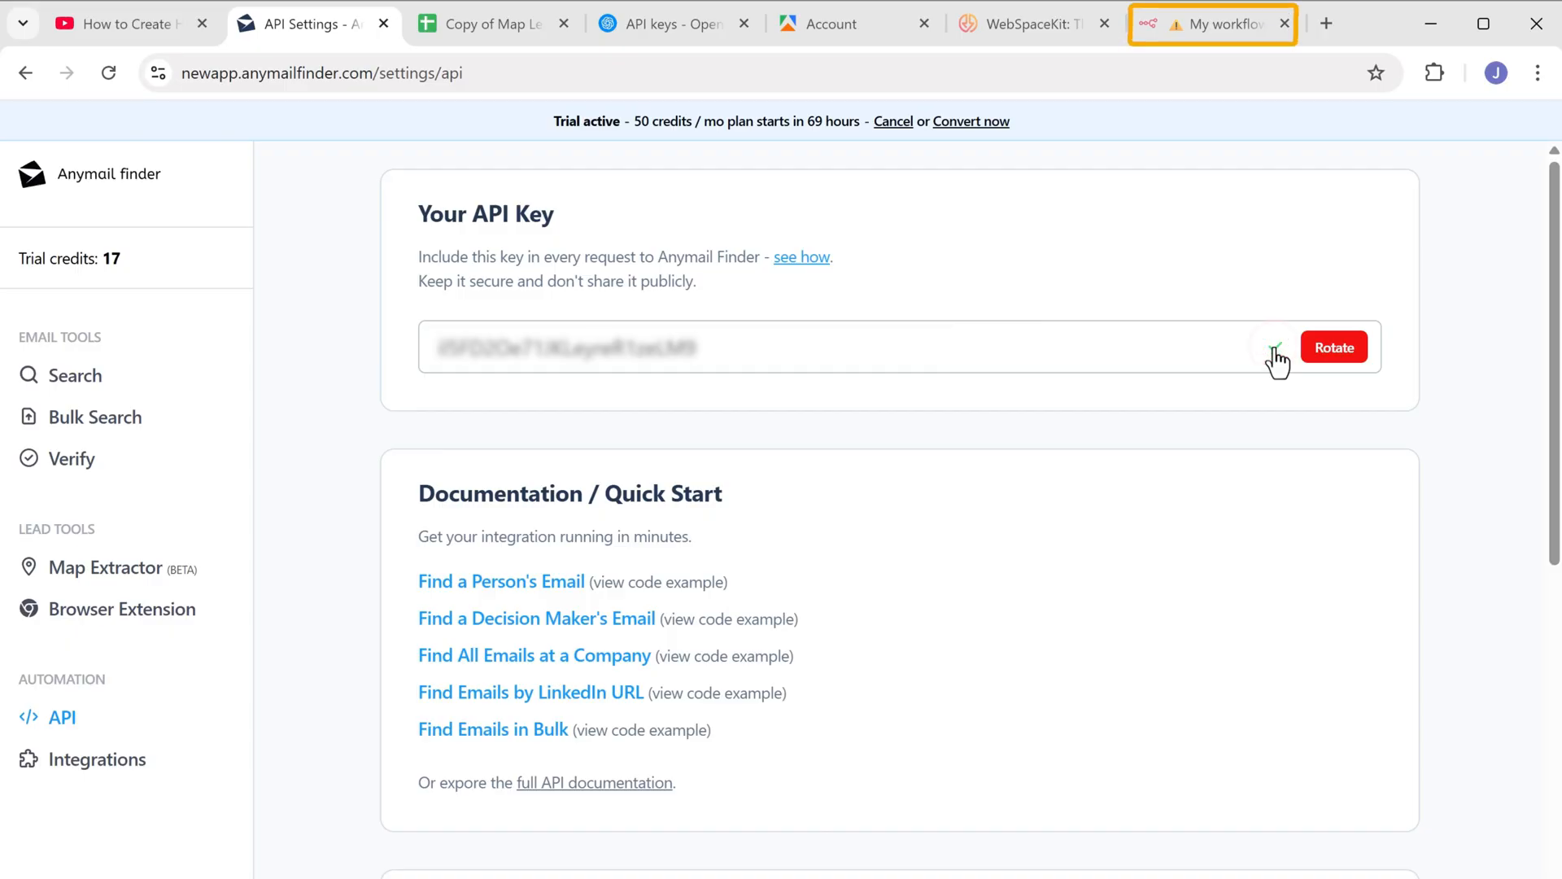
left_click(1219, 24)
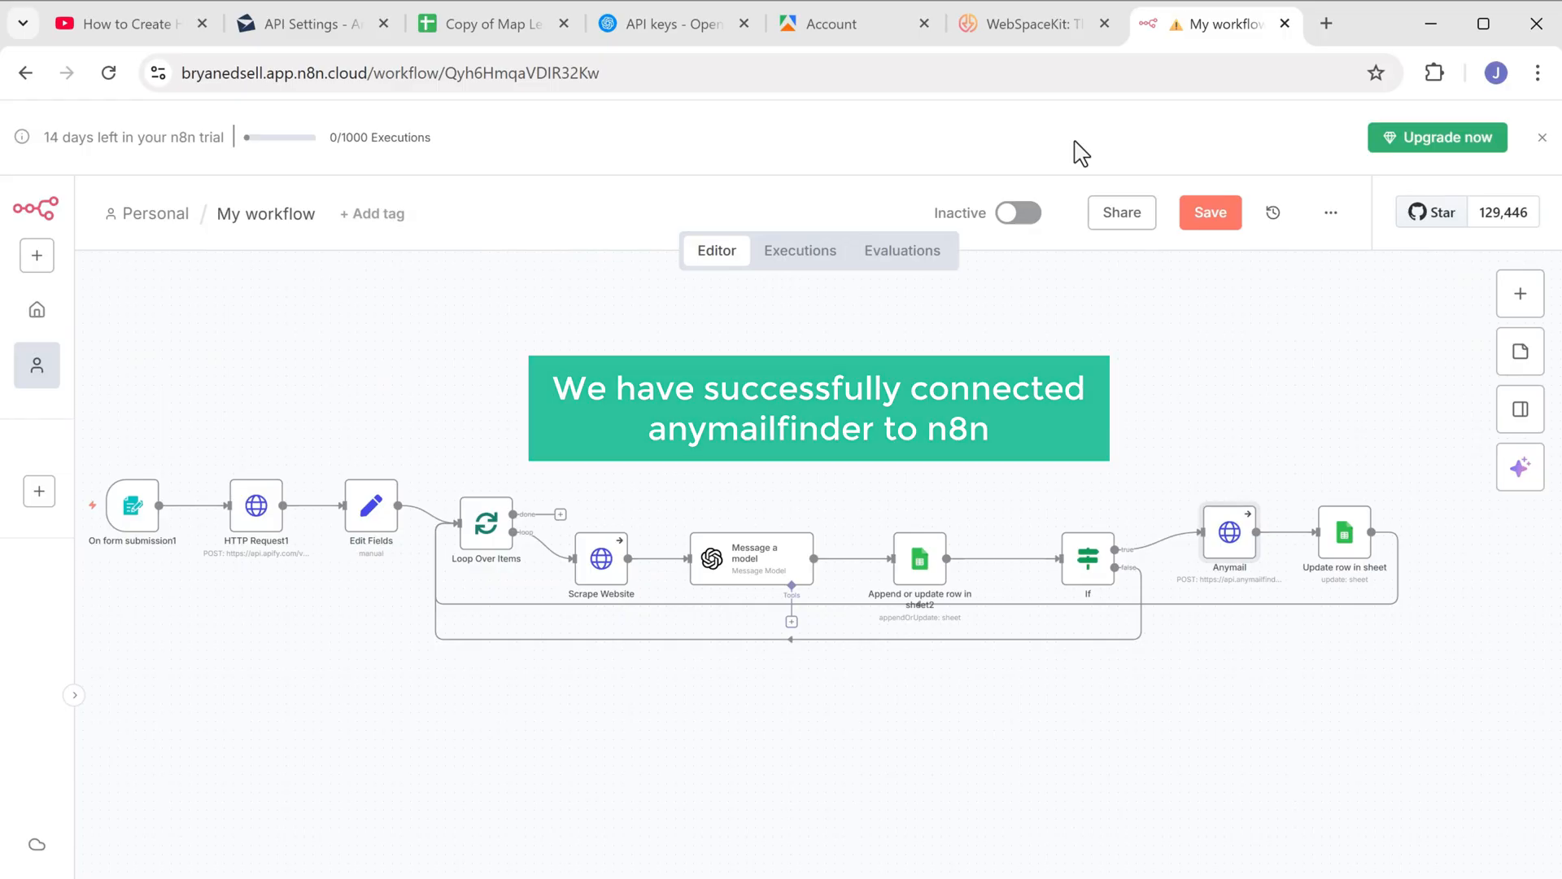
Save the workflow and execute it to bring up the Google Maps Leads form.
left_click(1209, 213)
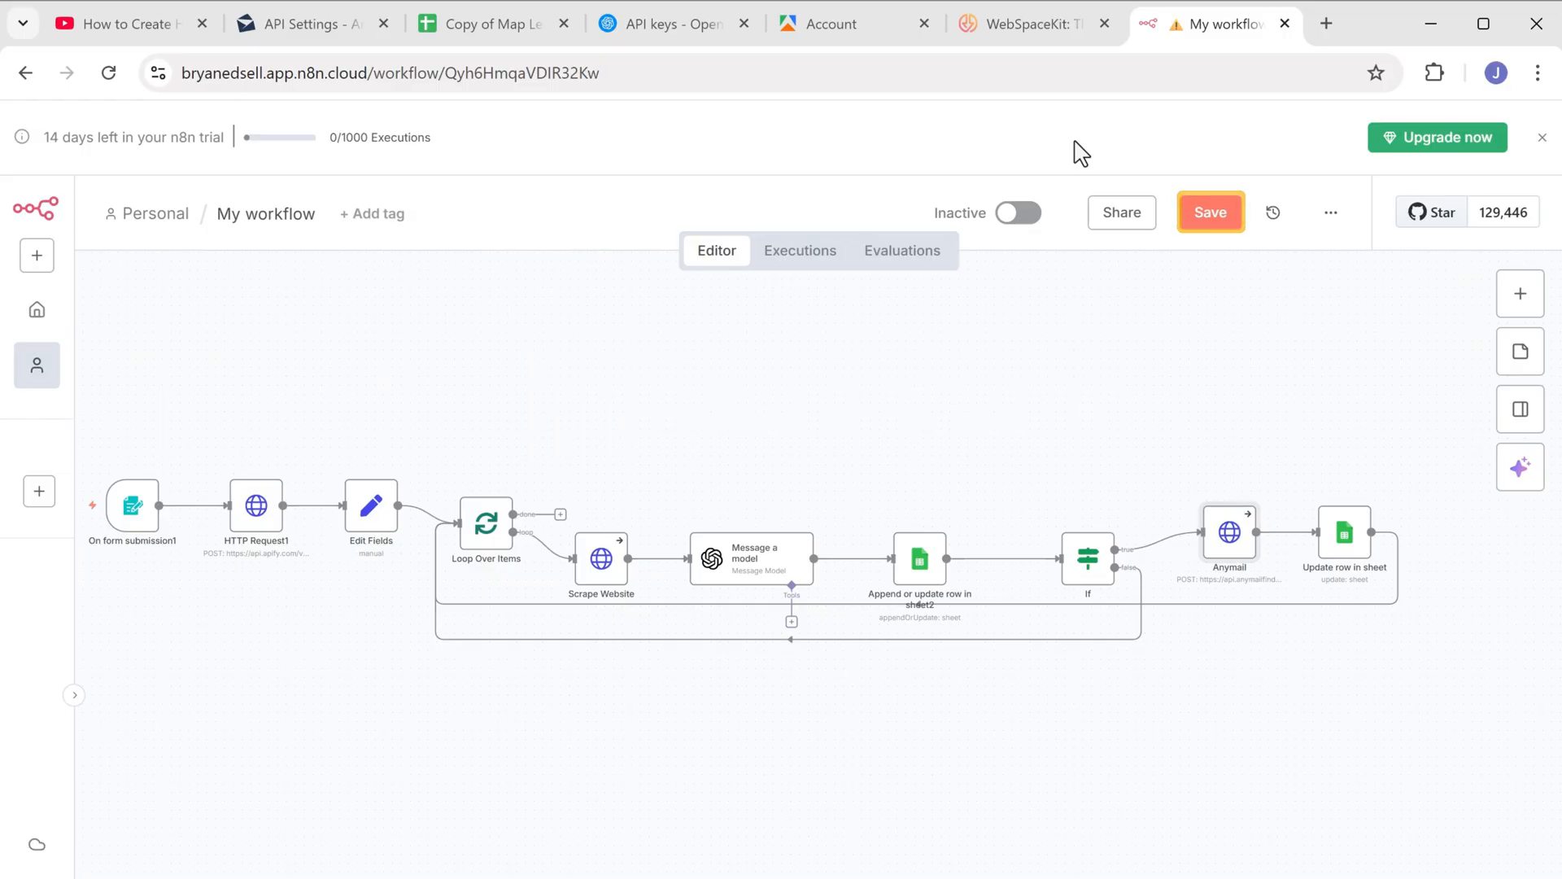
left_click(1211, 212)
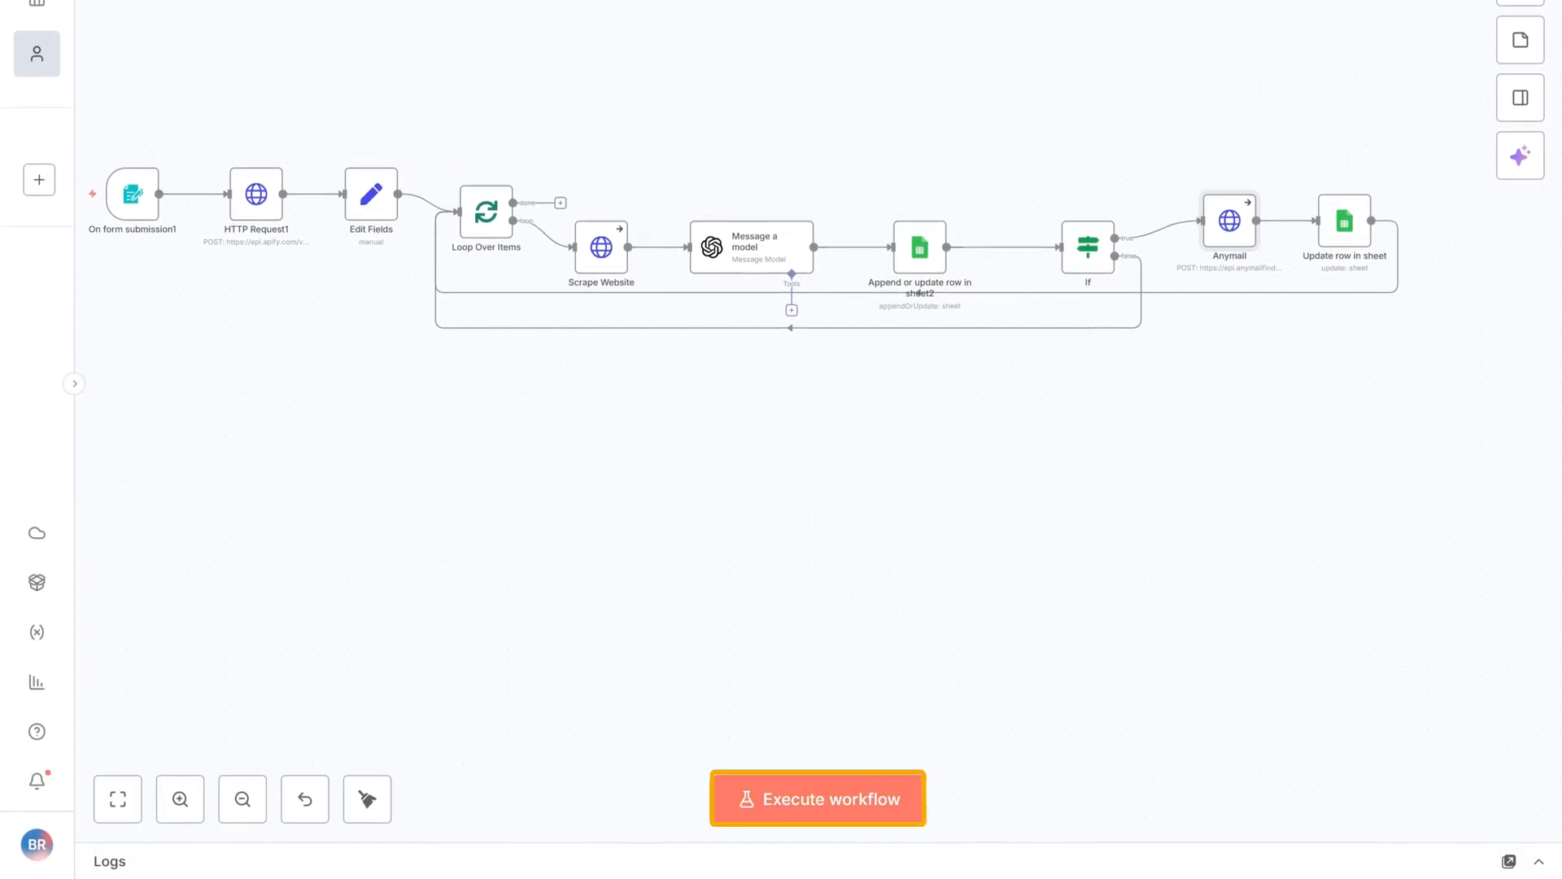
left_click(817, 798)
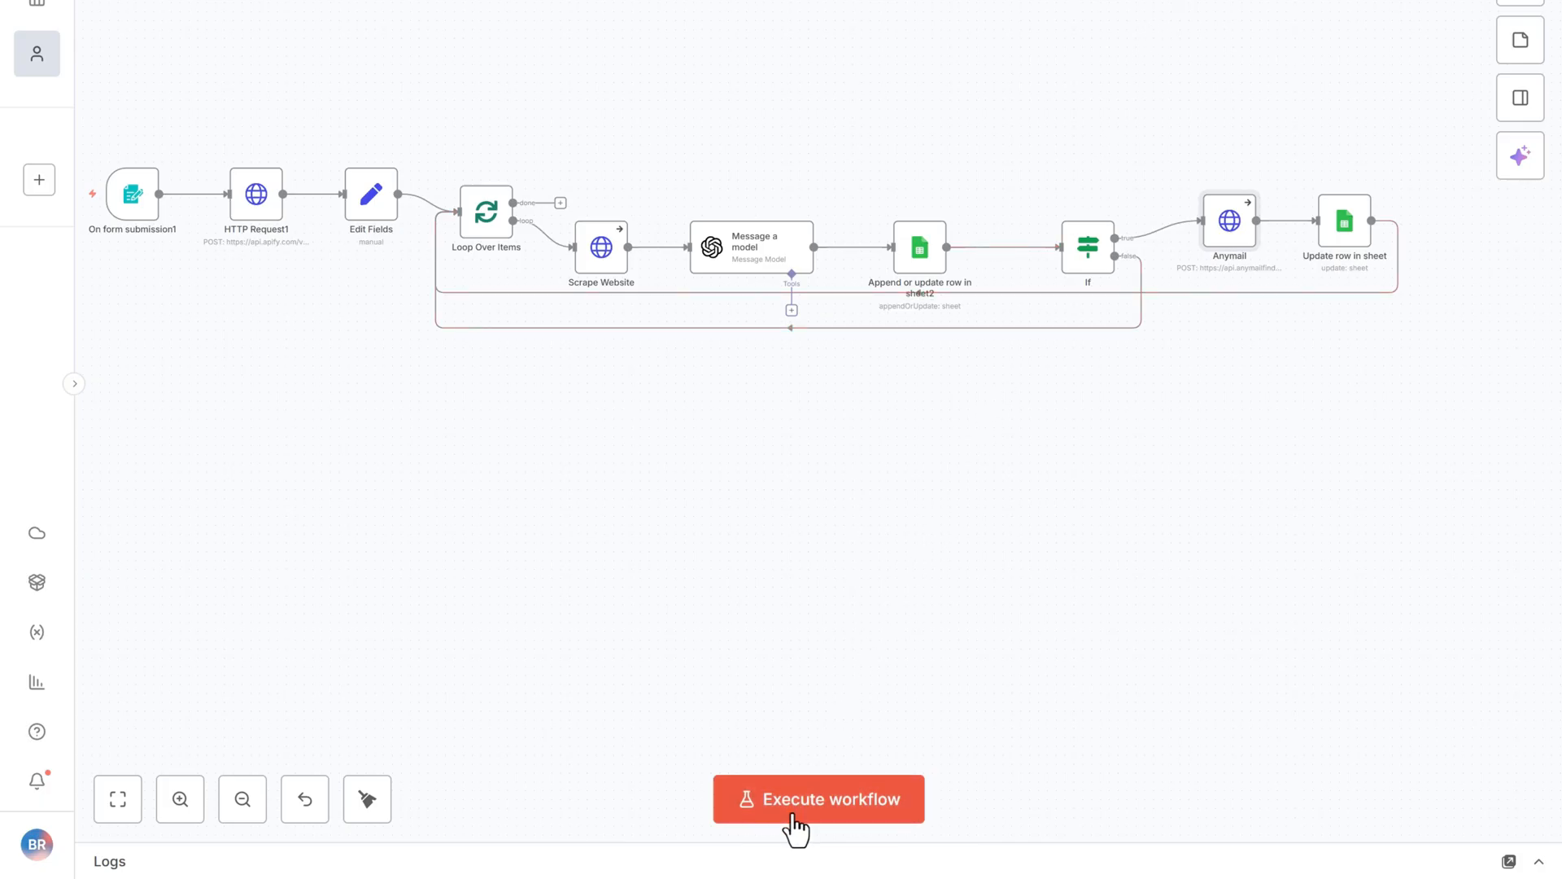
left_click(818, 798)
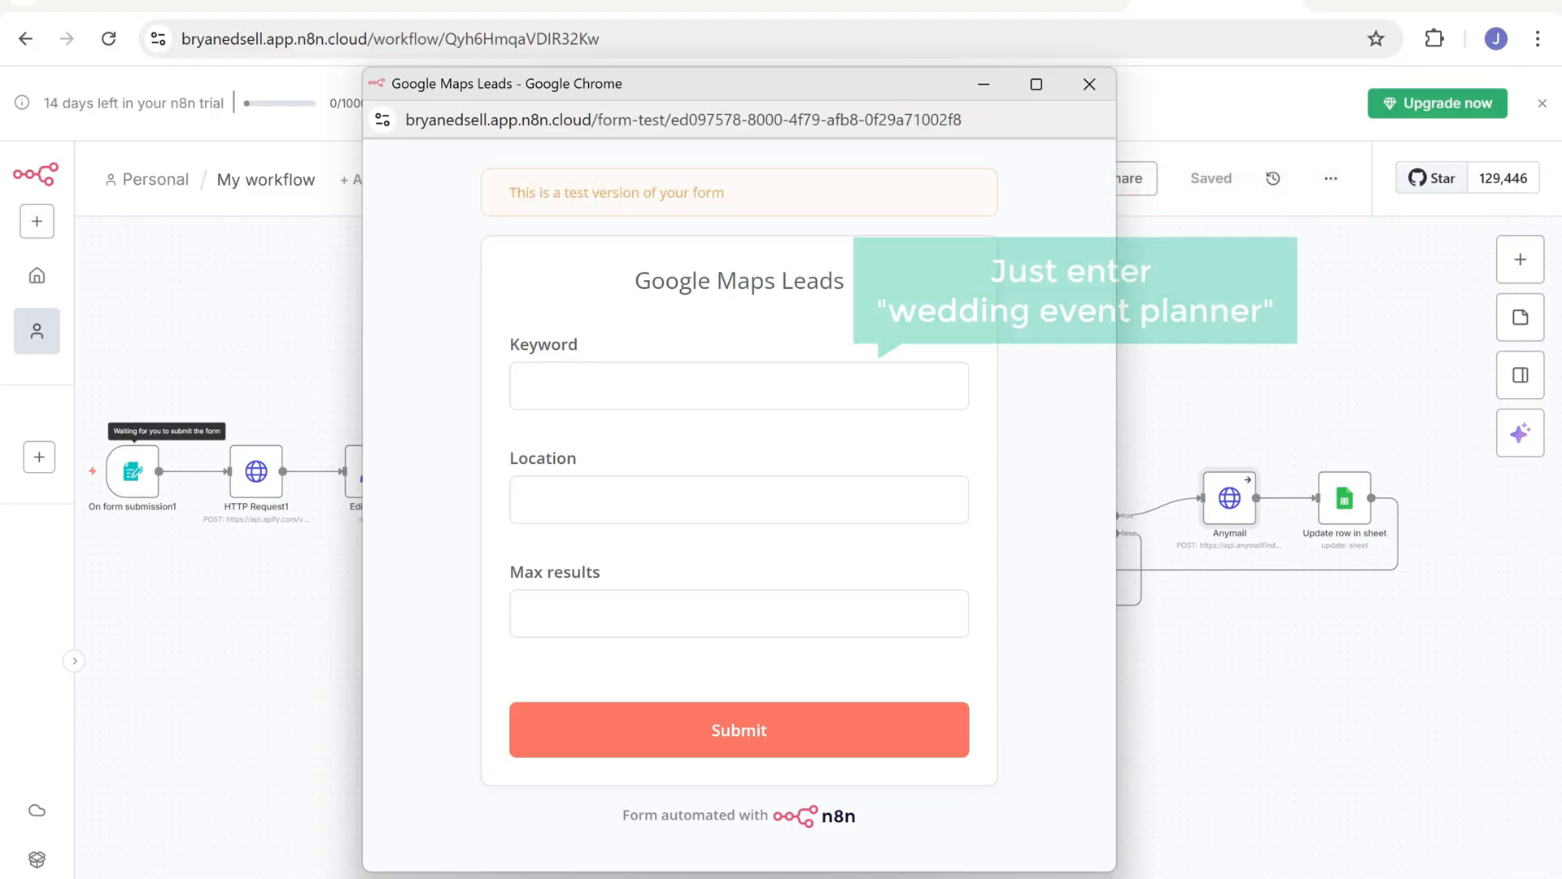
Submit keyword 'wedding event planner', location 'chennai', max results 100, and let it run.
left_click(739, 386)
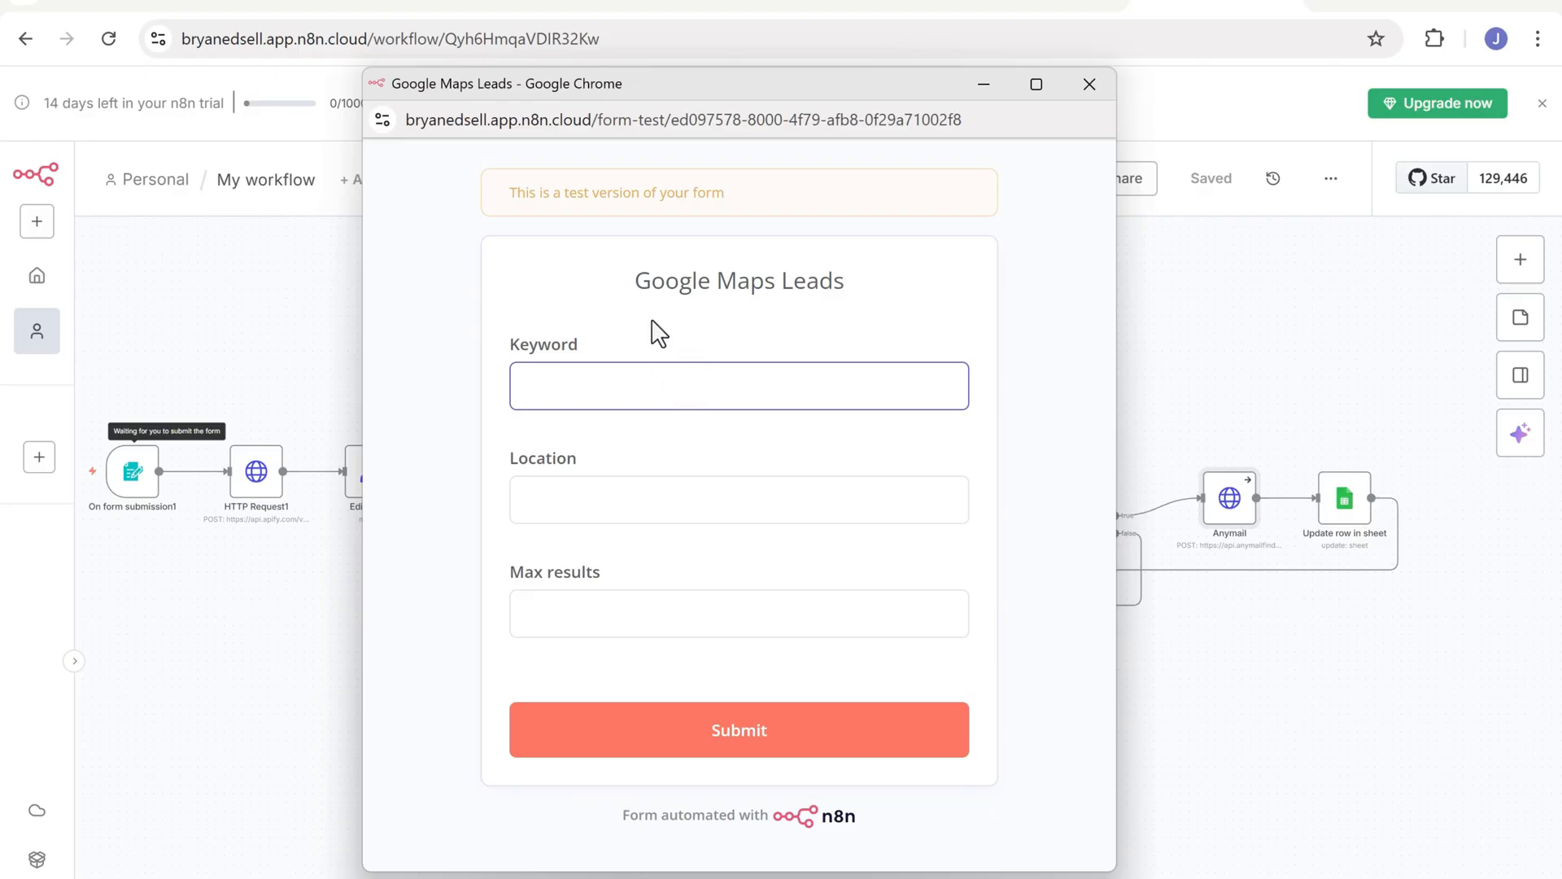
type("wedding event planner")
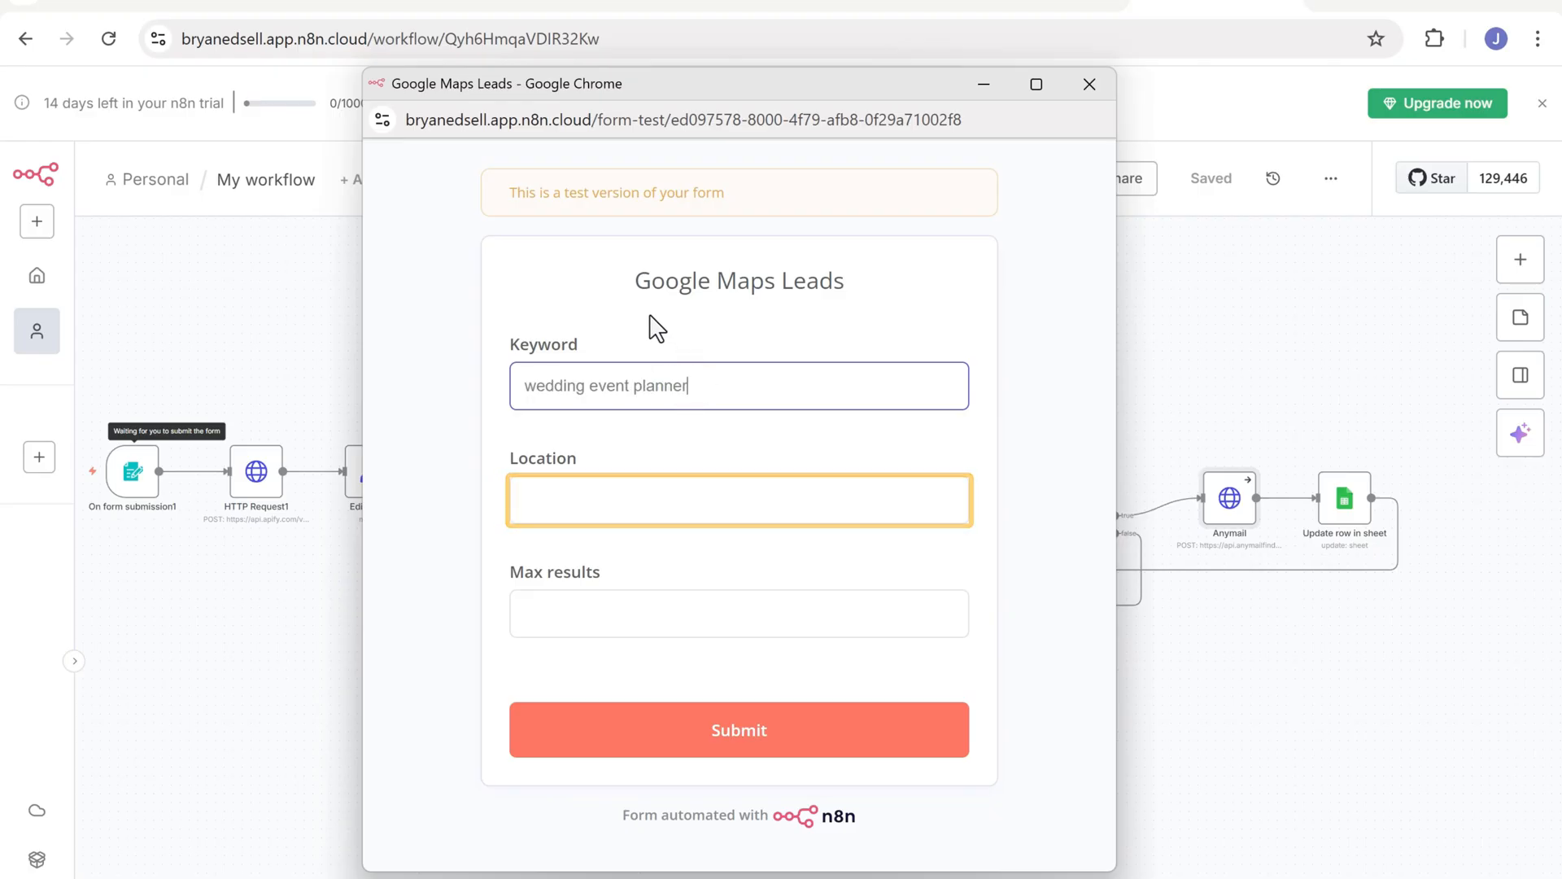
type("chennai")
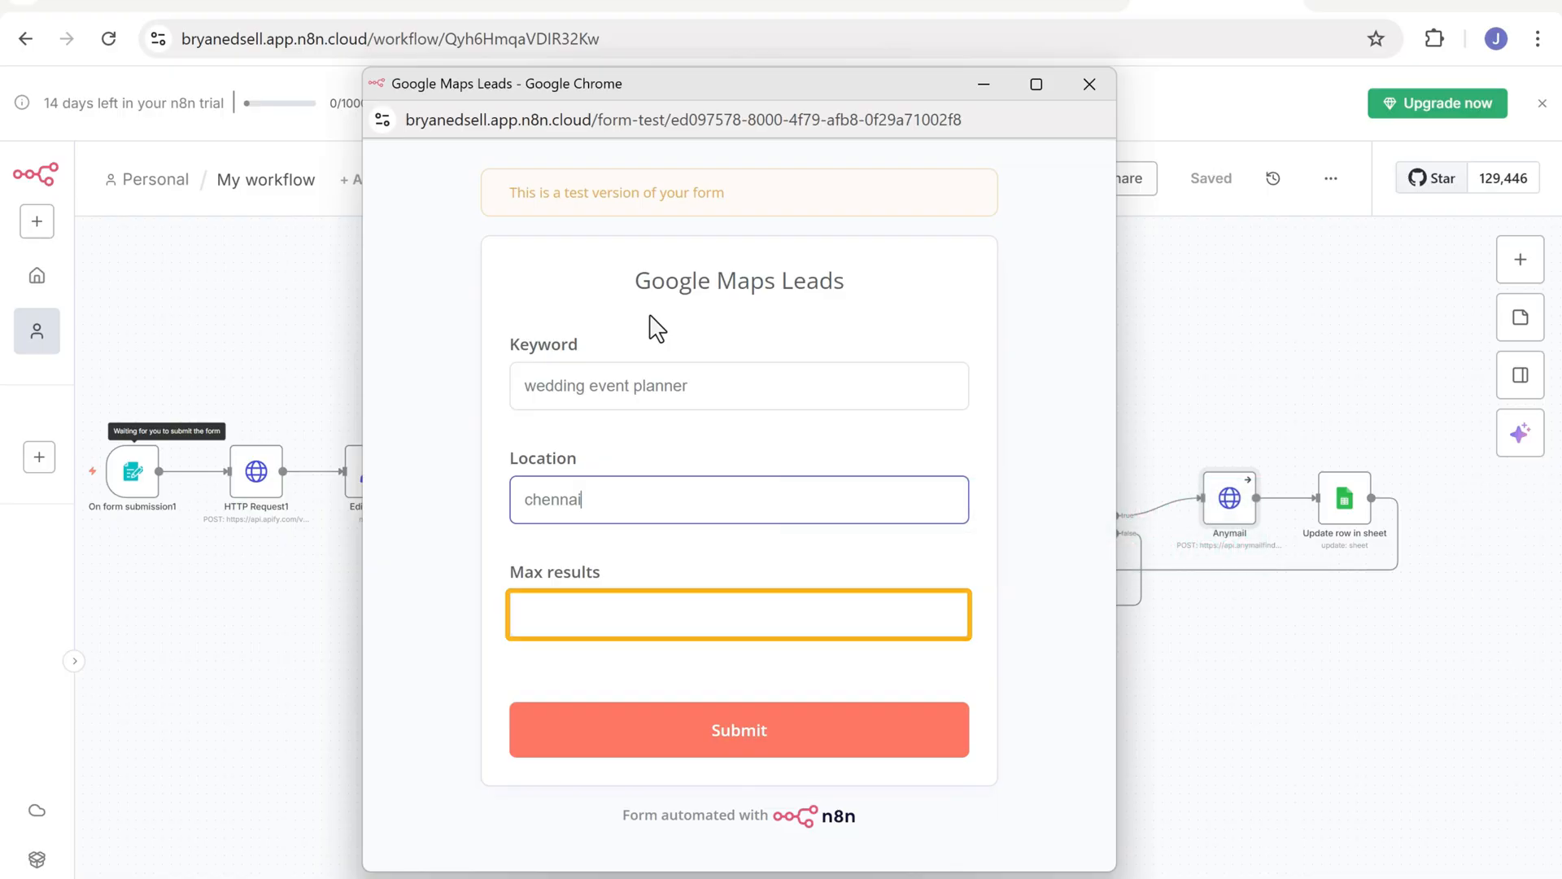
type("100")
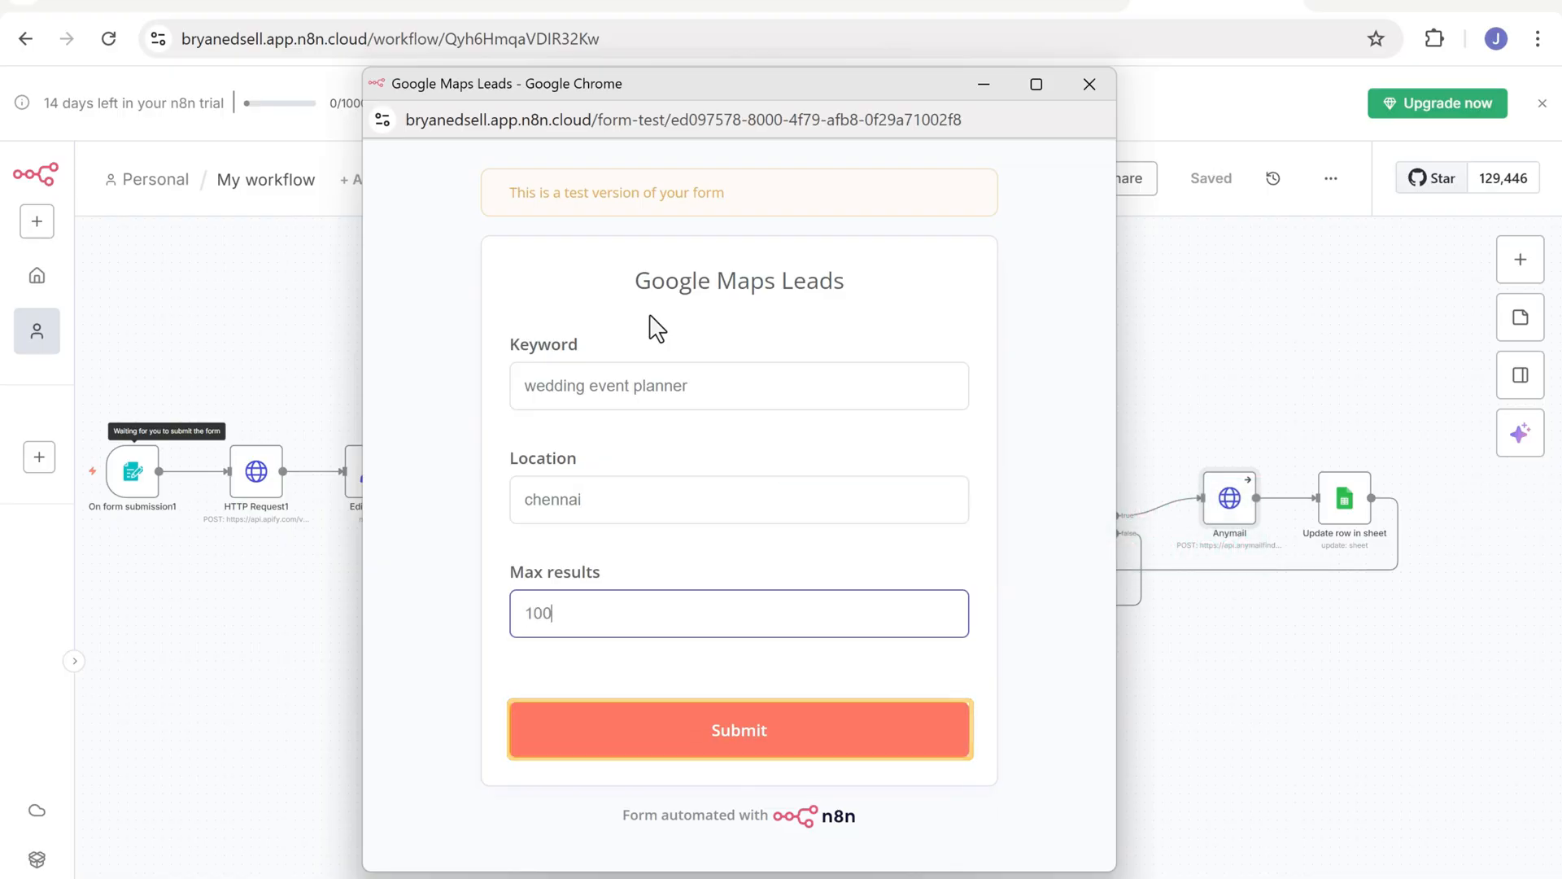
left_click(739, 730)
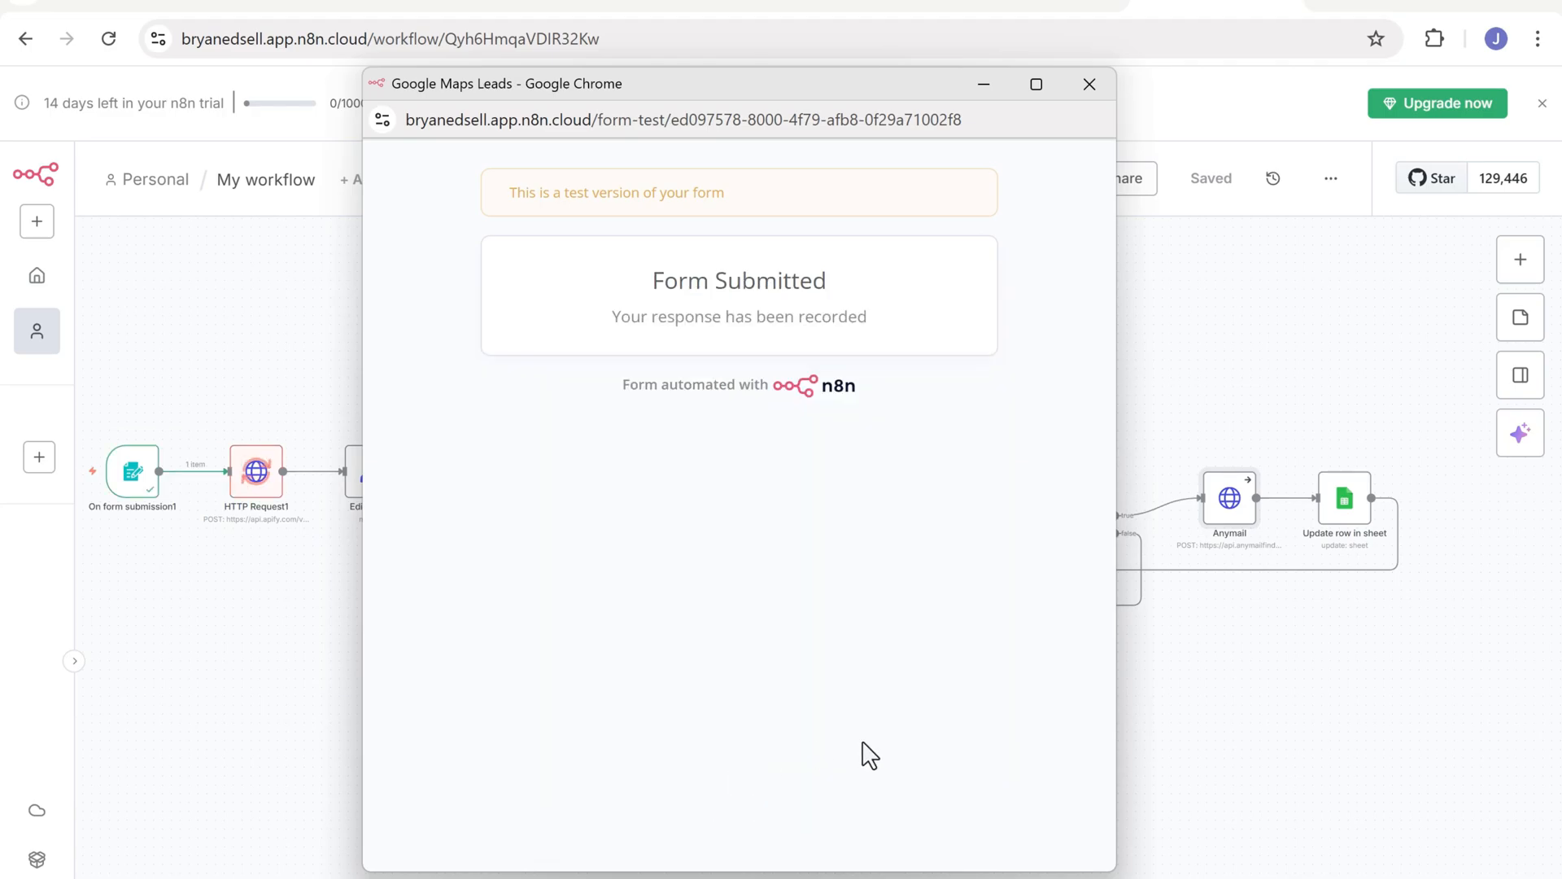
left_click(1089, 85)
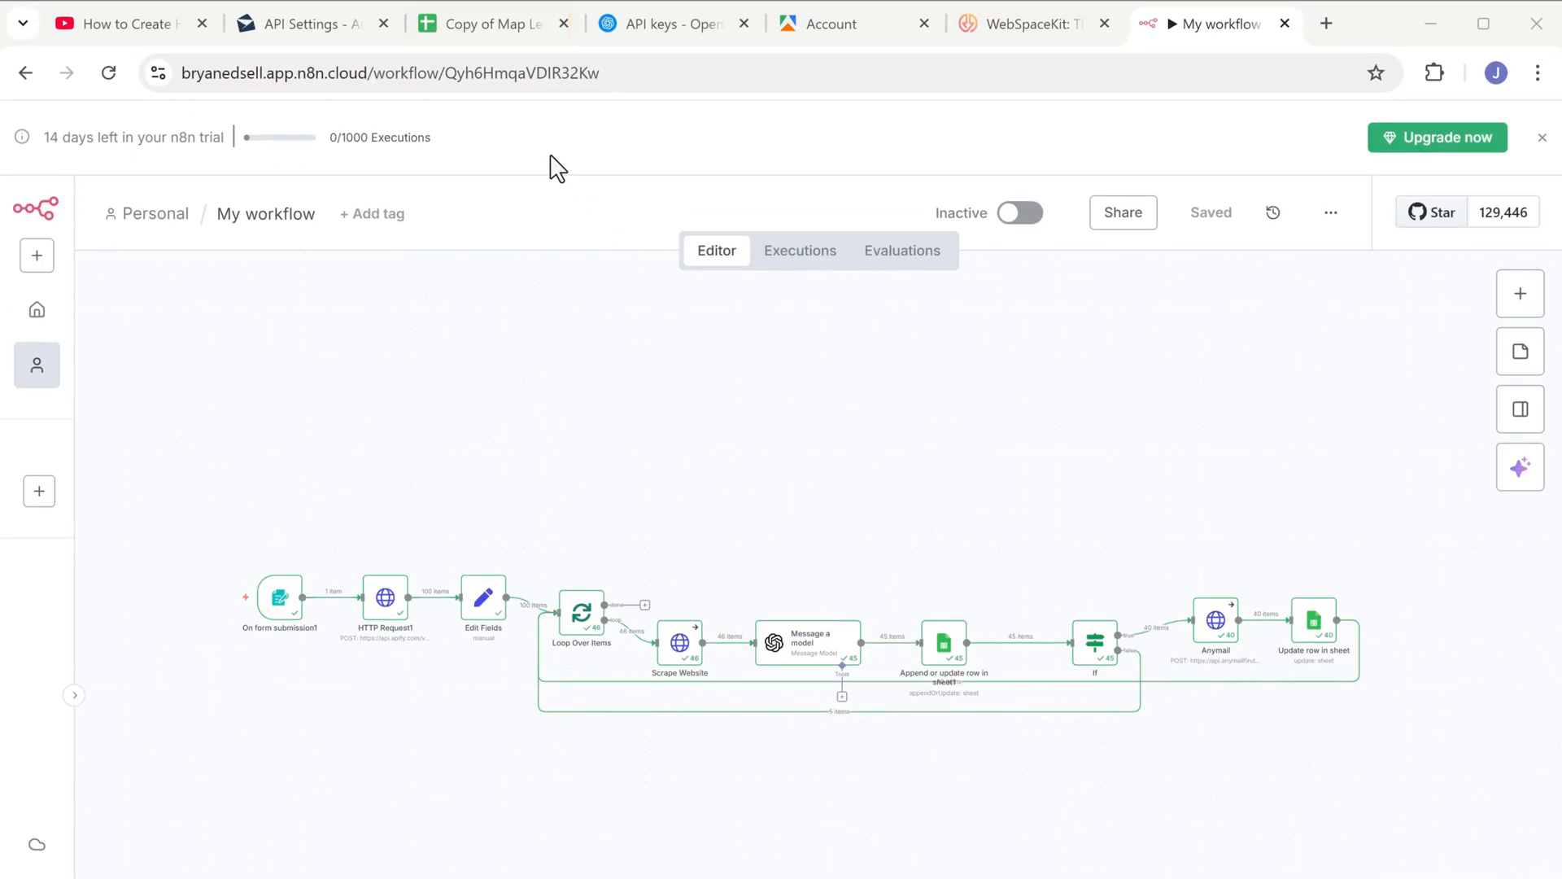
Review the scraped Chennai planner leads in the Copy of Map Leads sheet.
left_click(488, 23)
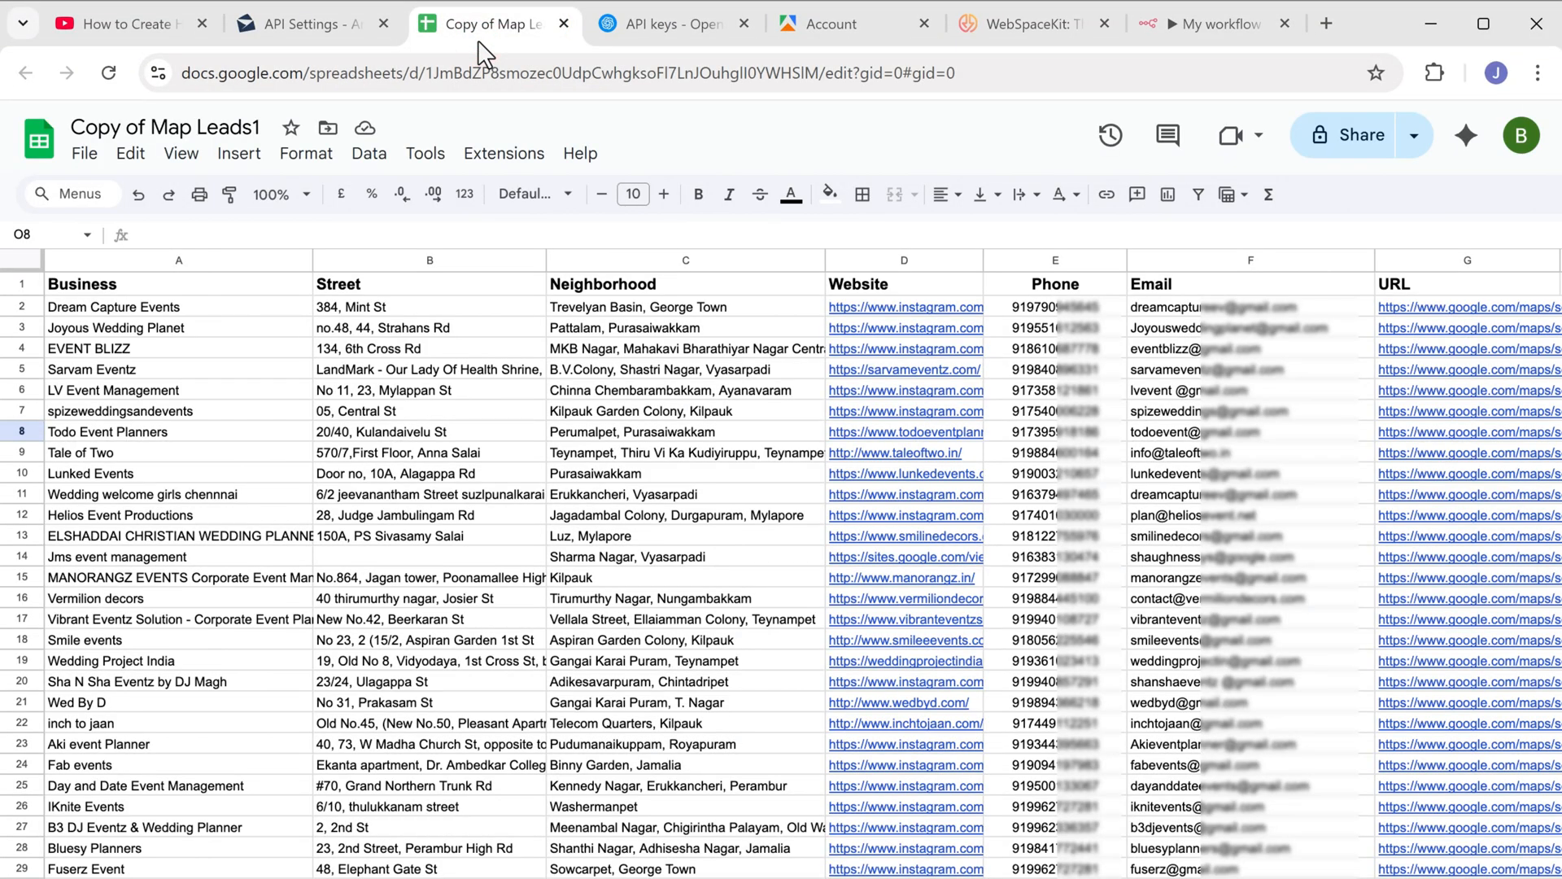
left_click(178, 260)
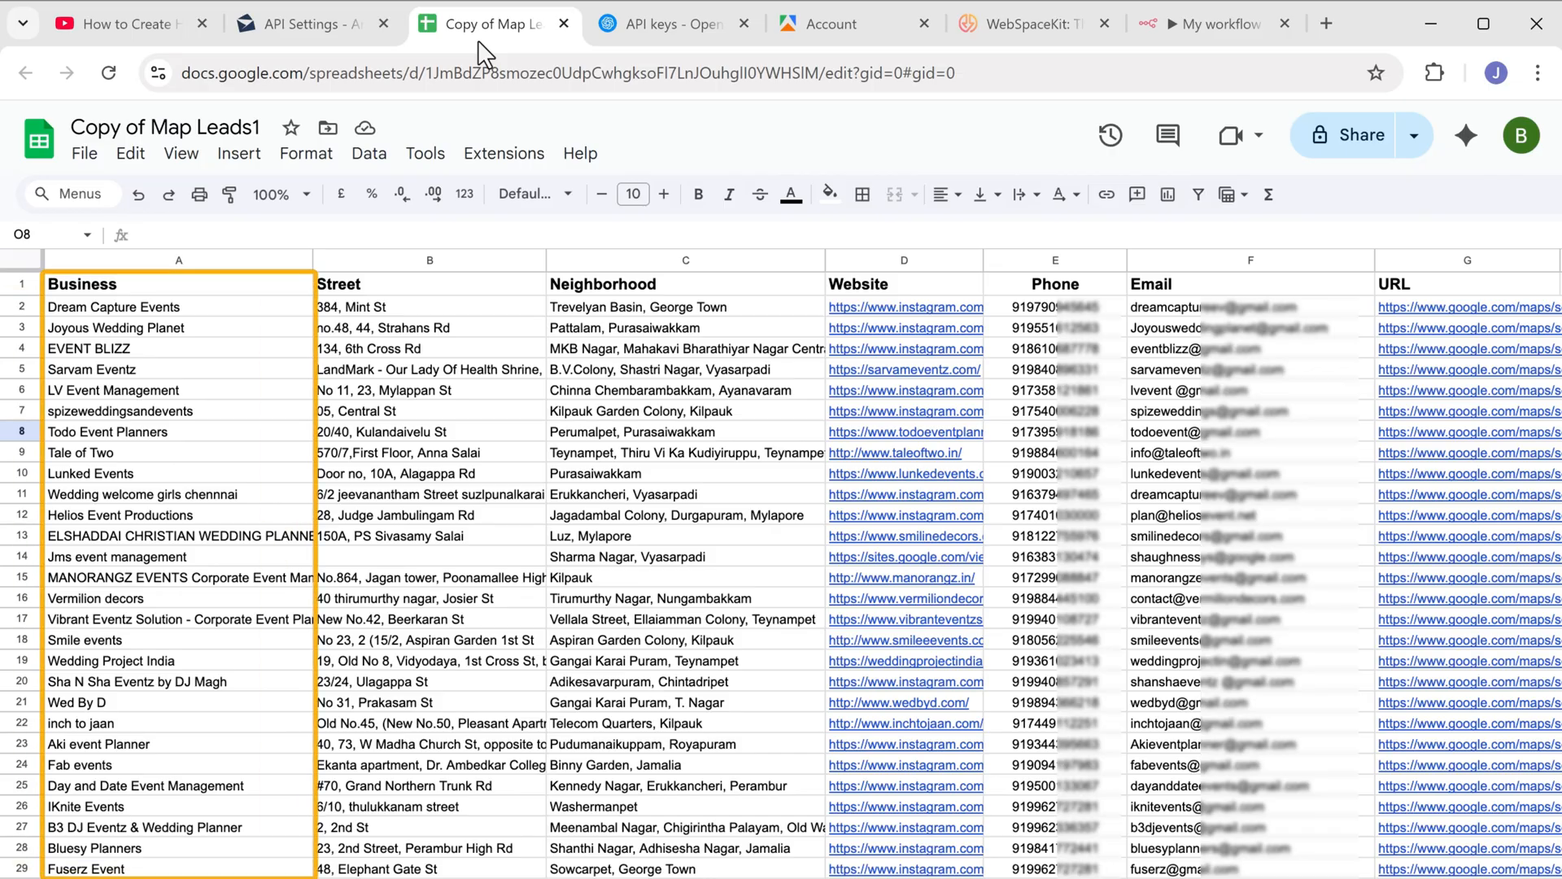
left_click(685, 260)
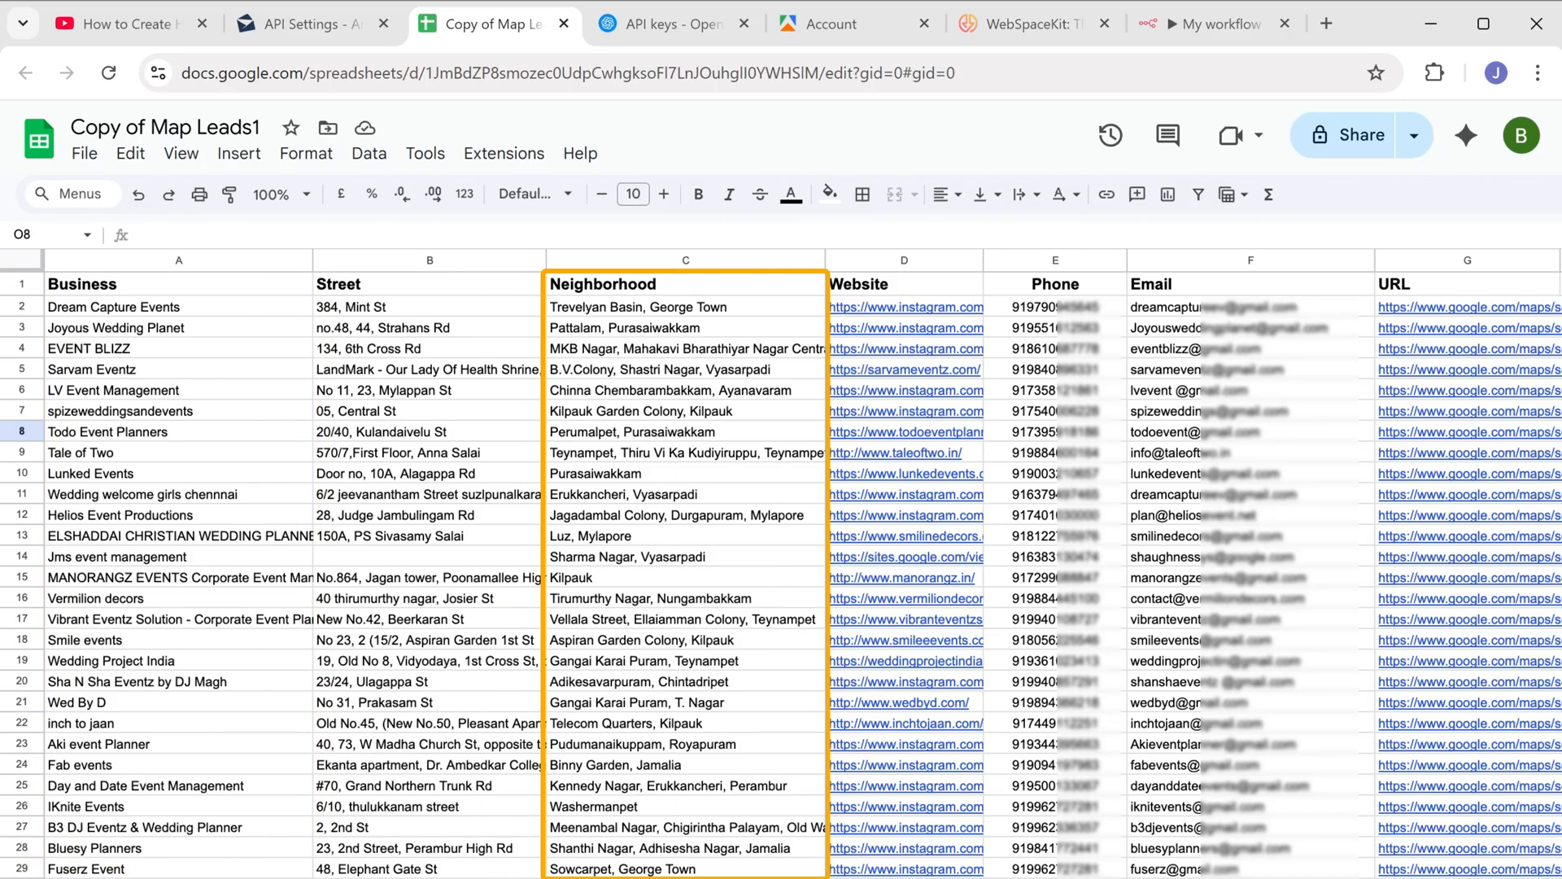